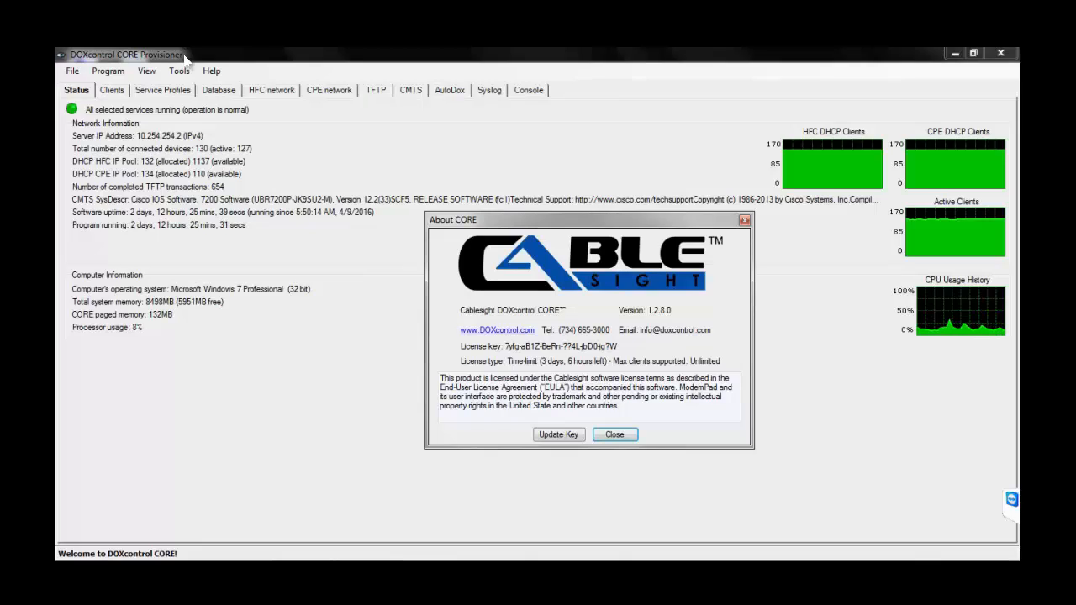
- Dismiss the About CORE dialog and scroll through the Status tab's network, computer and usage graphs
left_click(614, 434)
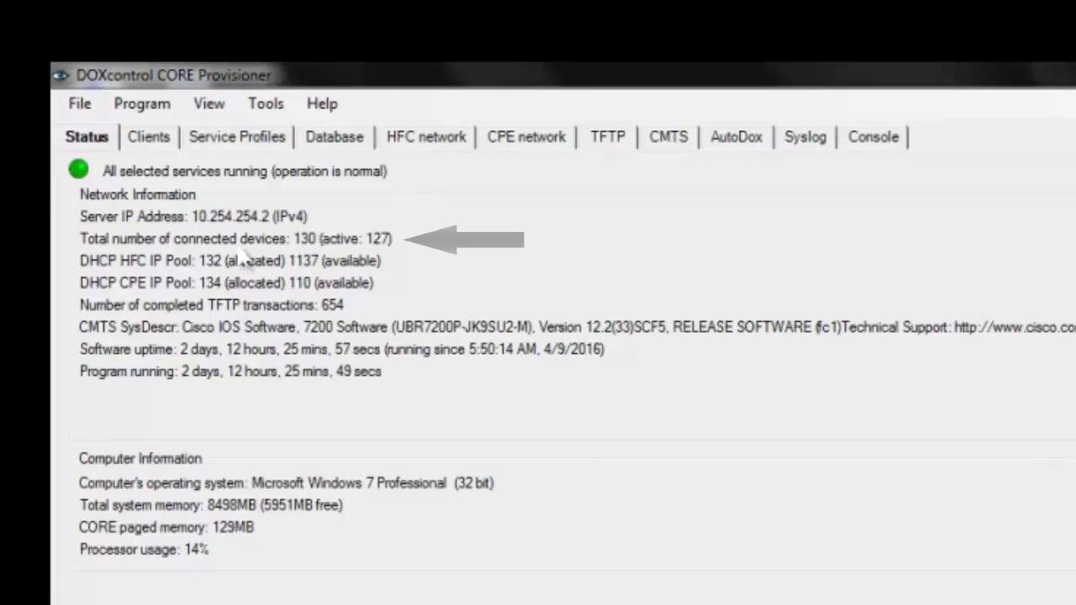
mouse_move(378, 268)
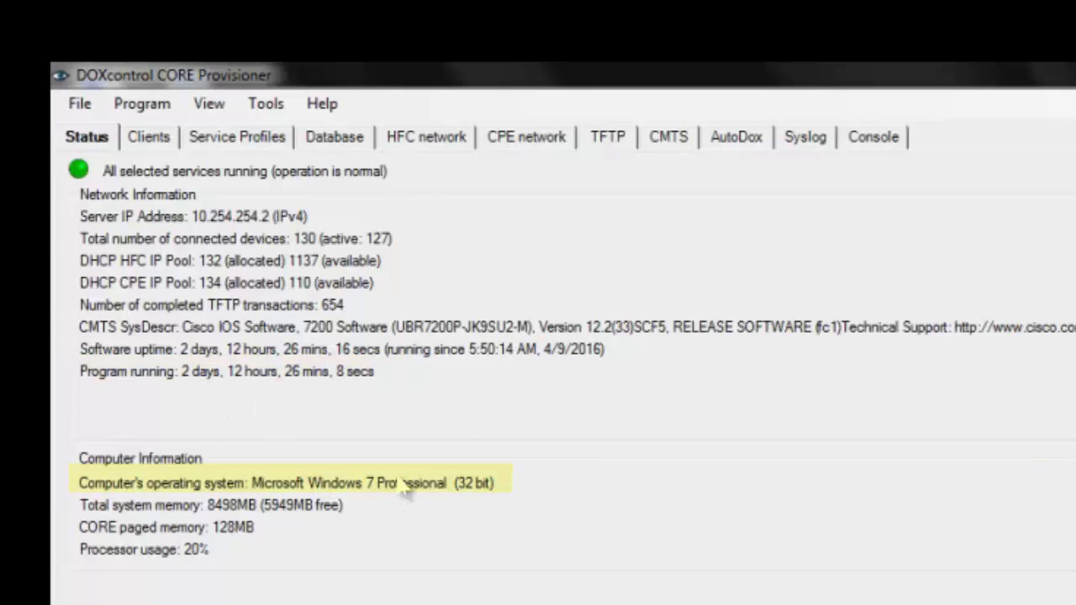
mouse_move(374, 424)
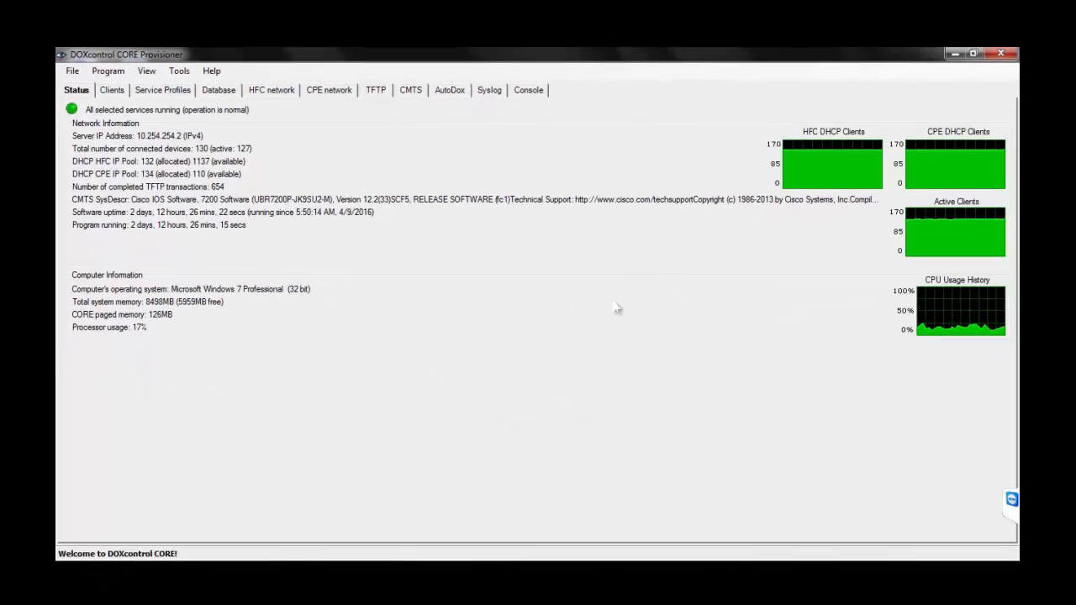
mouse_move(666, 301)
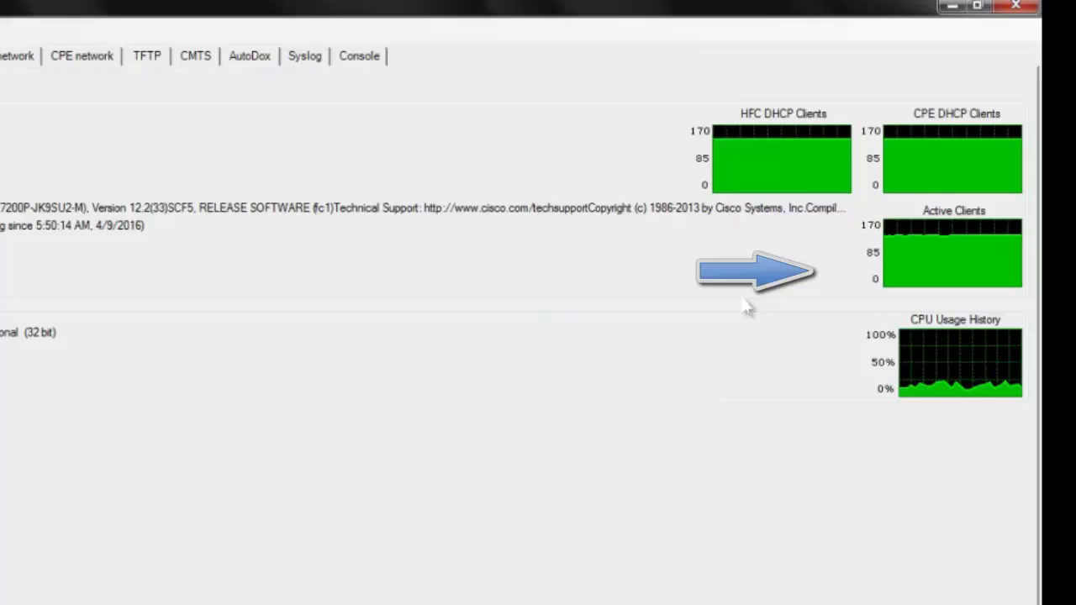
scroll("down", 3)
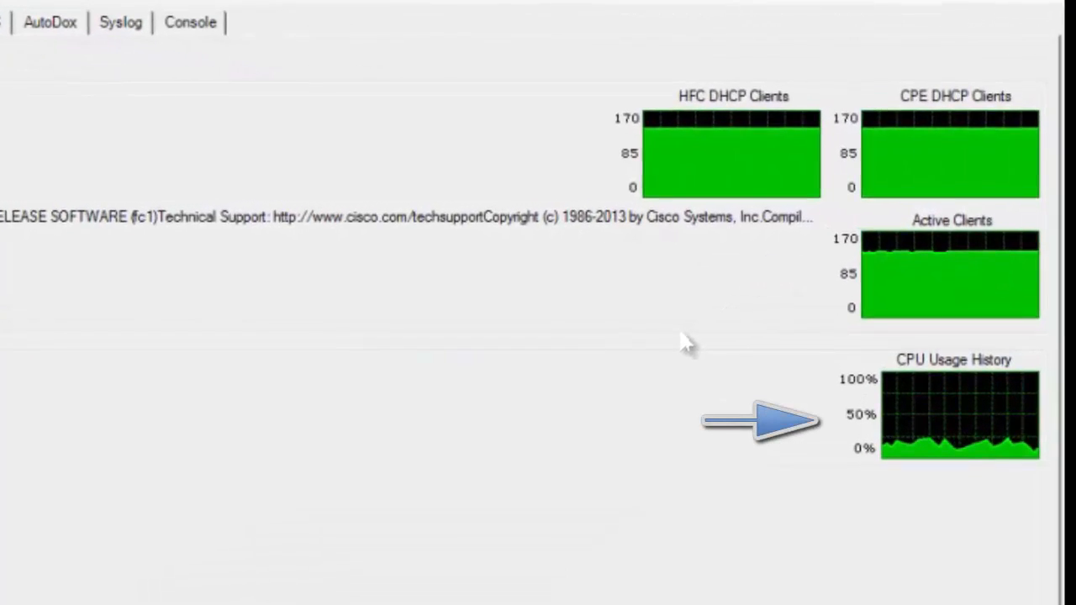
- Show the Standard client list and select the modem at 10.0.16.110 in row 7
left_click(111, 90)
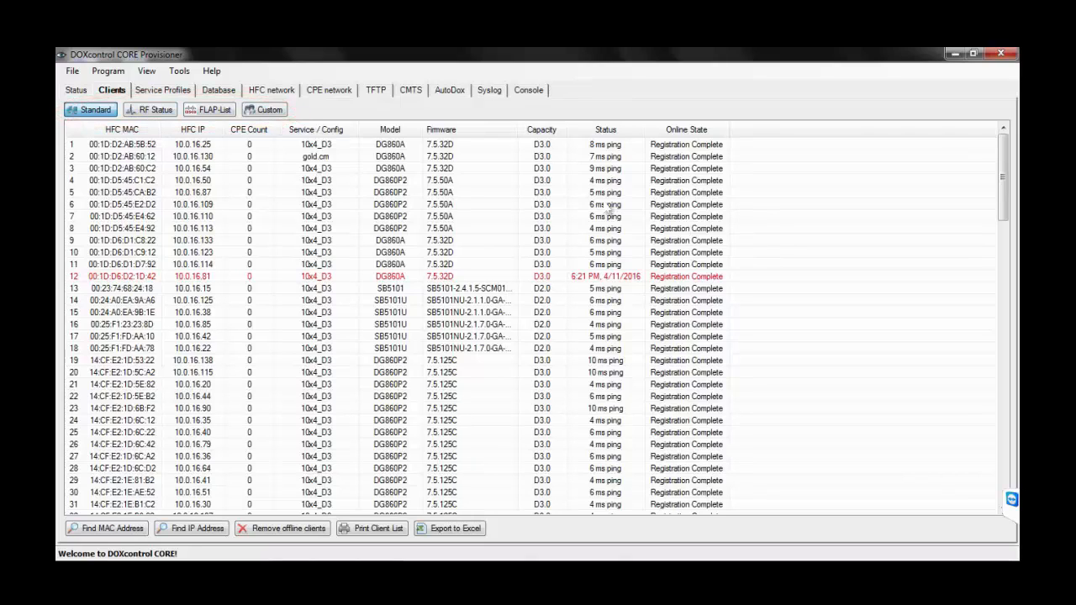
mouse_move(593, 238)
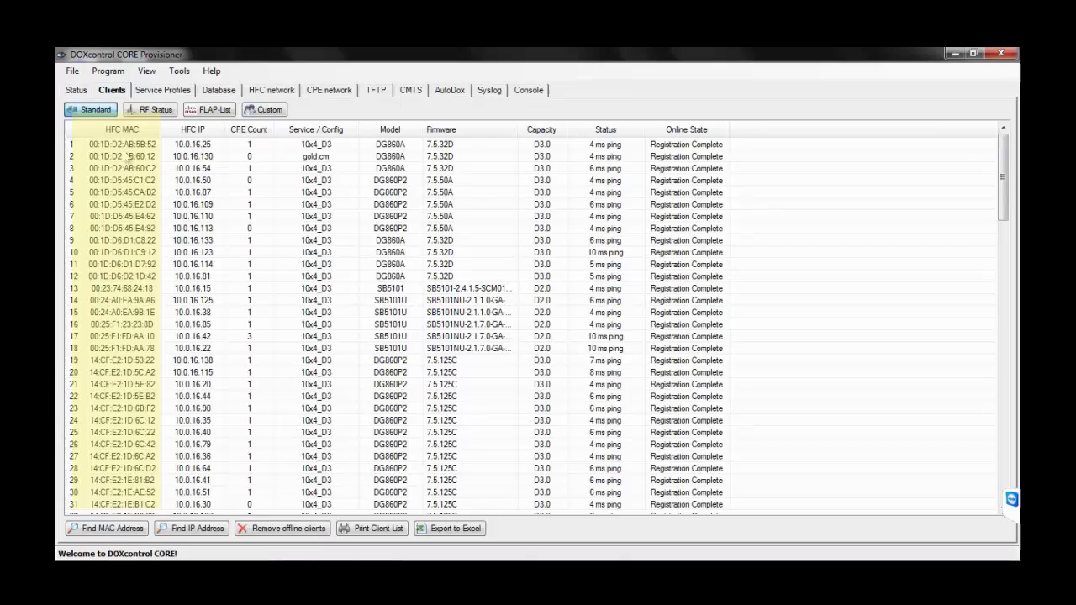
left_click(249, 129)
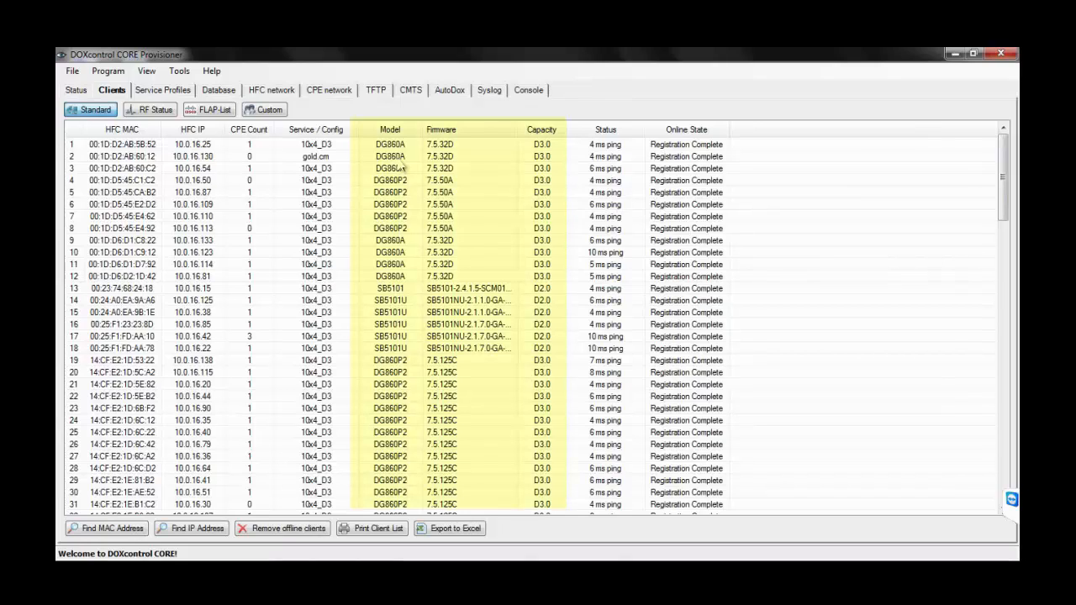
mouse_move(460, 166)
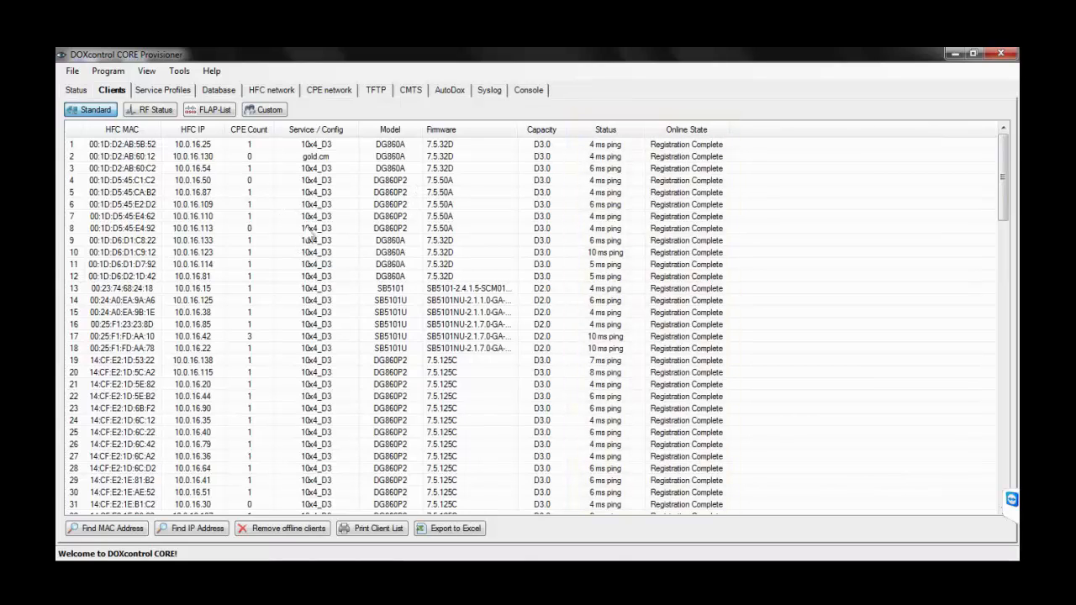
left_click(315, 215)
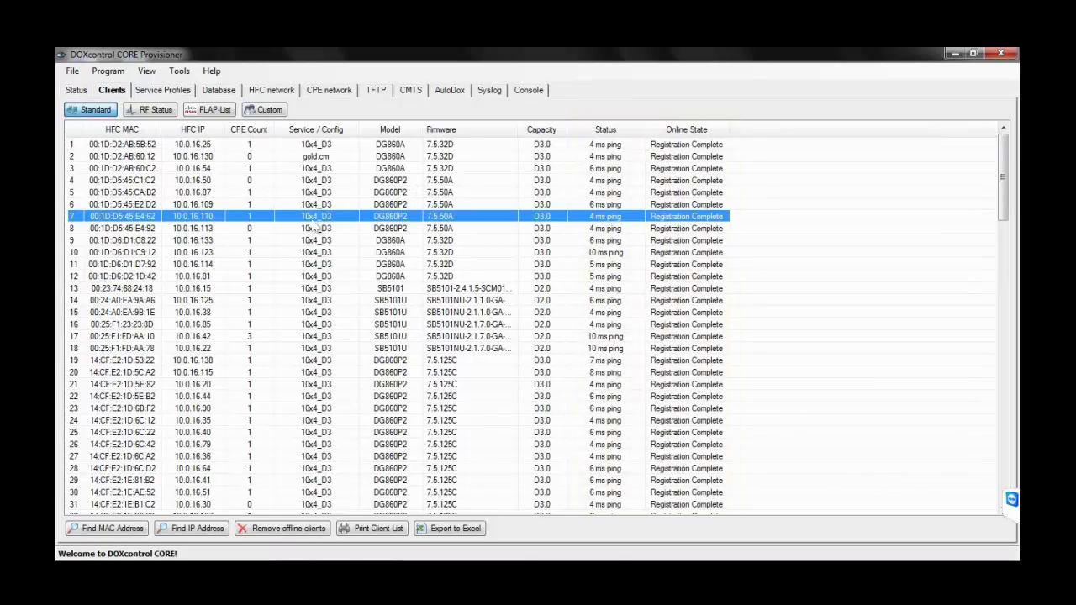
double_click(318, 216)
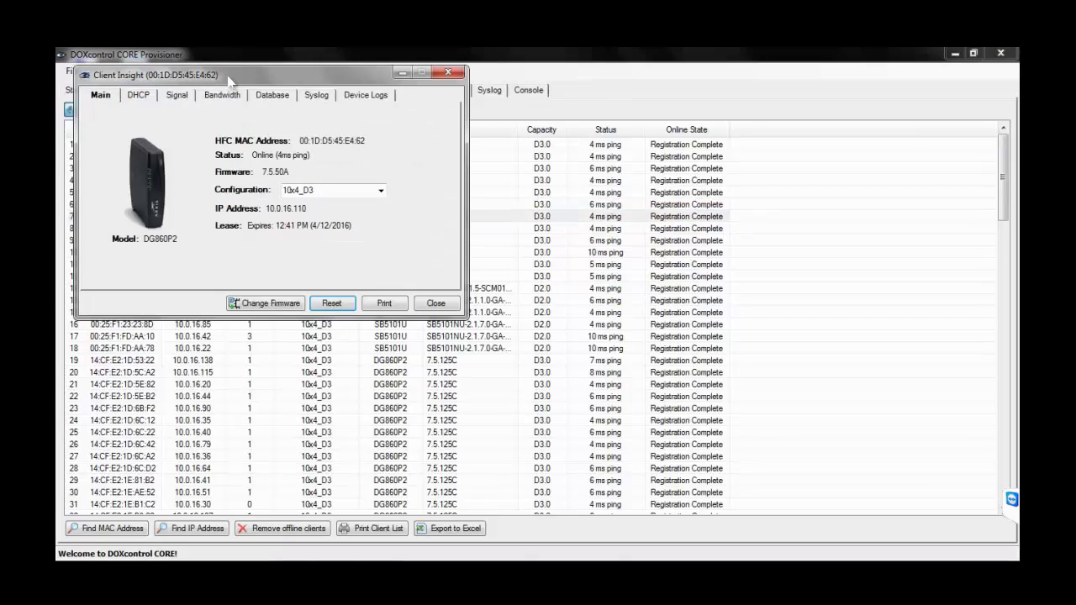
mouse_move(389, 153)
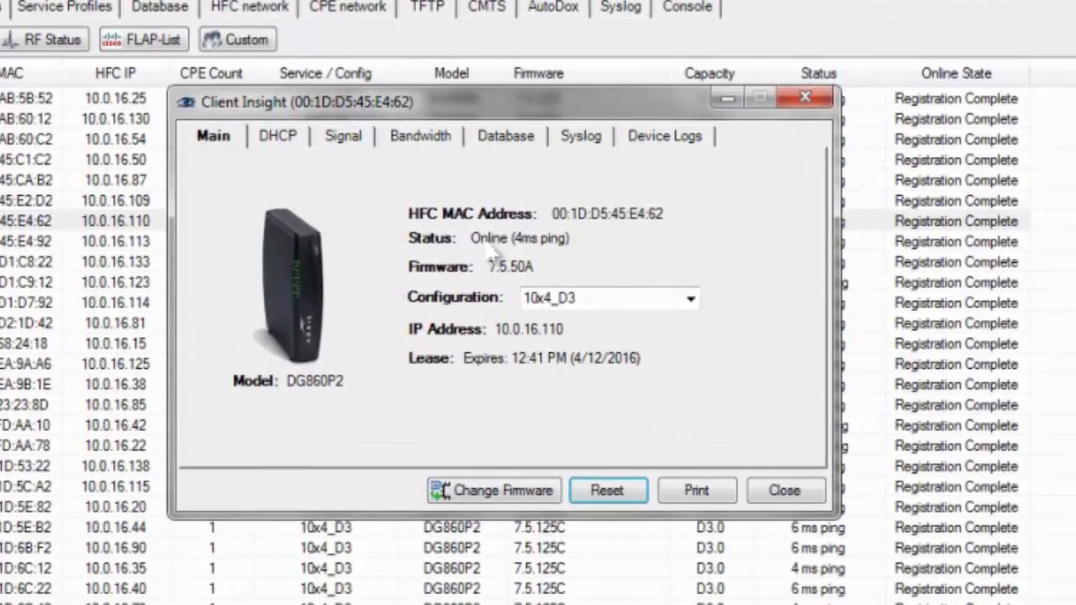
mouse_move(318, 164)
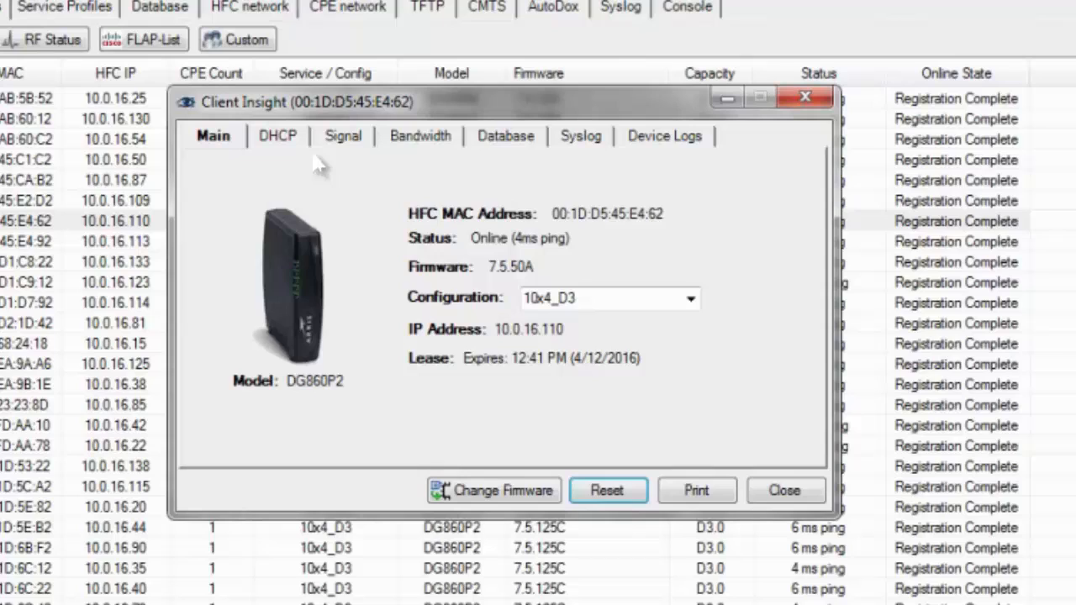
left_click(277, 136)
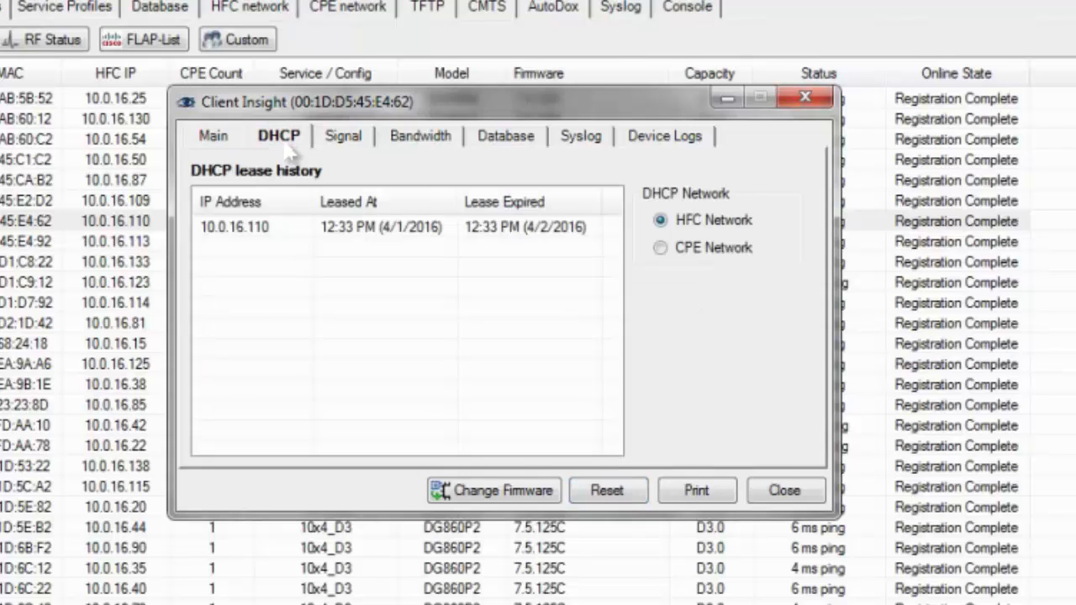
mouse_move(546, 256)
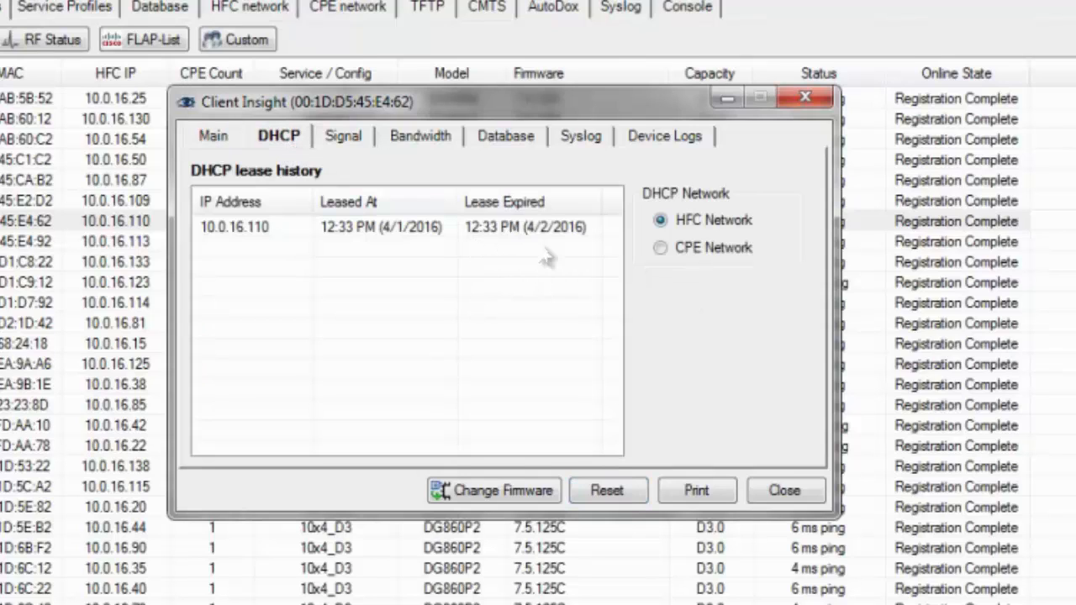
mouse_move(760, 244)
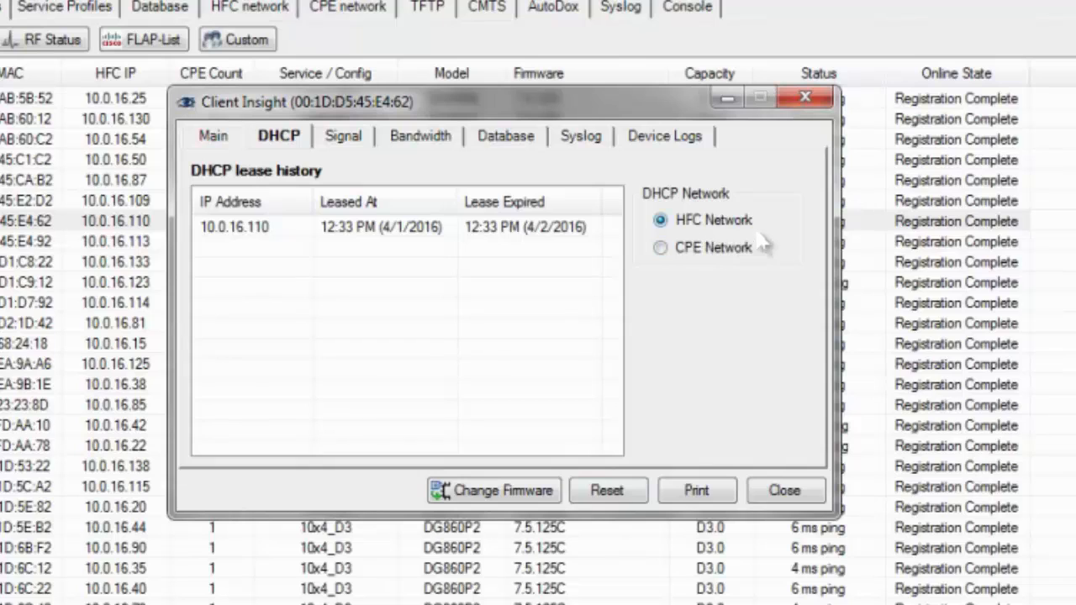
left_click(661, 247)
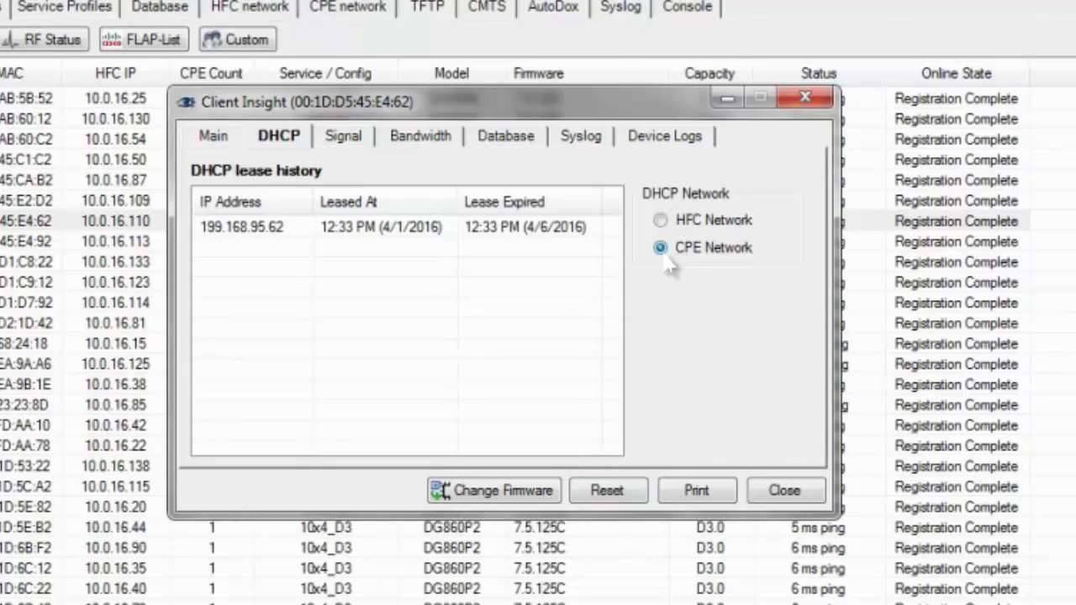
left_click(342, 136)
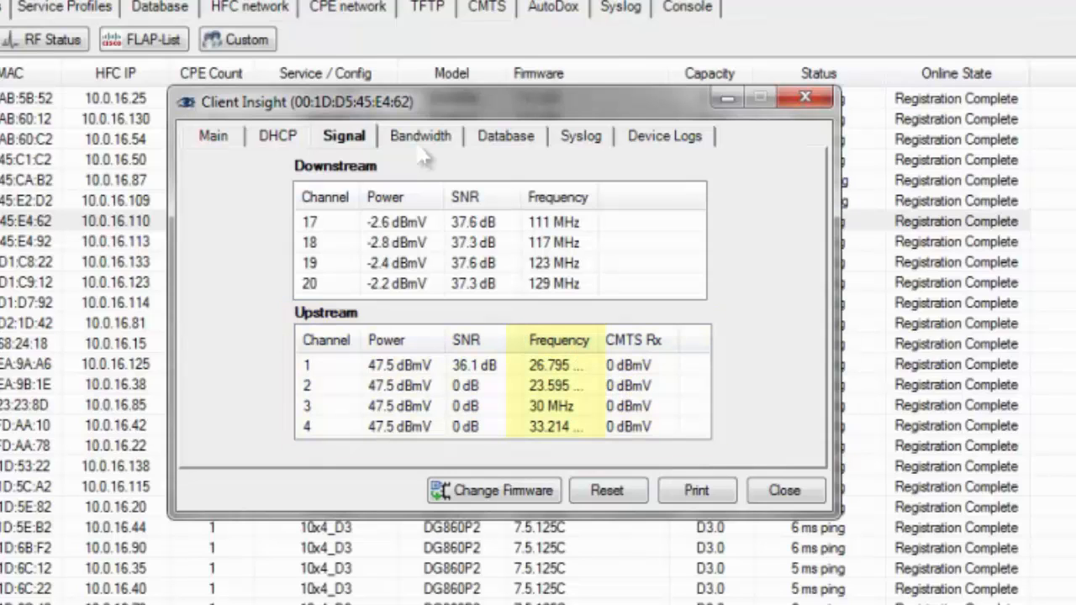
- Graph the modem's bandwidth usage, switching between monthly and lifetime download totals
left_click(420, 136)
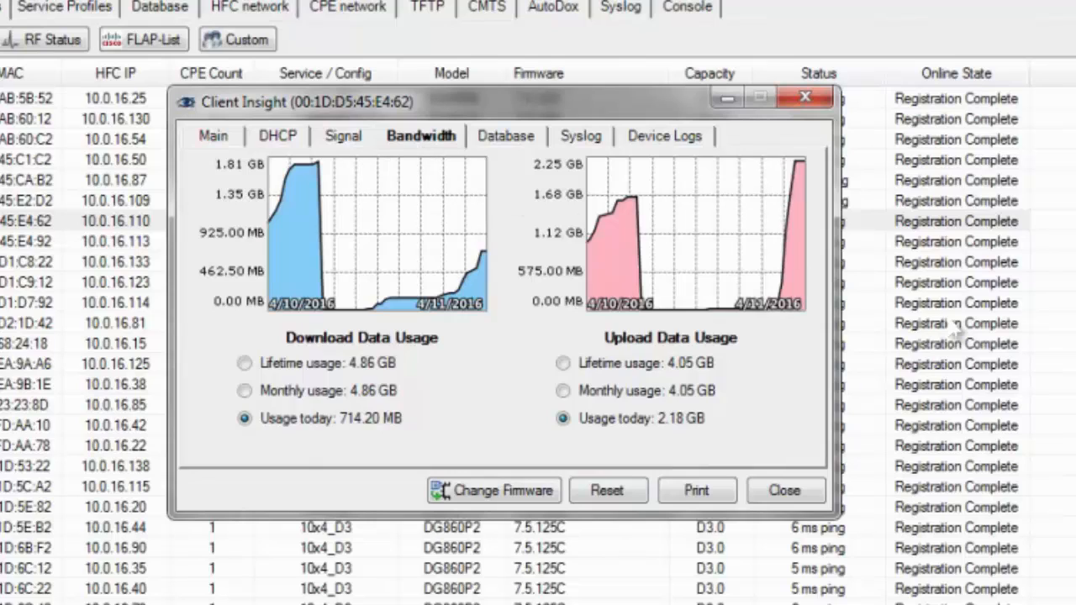
mouse_move(756, 453)
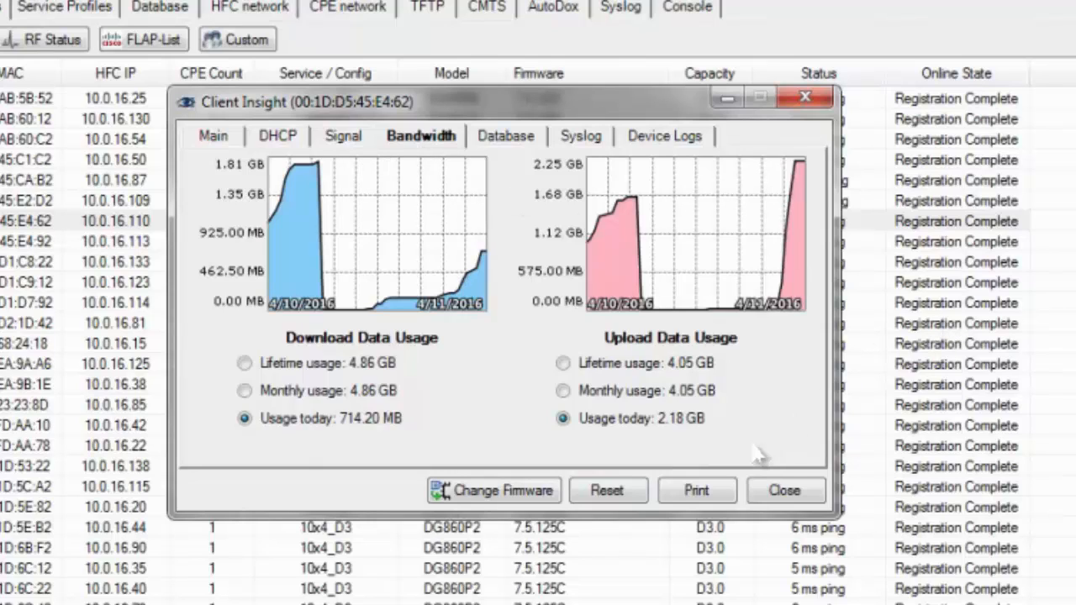
mouse_move(786, 462)
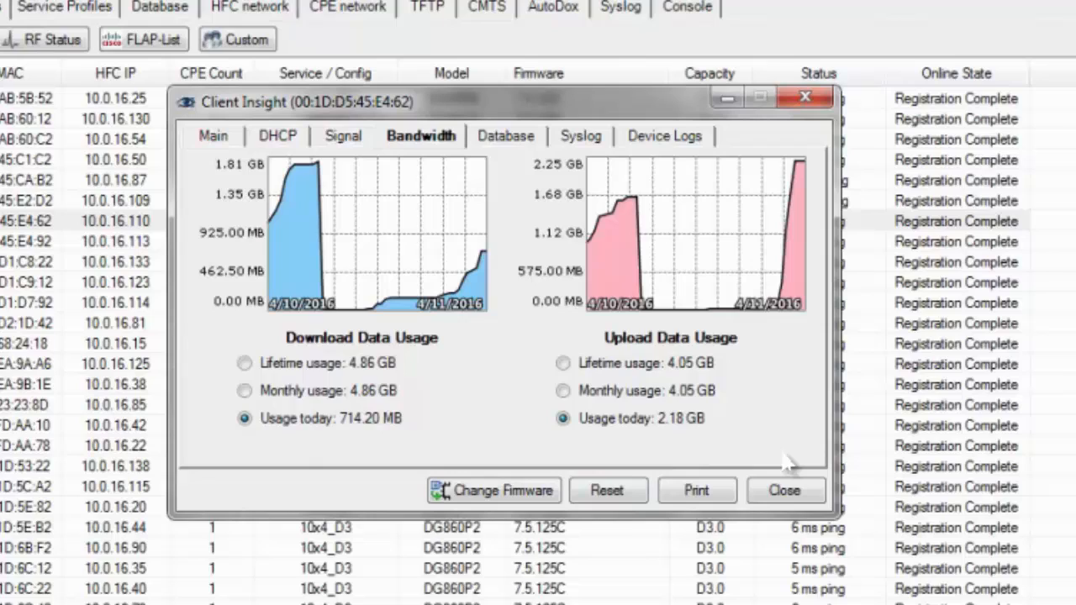
mouse_move(332, 424)
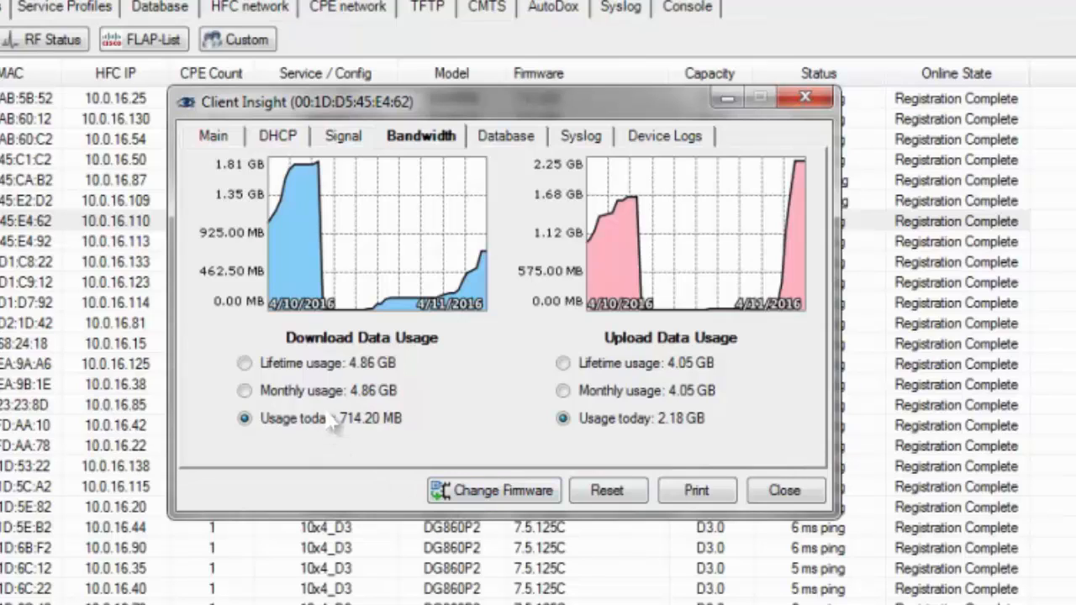
mouse_move(306, 441)
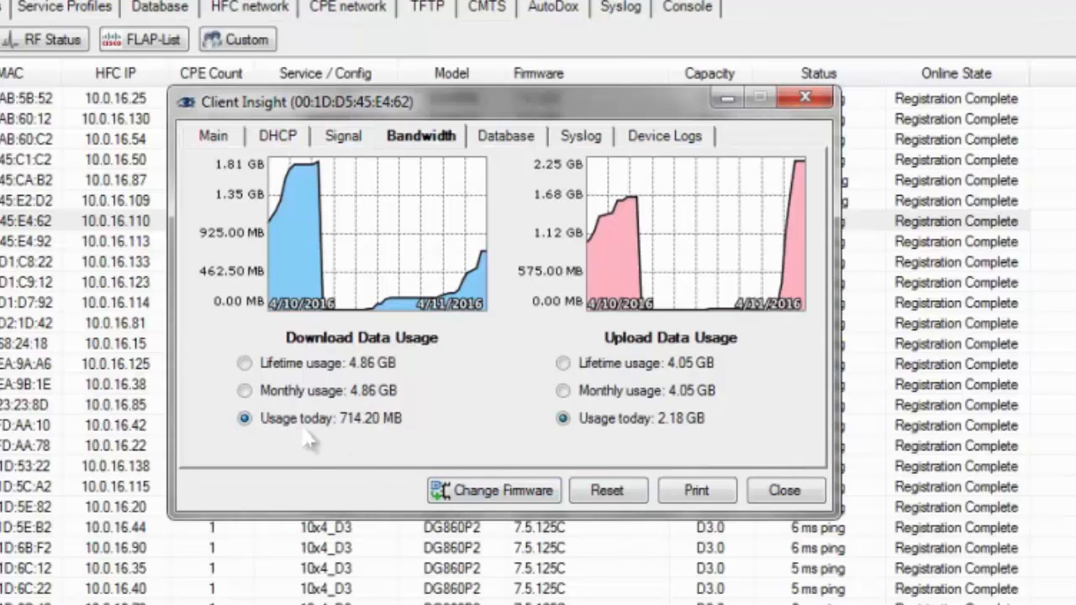
left_click(244, 390)
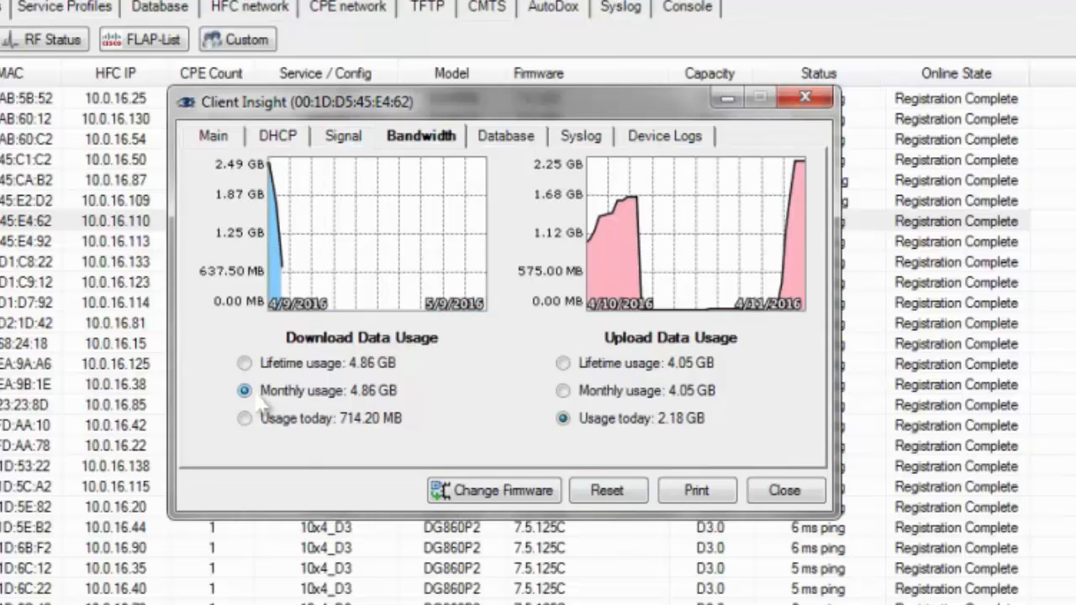
left_click(244, 362)
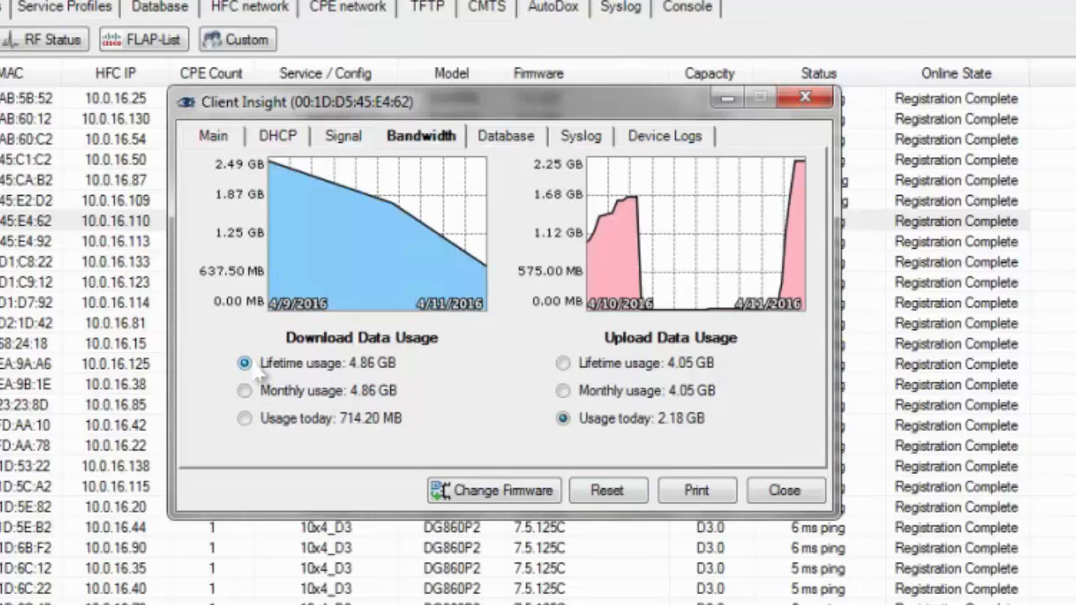
- Review the customer database record and Node field, then syslog entries and device logs
left_click(505, 136)
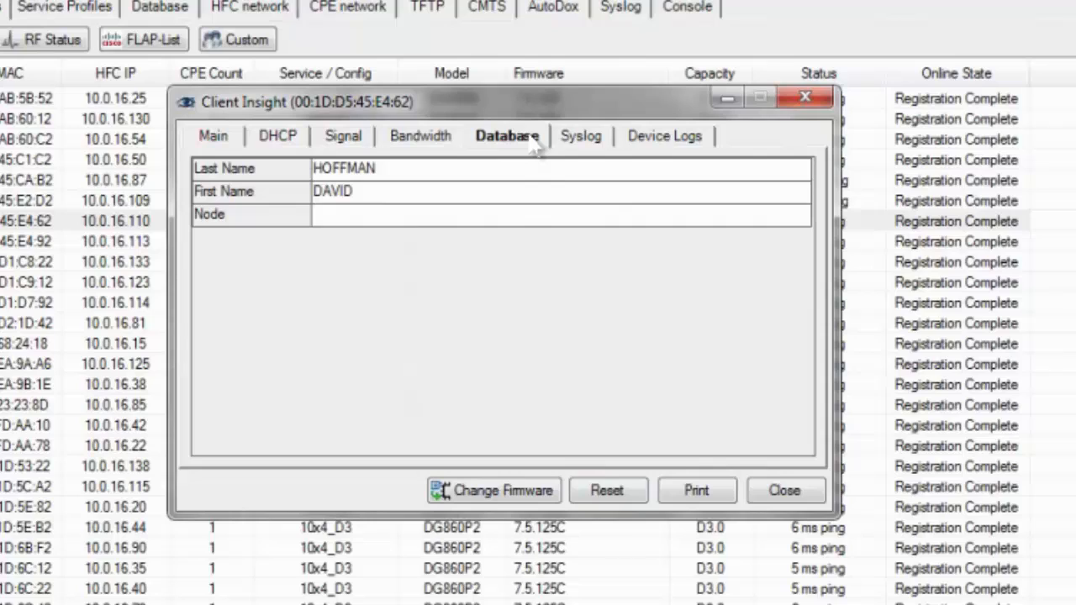
mouse_move(555, 311)
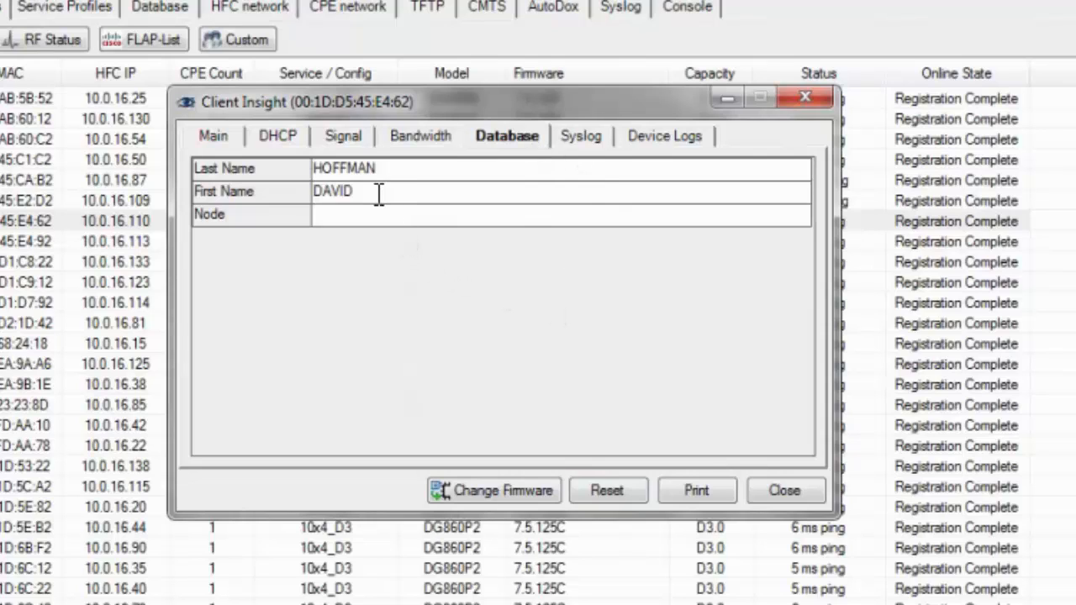
mouse_move(243, 252)
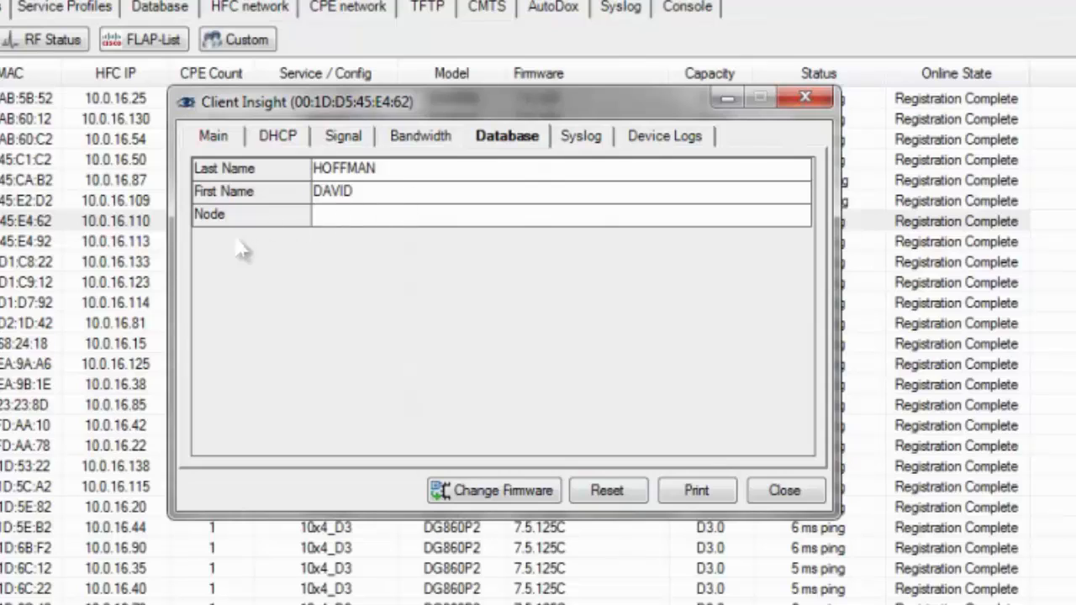
left_click(421, 214)
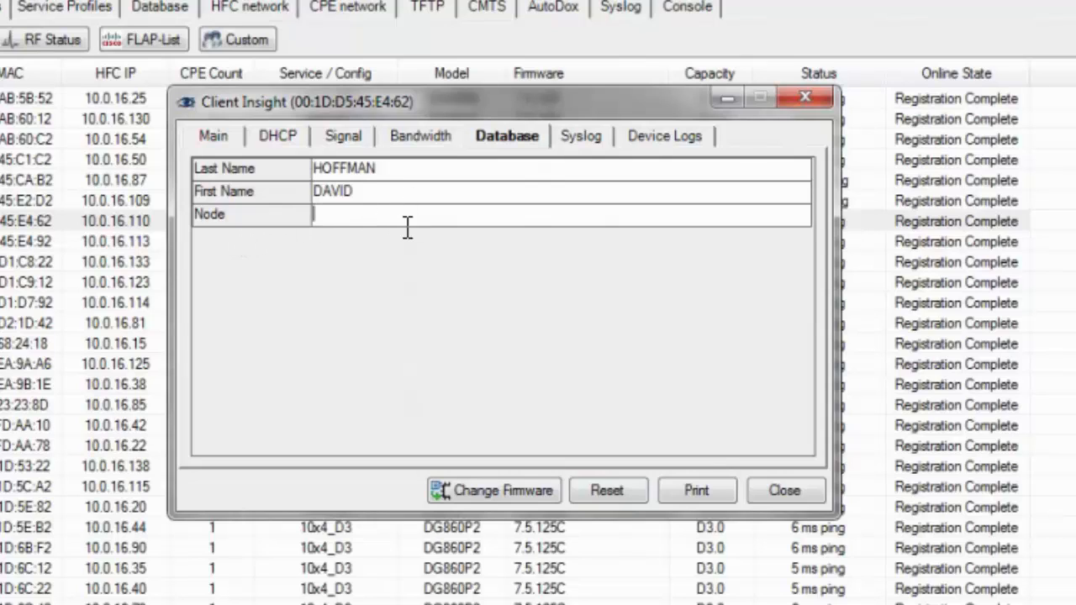
mouse_move(365, 261)
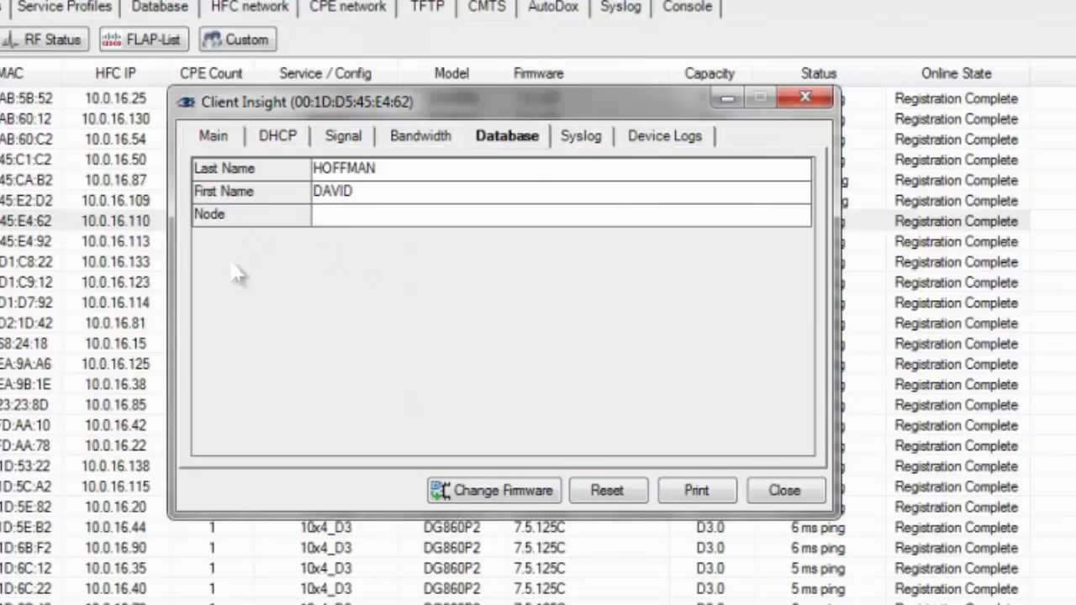
mouse_move(234, 324)
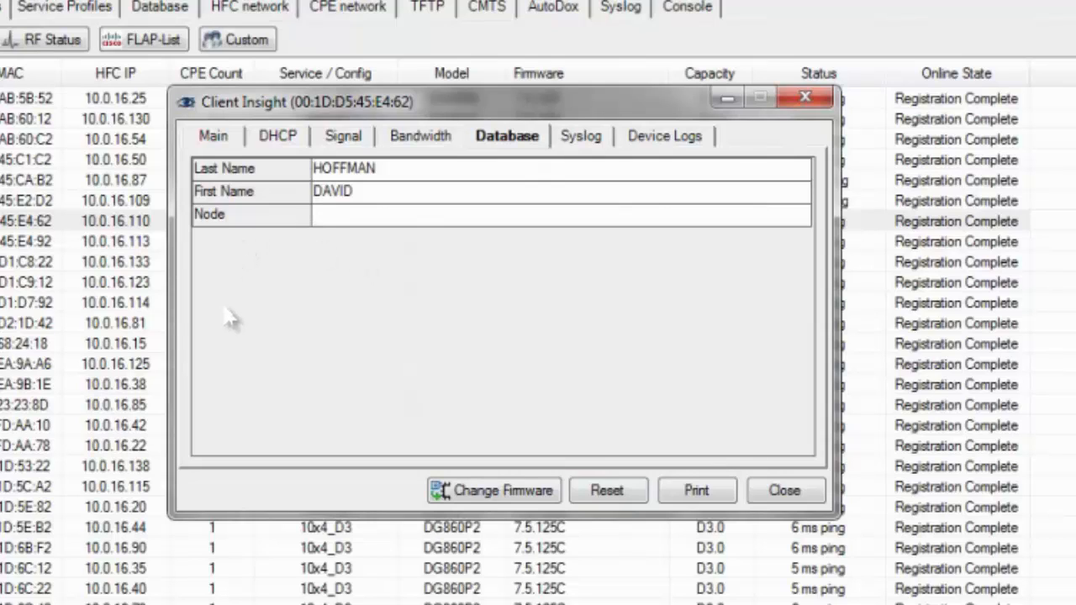
left_click(581, 135)
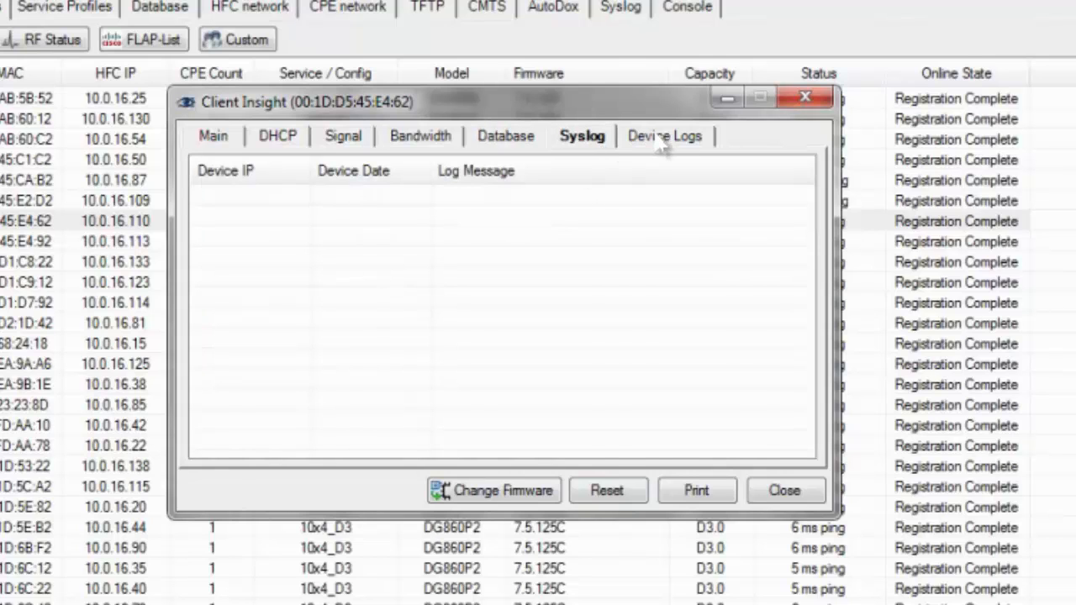
left_click(665, 135)
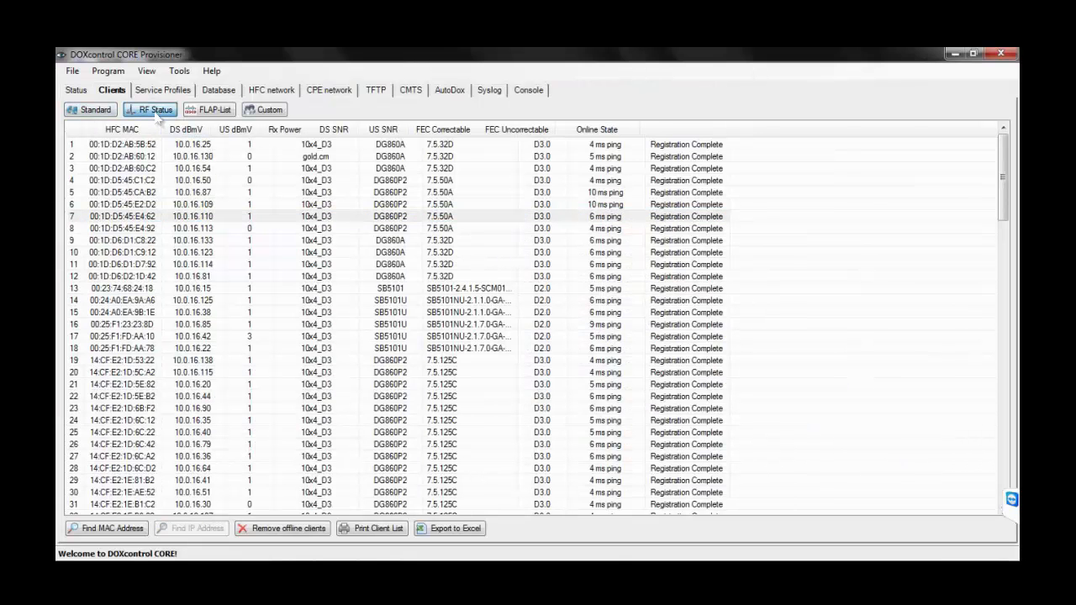
- Show RF Status for all clients and inspect the downstream and upstream dBmV columns
left_click(150, 109)
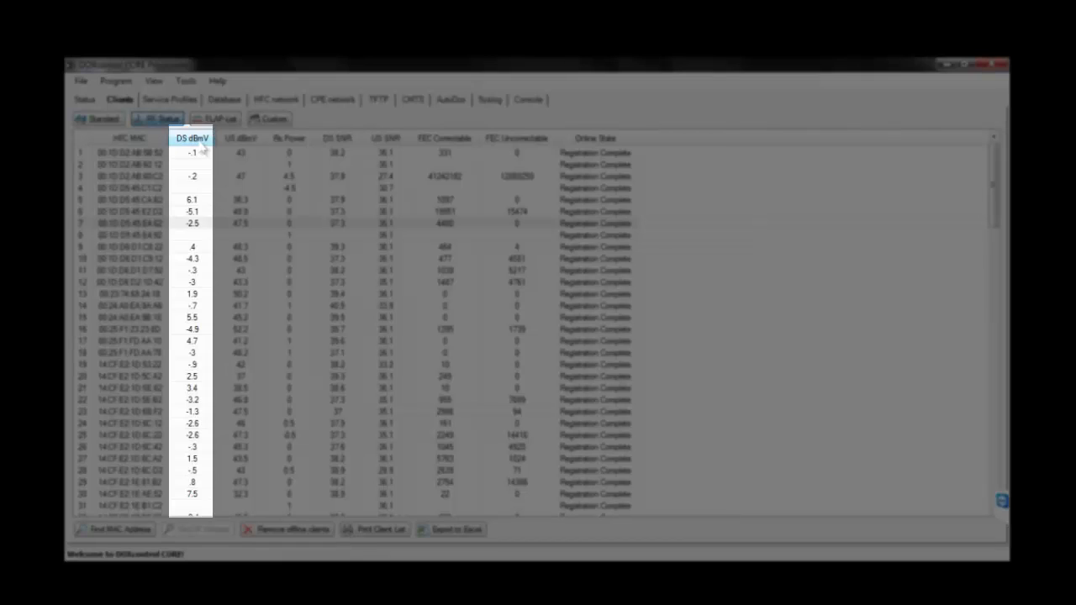
left_click(240, 137)
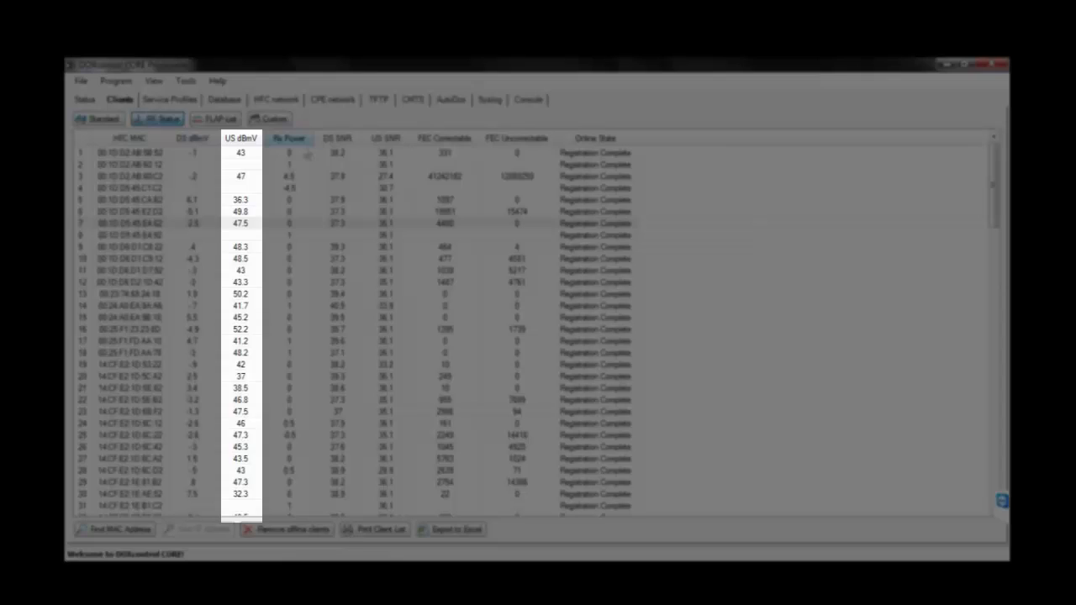
left_click(289, 138)
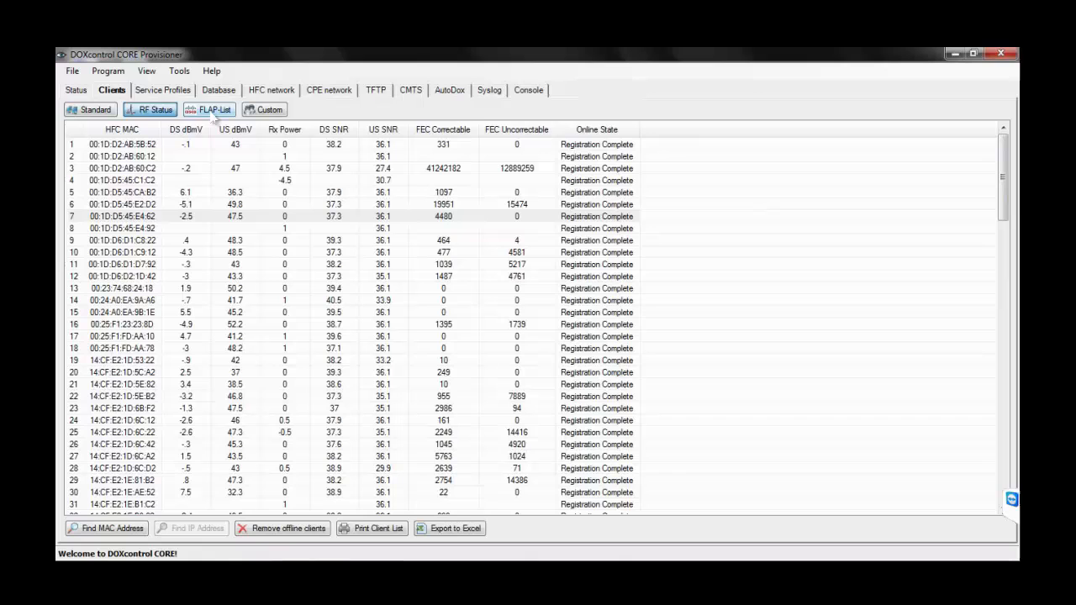
- Show the FLAP-List and sort clients by Total Flaps, most first
left_click(208, 109)
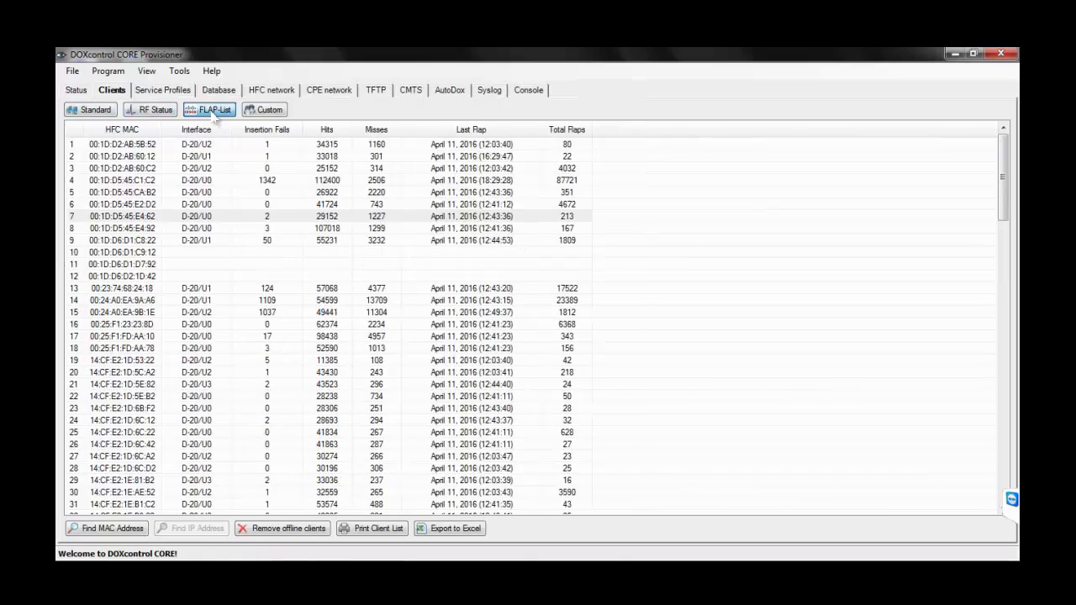
mouse_move(567, 180)
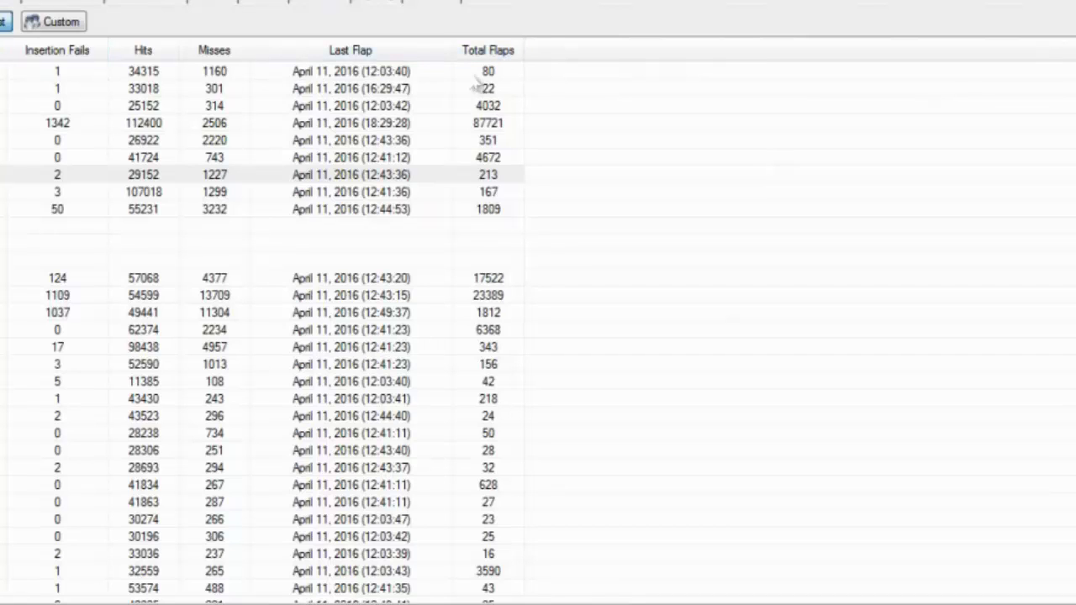
left_click(488, 50)
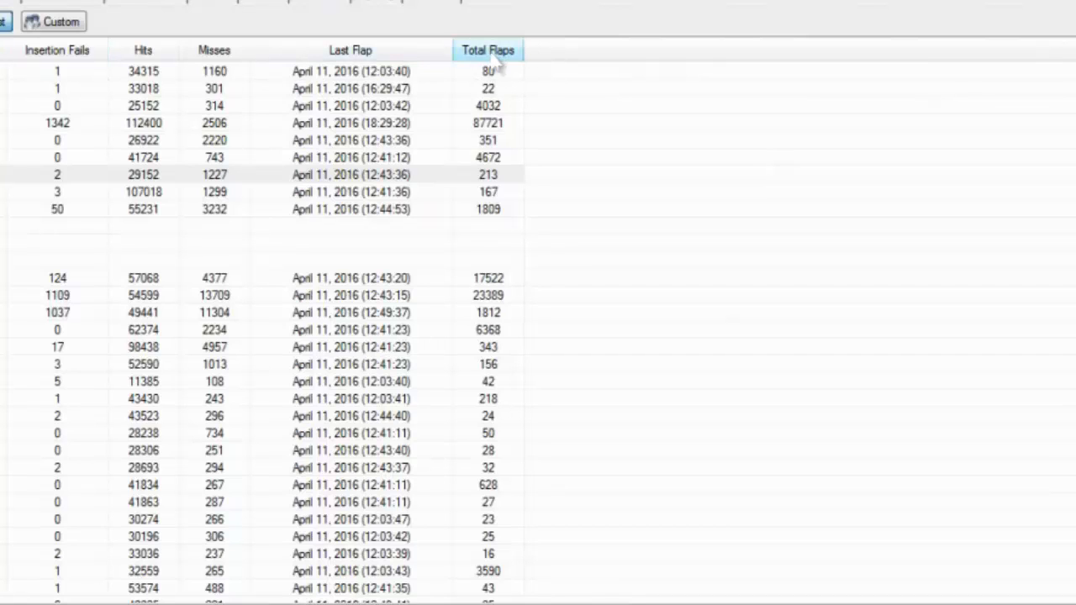
left_click(488, 49)
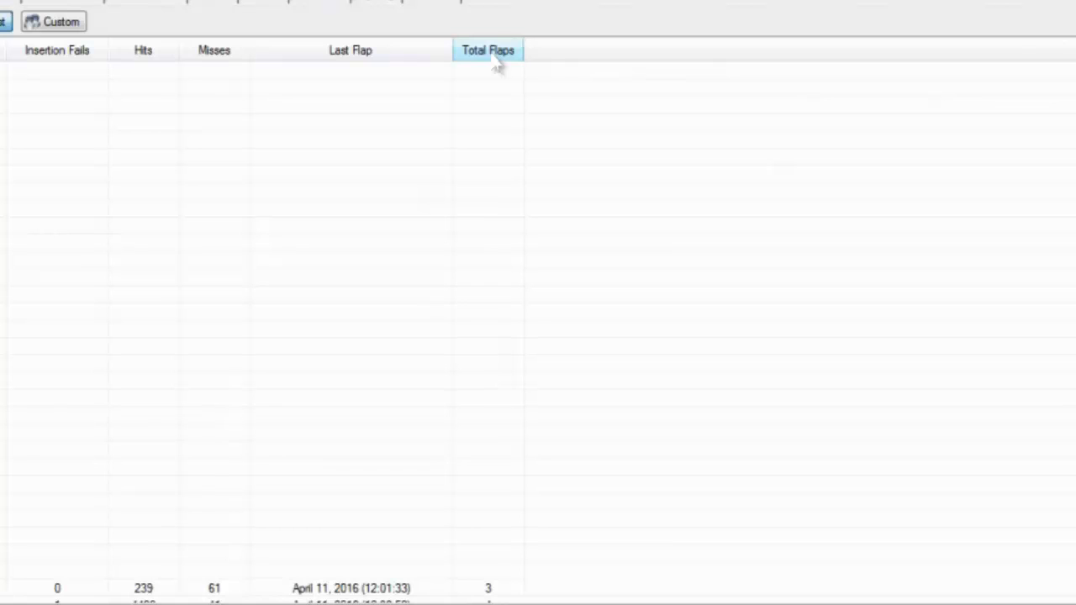
left_click(487, 50)
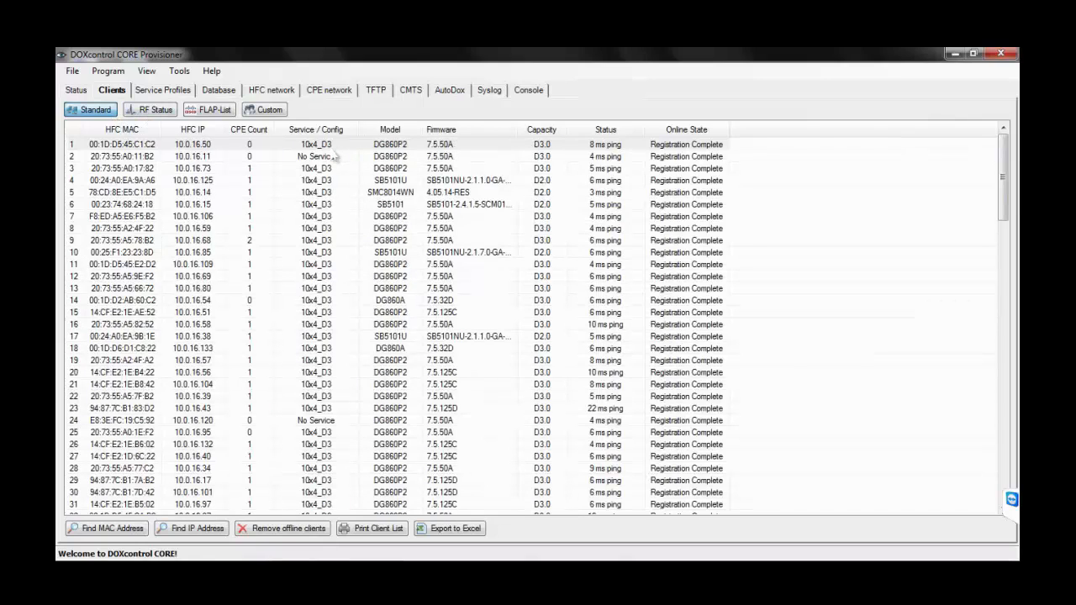
left_click(122, 144)
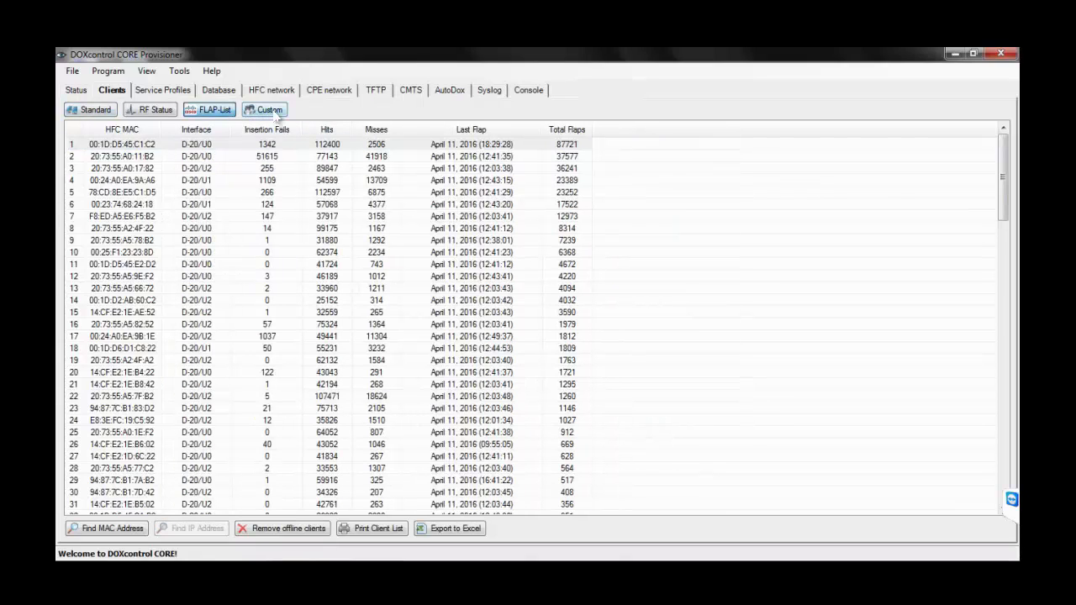
left_click(264, 110)
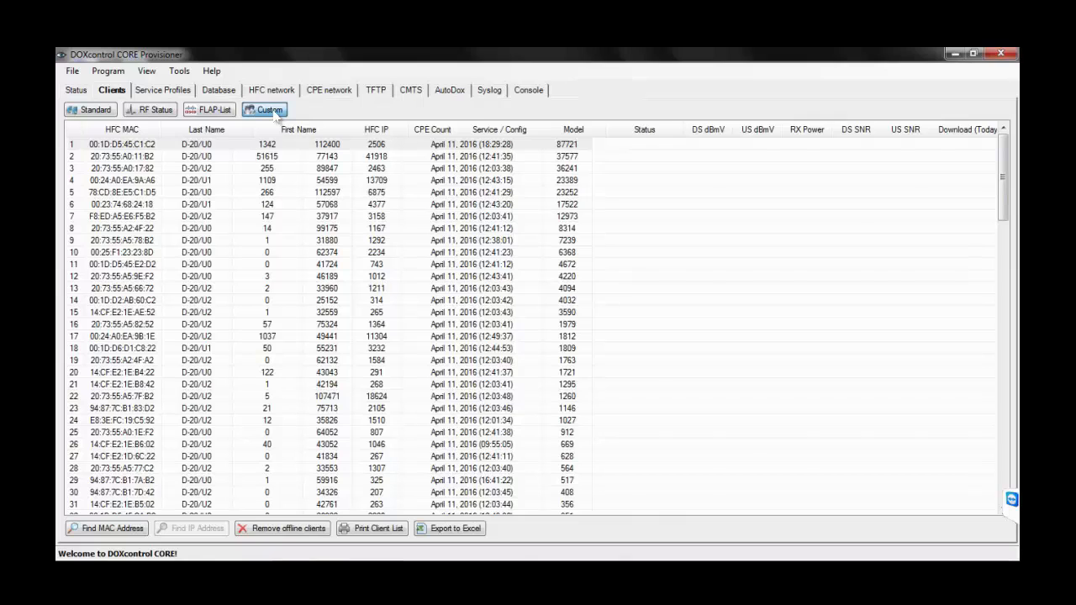
- Load the Custom client view and select the first client row
left_click(264, 109)
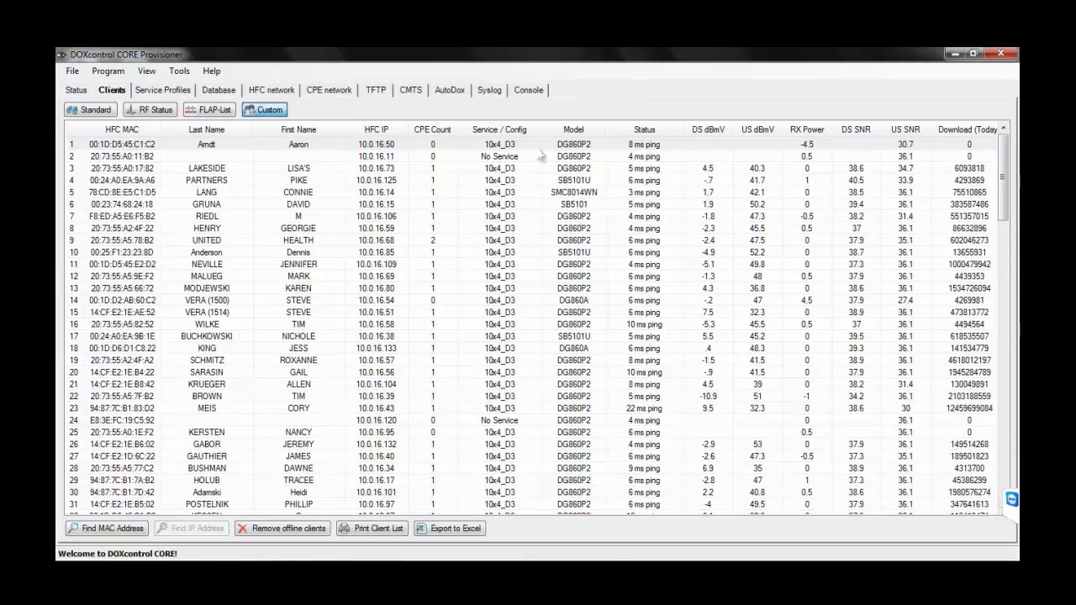
left_click(206, 144)
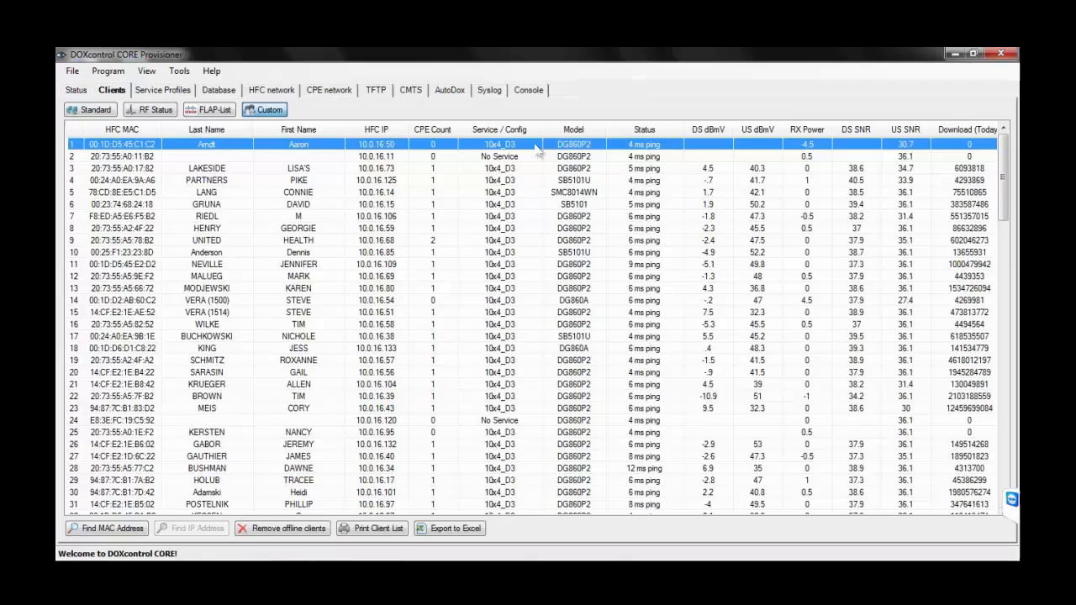
left_click(298, 323)
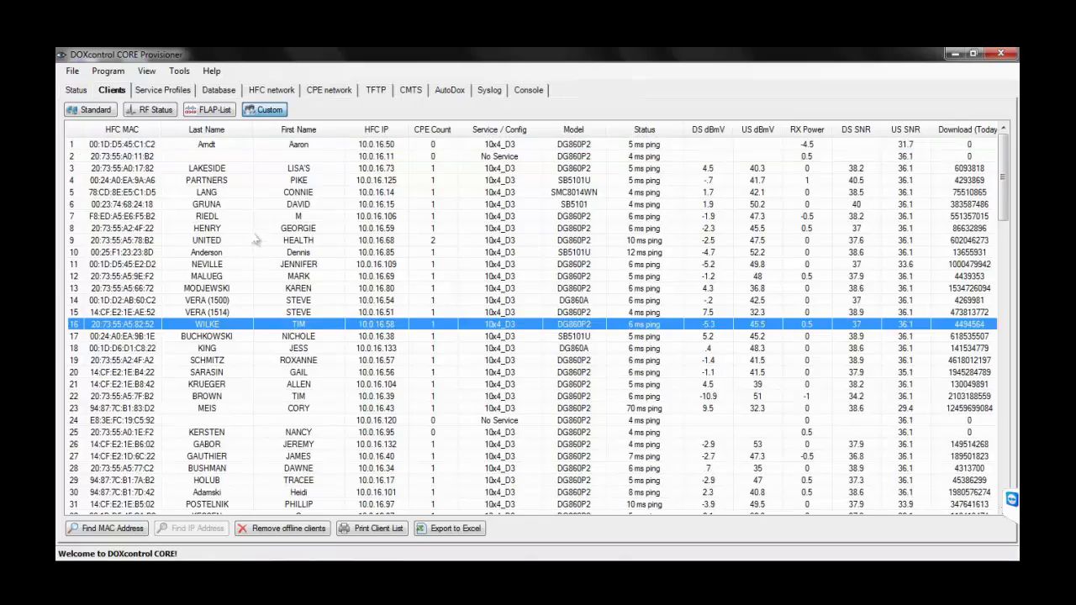
mouse_move(265, 238)
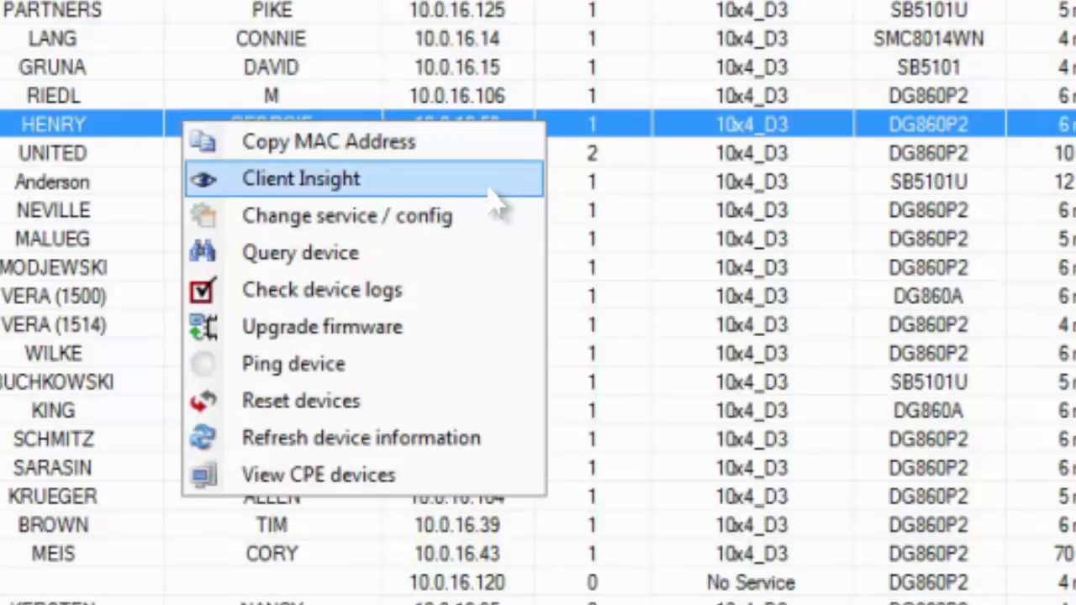
mouse_move(495, 227)
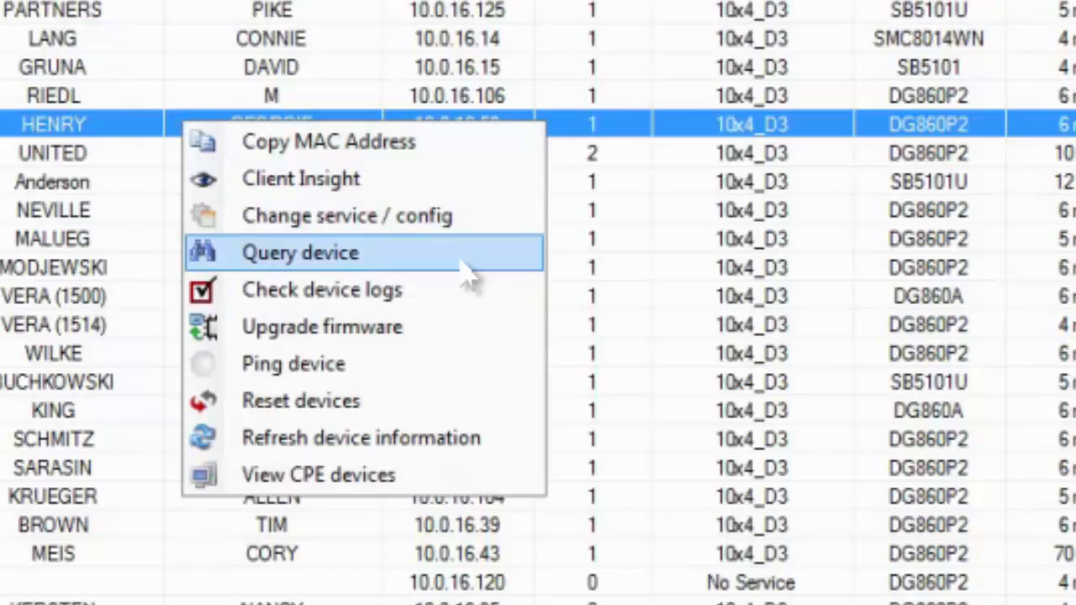
mouse_move(441, 302)
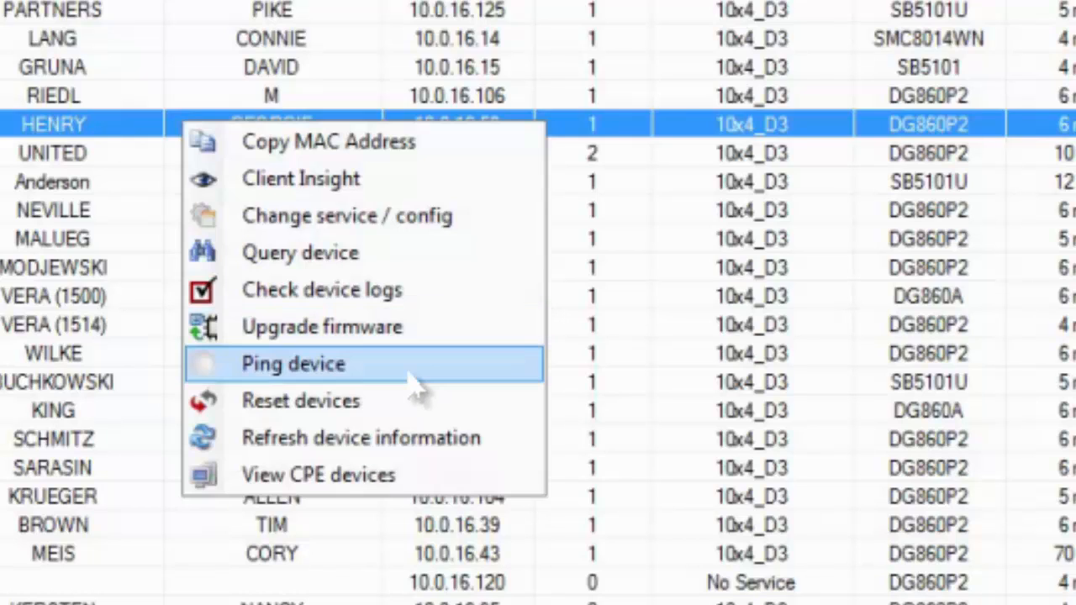
mouse_move(403, 416)
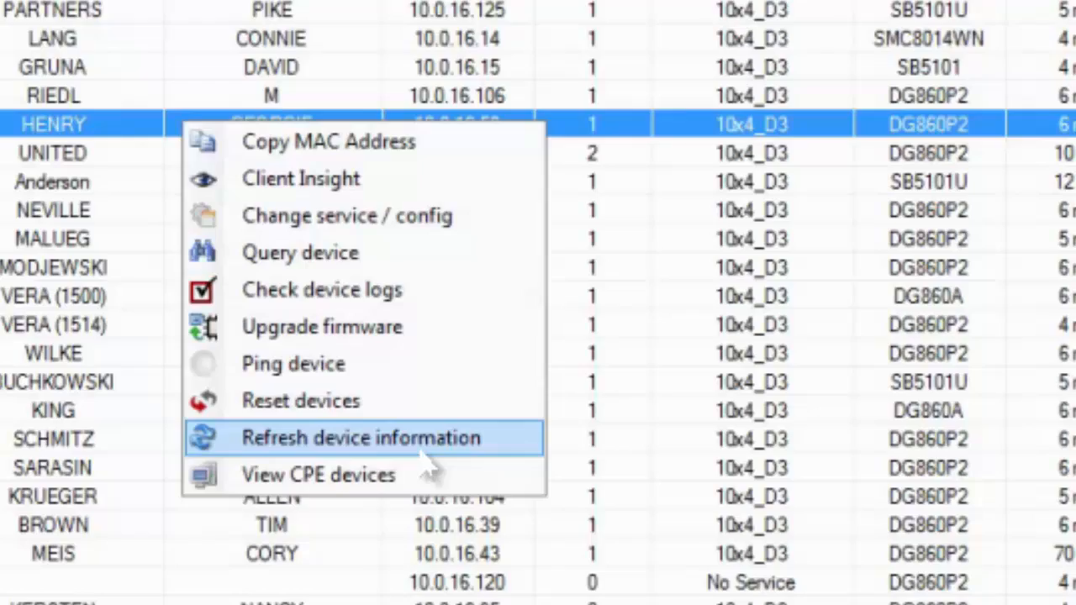
mouse_move(412, 475)
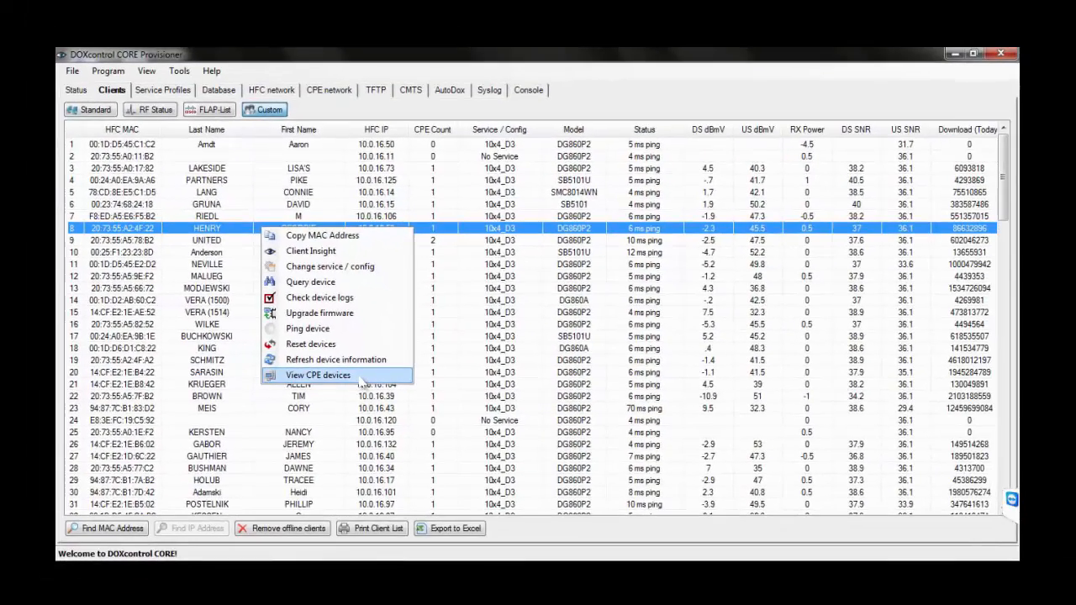
- View the CPE device behind the HENRY modem, expand its lease details, then close the window
left_click(318, 375)
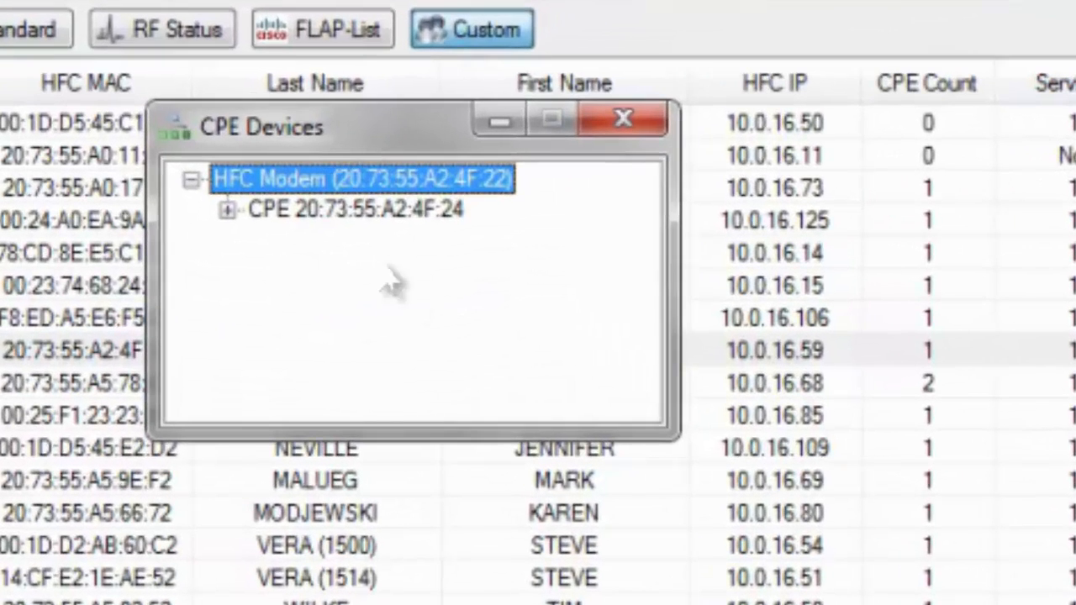
left_click(226, 210)
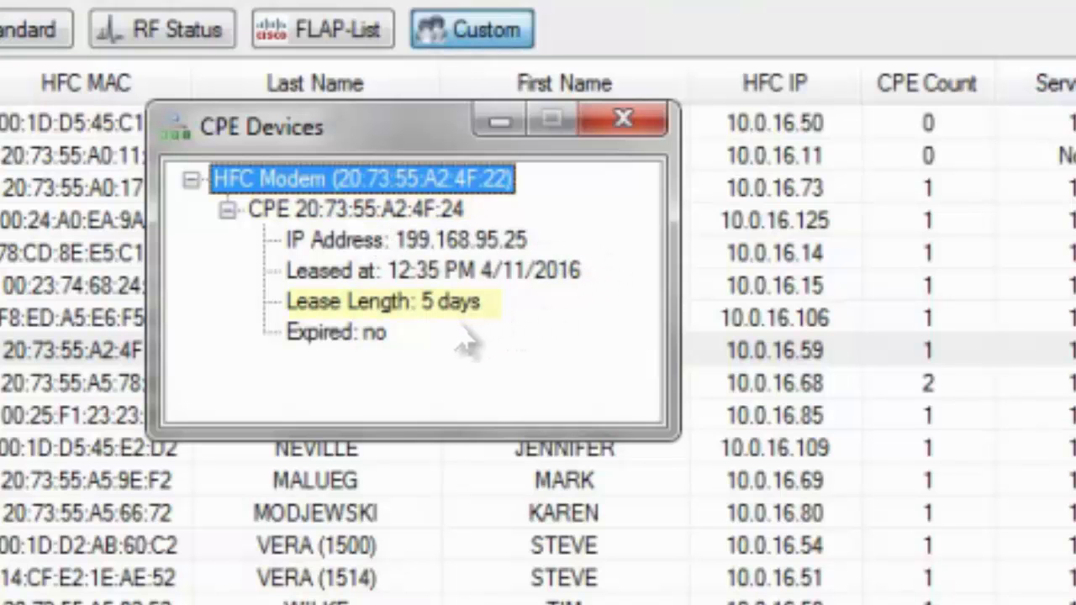
left_click(622, 117)
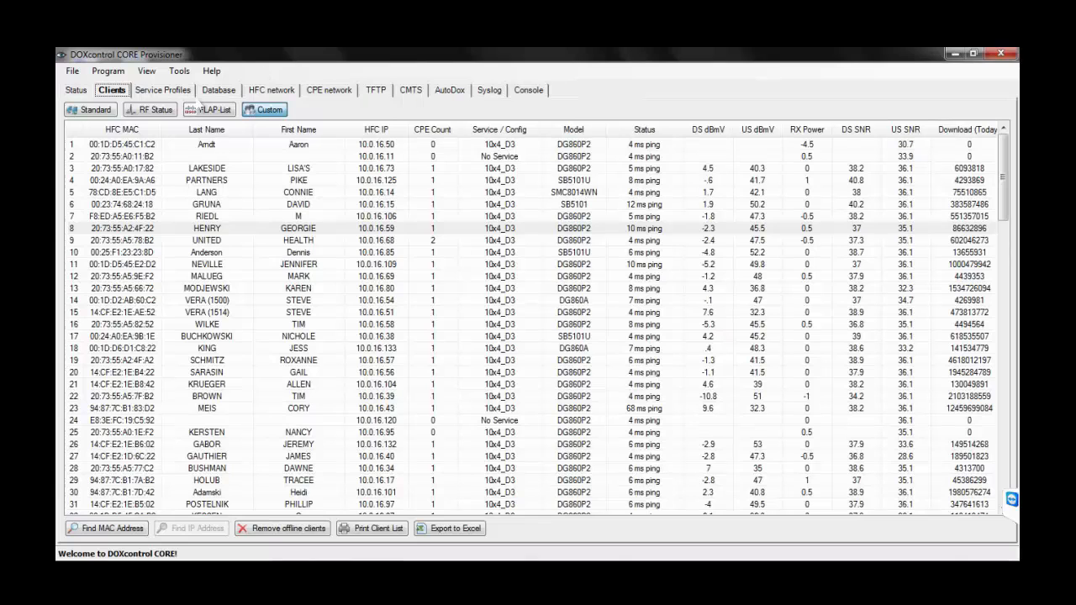
- Switch to Service Profiles to show the 10x4_D3 registration configuration
left_click(157, 90)
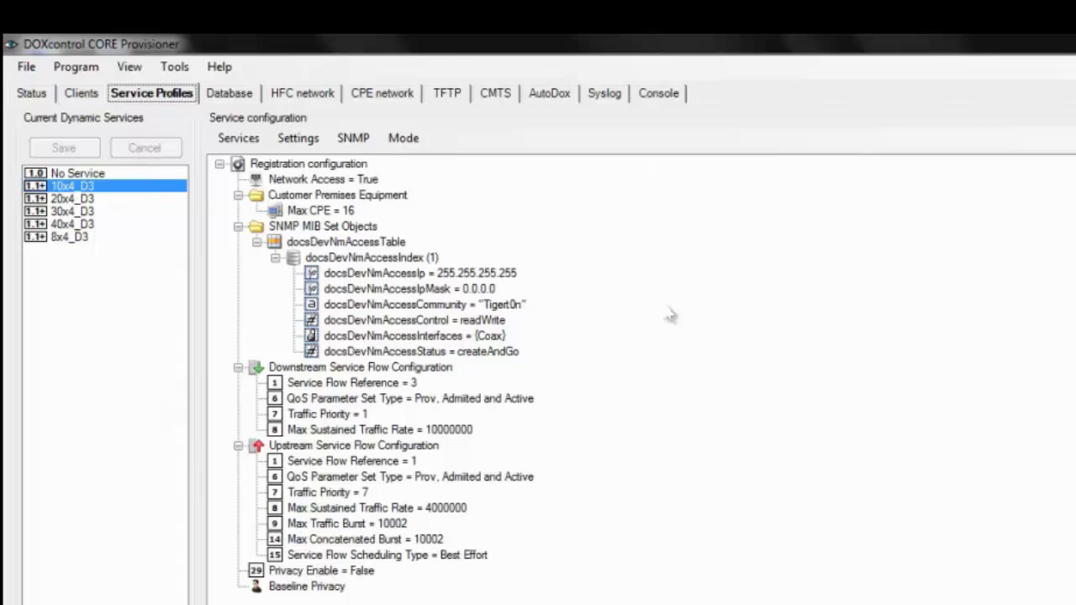
mouse_move(621, 290)
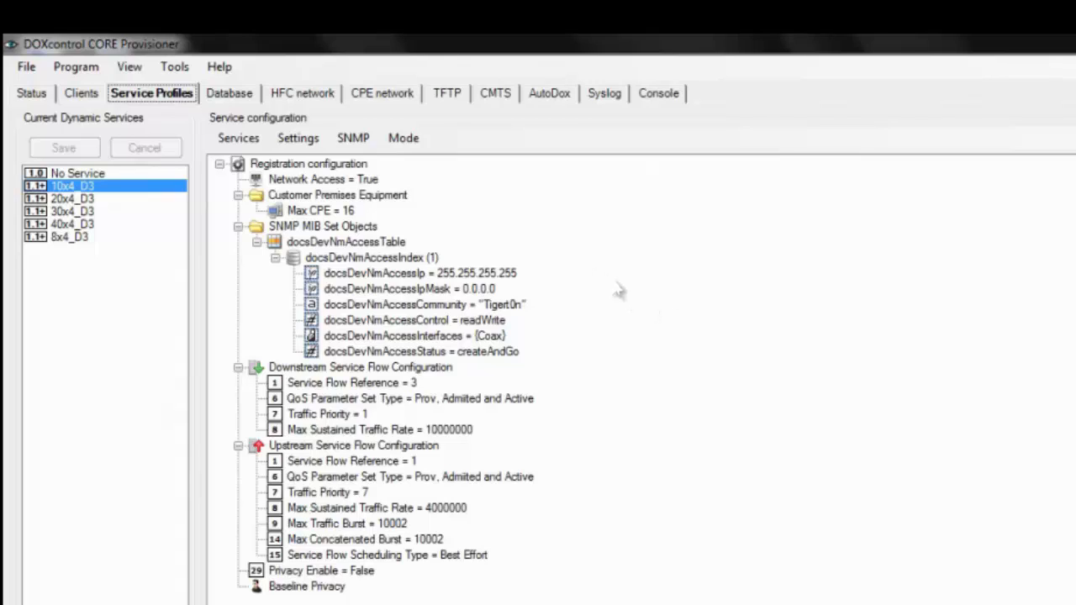
mouse_move(677, 336)
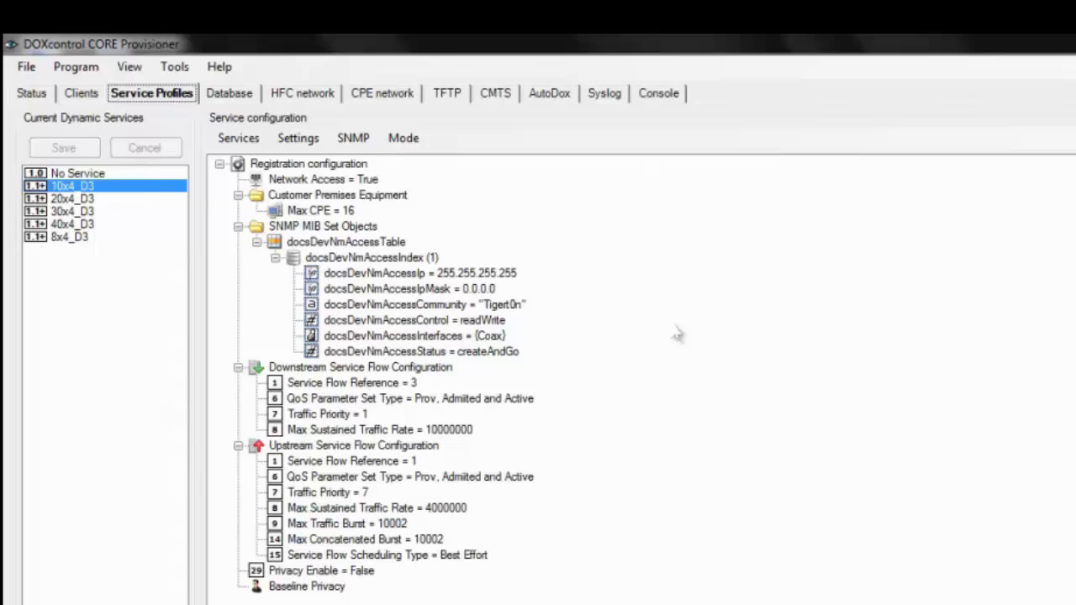
mouse_move(647, 443)
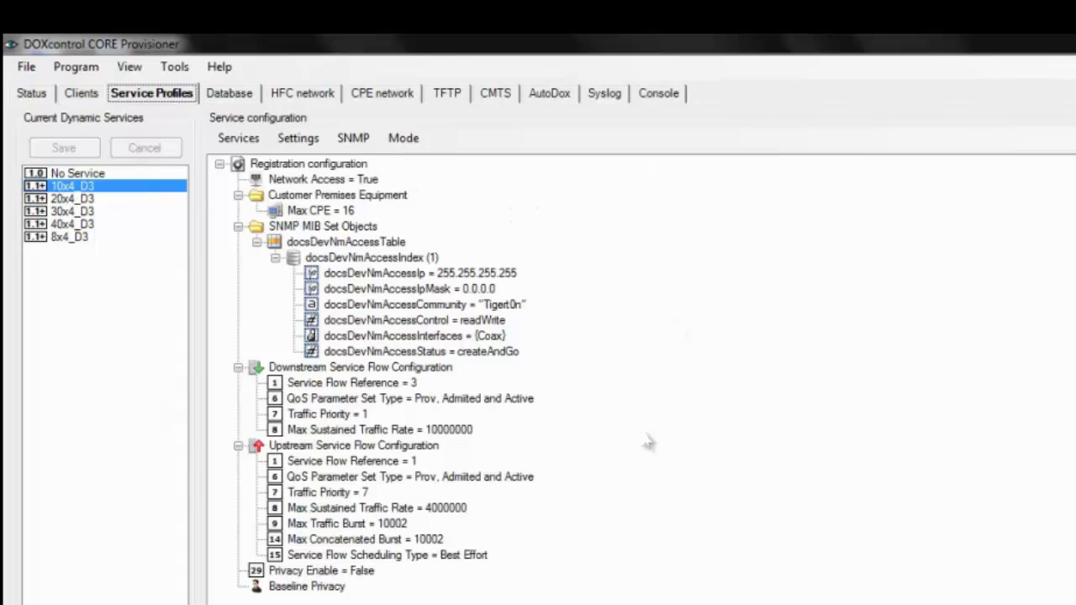
mouse_move(697, 520)
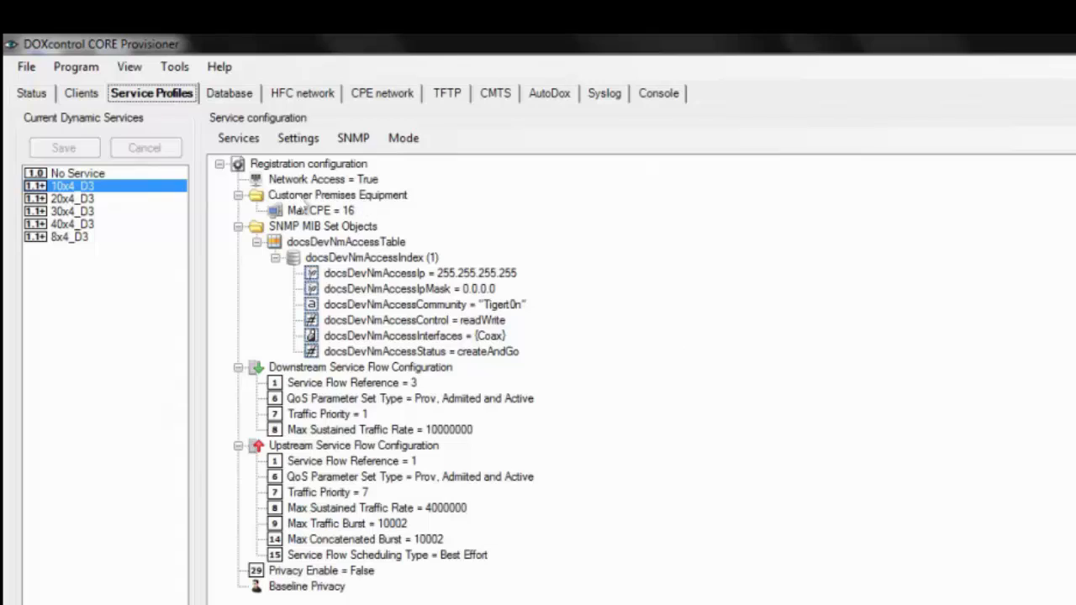
left_click(319, 210)
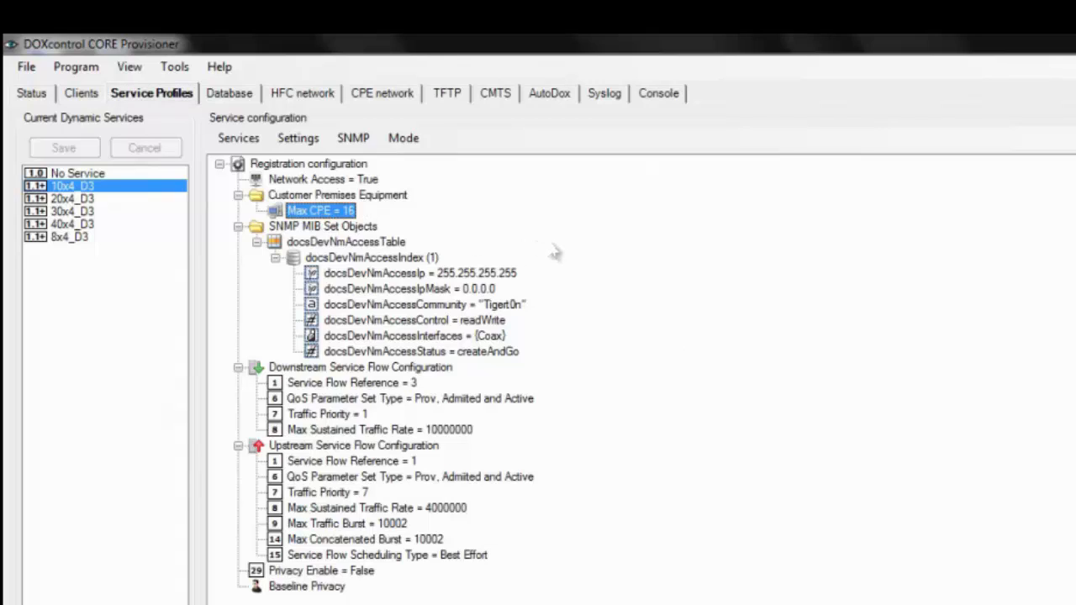
mouse_move(93, 210)
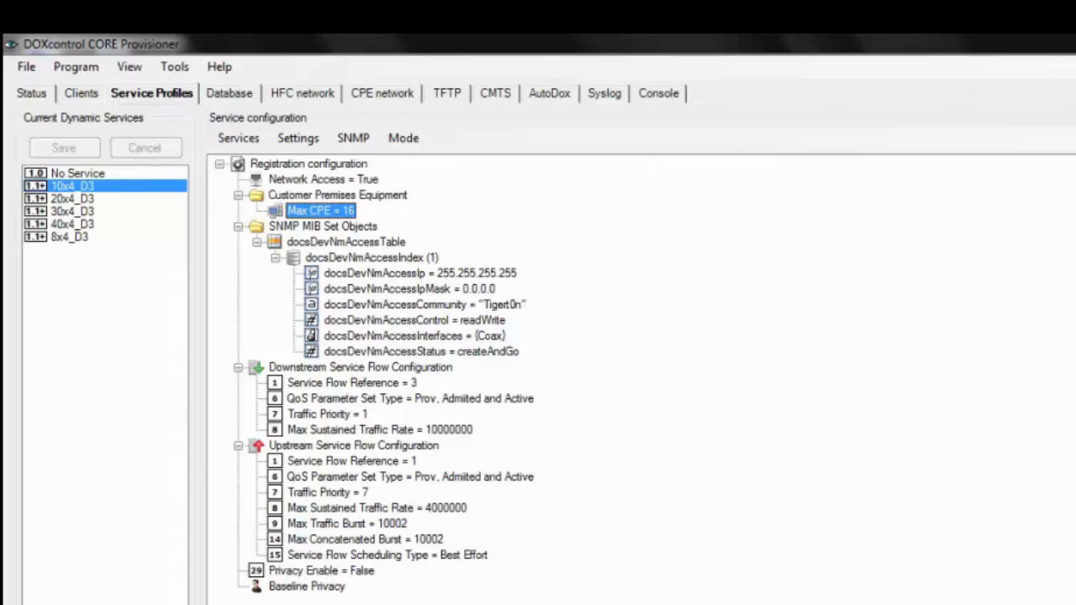
left_click(360, 367)
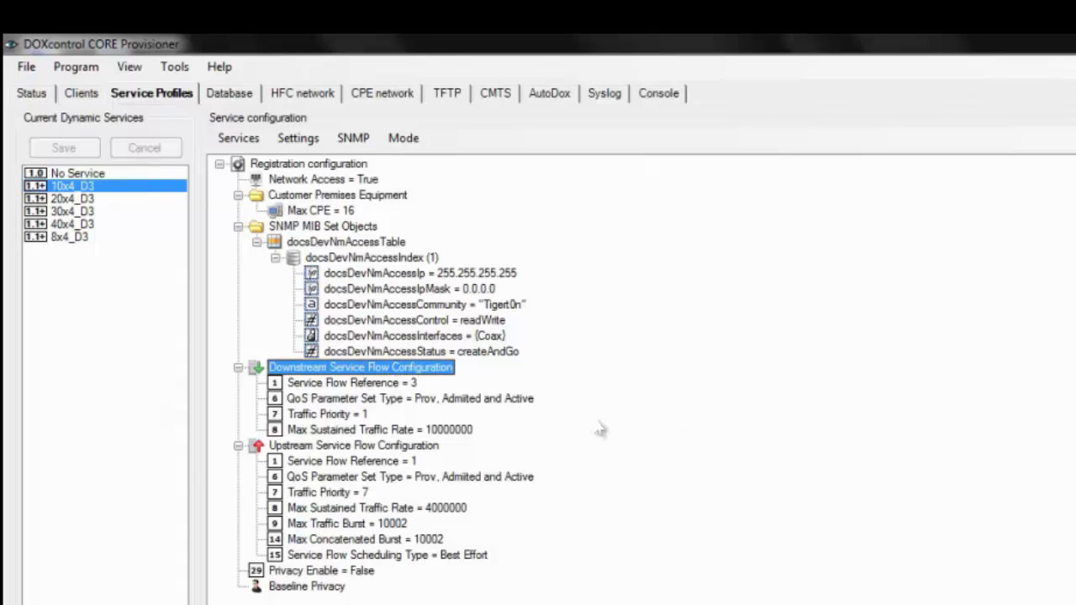
mouse_move(443, 412)
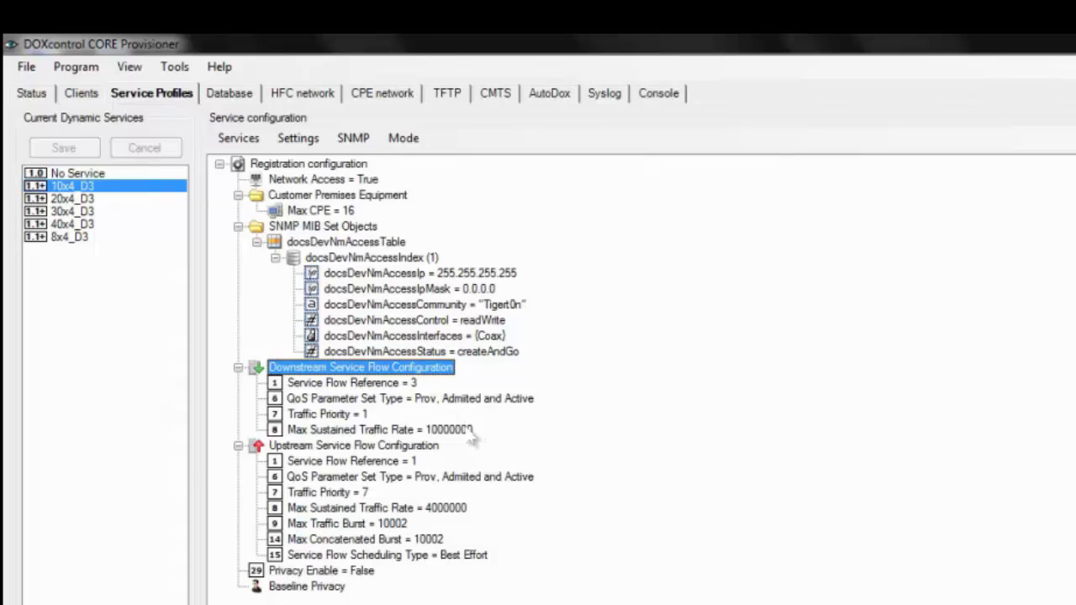
left_click(379, 429)
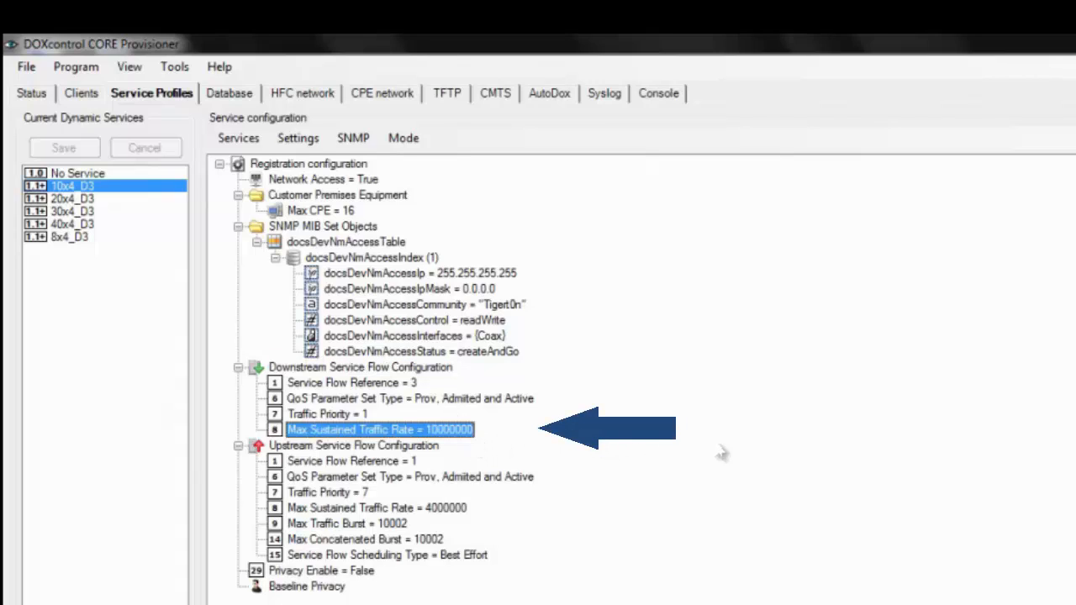
mouse_move(460, 454)
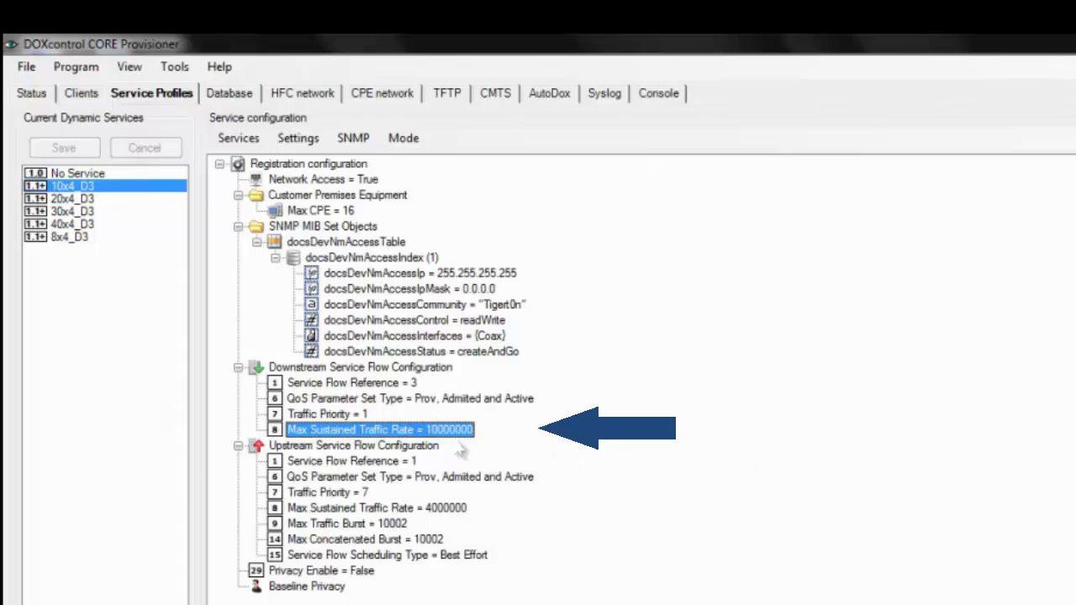
mouse_move(521, 449)
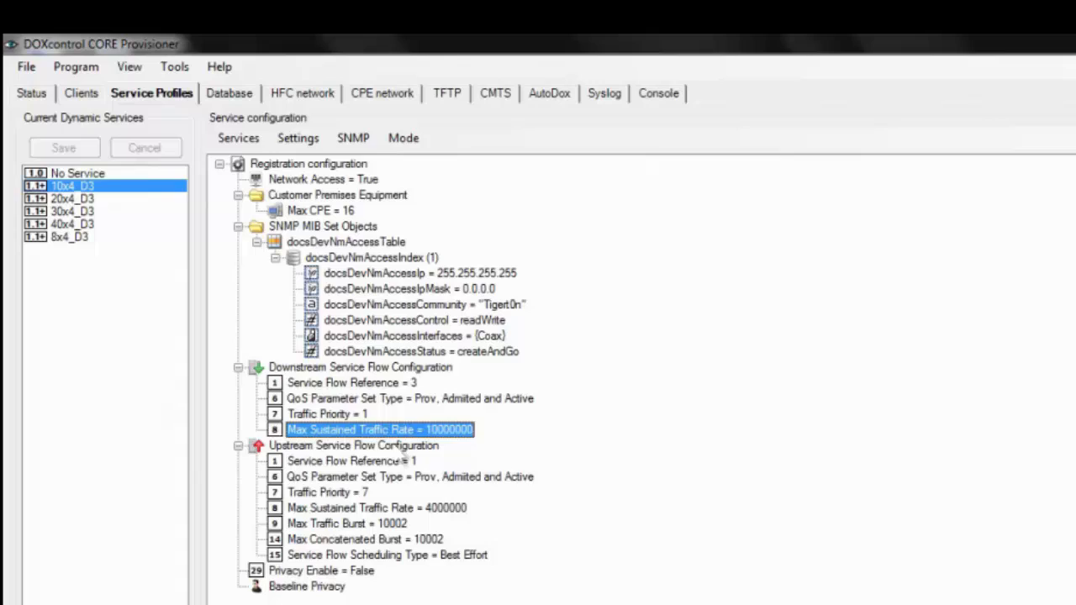
left_click(353, 445)
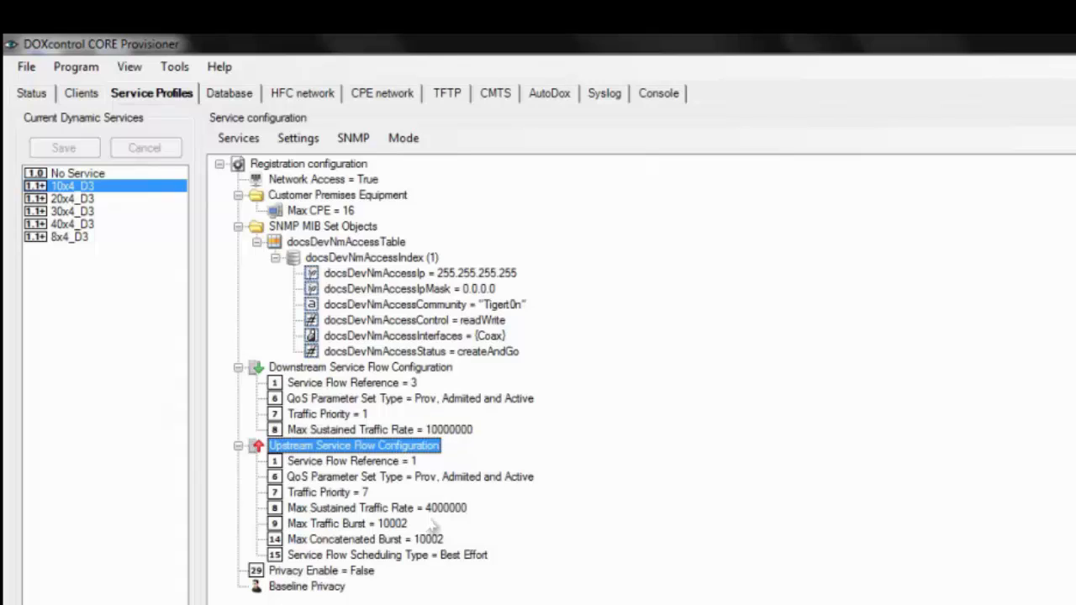
mouse_move(437, 525)
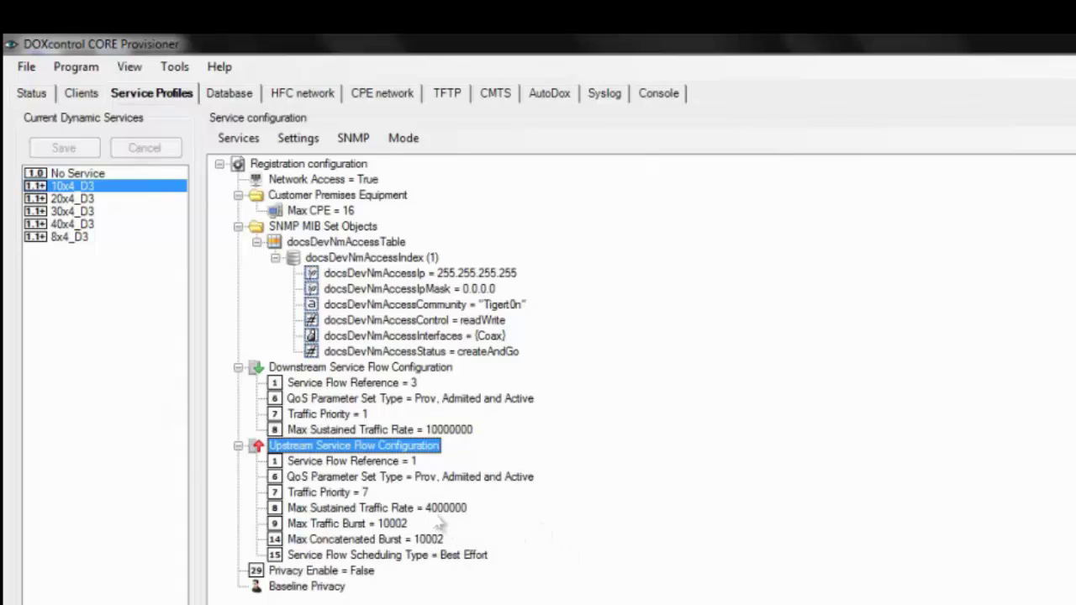
left_click(377, 508)
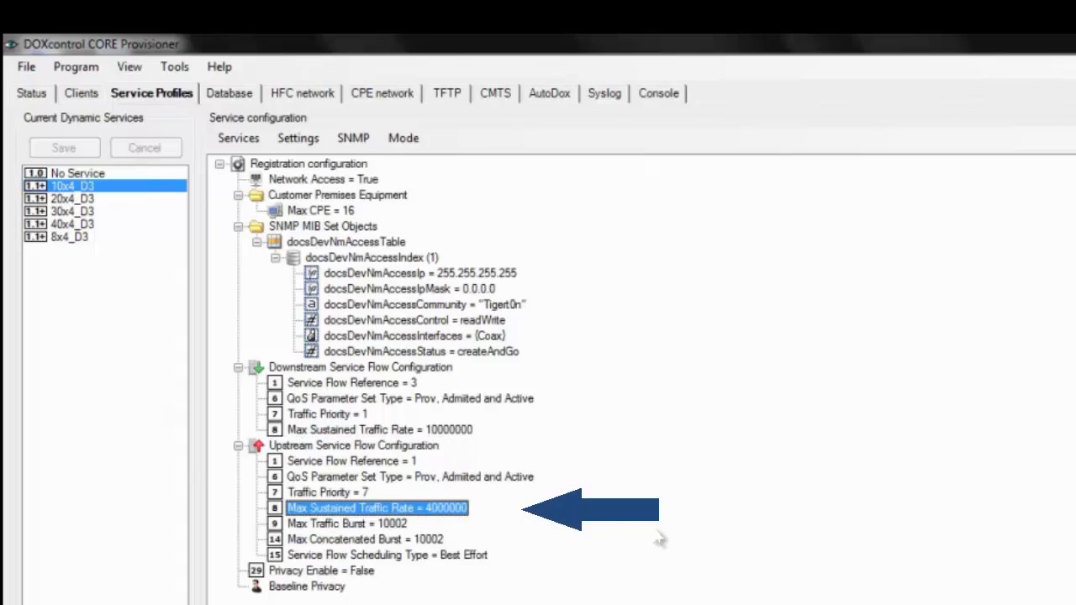
mouse_move(361, 538)
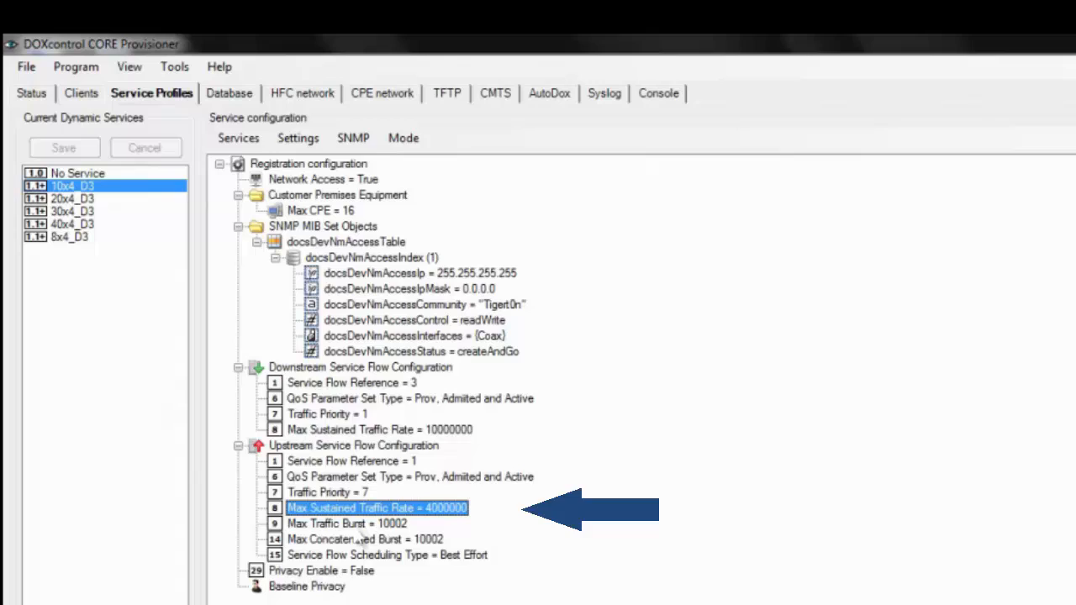
left_click(306, 585)
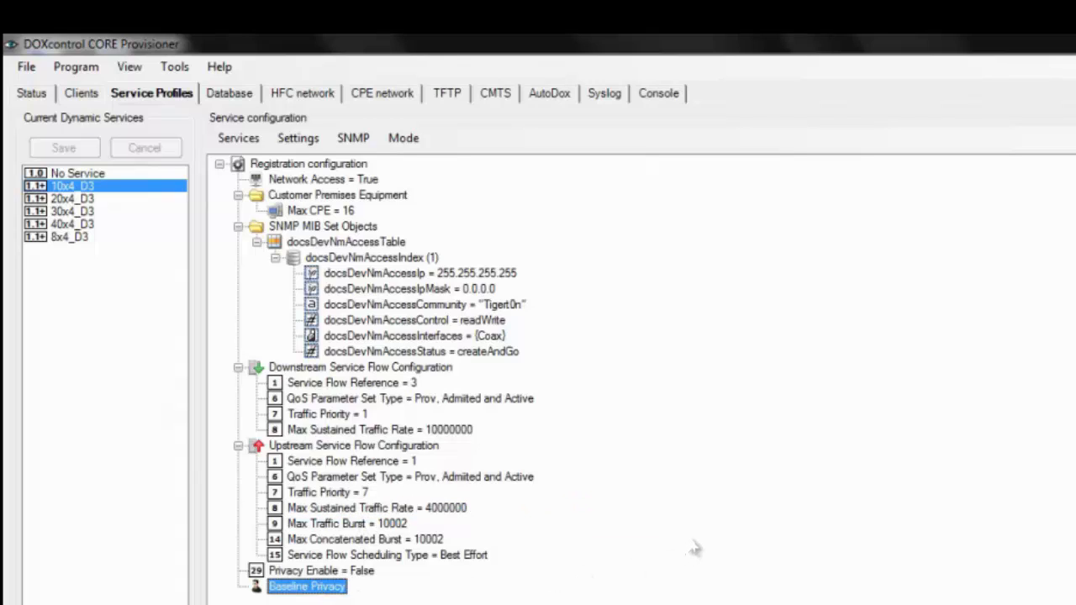
mouse_move(536, 281)
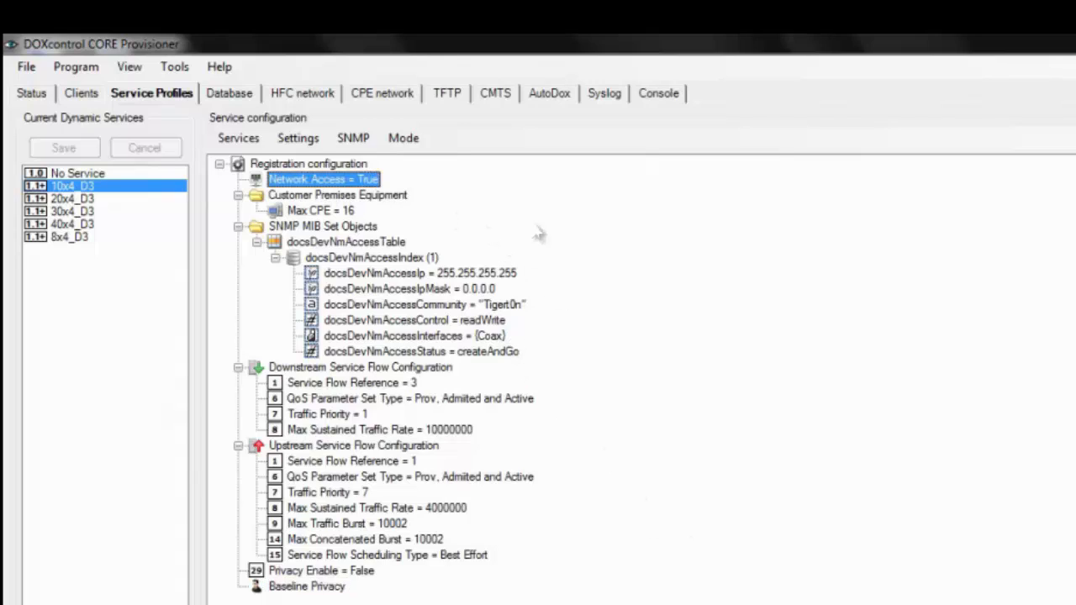
mouse_move(546, 238)
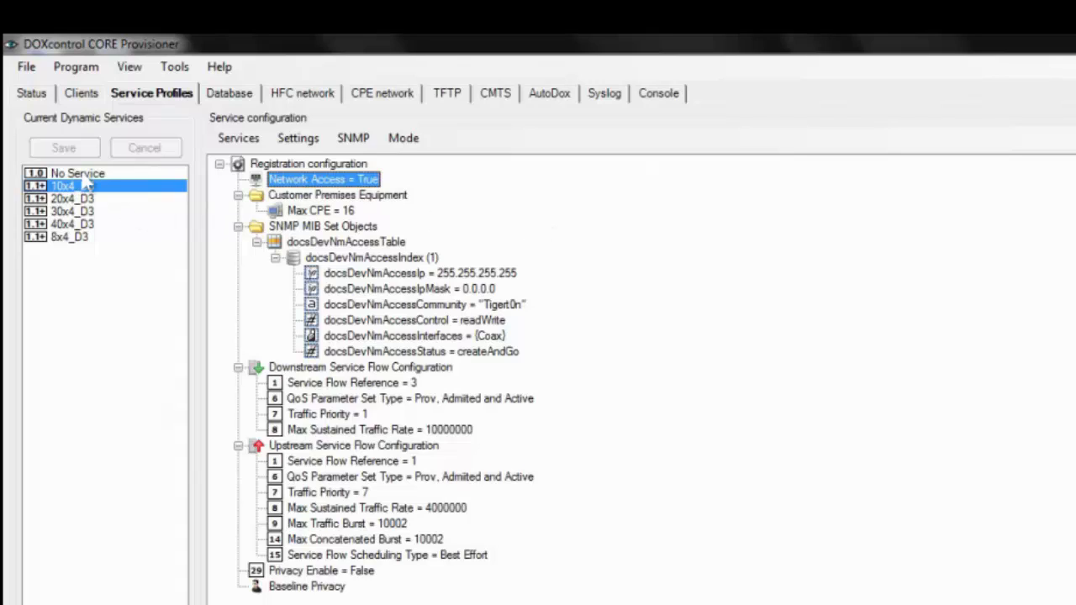
left_click(77, 172)
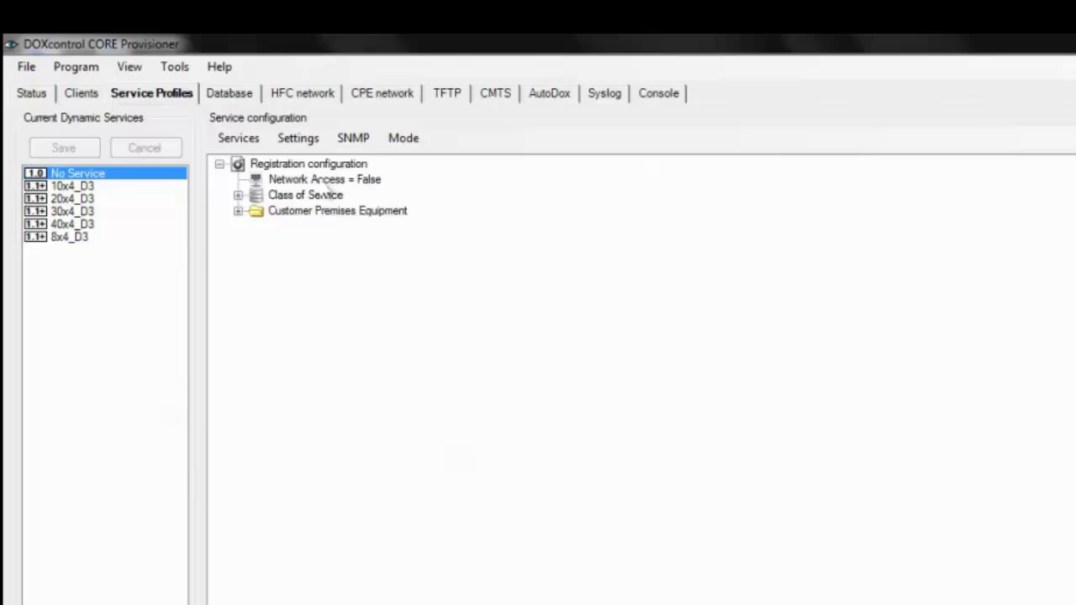
left_click(324, 179)
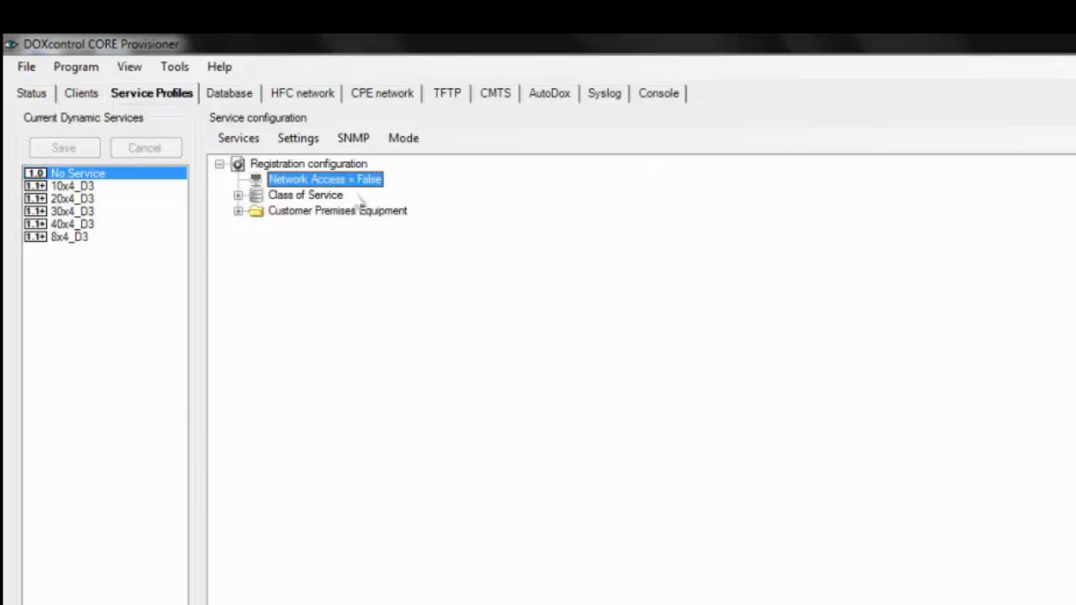
mouse_move(363, 206)
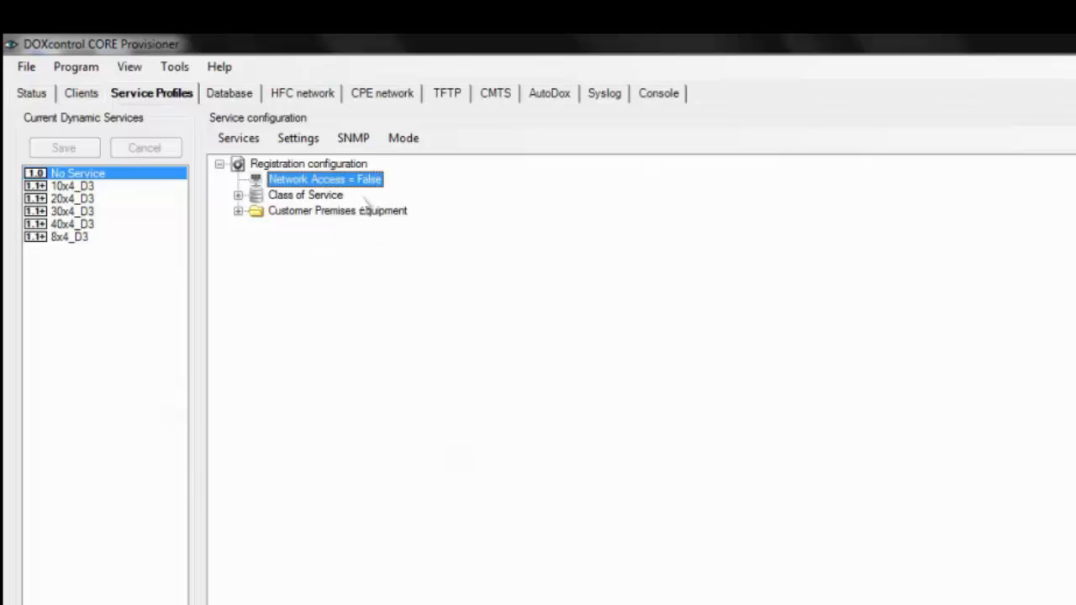
left_click(72, 185)
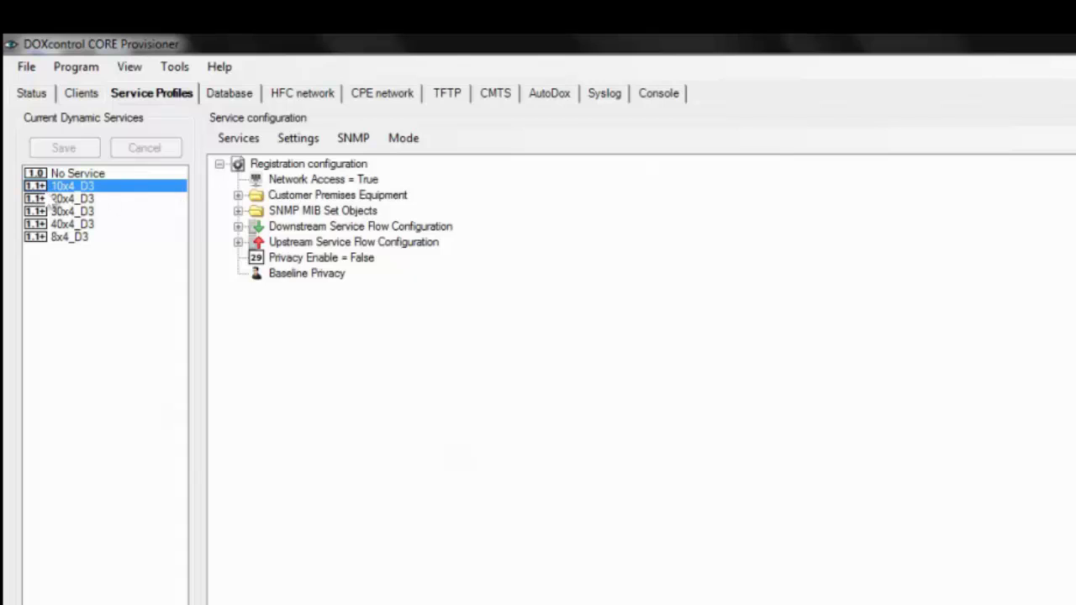
left_click(403, 138)
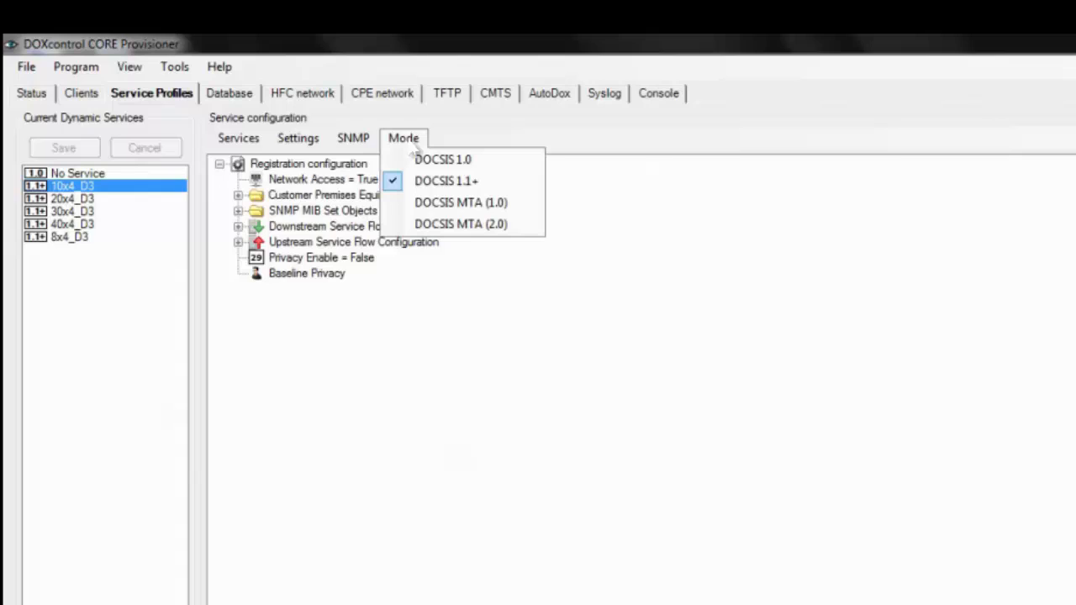
mouse_move(443, 159)
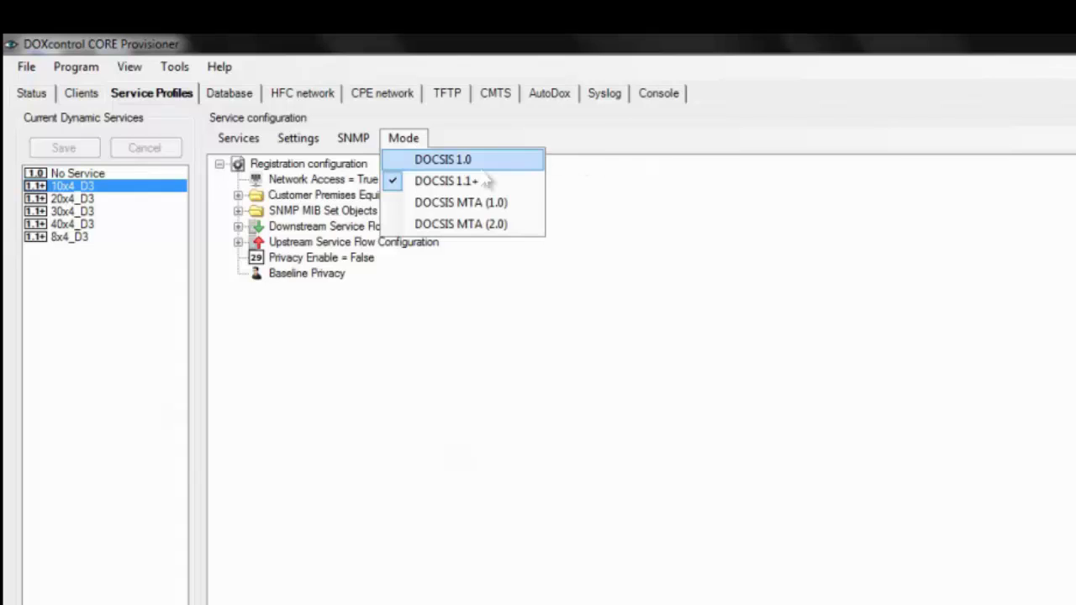
mouse_move(505, 176)
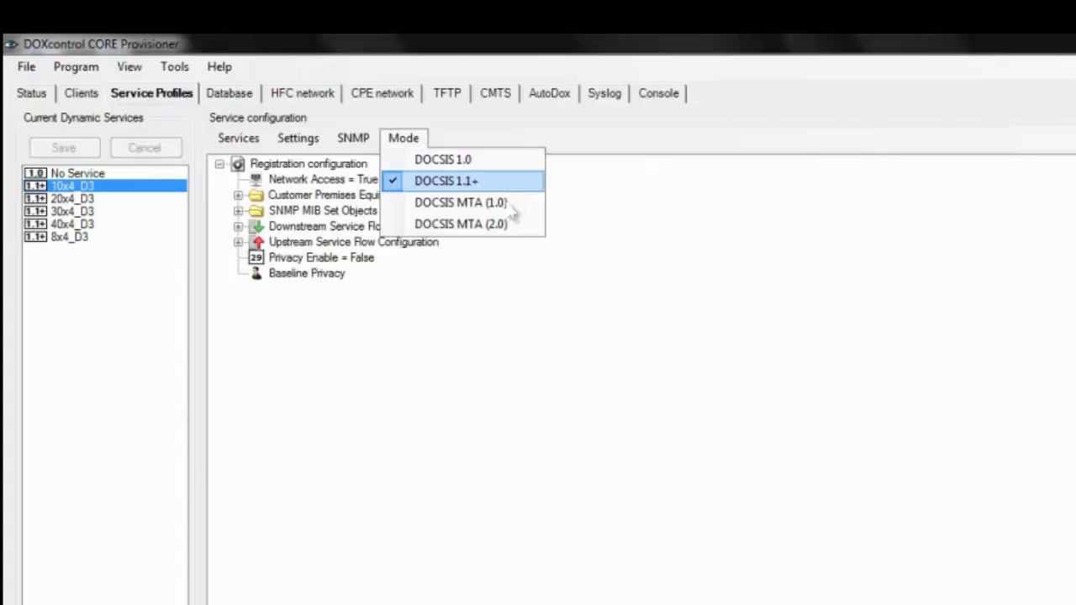
mouse_move(460, 201)
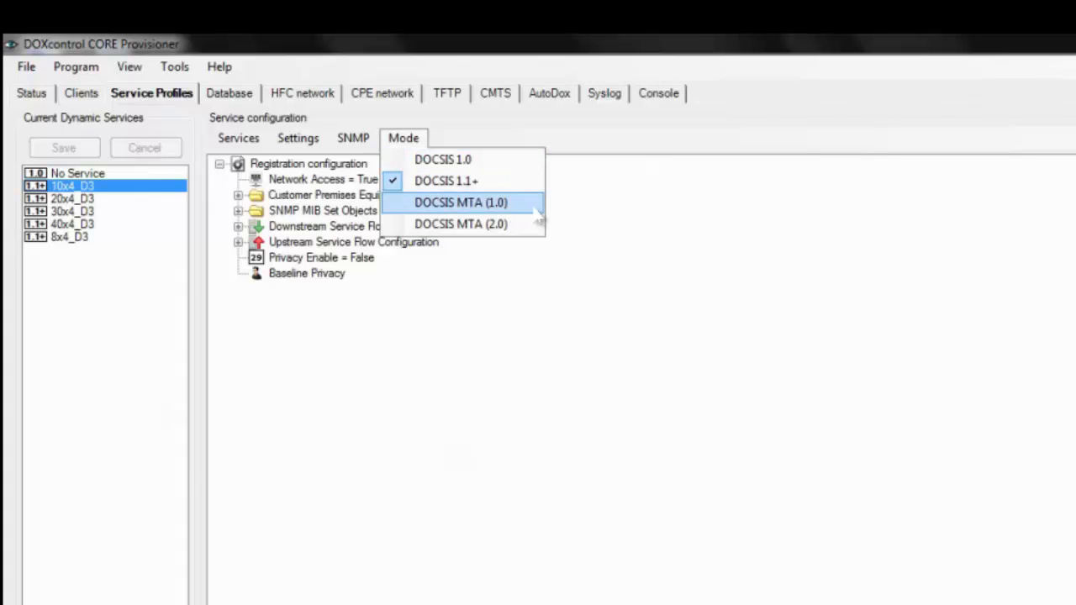
mouse_move(528, 219)
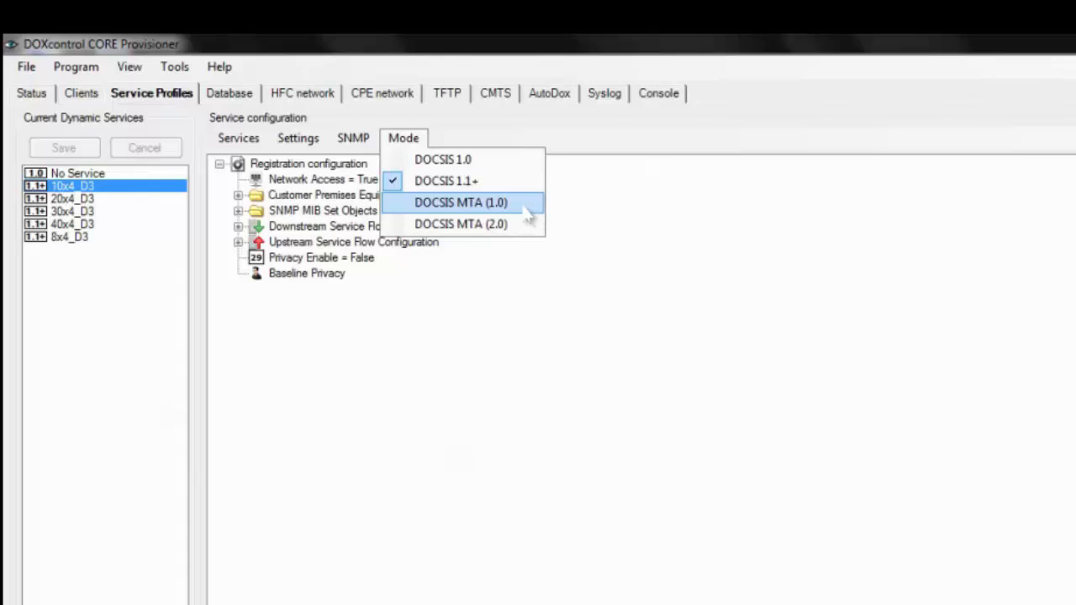
mouse_move(811, 276)
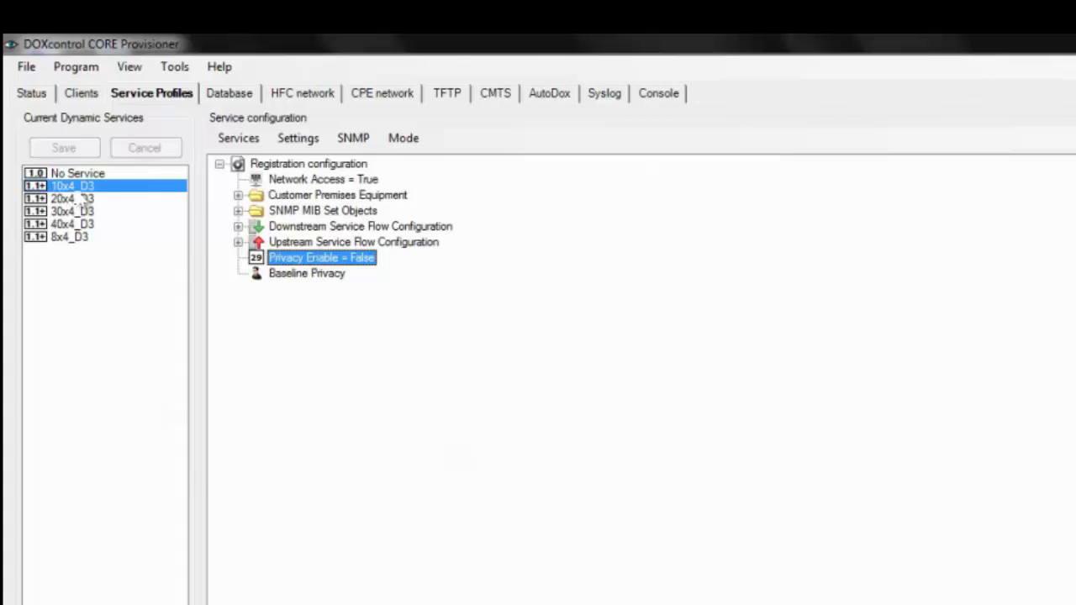
right_click(71, 185)
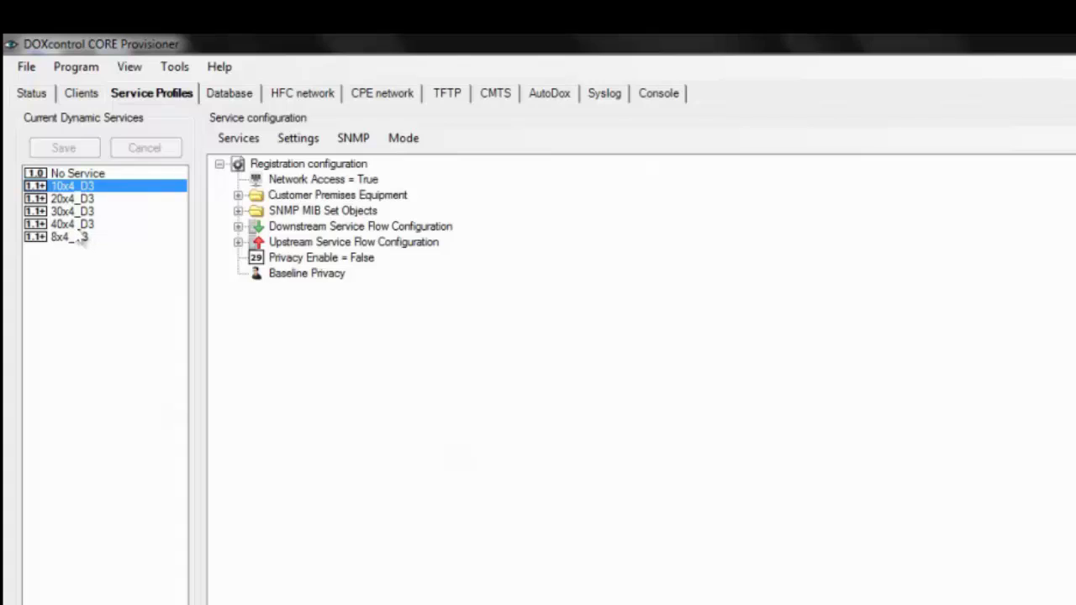
mouse_move(107, 241)
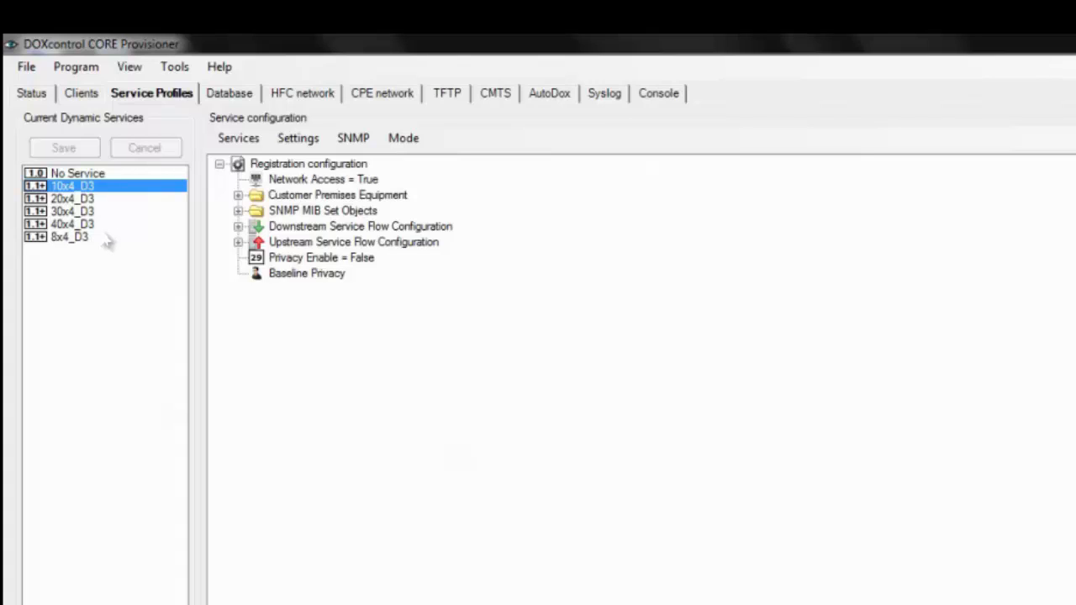
mouse_move(216, 201)
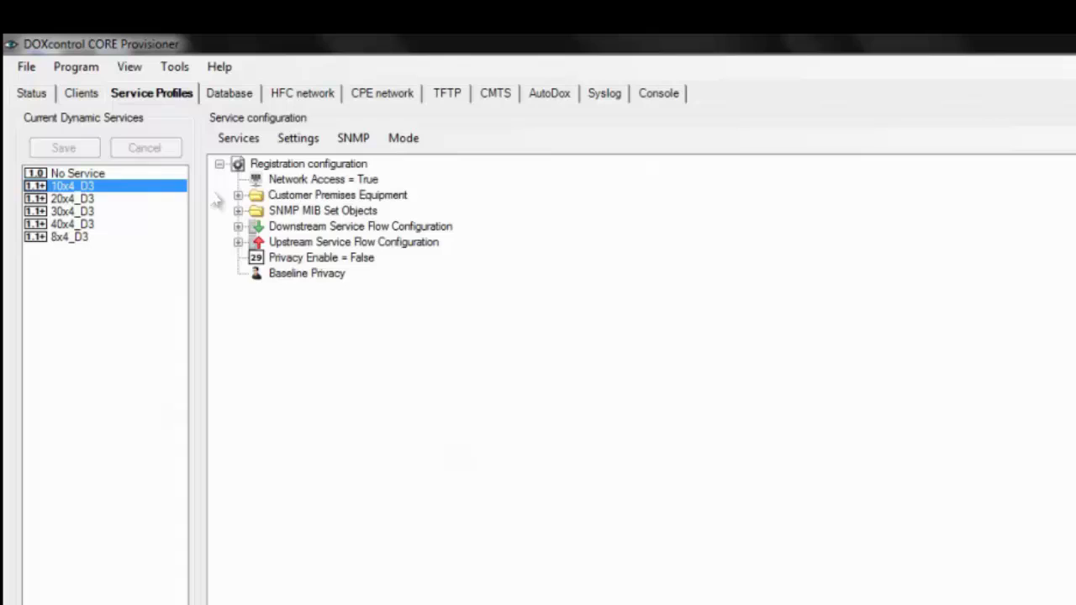
mouse_move(117, 155)
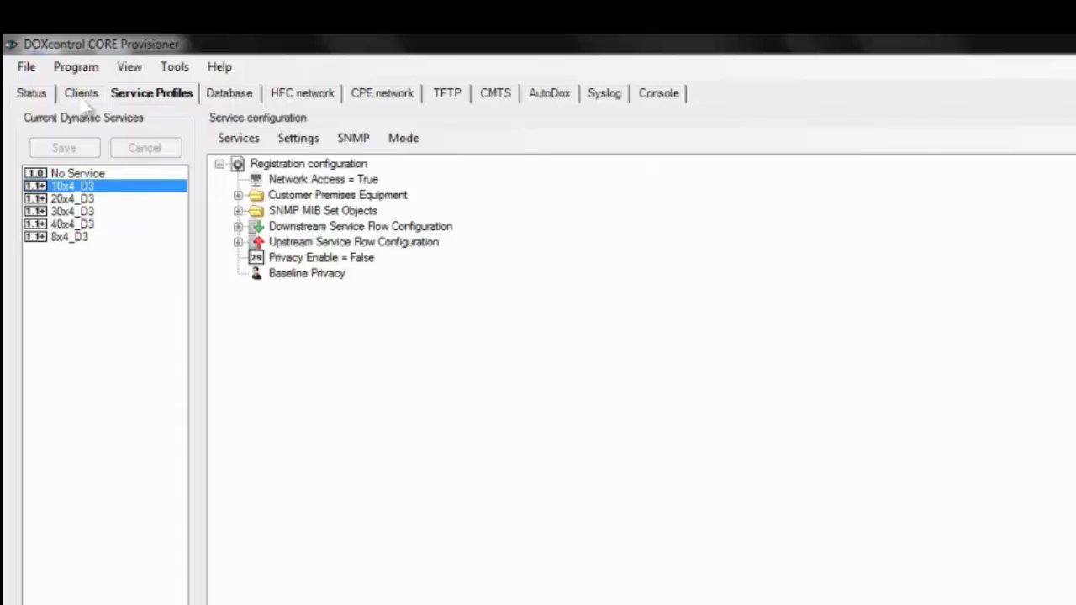
- Return to the client list and open the Change service dialog for client 10.0.16.59
left_click(81, 93)
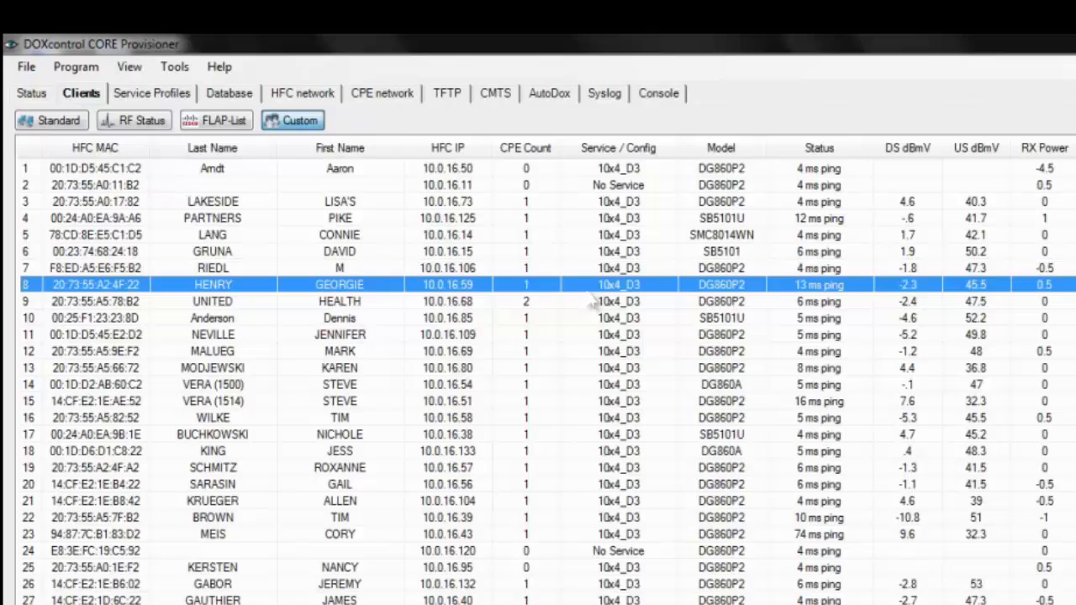
mouse_move(593, 300)
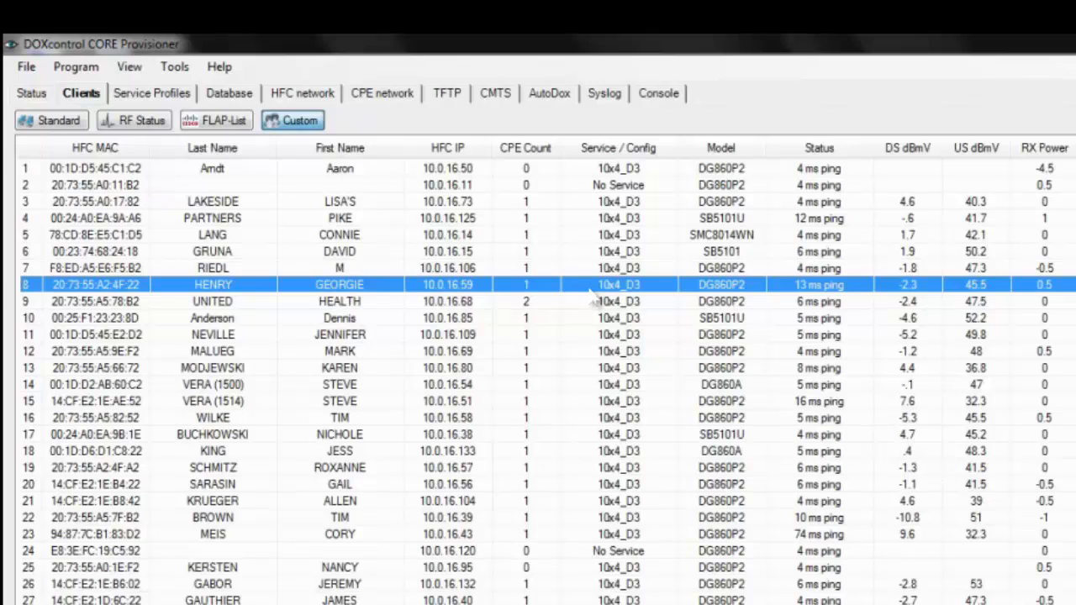
right_click(588, 284)
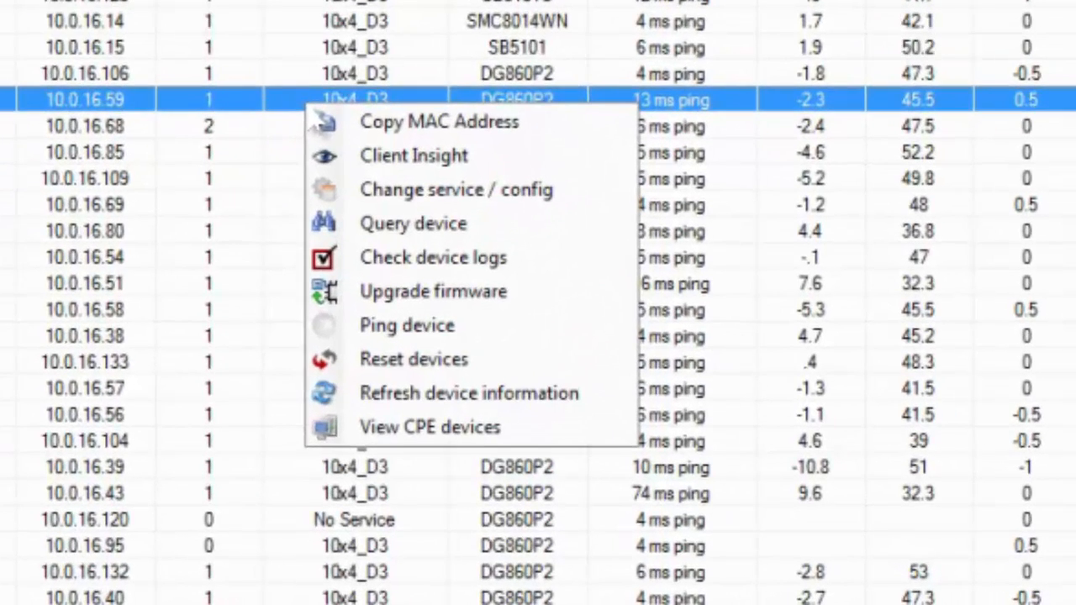
mouse_move(433, 258)
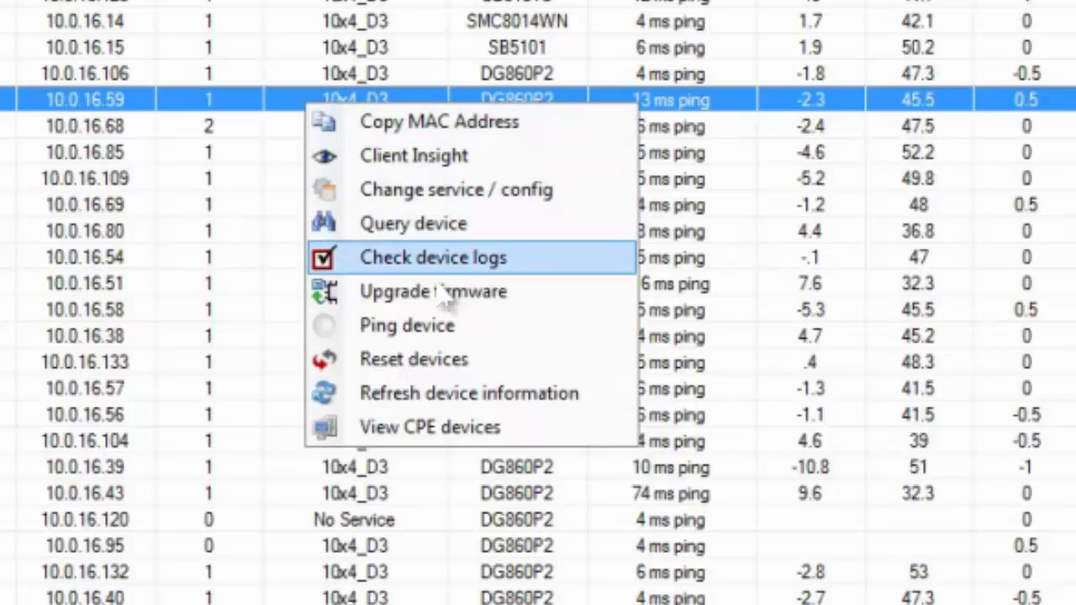
mouse_move(437, 222)
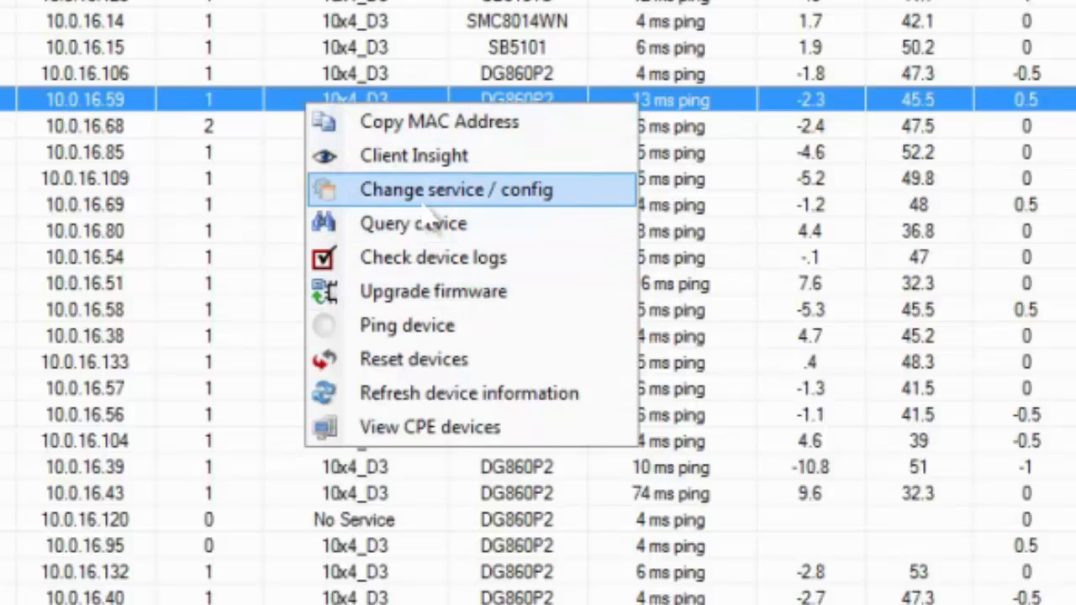
left_click(456, 189)
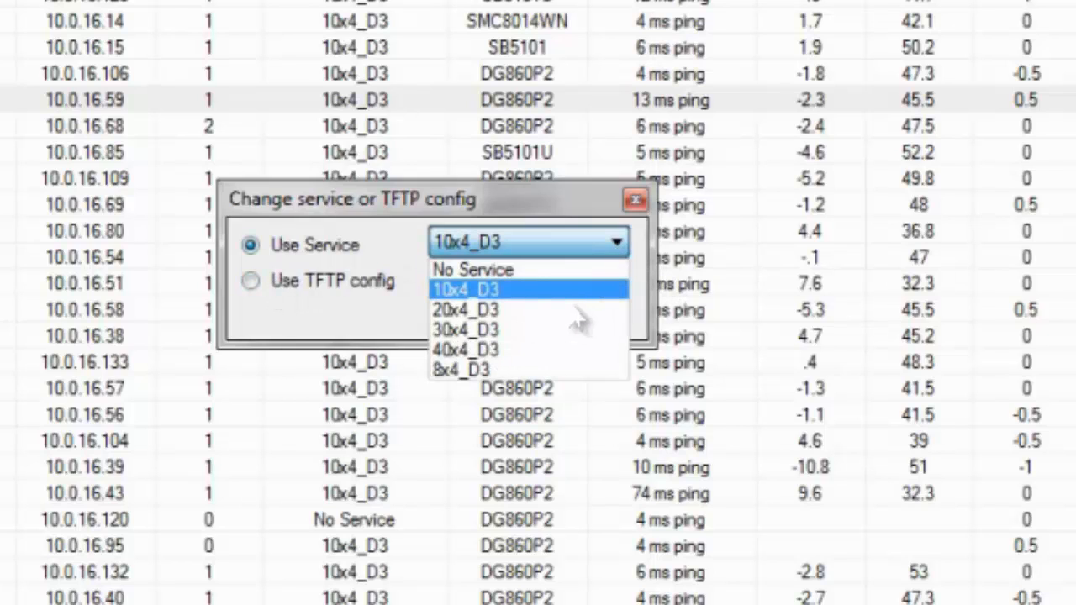
mouse_move(525, 310)
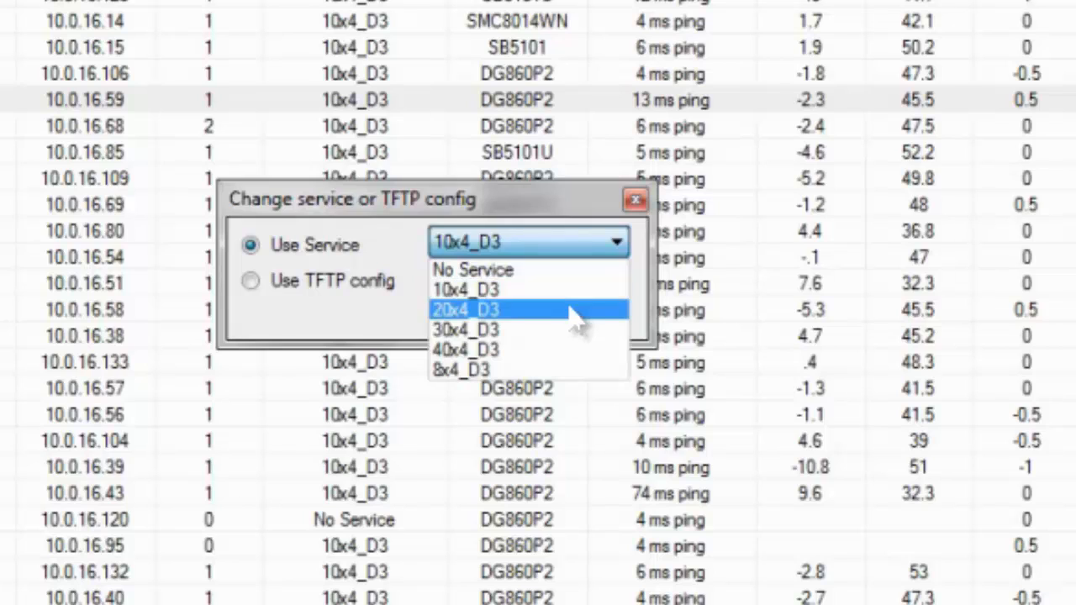
mouse_move(461, 369)
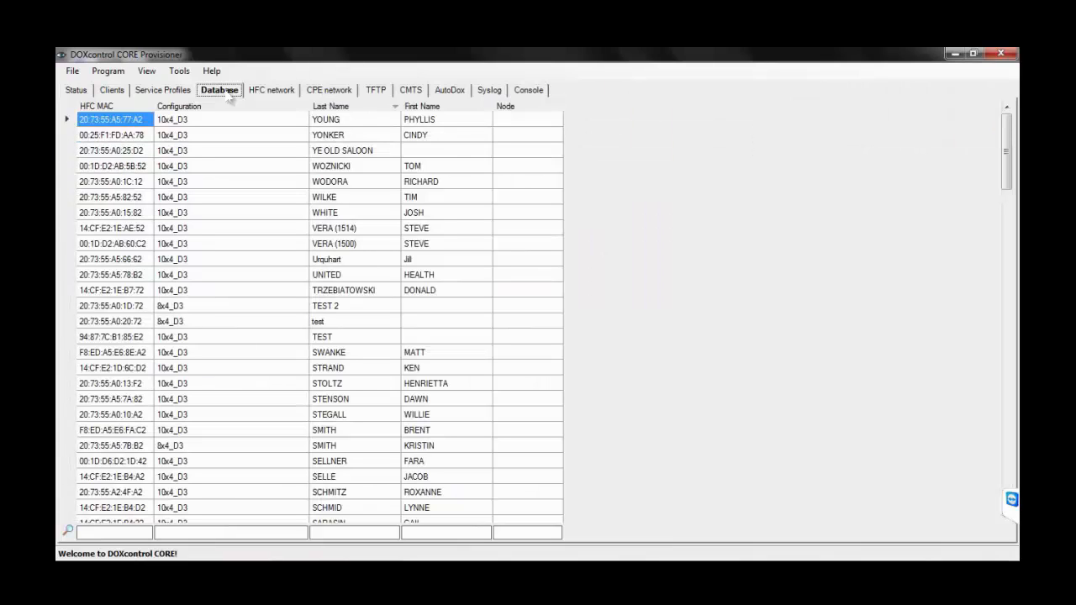
mouse_move(683, 208)
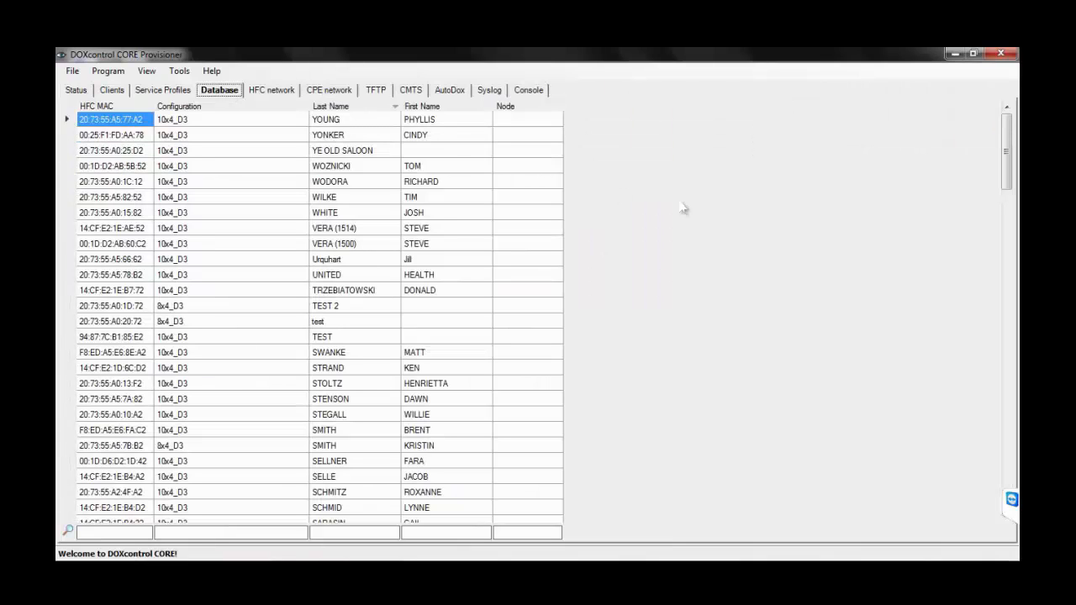
mouse_move(724, 214)
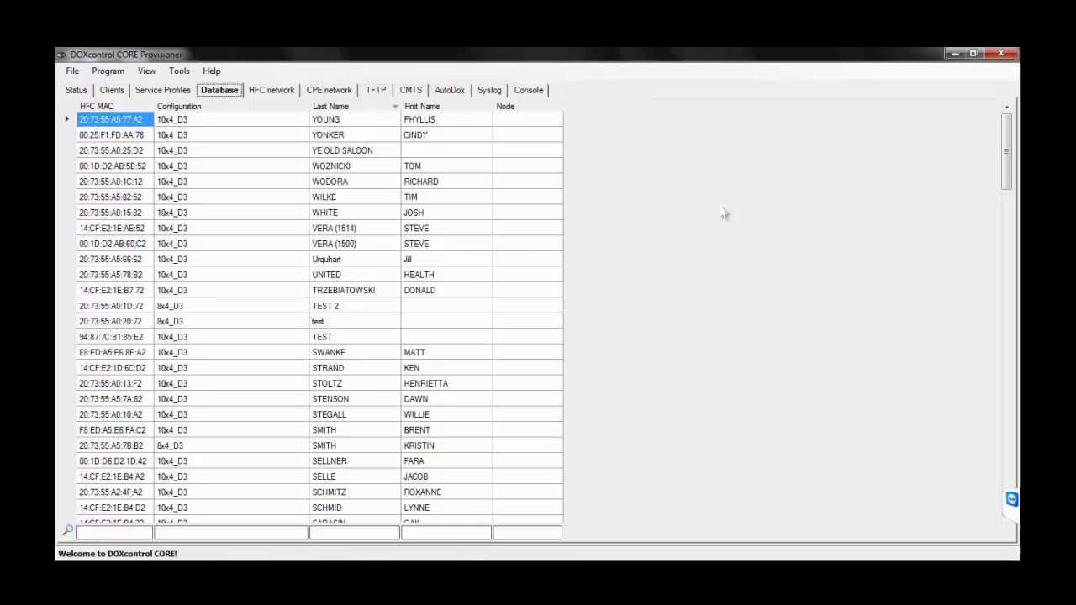
mouse_move(367, 158)
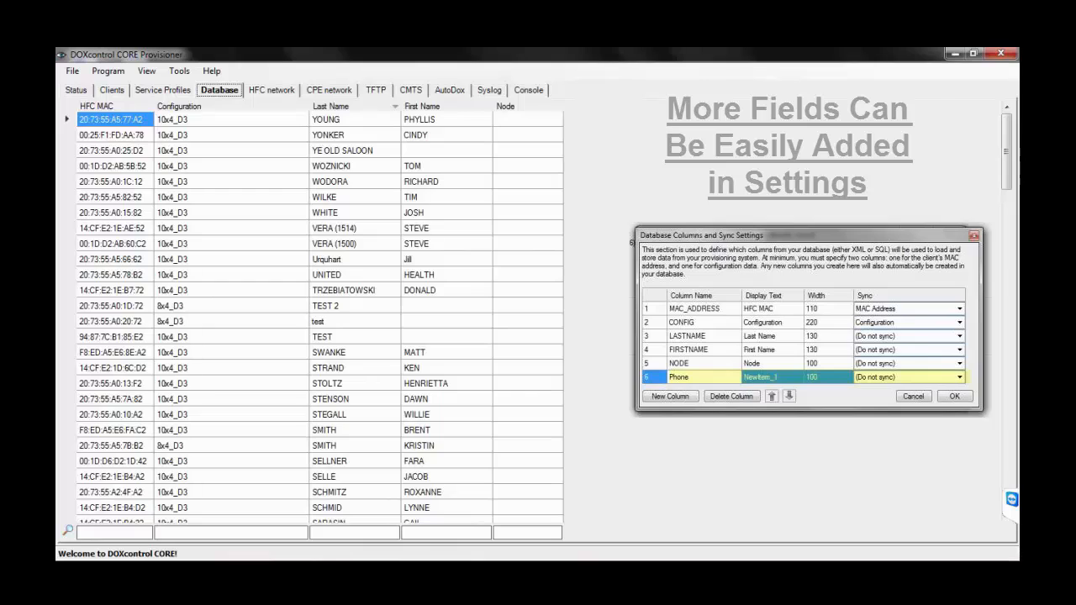
- Dismiss the database column settings and sort customer records by HFC MAC address
left_click(953, 396)
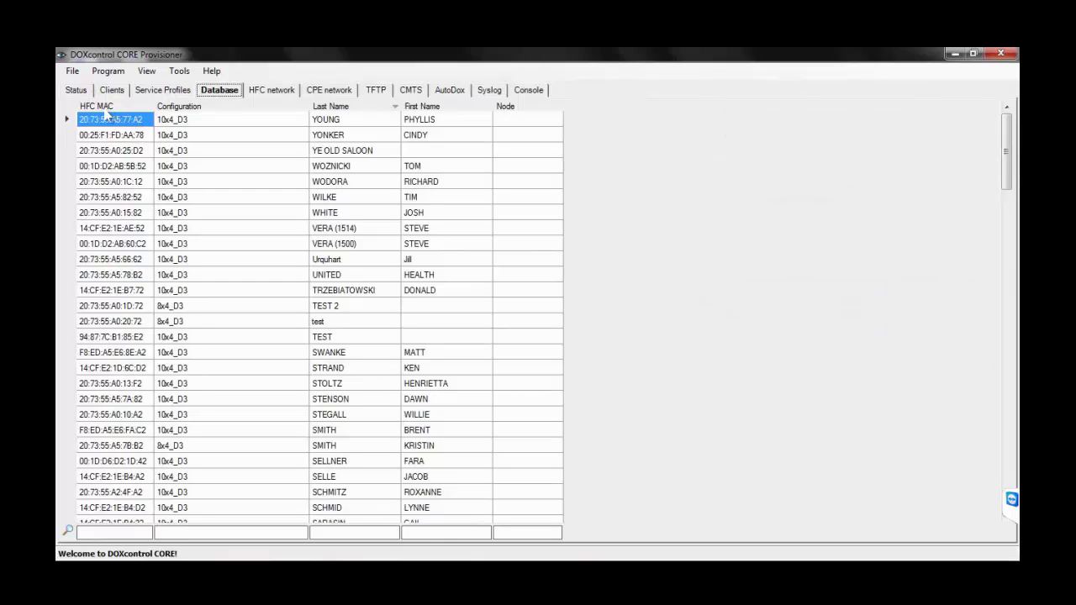
left_click(95, 106)
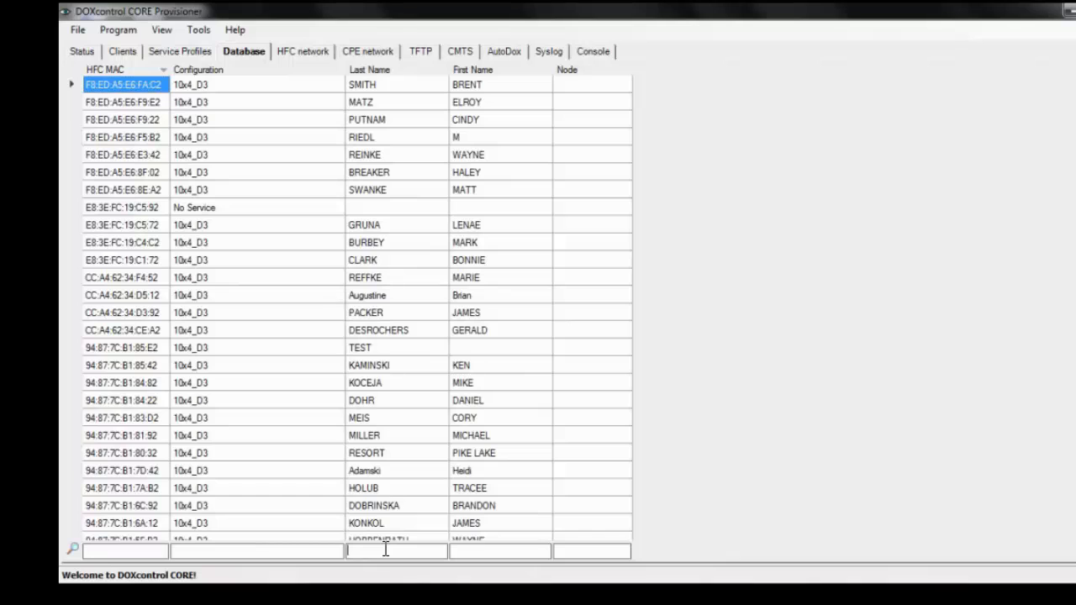
- Filter customers by last name 'Kr', clear the filter, then view HFC network leases
type("K")
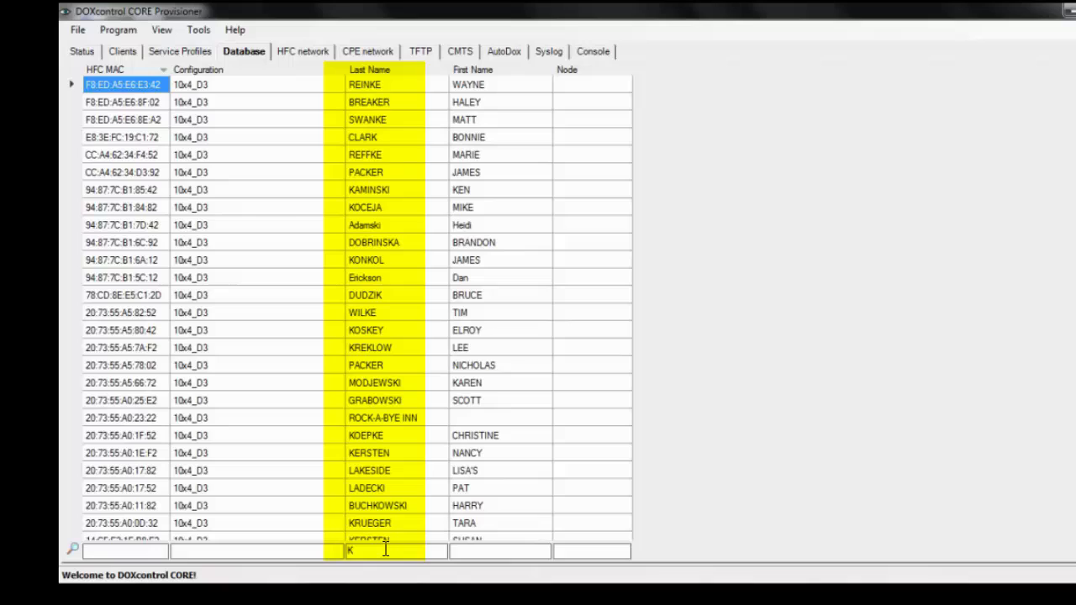
mouse_move(410, 260)
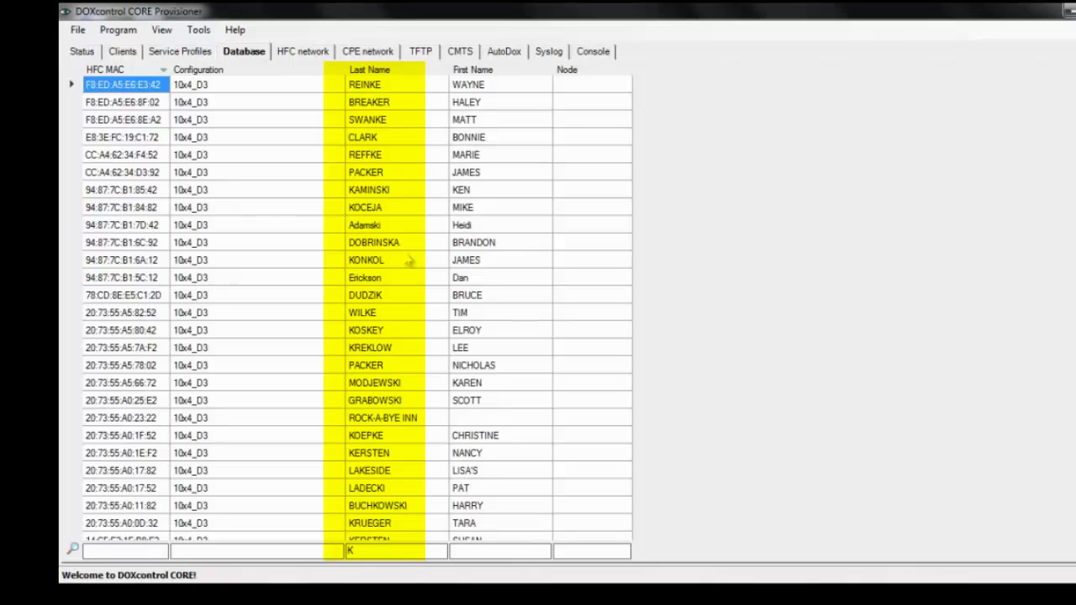
type("r")
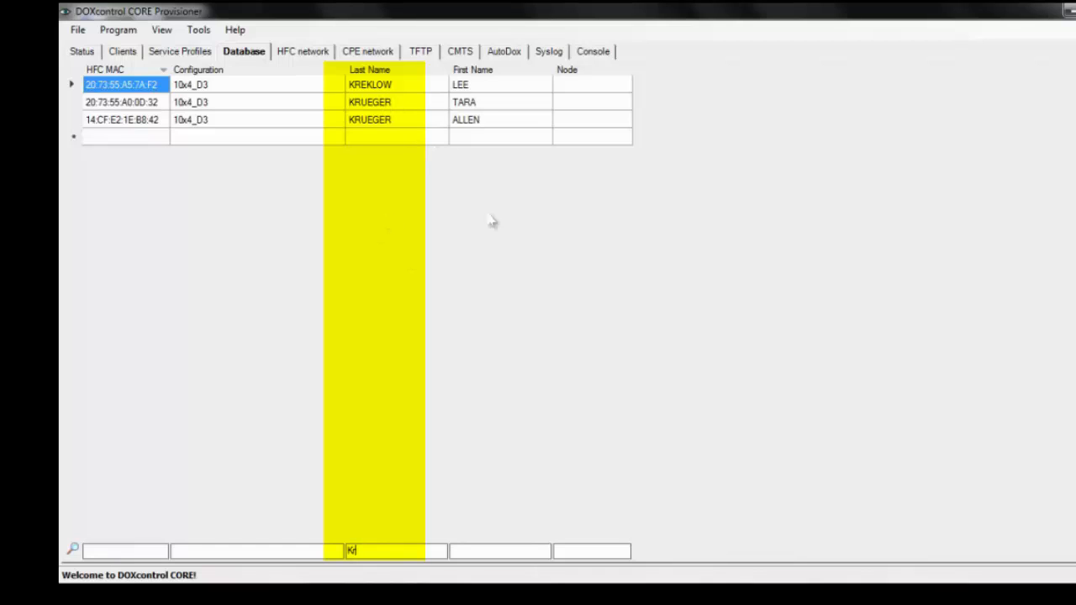
mouse_move(408, 525)
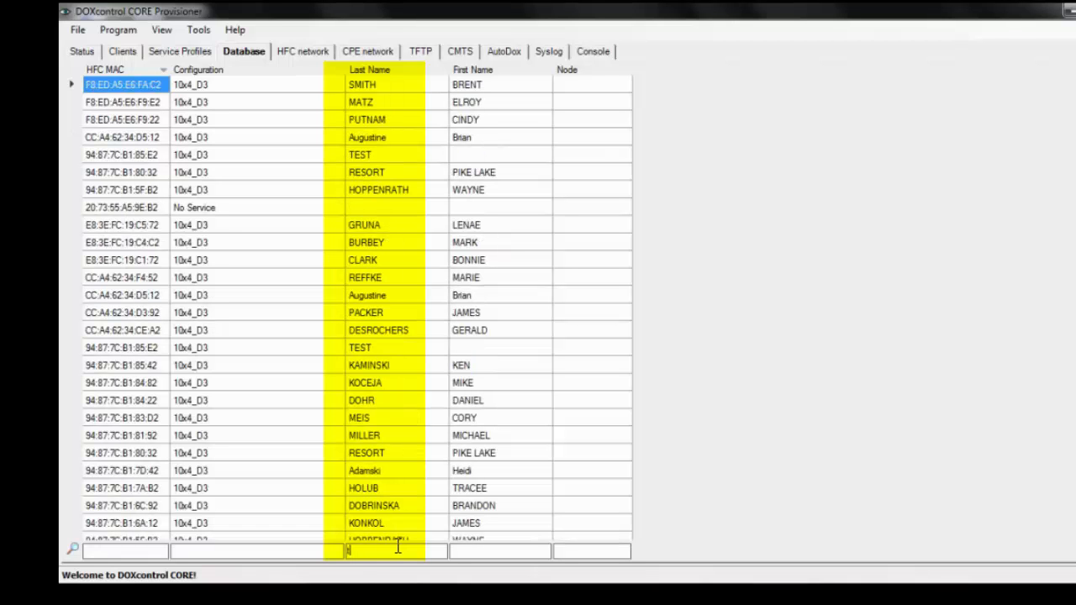
type("test")
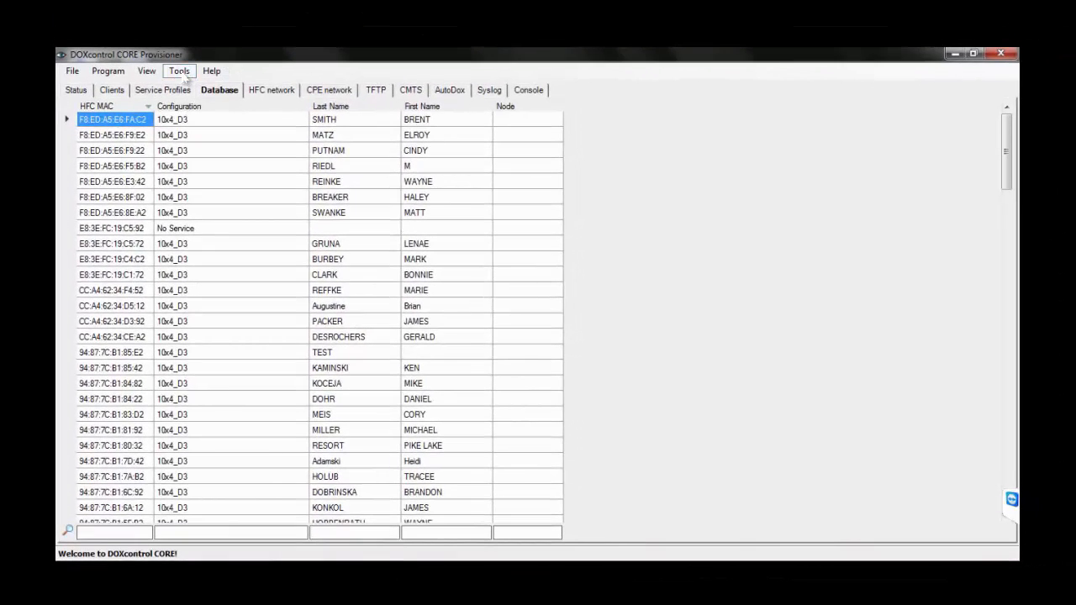
left_click(179, 71)
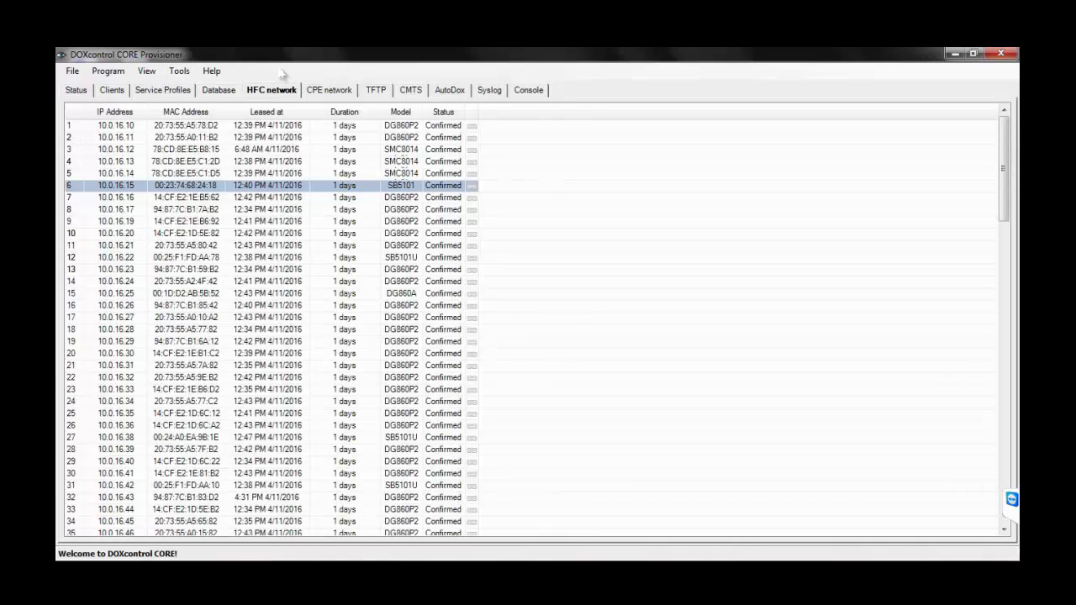
mouse_move(283, 75)
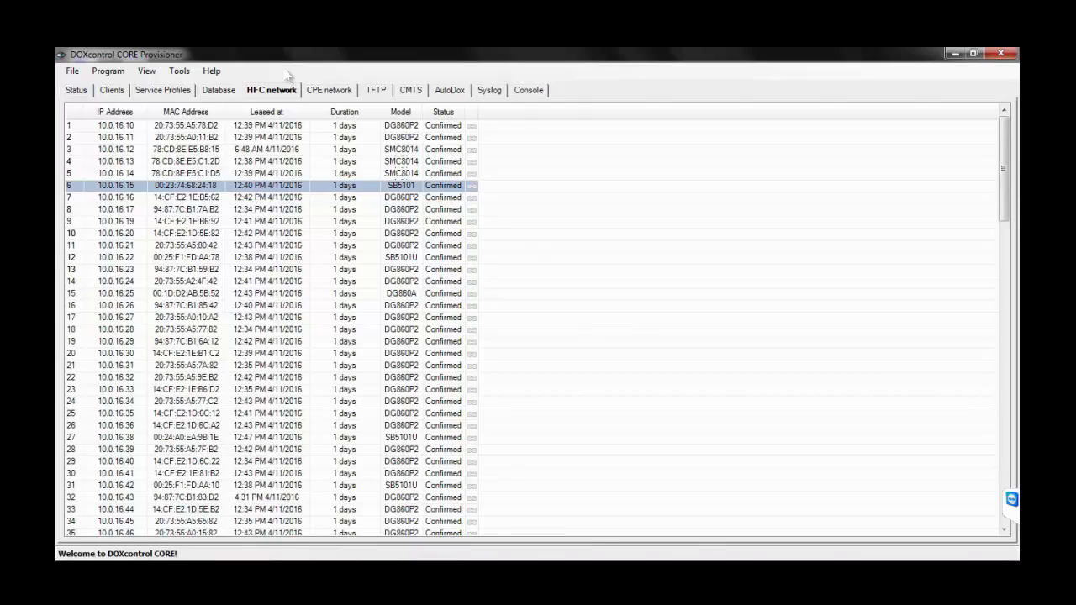
mouse_move(279, 103)
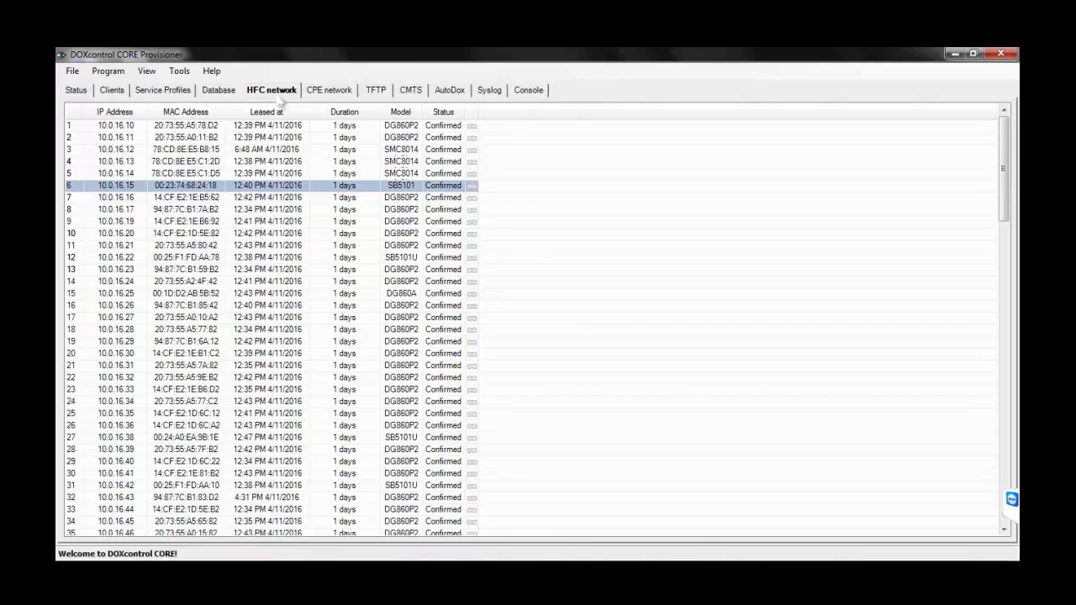
mouse_move(302, 173)
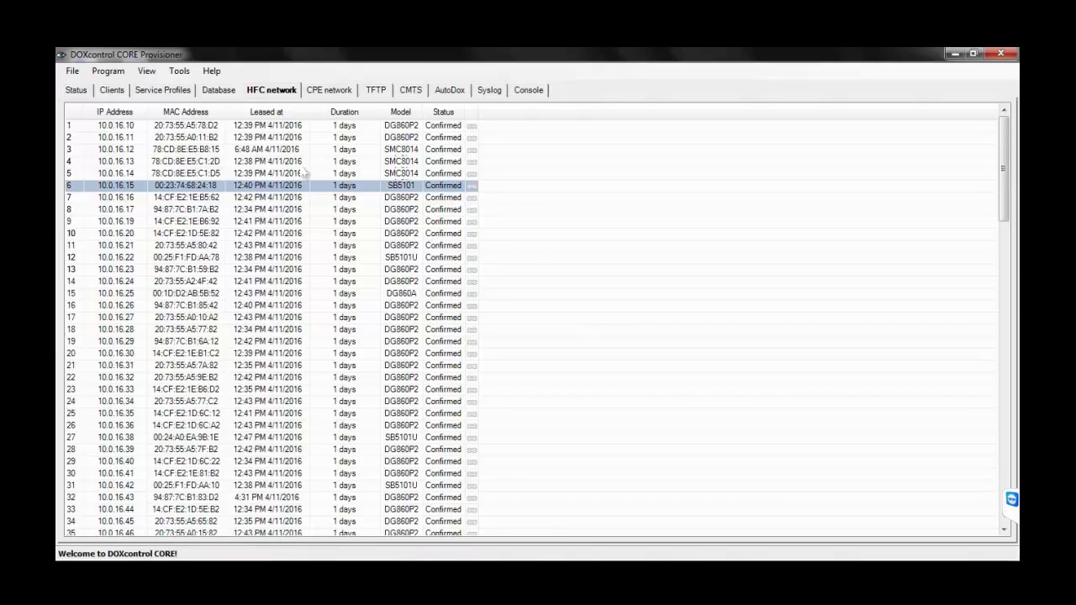
left_click(114, 111)
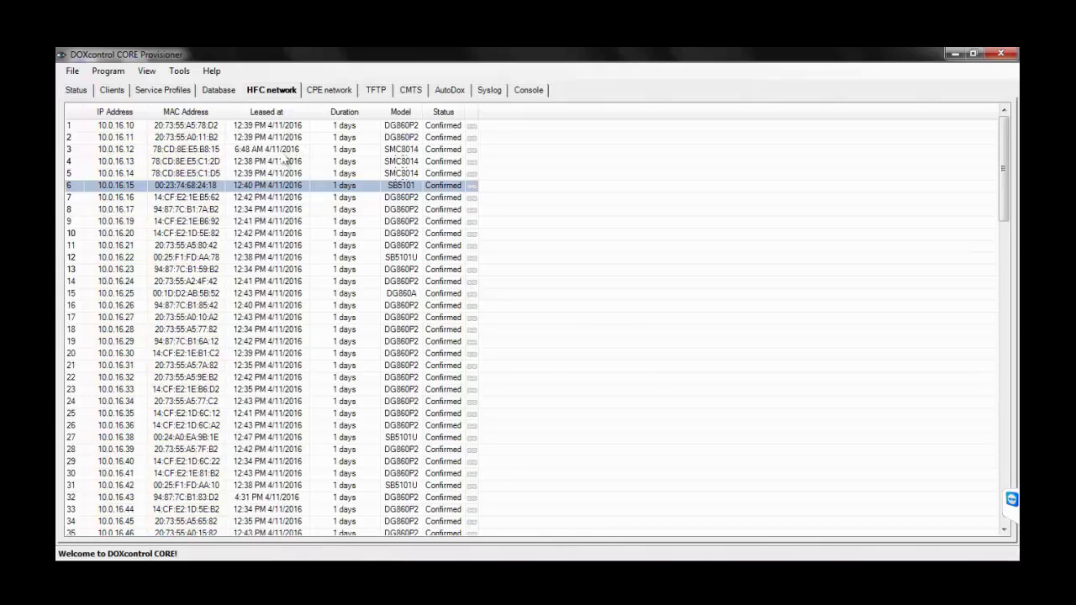
left_click(266, 111)
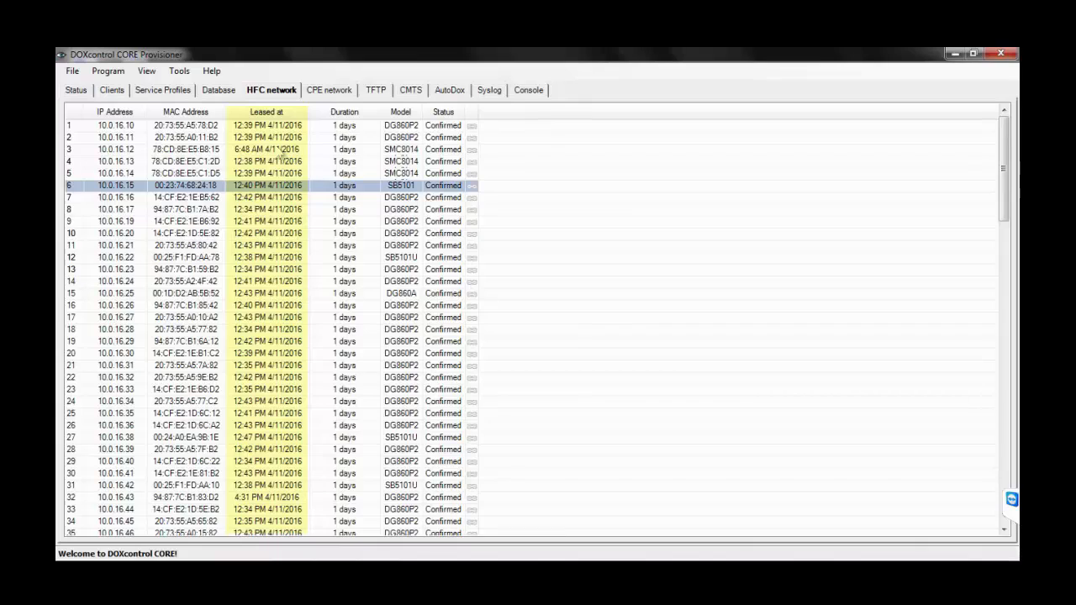
mouse_move(374, 162)
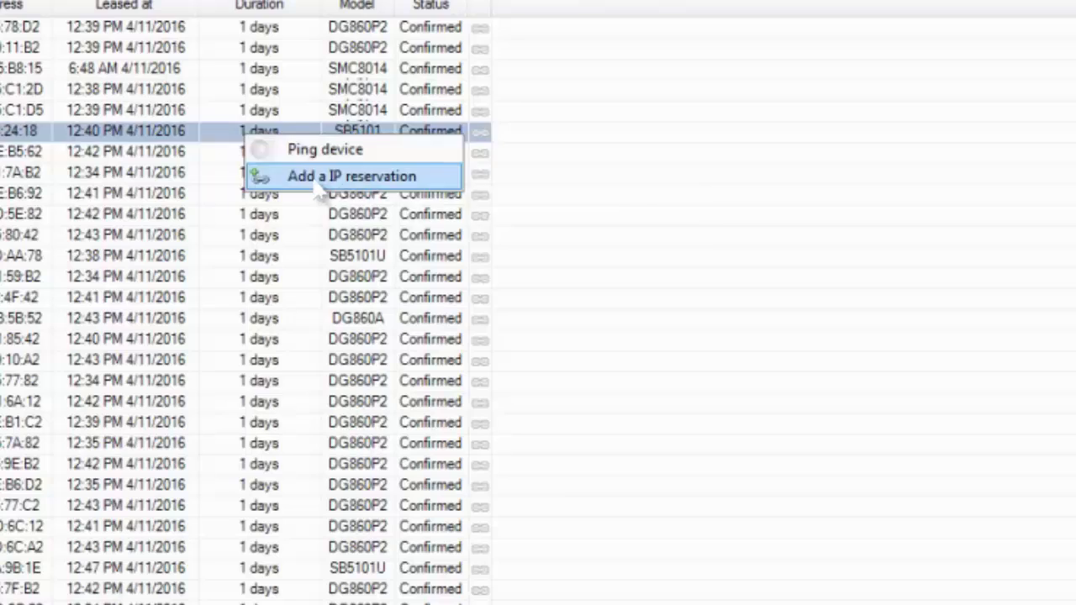
- Add an IP reservation for modem 10.0.16.15 with Scope1 as its scope
left_click(352, 176)
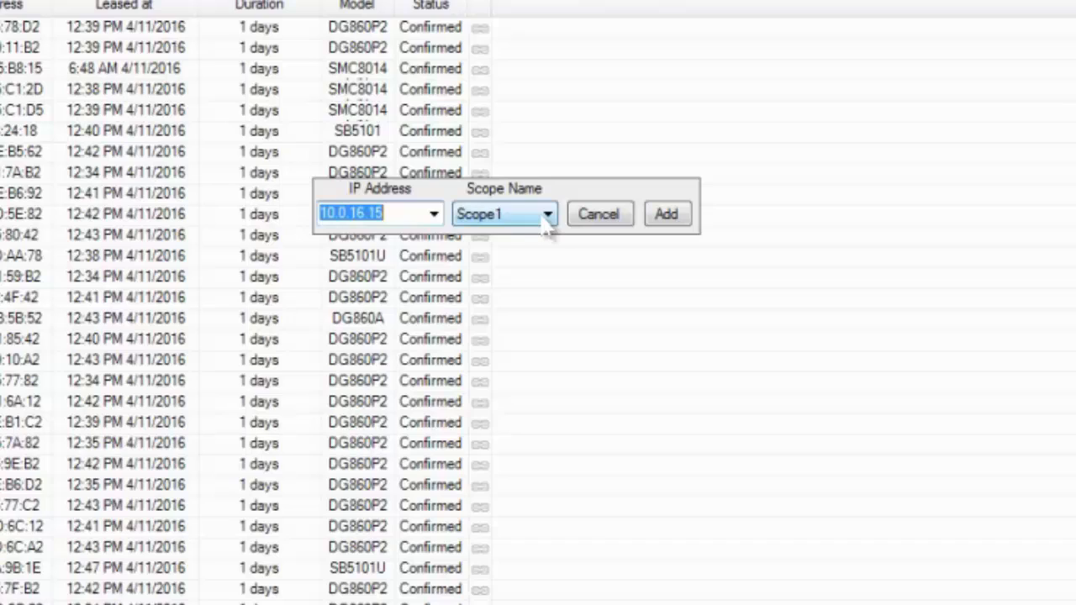
left_click(546, 214)
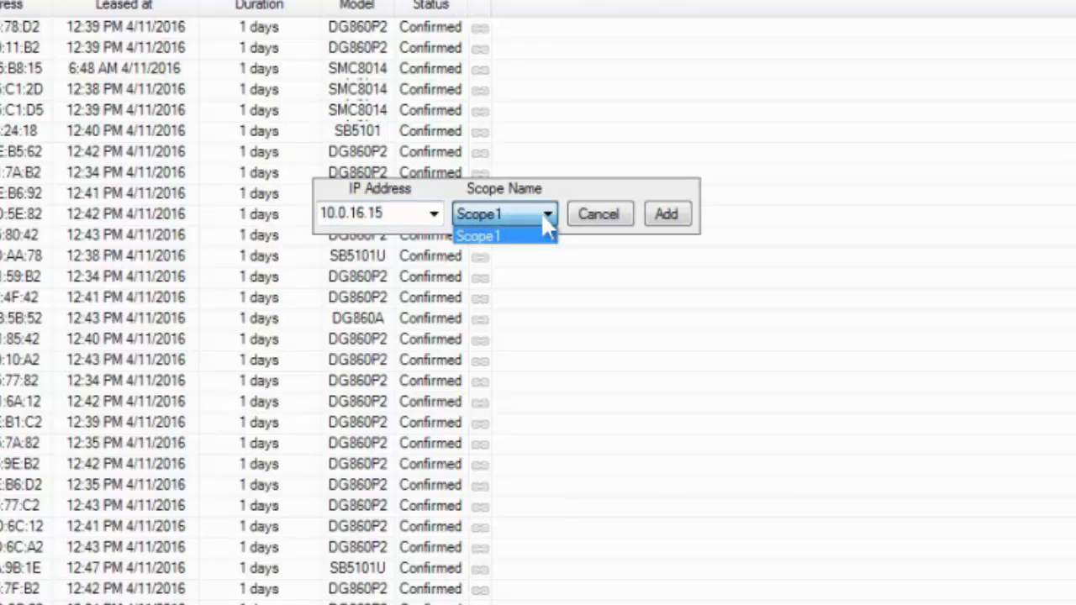
left_click(478, 235)
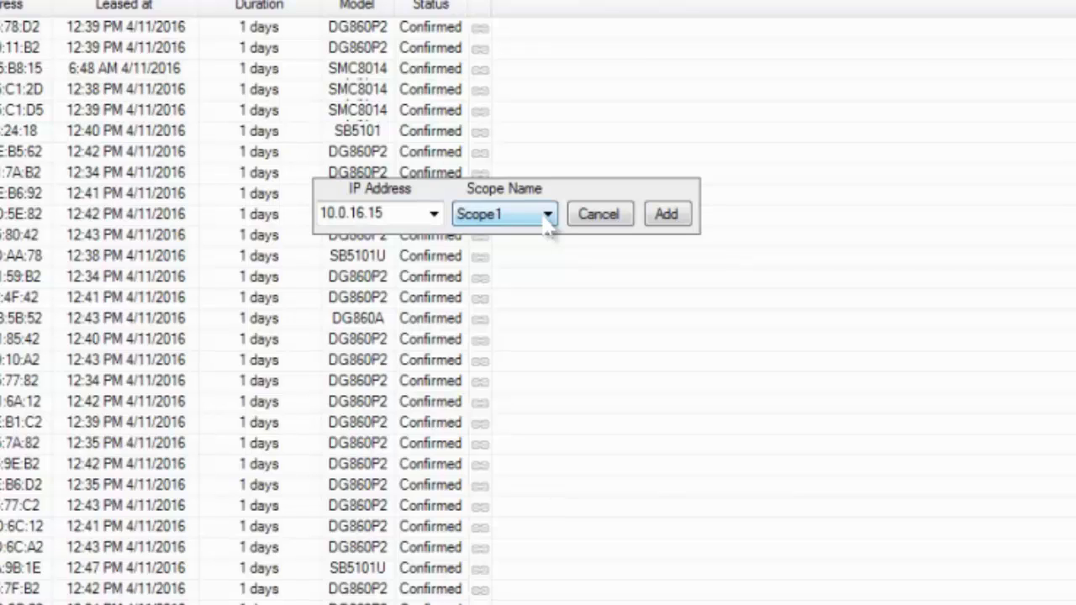
left_click(546, 213)
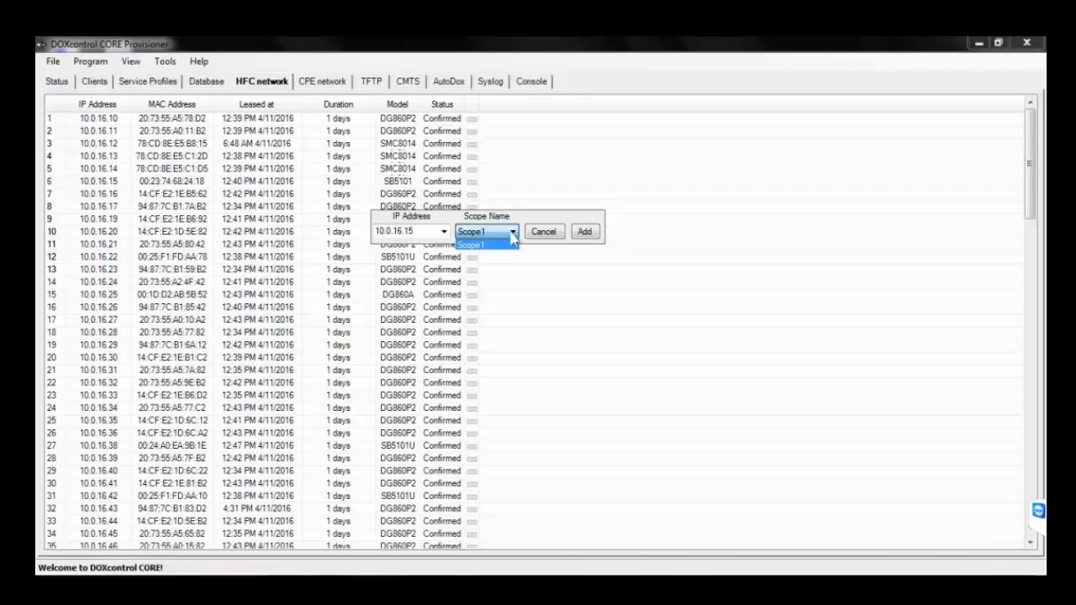
left_click(321, 81)
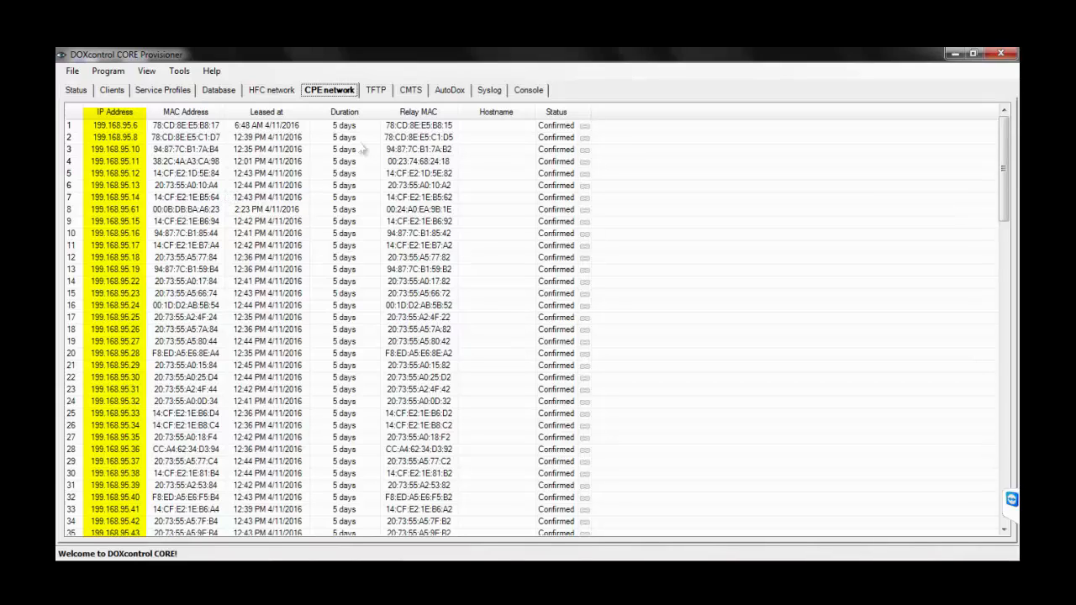
- Show Ping device and reservation options for device 199.168.95.12, then view the TFTP log
left_click(345, 112)
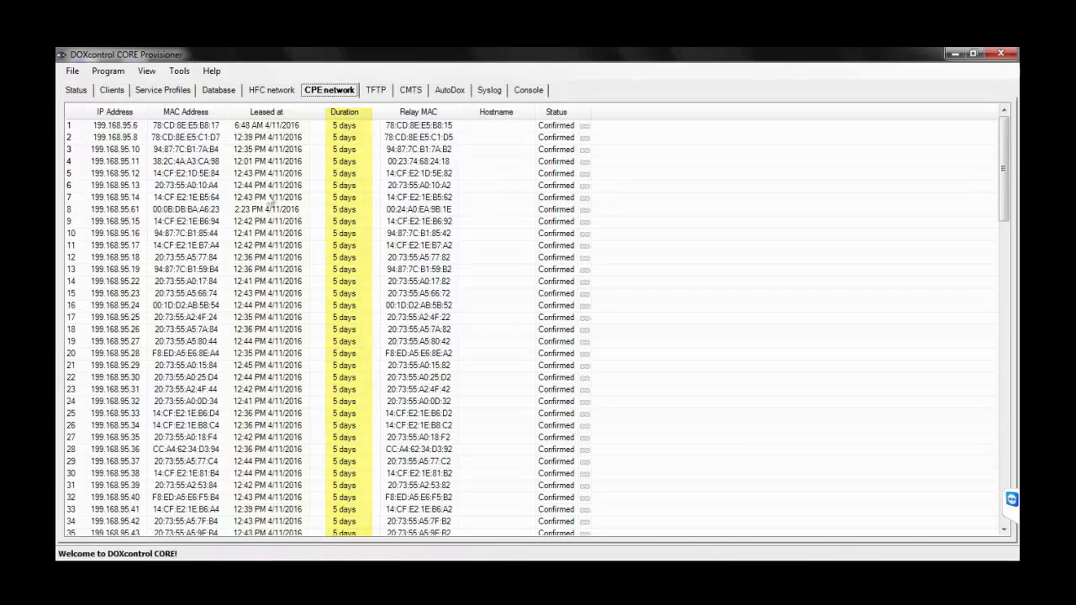
left_click(267, 112)
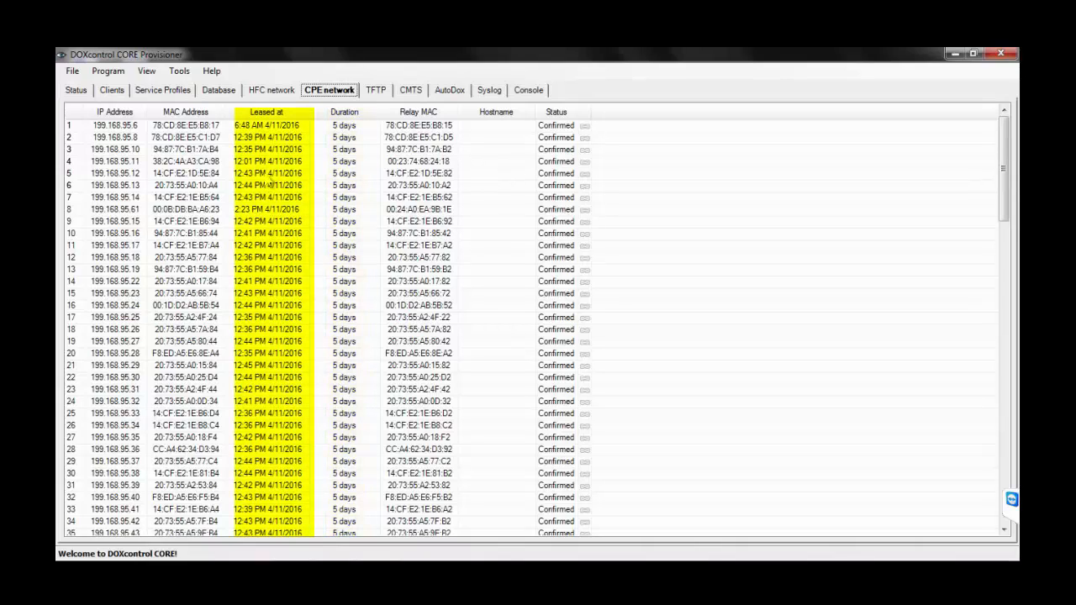
right_click(266, 173)
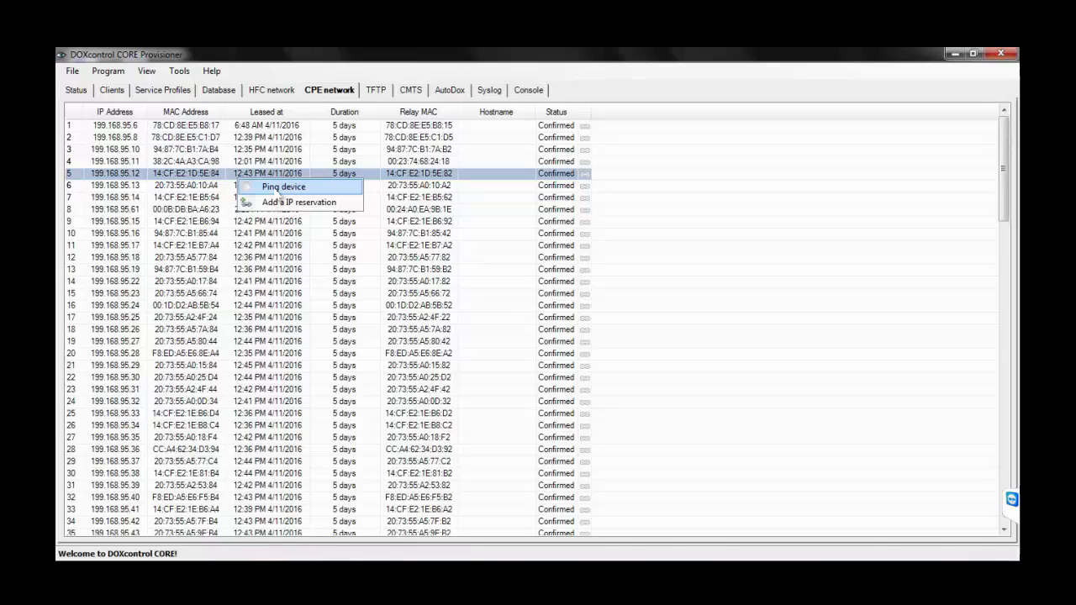
mouse_move(297, 201)
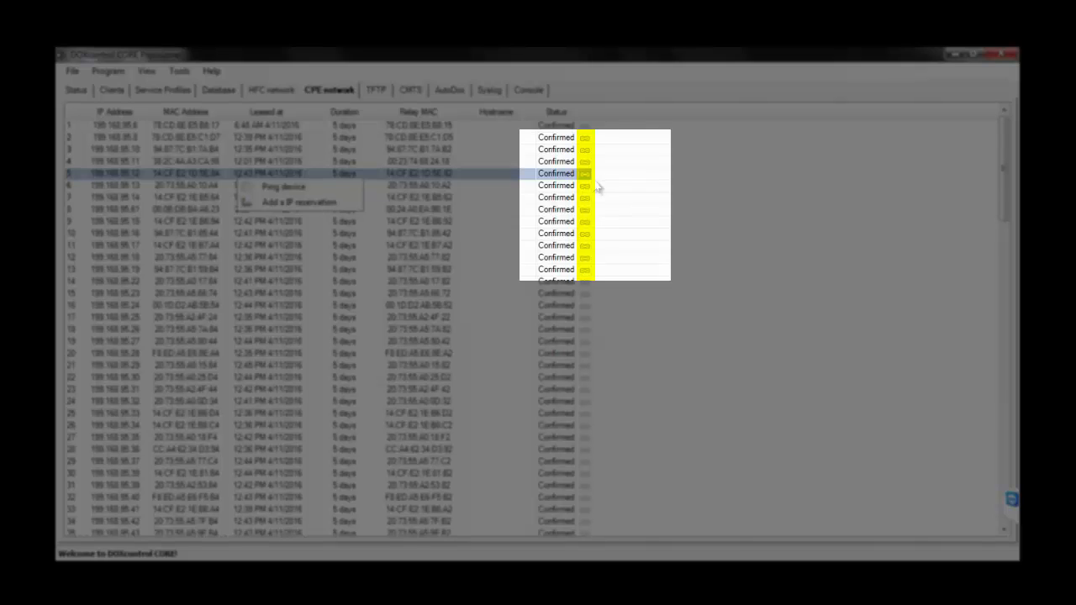
mouse_move(595, 188)
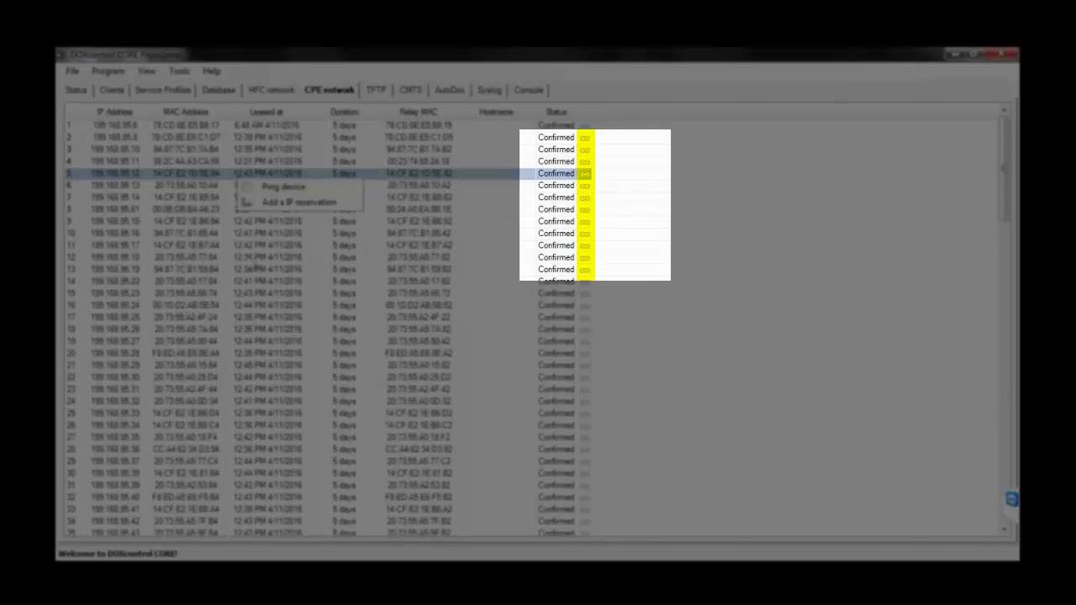
left_click(406, 97)
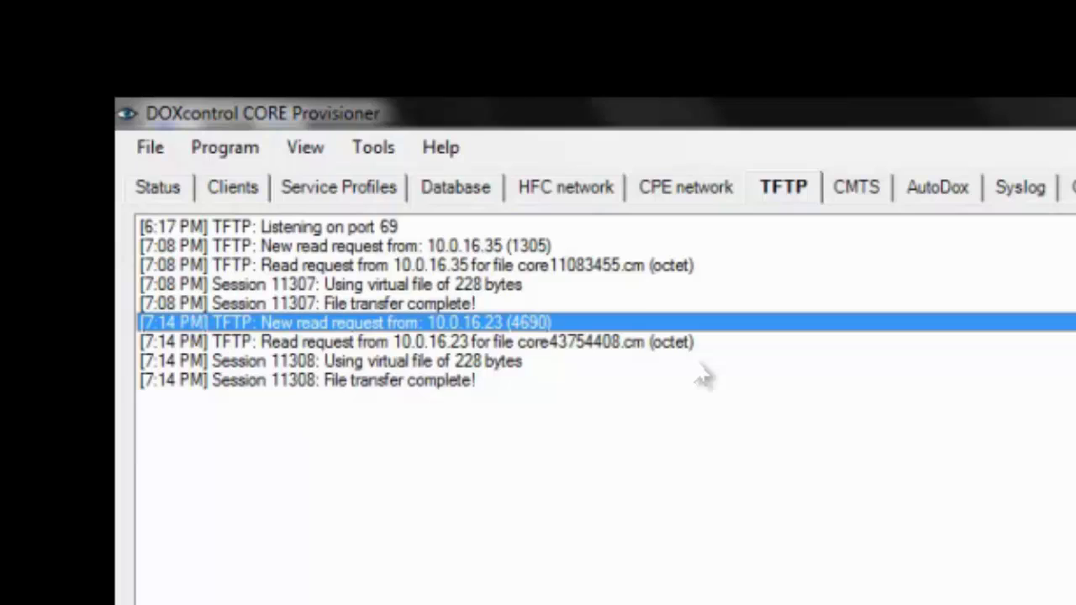
mouse_move(521, 265)
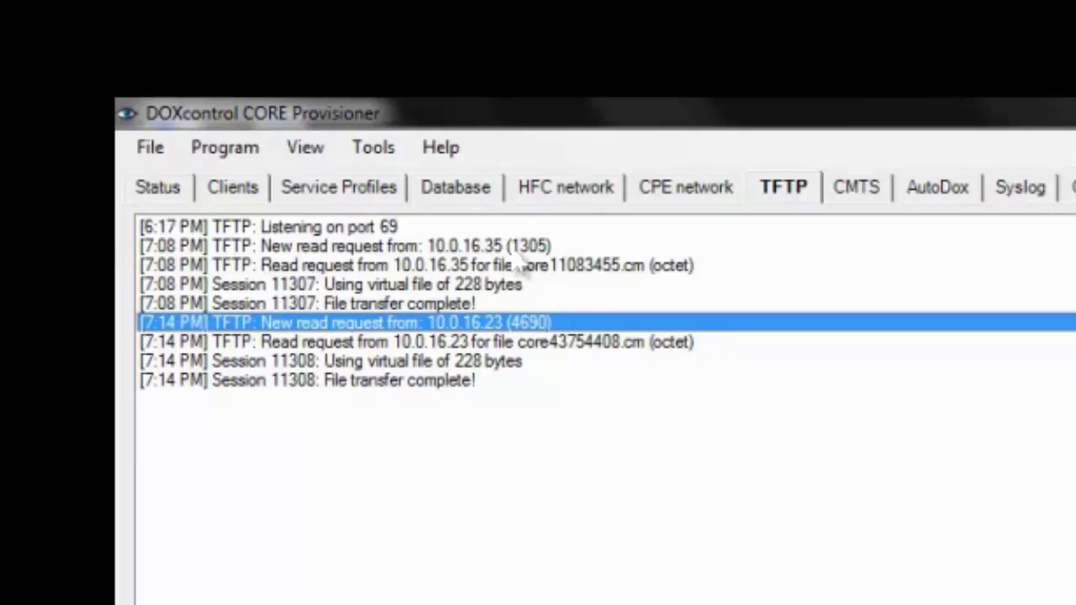
left_click(337, 246)
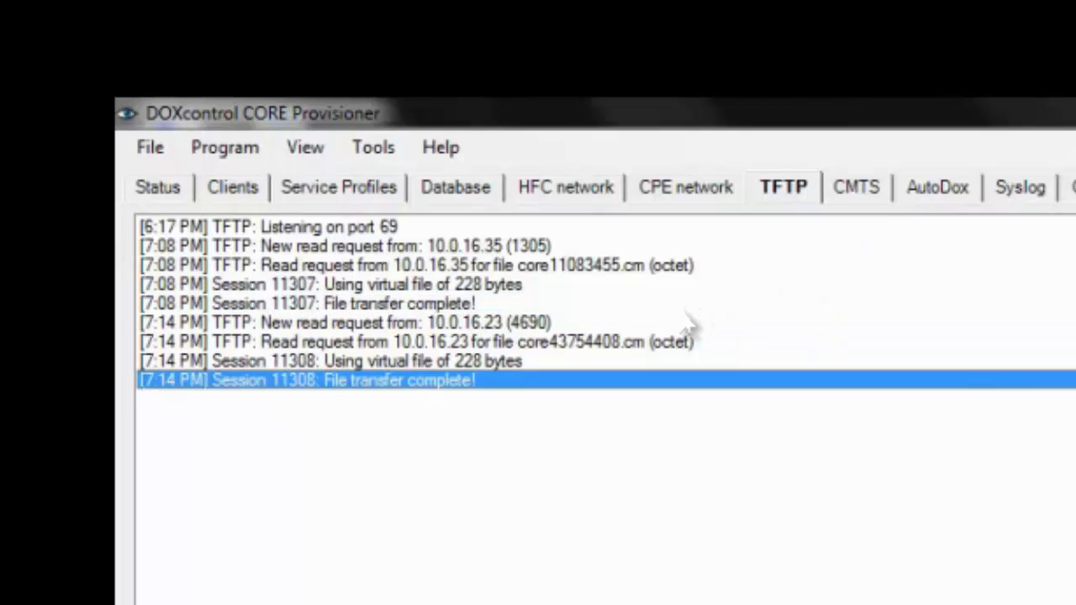
mouse_move(672, 349)
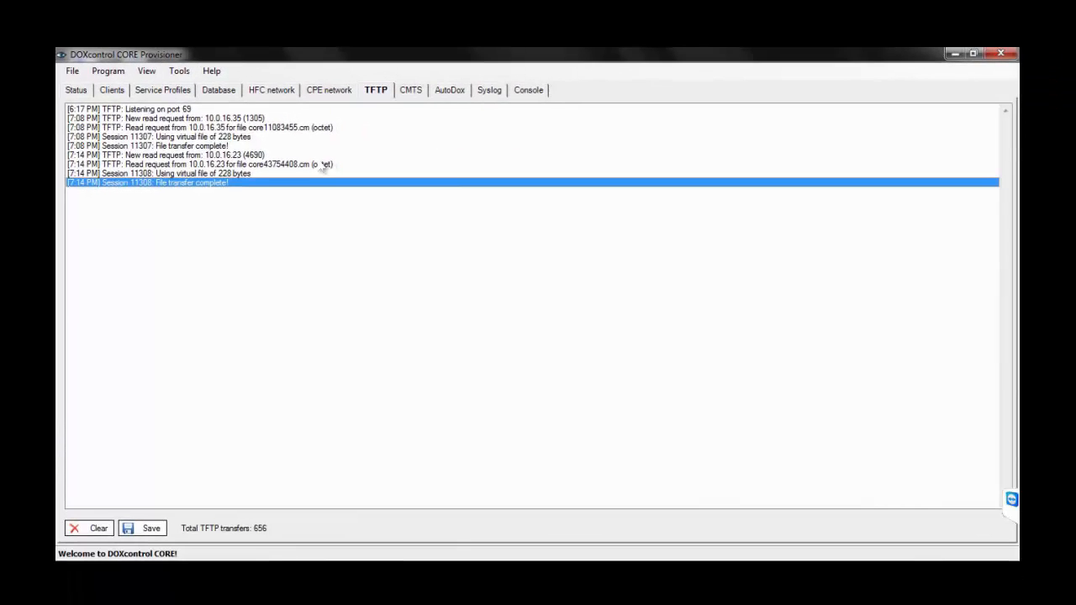
mouse_move(193, 493)
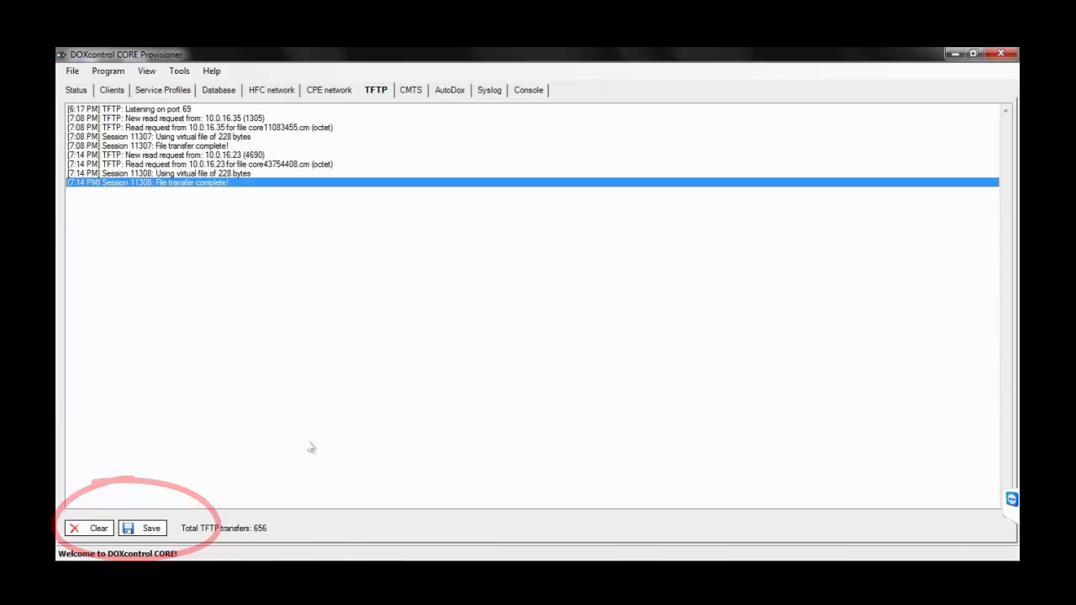
mouse_move(586, 515)
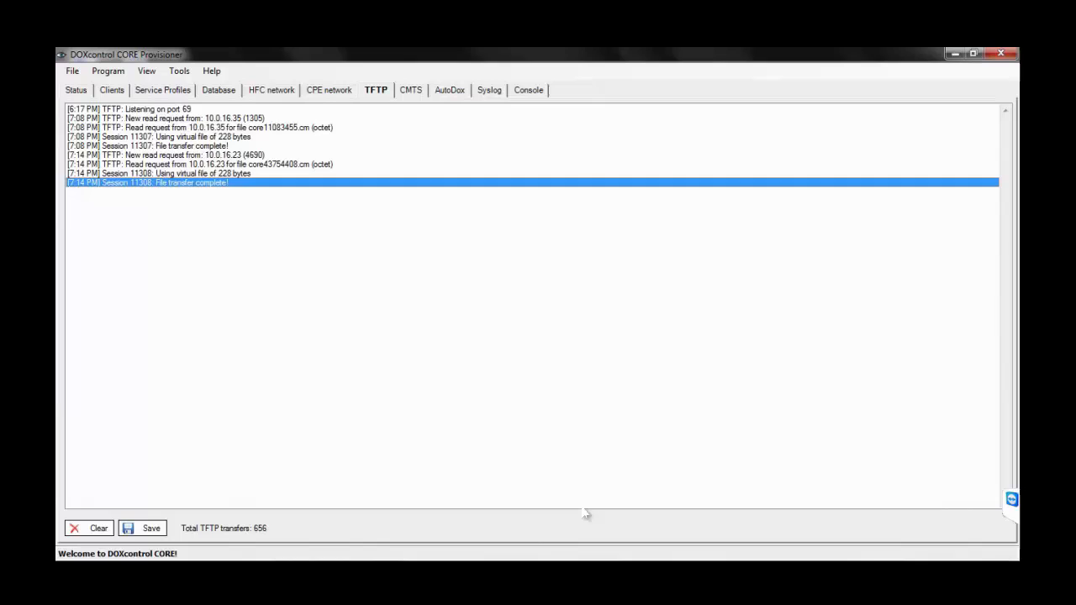
- Log in to the CMTS telnet session and run scm to list cable modems
left_click(411, 90)
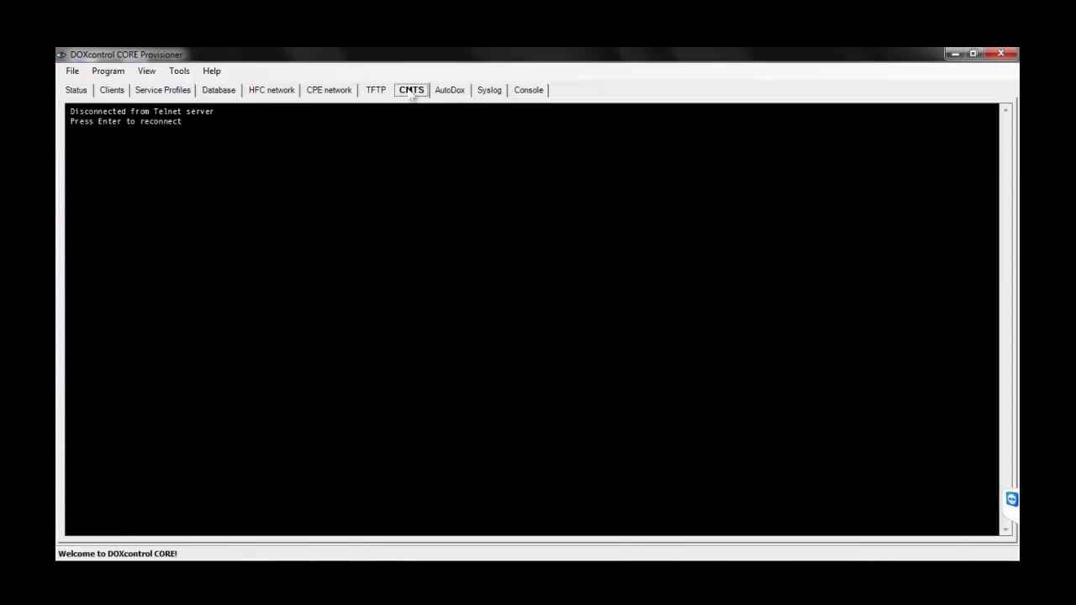
mouse_move(277, 182)
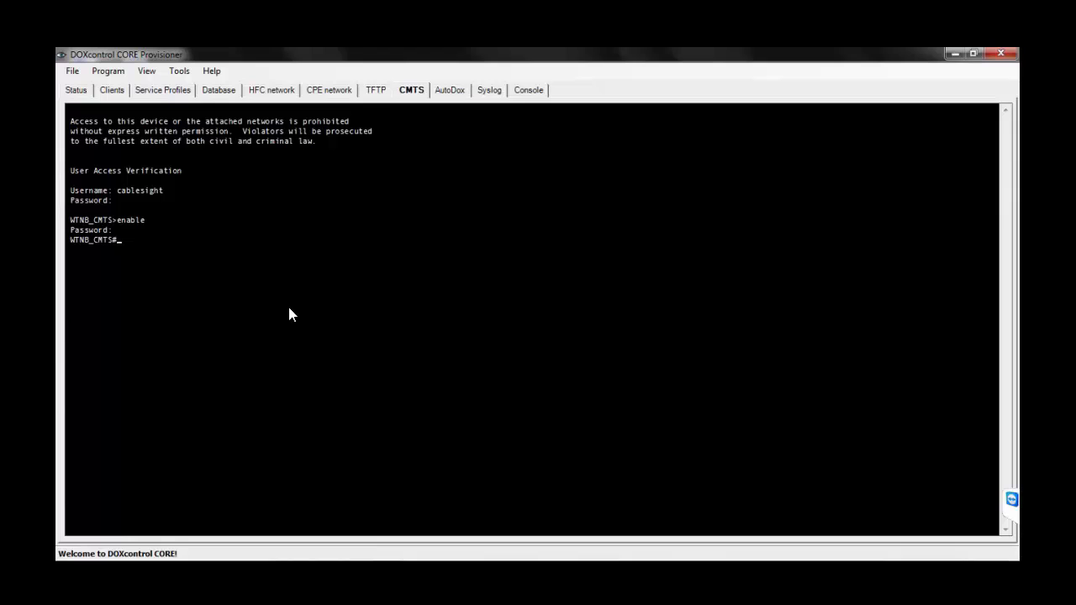
type("scm")
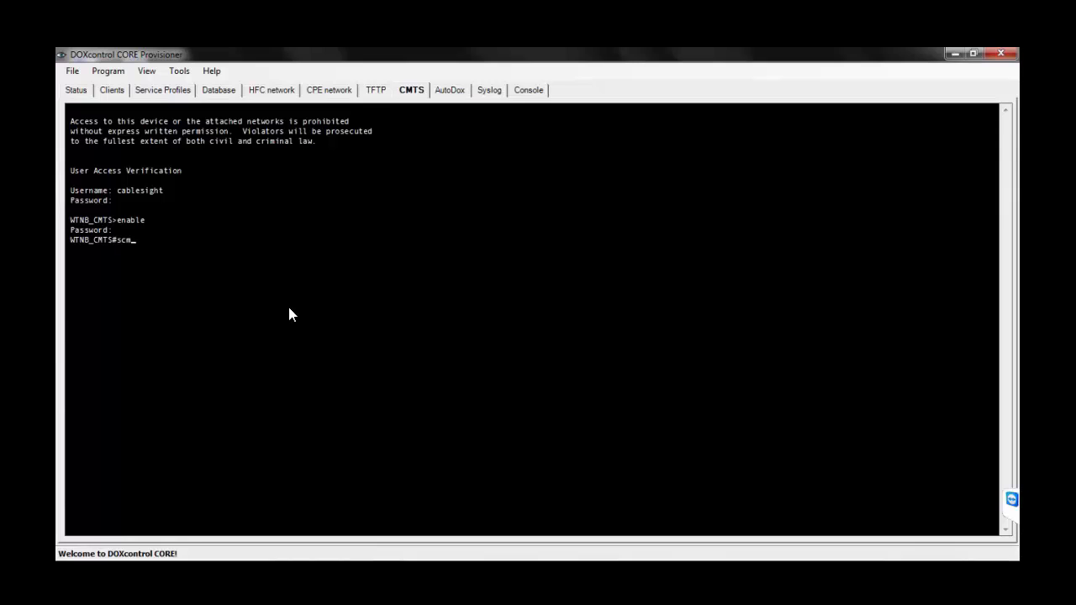
key("enter")
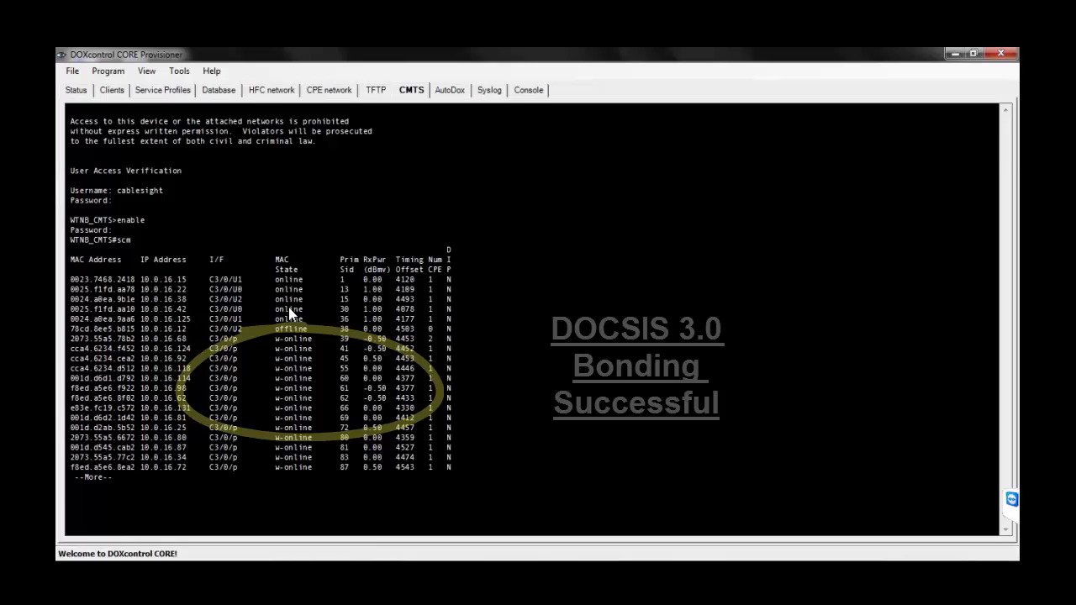
scroll("down", 3)
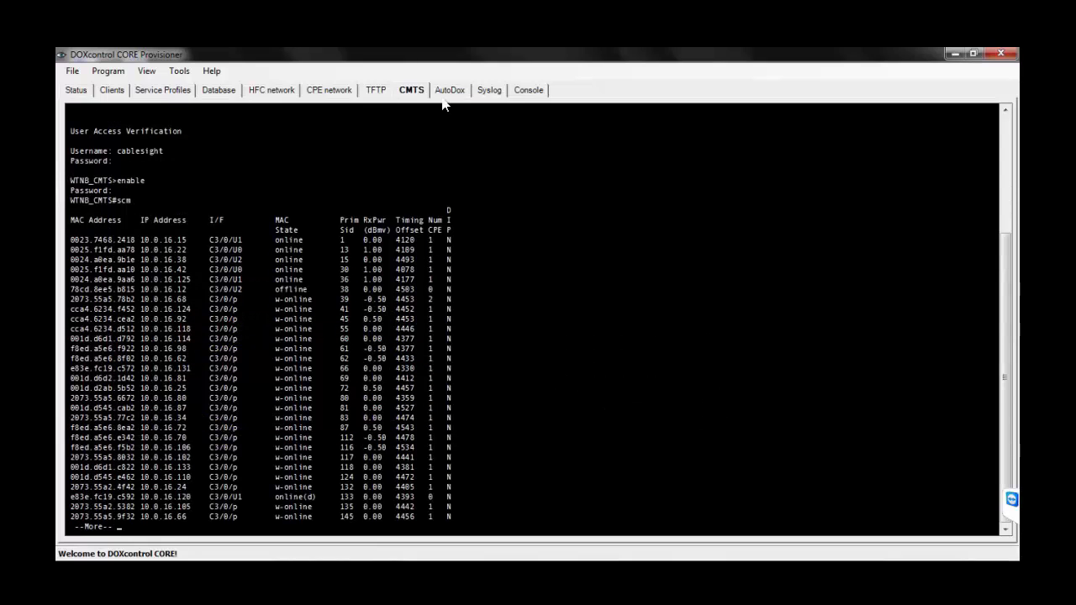
- Browse AutoDox service levels, then select the Auto Firmware Updater's Modem Model field
left_click(448, 90)
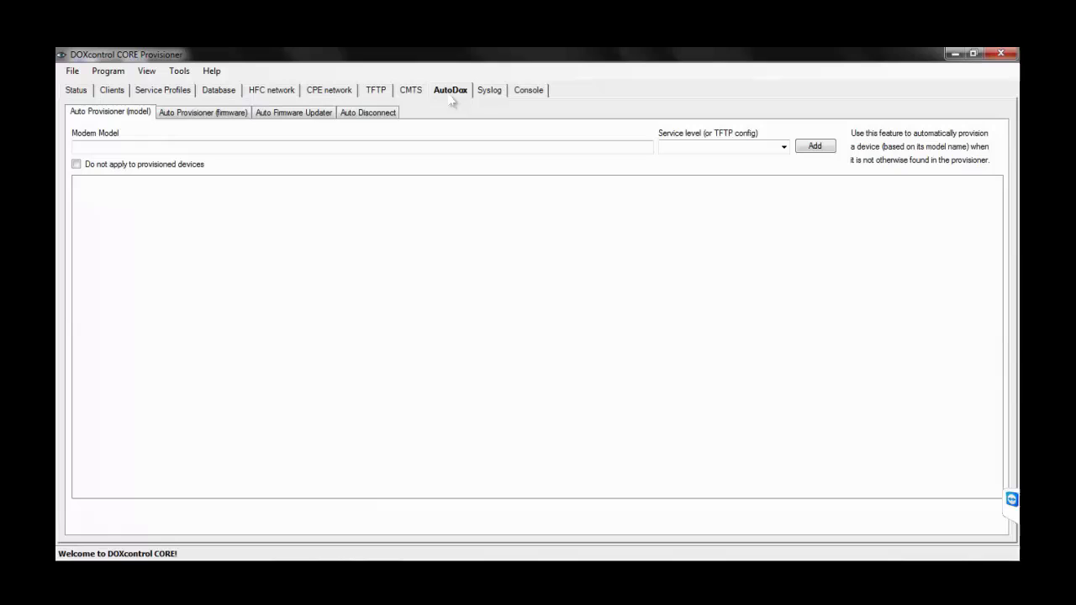
mouse_move(216, 135)
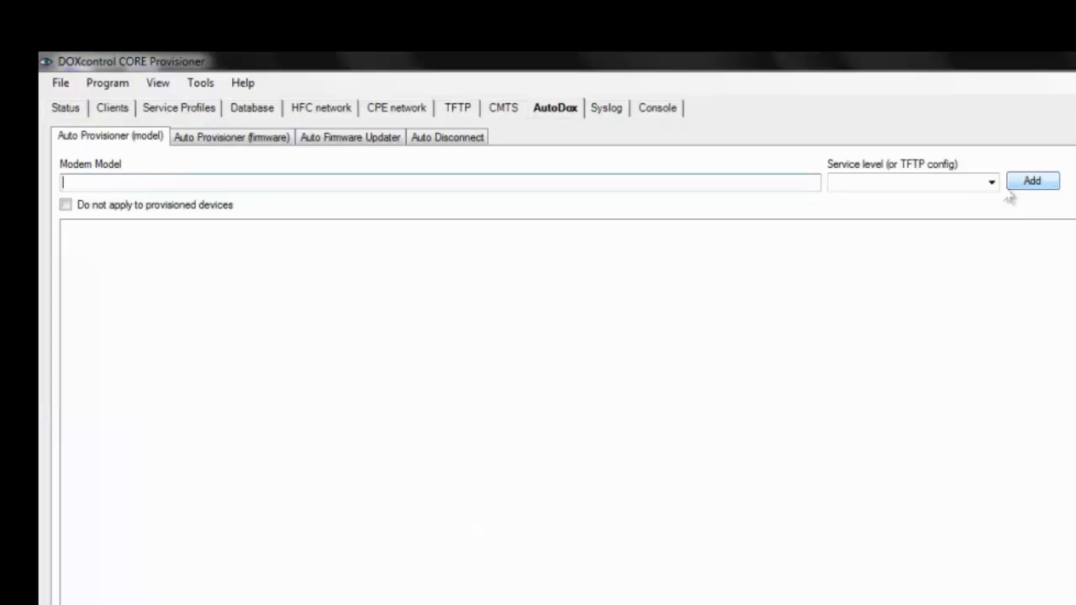
left_click(990, 181)
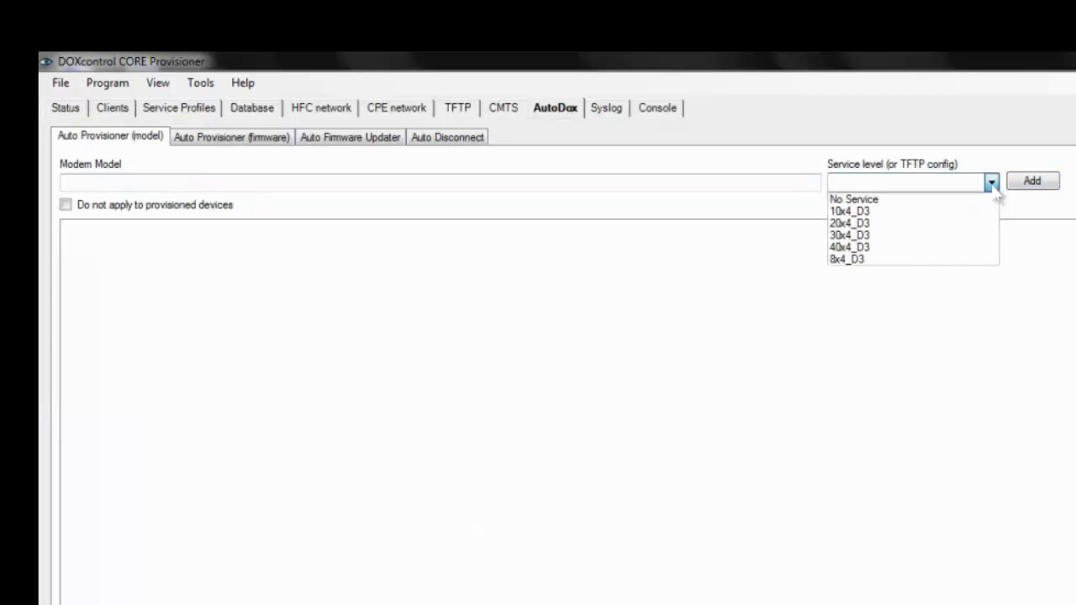
left_click(230, 136)
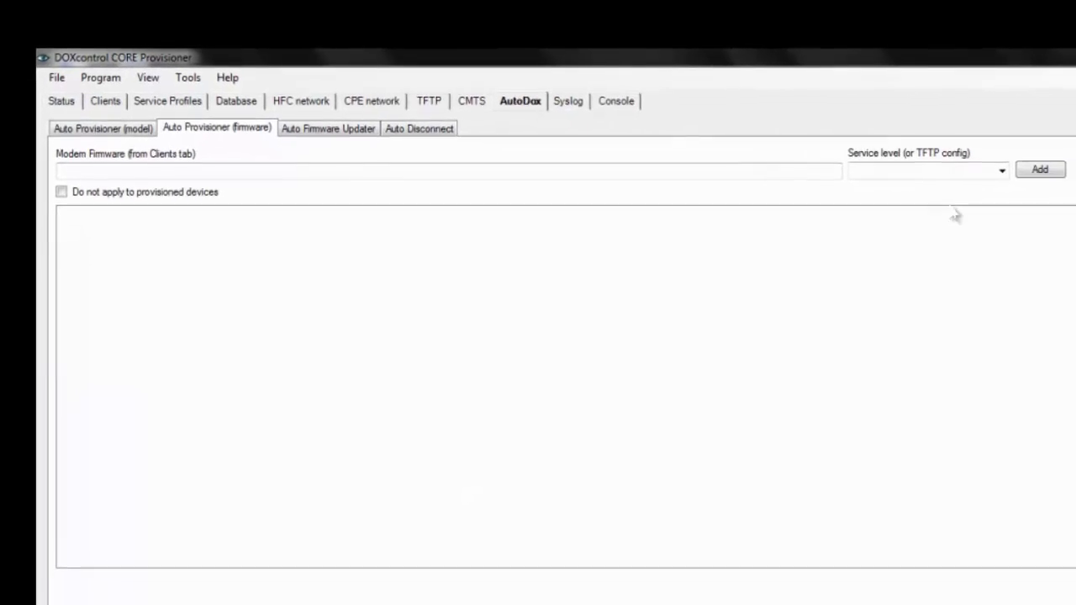
left_click(328, 128)
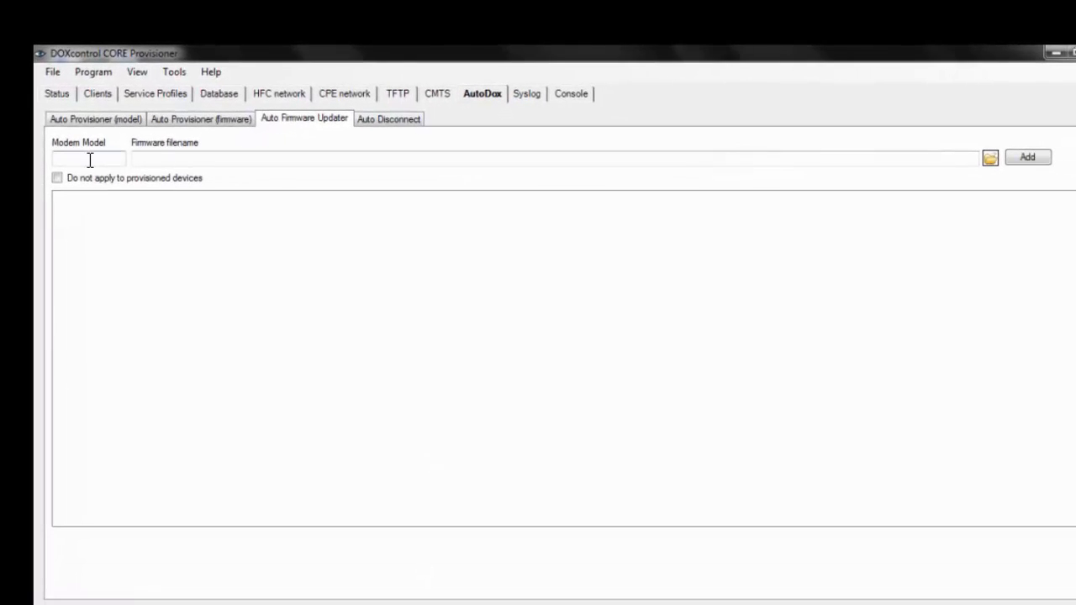
left_click(89, 159)
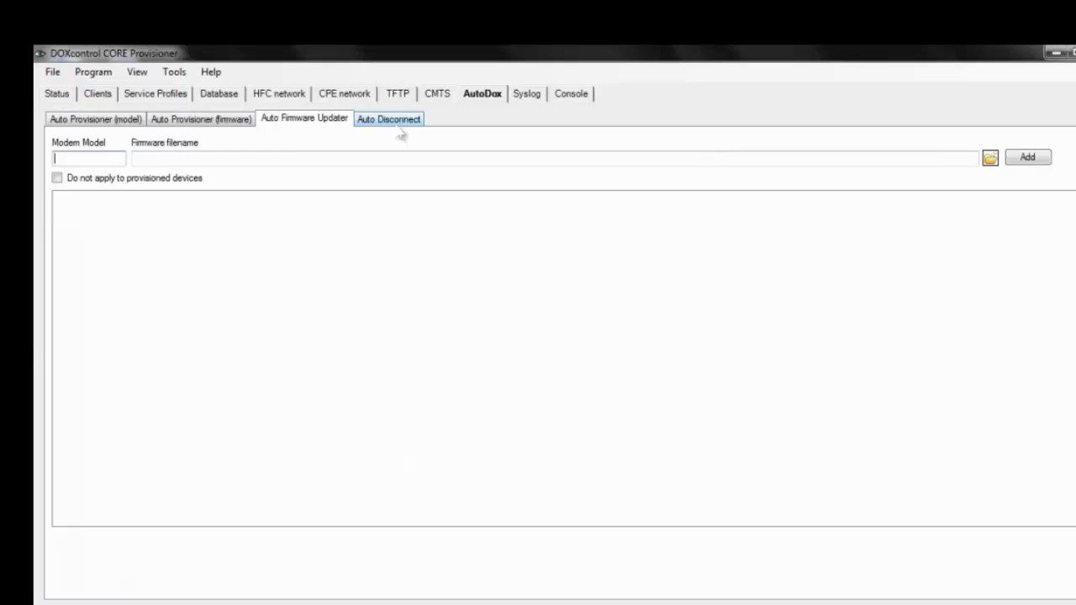
- View Auto Disconnect trigger settings and set the override service level to No Service
left_click(388, 119)
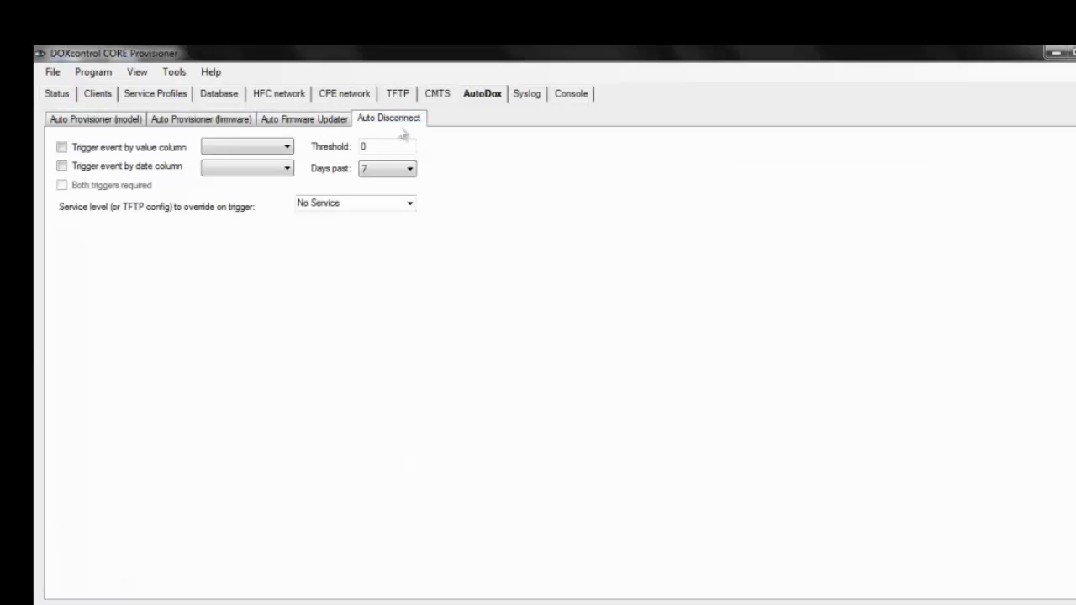
mouse_move(557, 154)
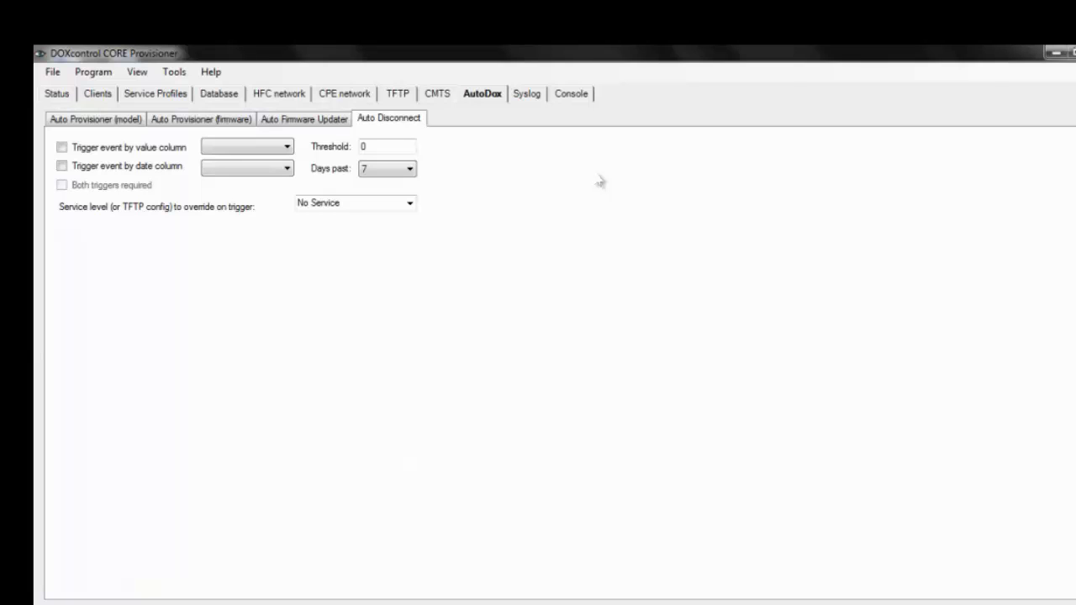
mouse_move(543, 185)
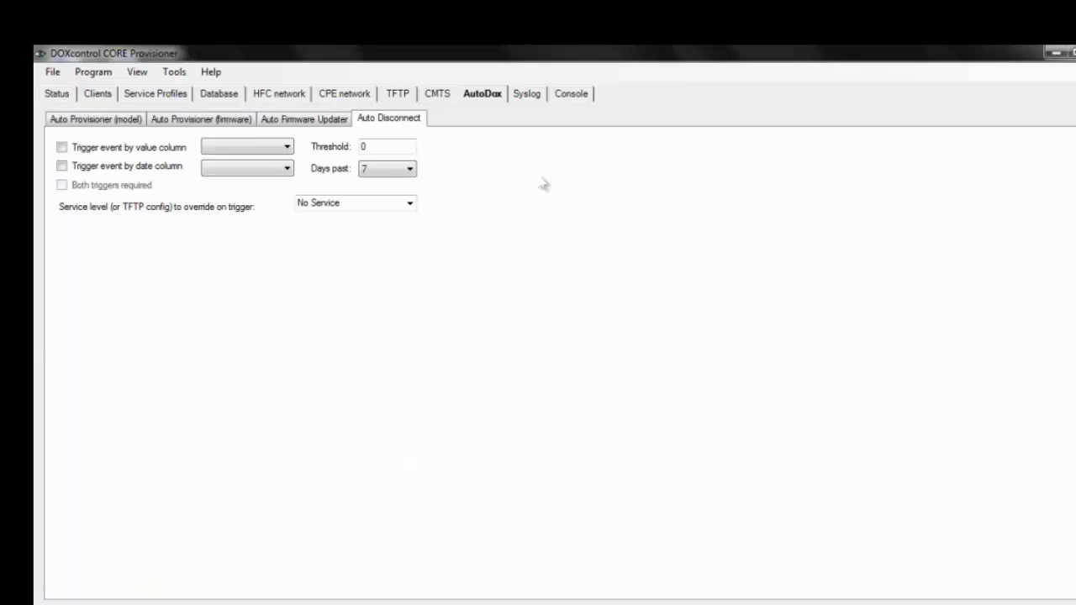
mouse_move(536, 184)
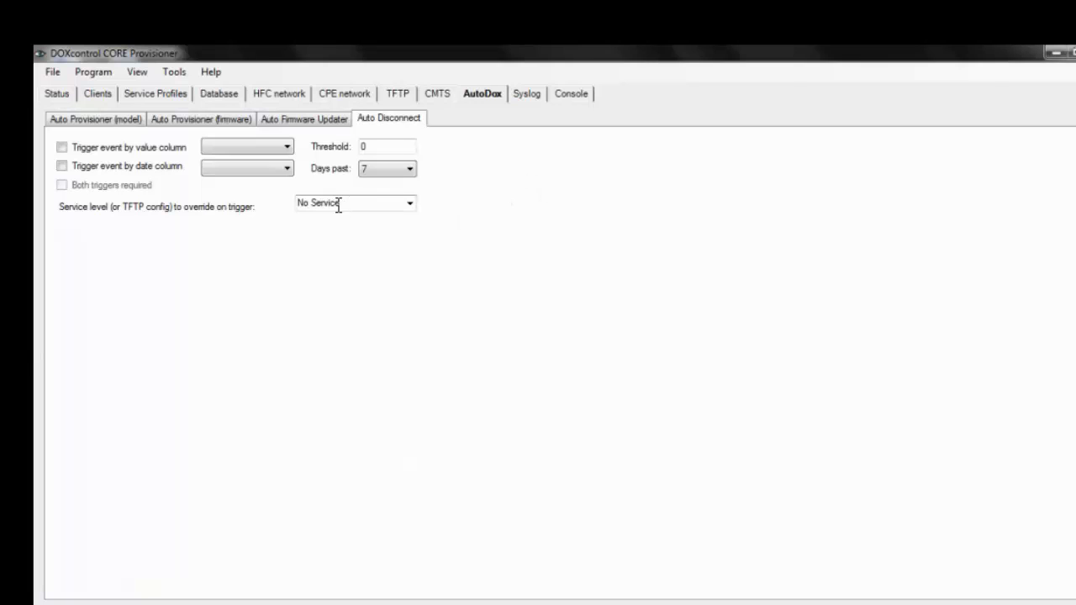
mouse_move(511, 209)
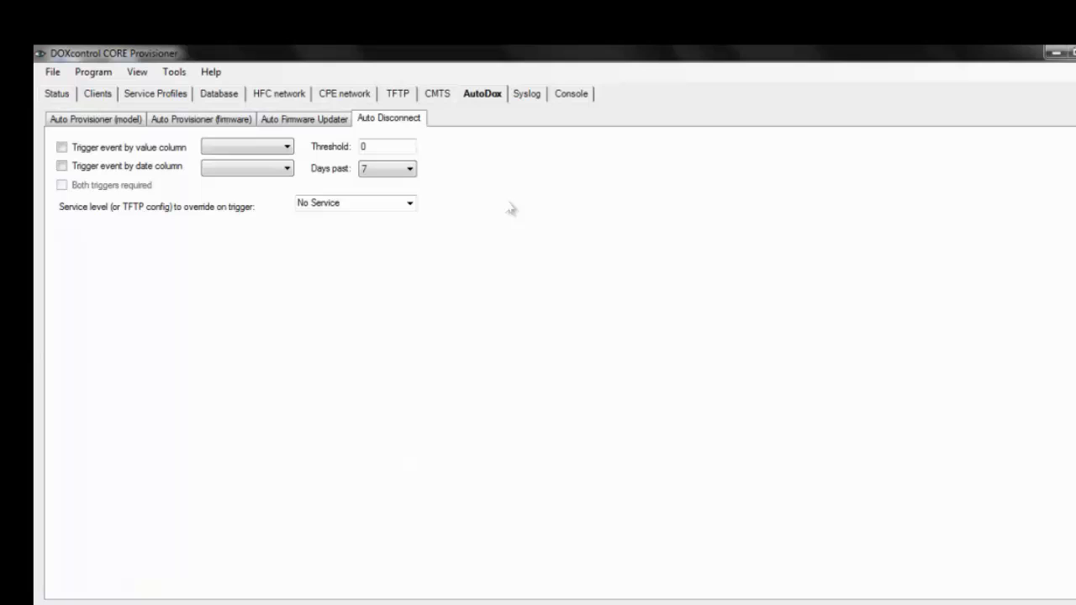
mouse_move(519, 207)
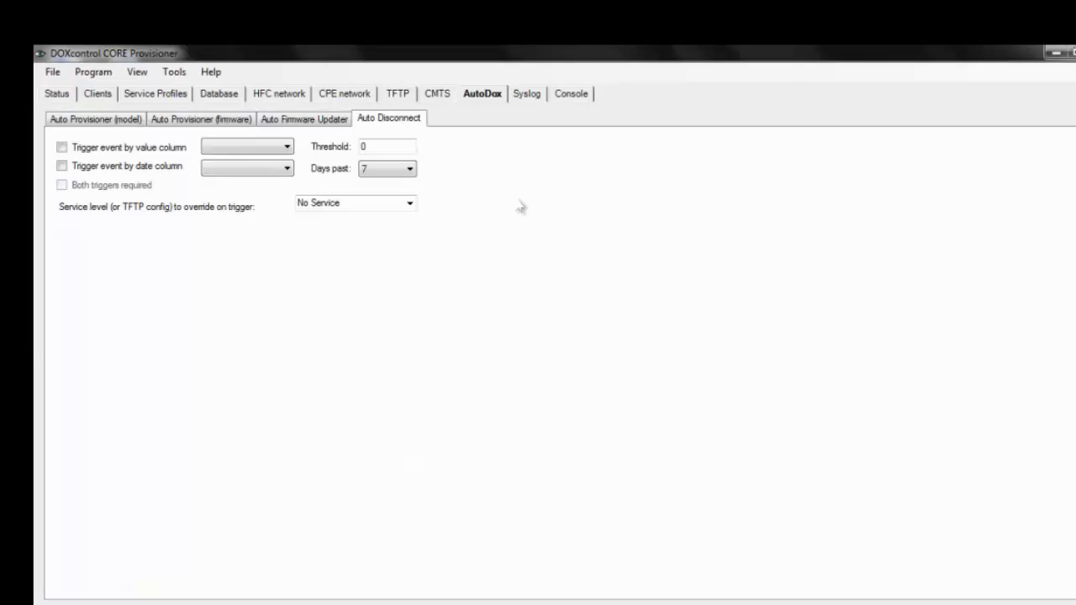
left_click(409, 203)
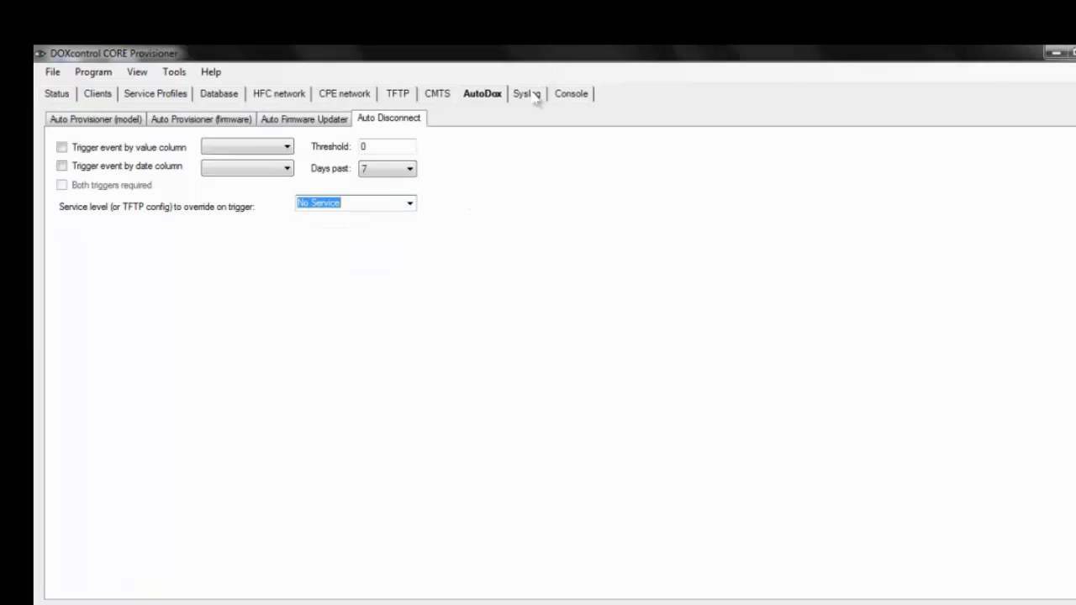
- Review the Console event log, then return to the Status overview
left_click(527, 94)
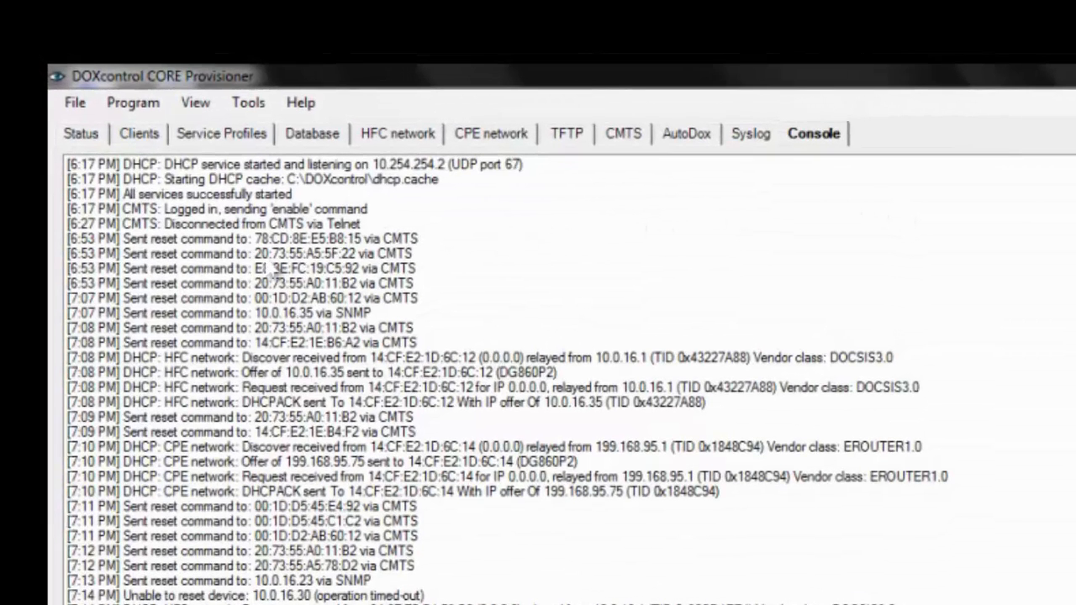
mouse_move(483, 290)
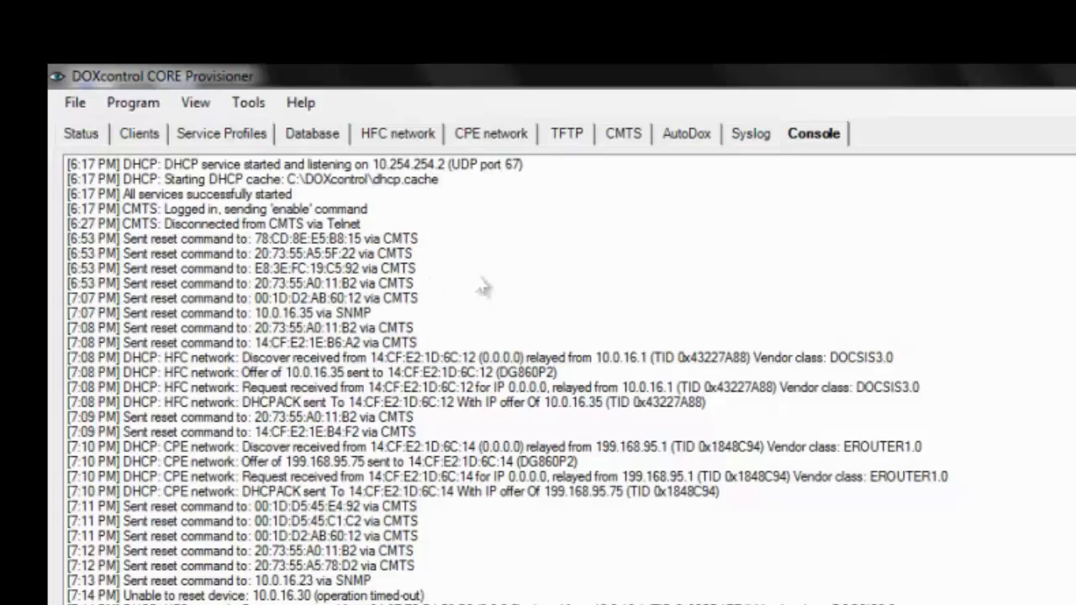
mouse_move(605, 341)
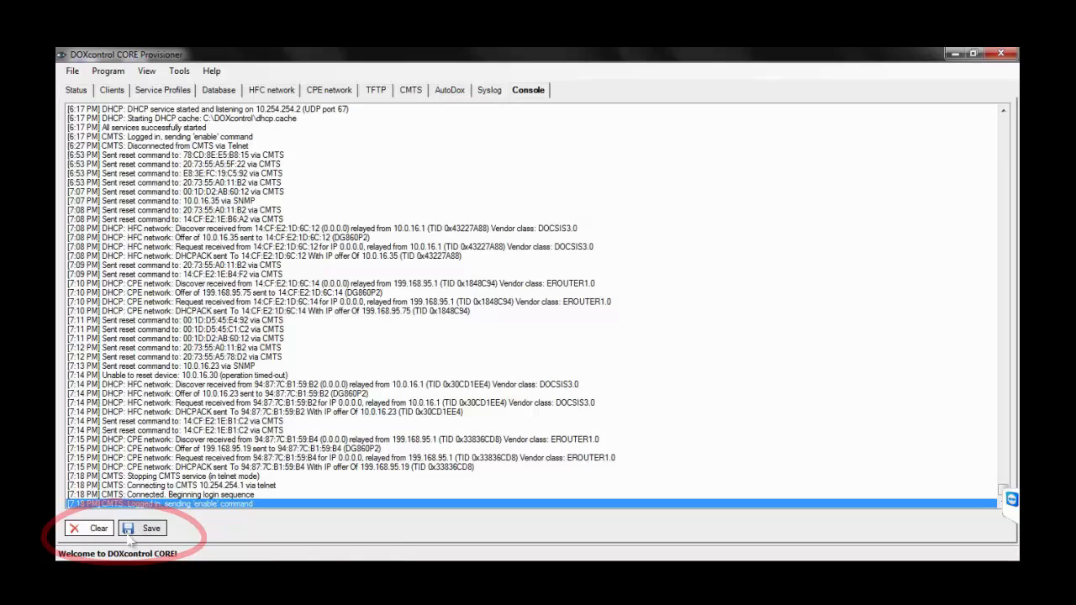
left_click(75, 90)
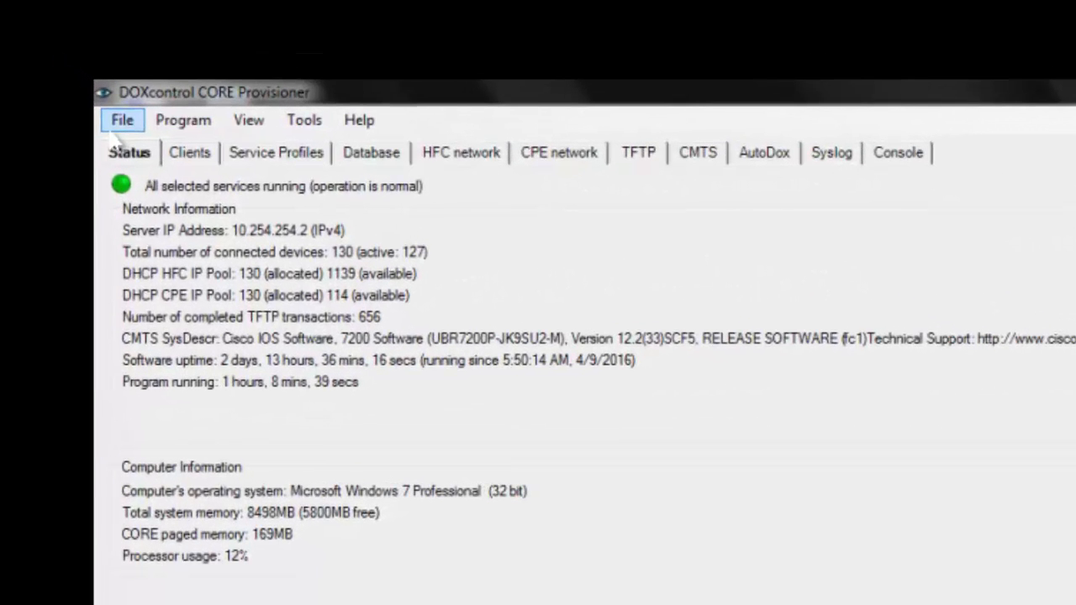
- Open CORE Settings from the Program menu after viewing the Start and Stop options
left_click(122, 119)
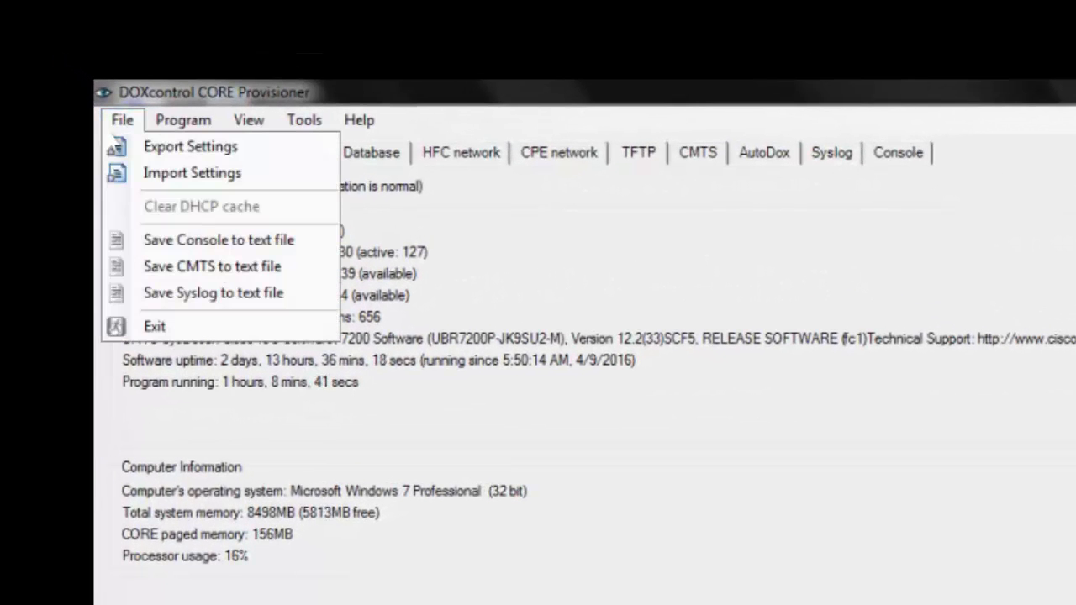
mouse_move(189, 146)
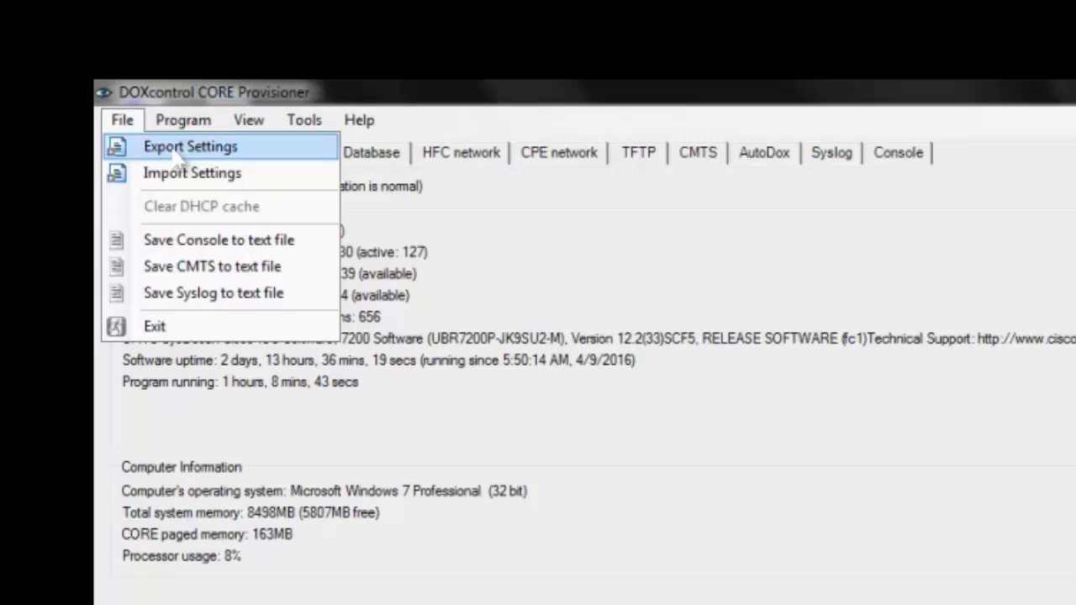
mouse_move(191, 172)
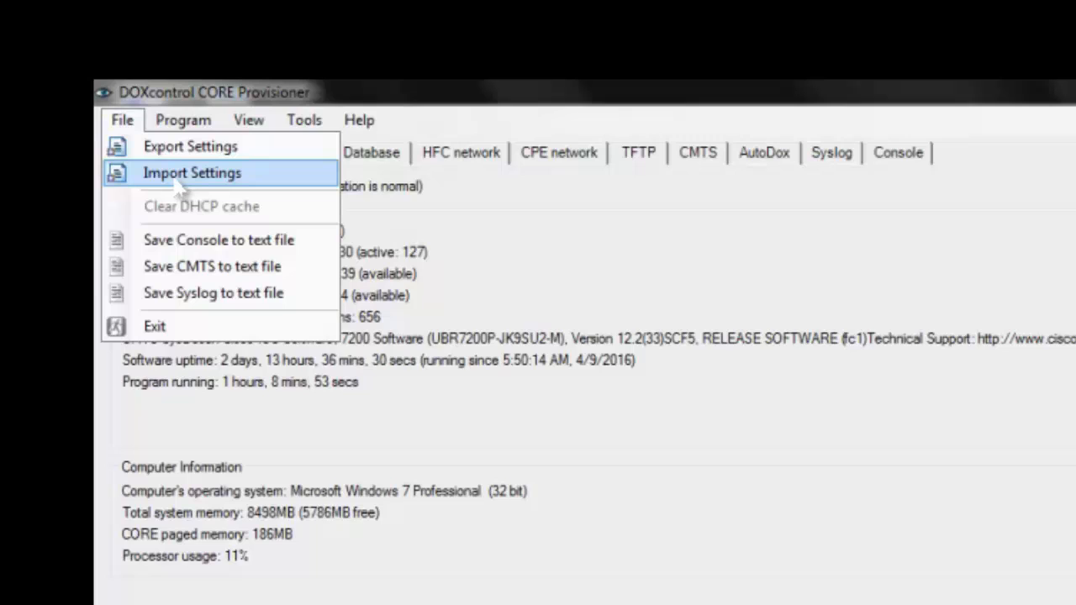
mouse_move(236, 240)
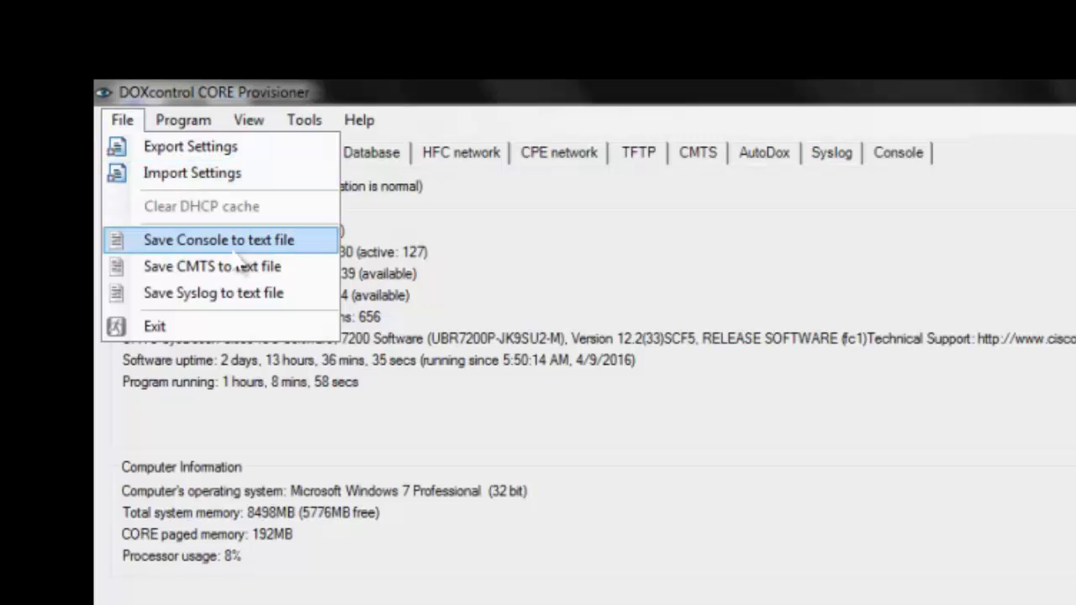
mouse_move(212, 267)
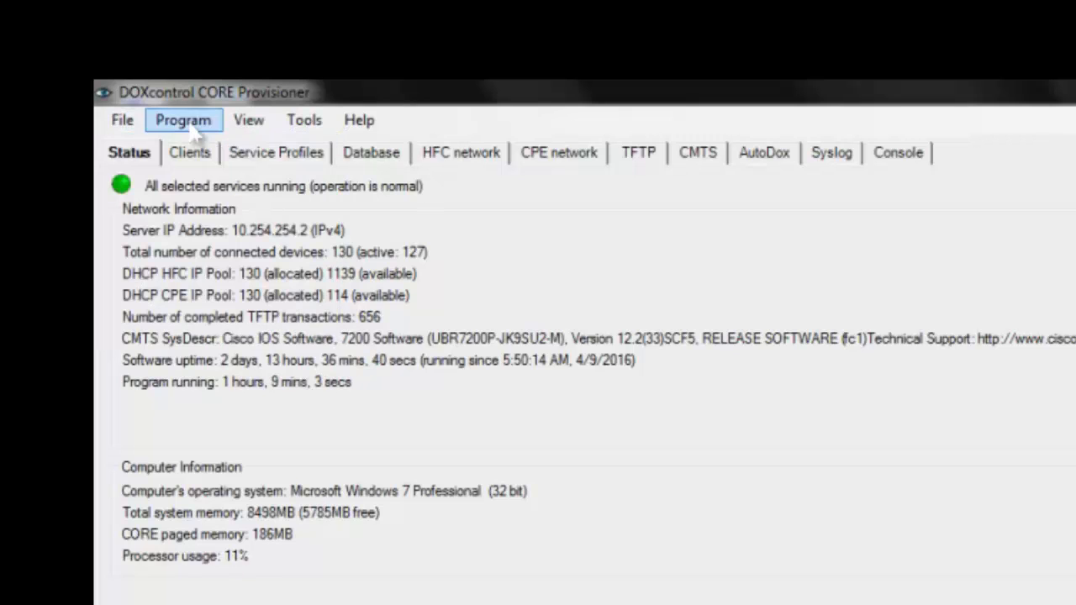
left_click(183, 120)
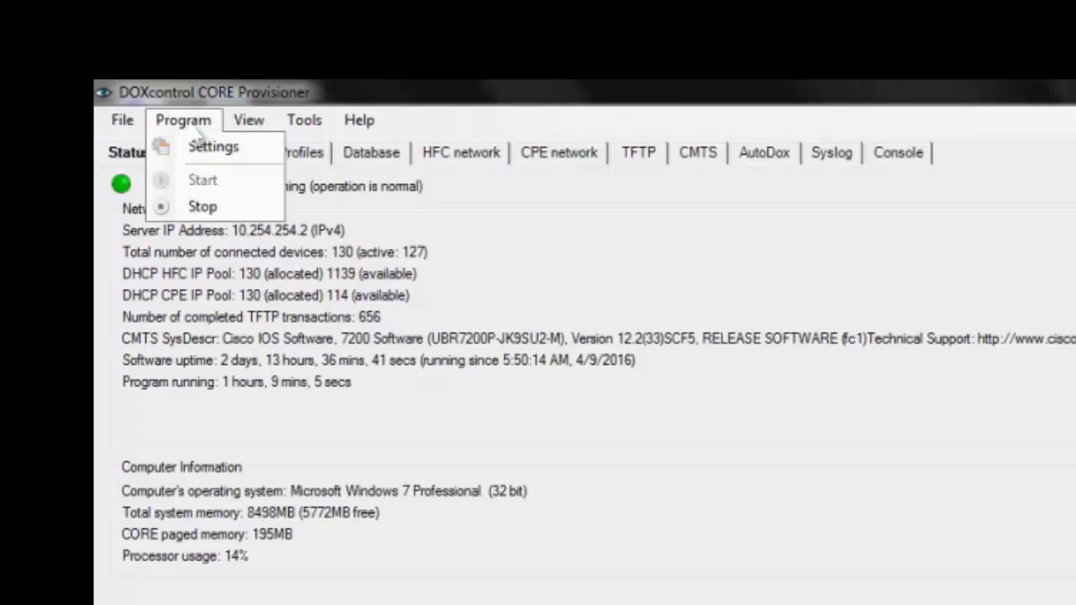
mouse_move(202, 207)
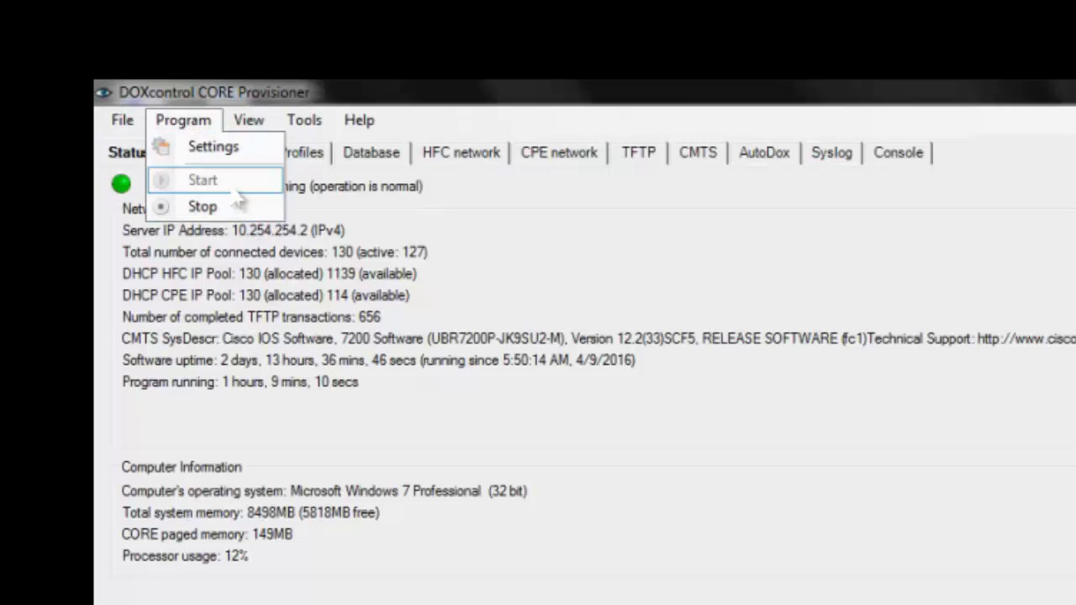
mouse_move(213, 146)
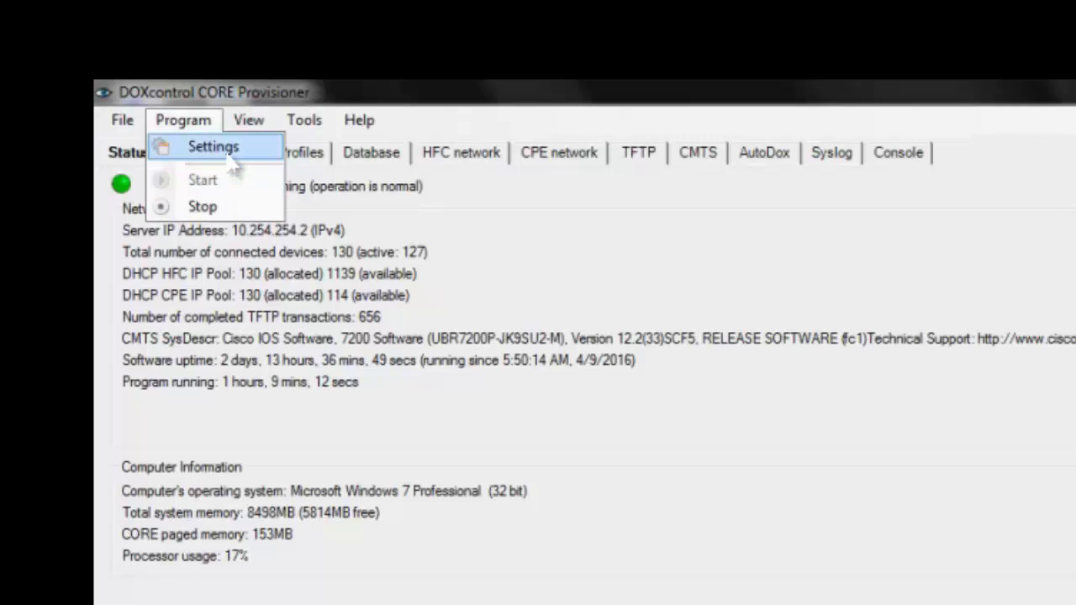
left_click(212, 146)
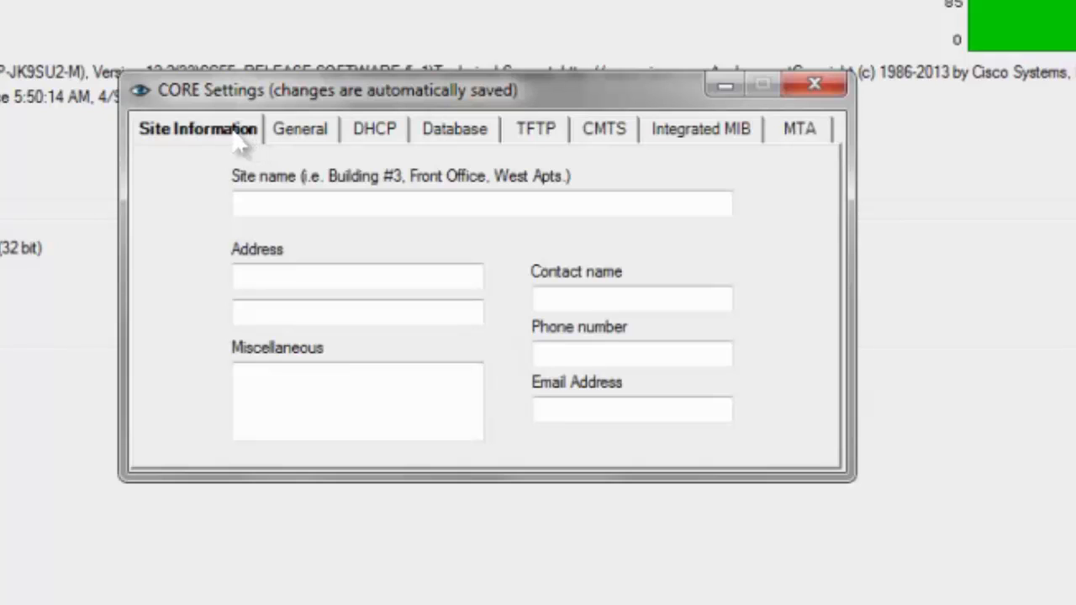
mouse_move(265, 147)
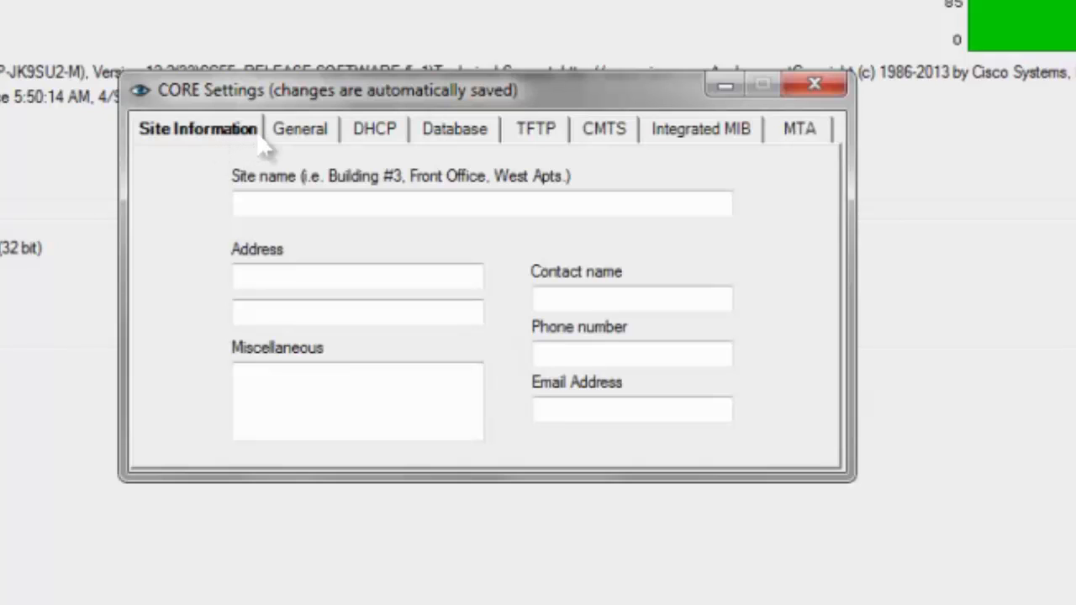
- Review the General tab's Server IP and checkboxes, then view the DHCP network scopes
left_click(300, 129)
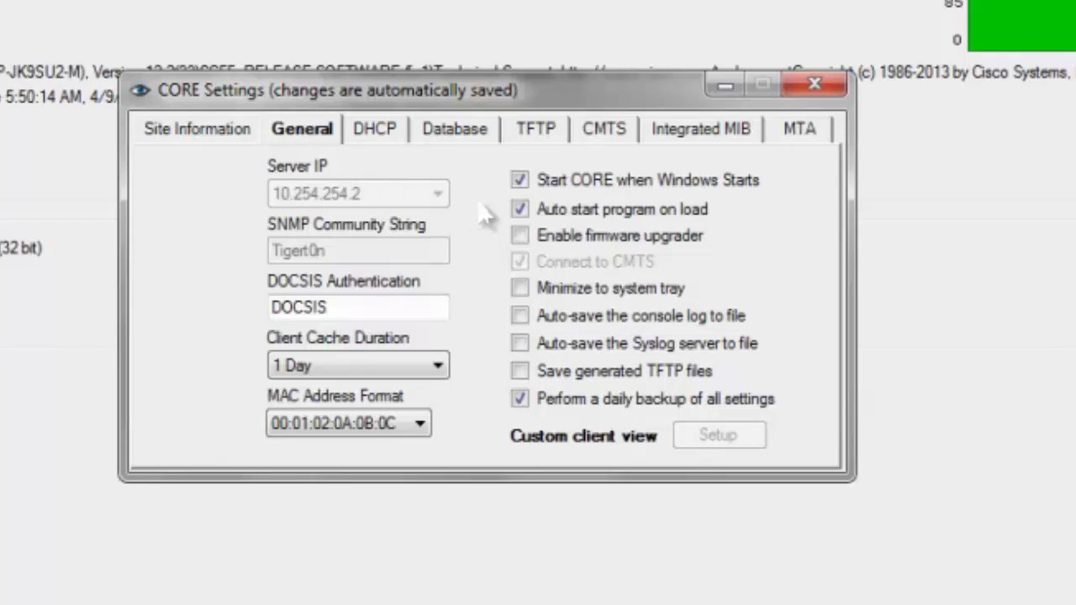
mouse_move(412, 219)
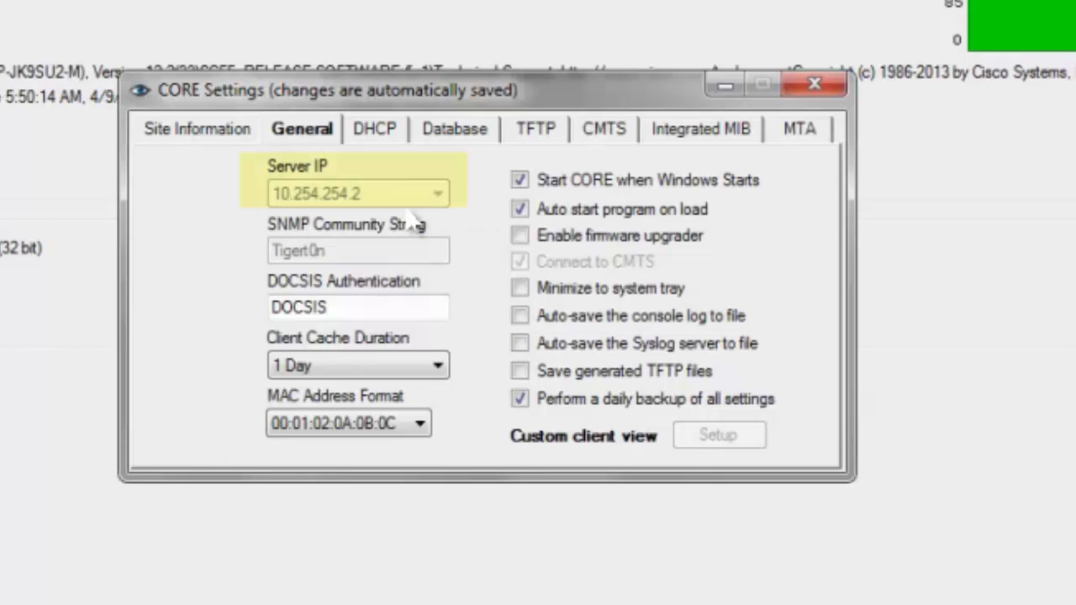
left_click(358, 250)
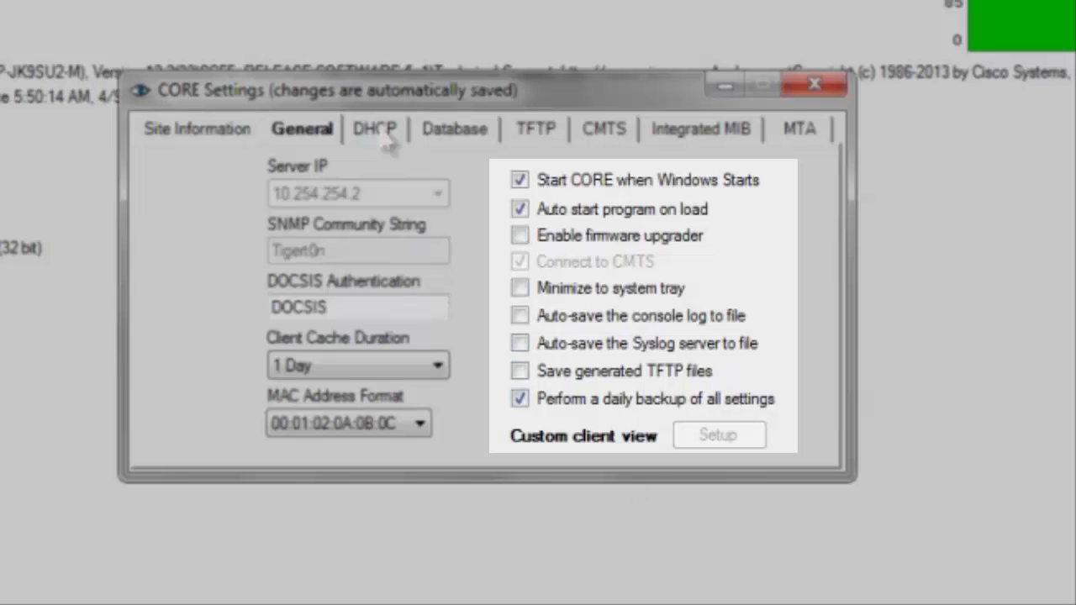
left_click(375, 128)
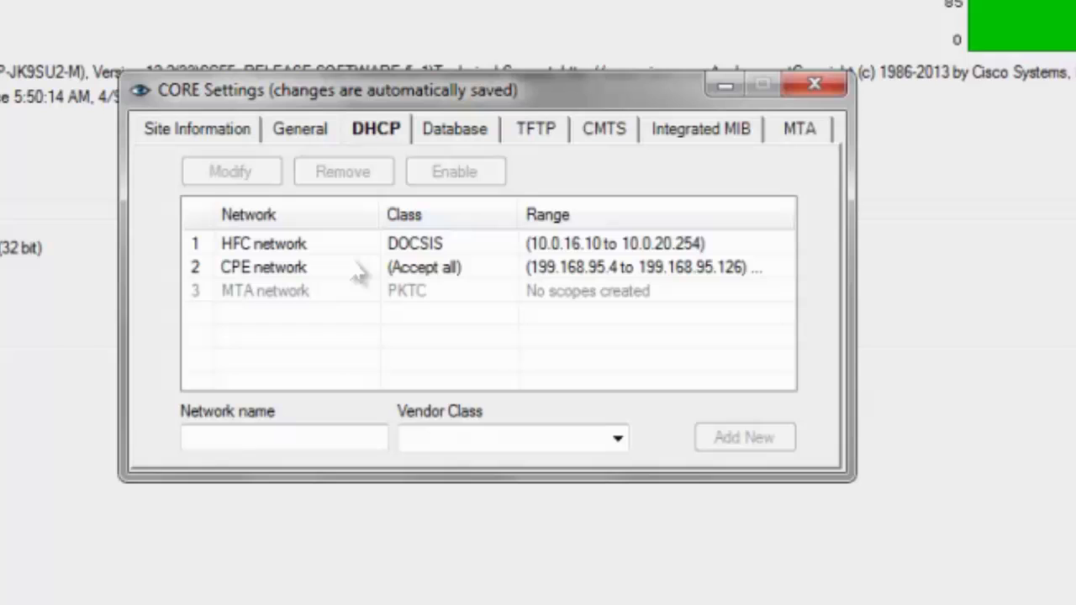
- Review the HFC network scope's DHCP options, reservations and exclusions, then close it
double_click(263, 244)
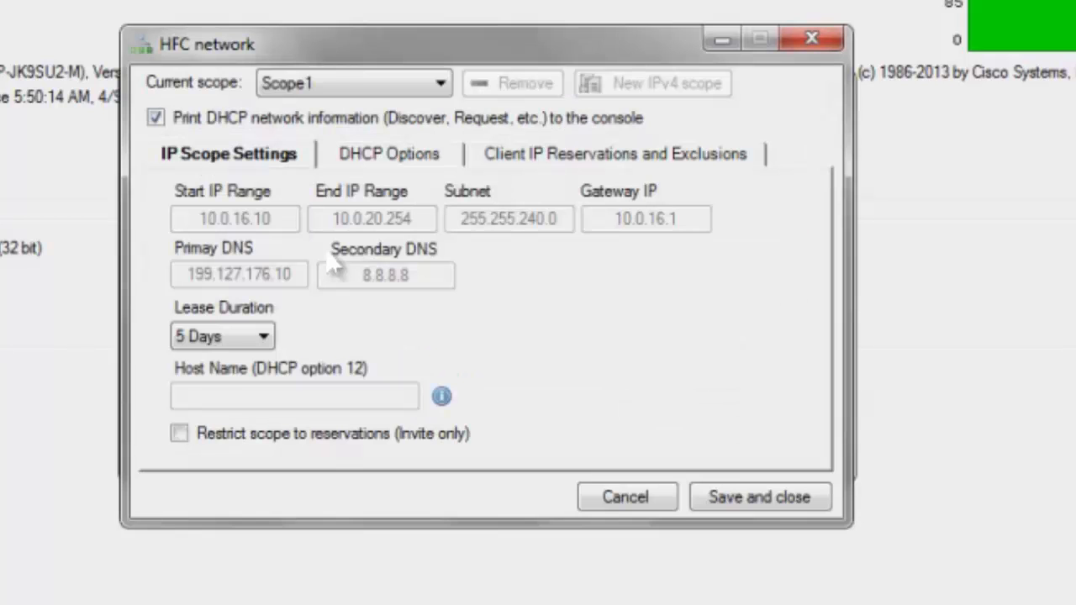
mouse_move(622, 273)
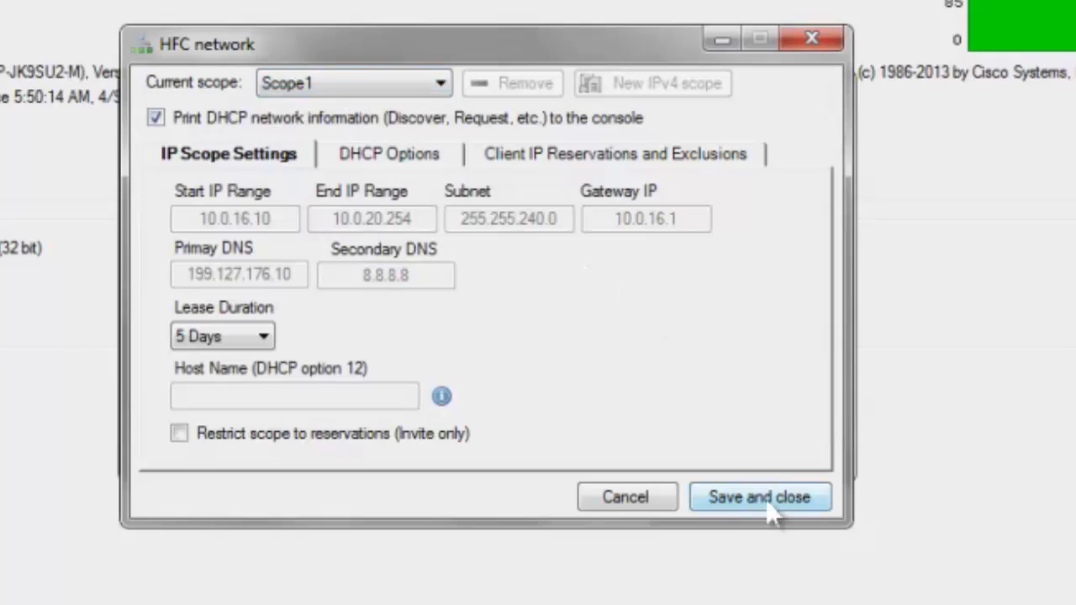
mouse_move(343, 164)
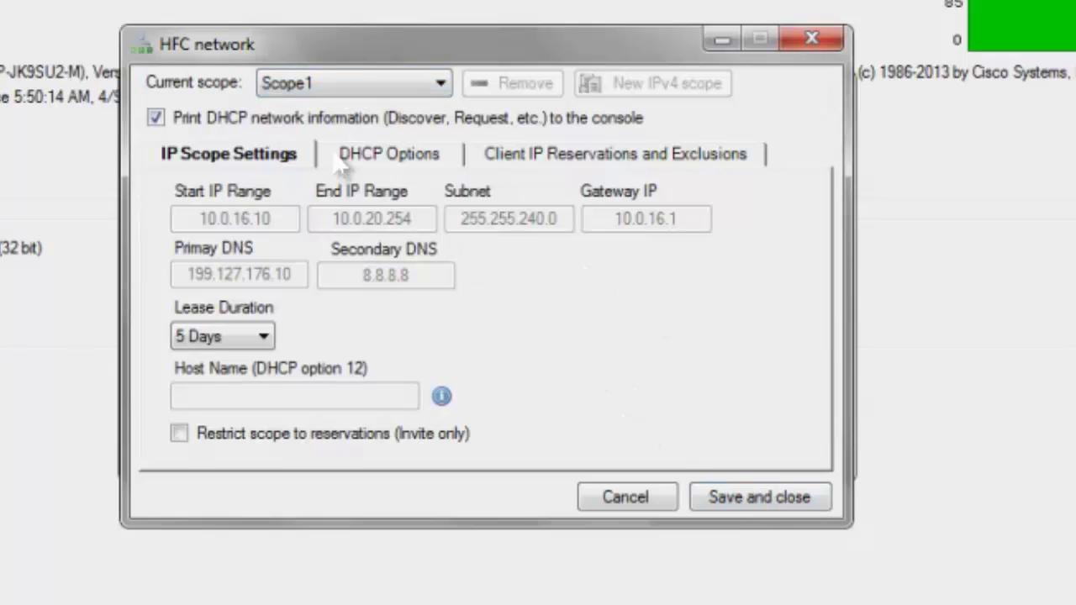
left_click(388, 153)
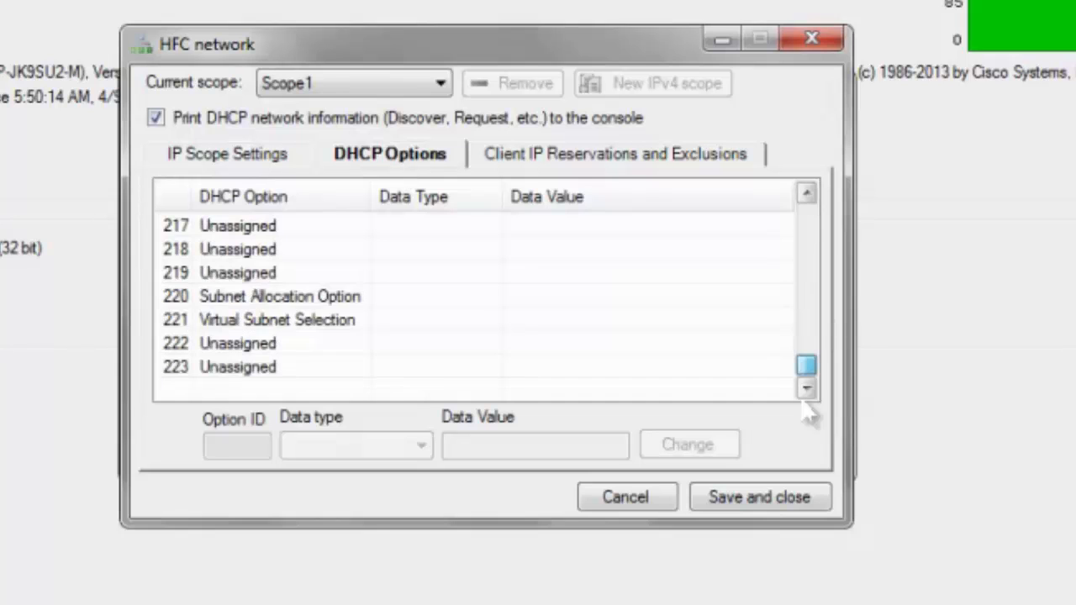
left_click(804, 193)
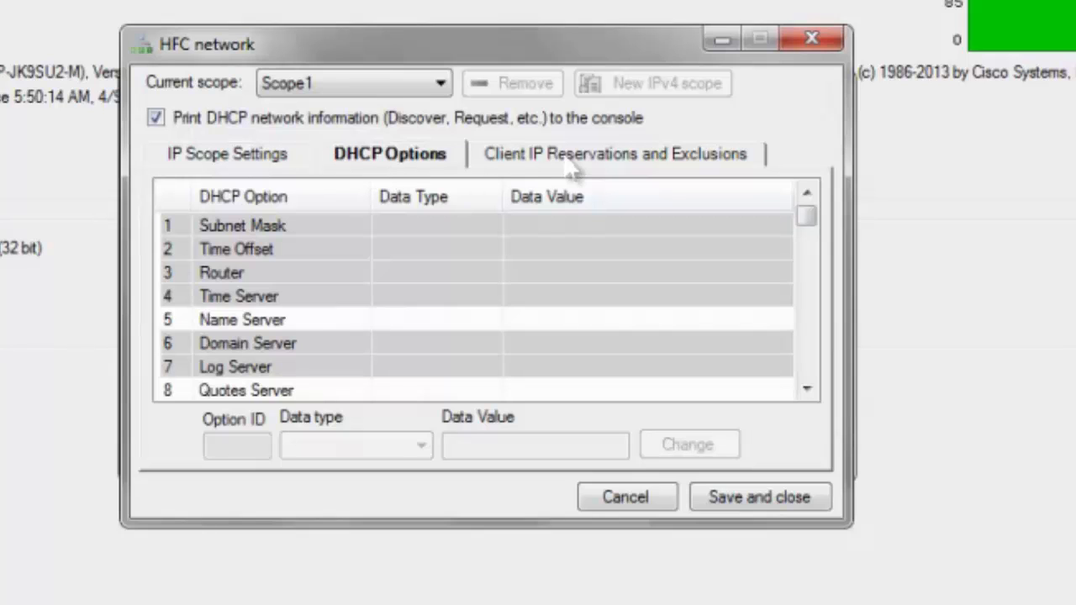
left_click(614, 153)
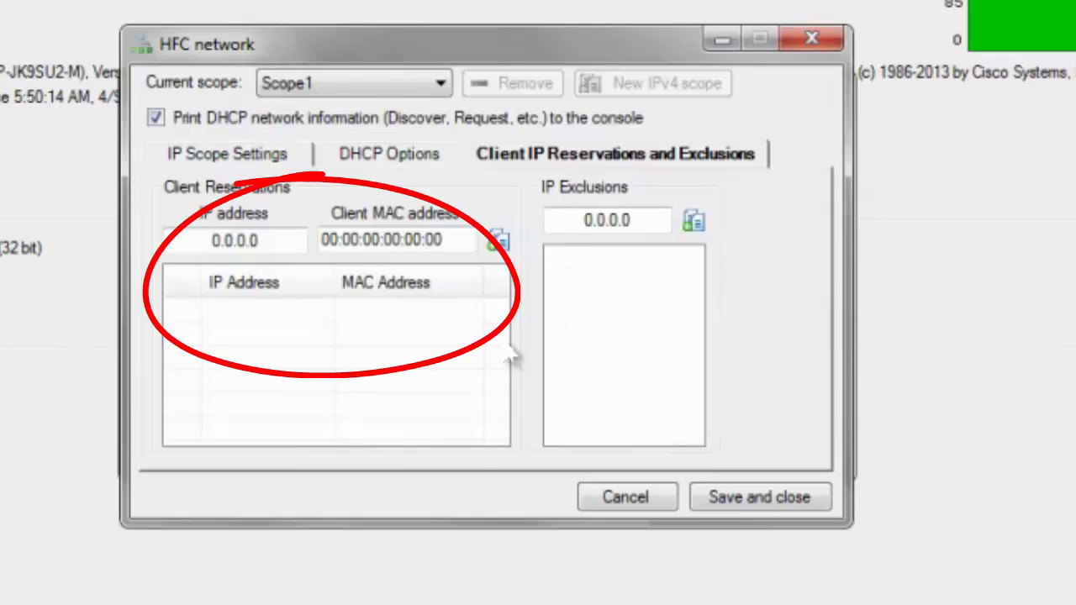
left_click(244, 283)
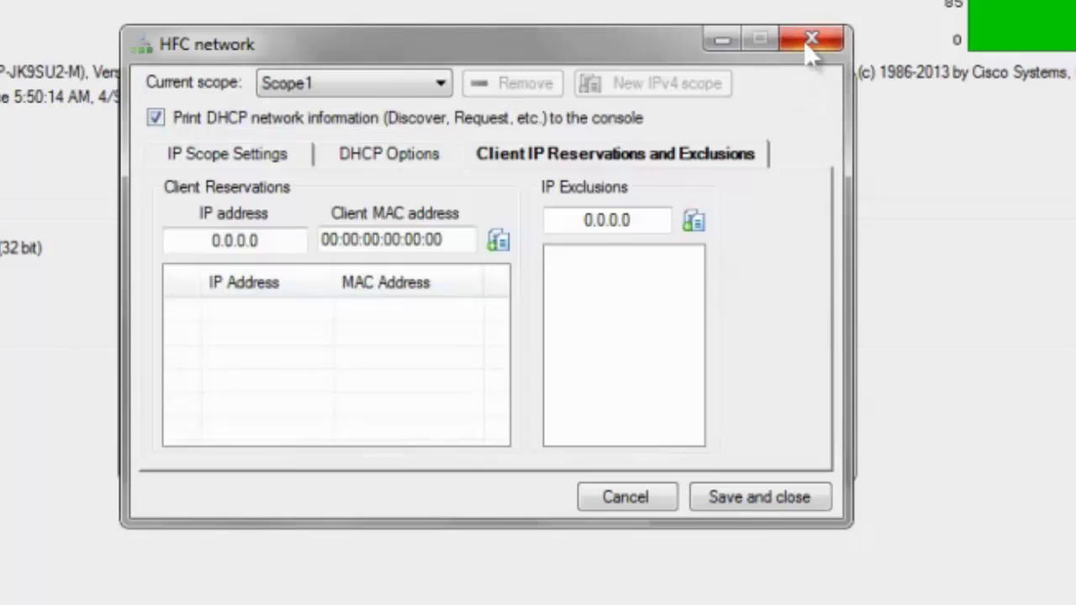
left_click(226, 153)
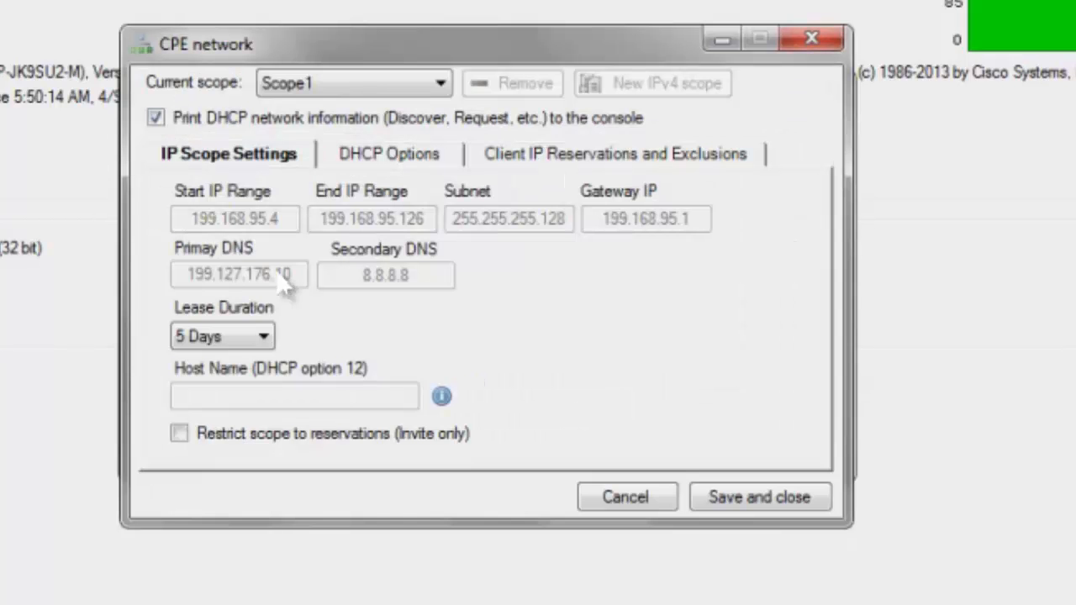
mouse_move(412, 168)
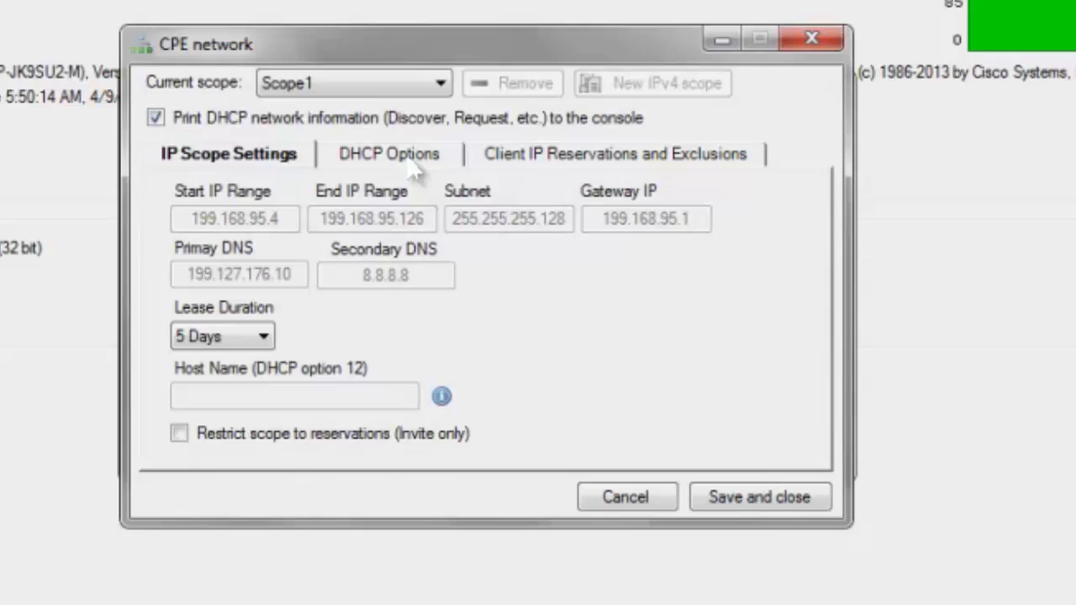
- Review the CPE scope's DHCP options and reservations, including 199.168.95.7, and its scope list
left_click(388, 153)
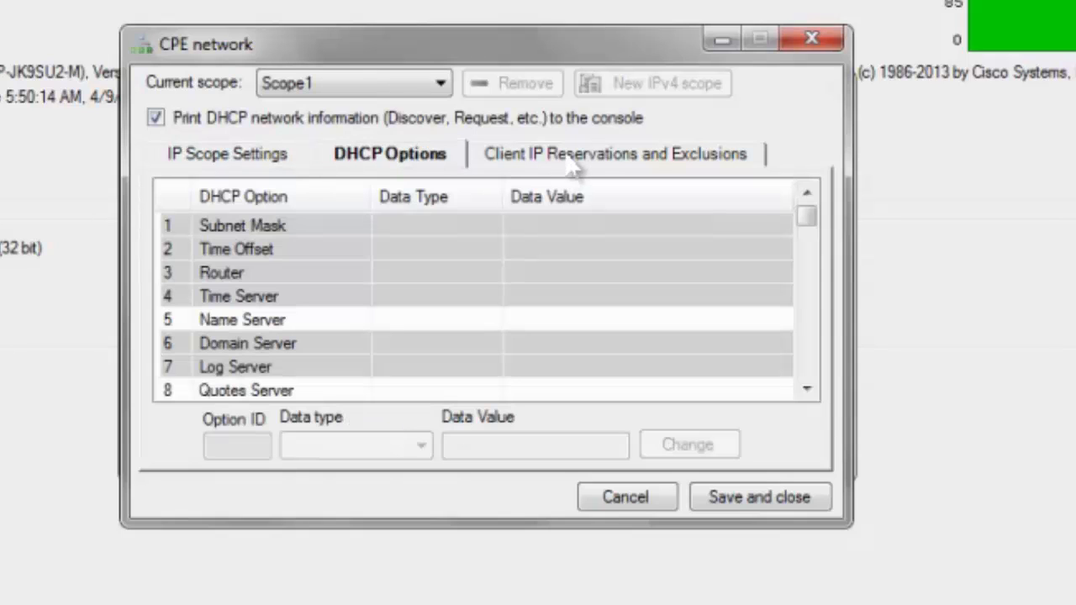
left_click(614, 154)
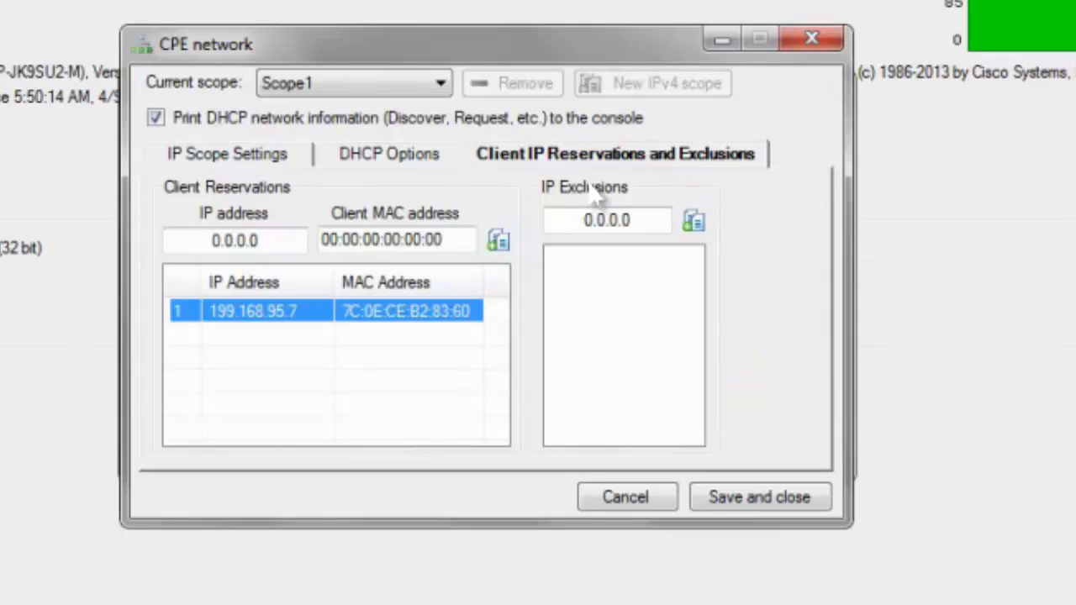
left_click(226, 153)
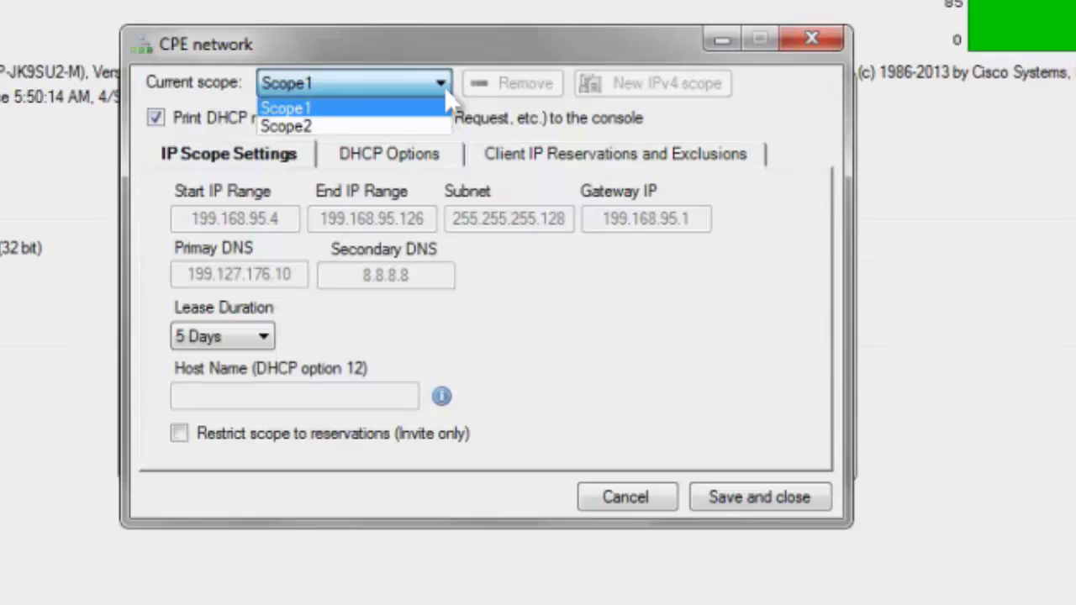
left_click(285, 126)
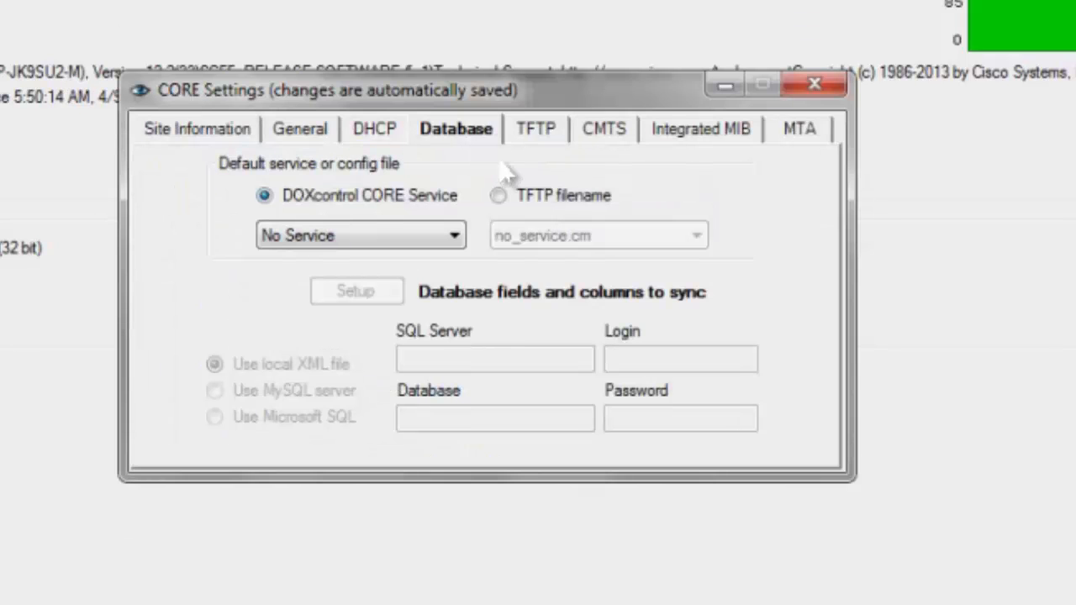
mouse_move(584, 201)
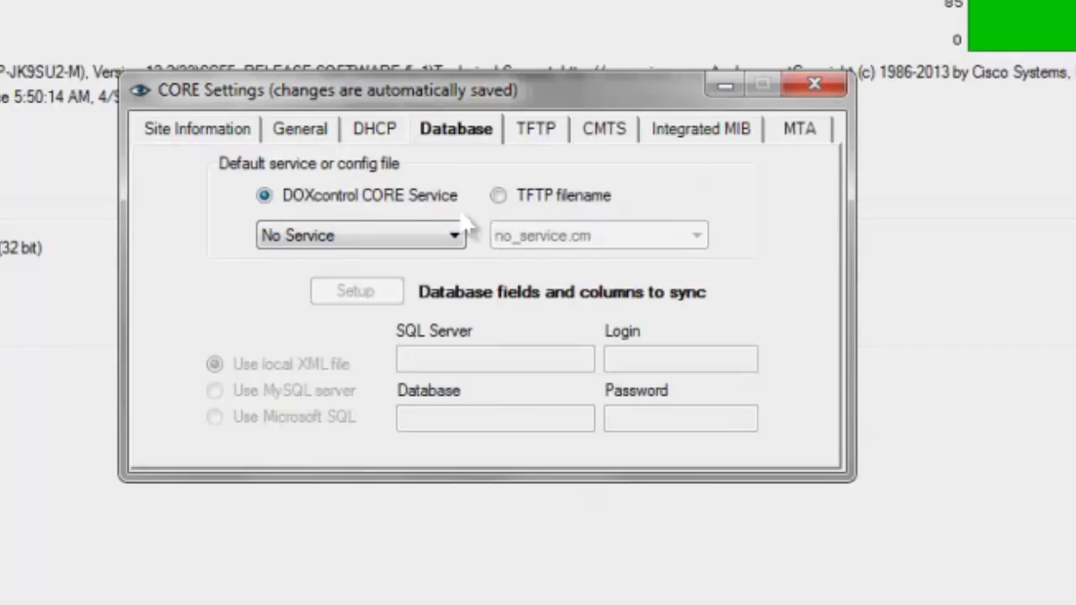
mouse_move(318, 214)
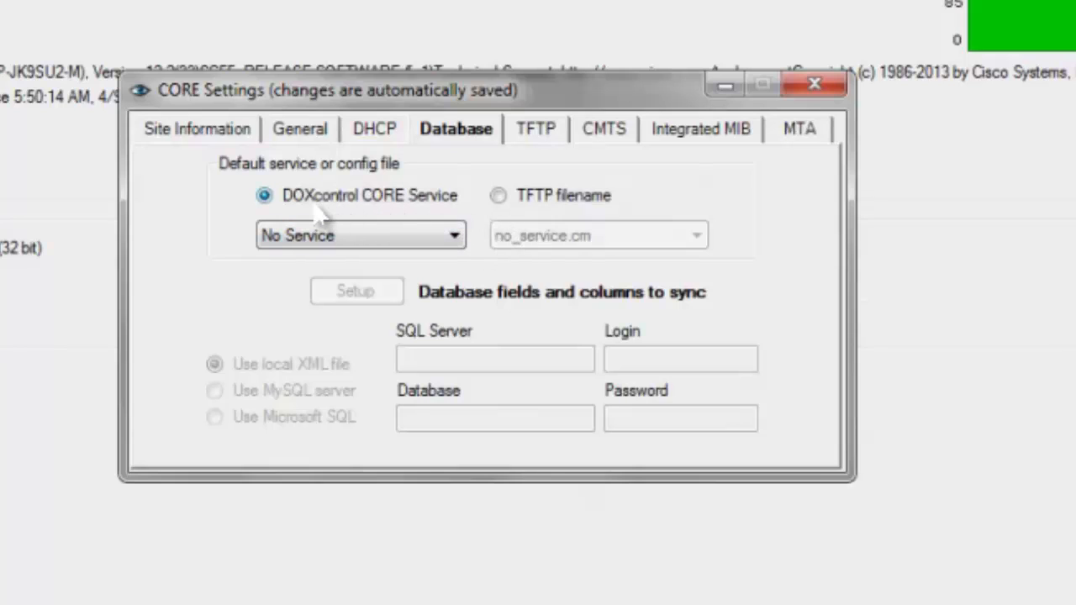
mouse_move(399, 223)
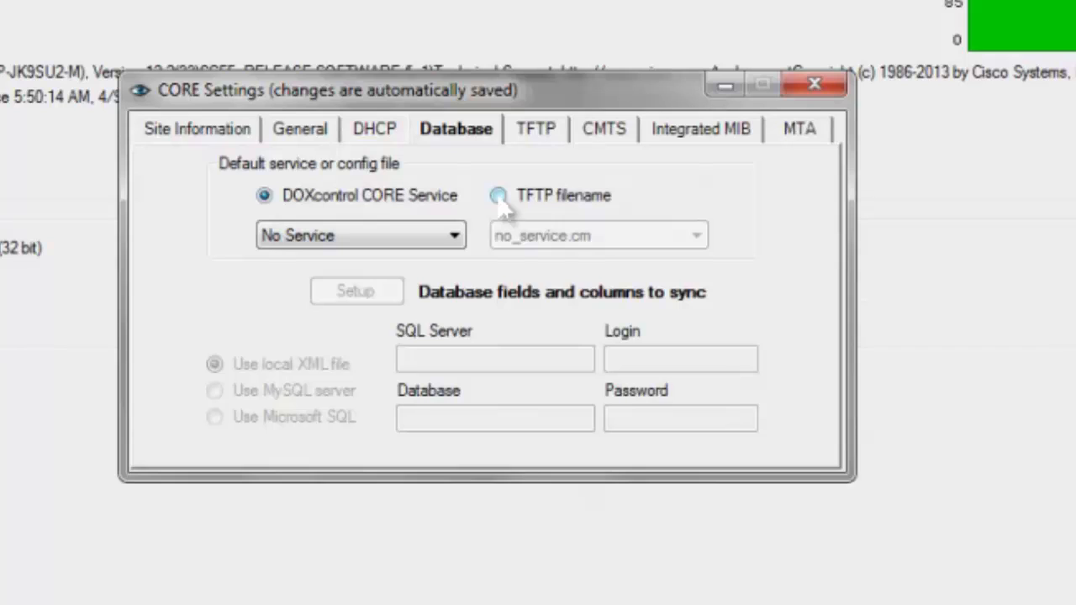
mouse_move(324, 257)
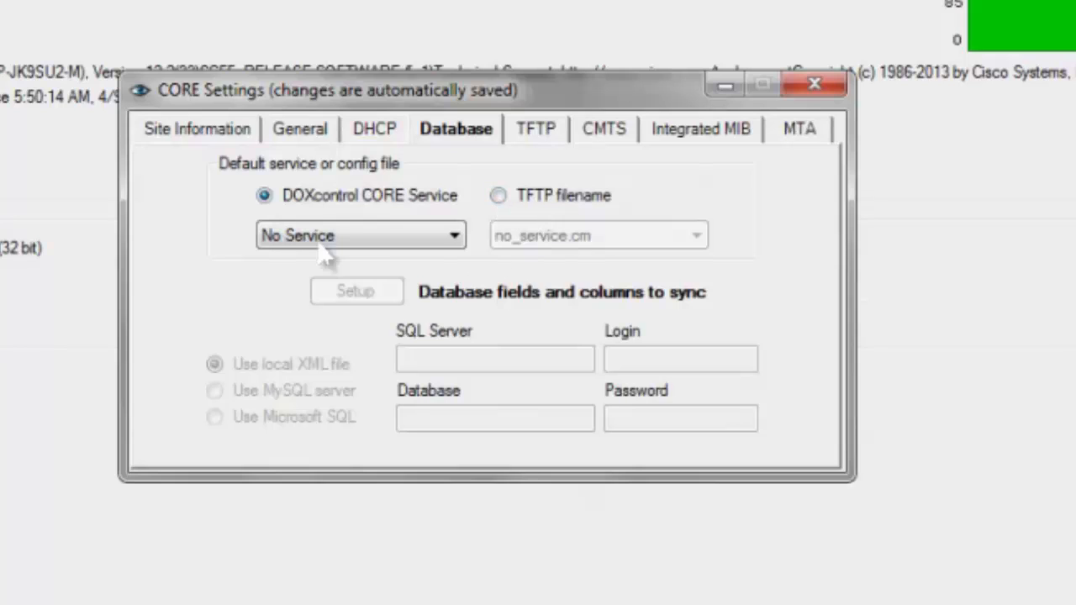
mouse_move(379, 320)
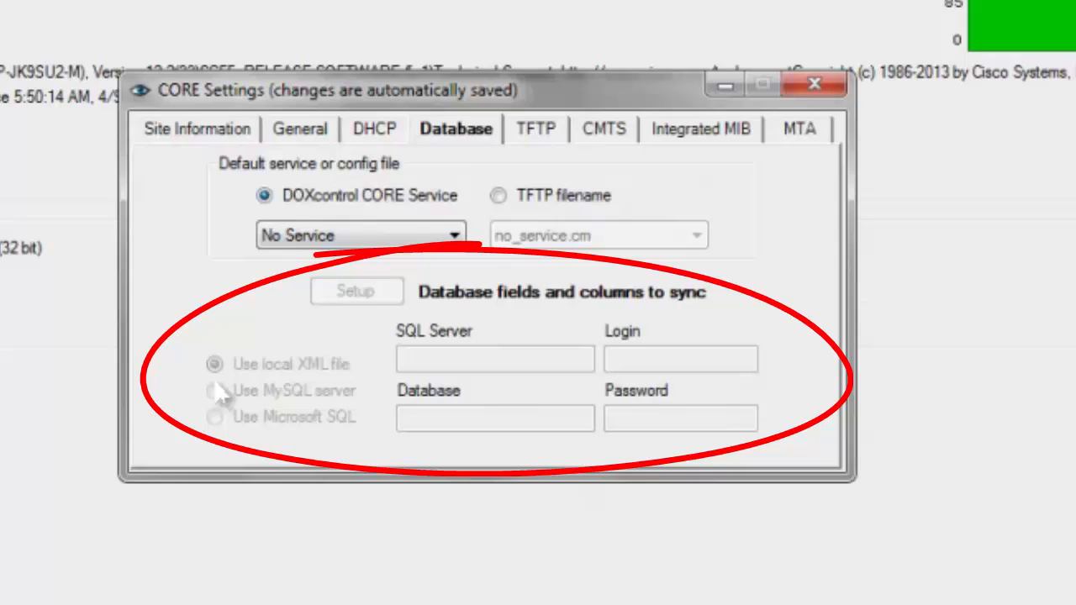
mouse_move(357, 425)
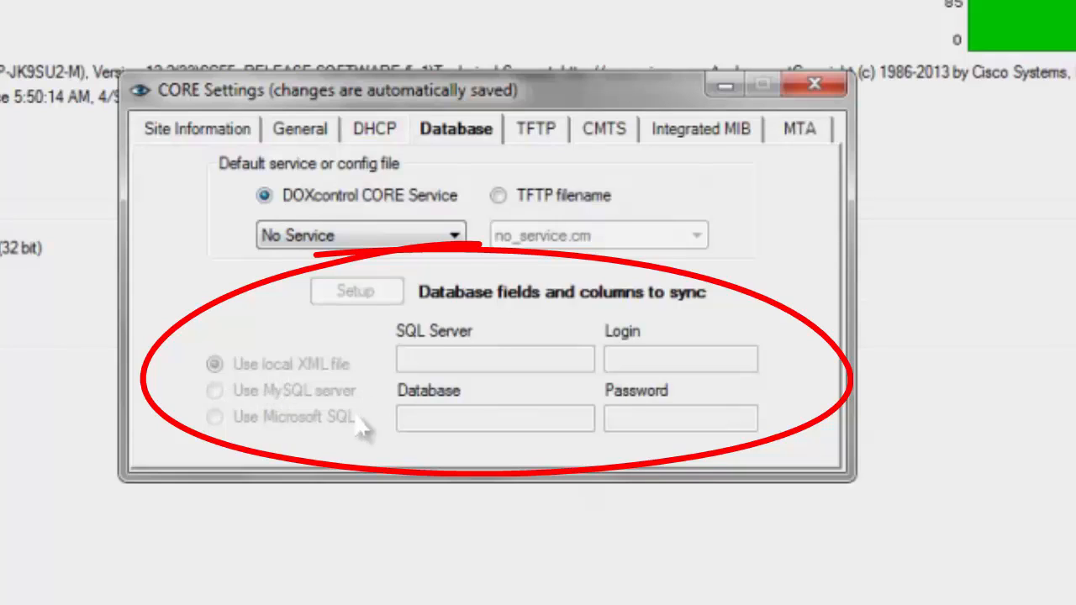
mouse_move(323, 458)
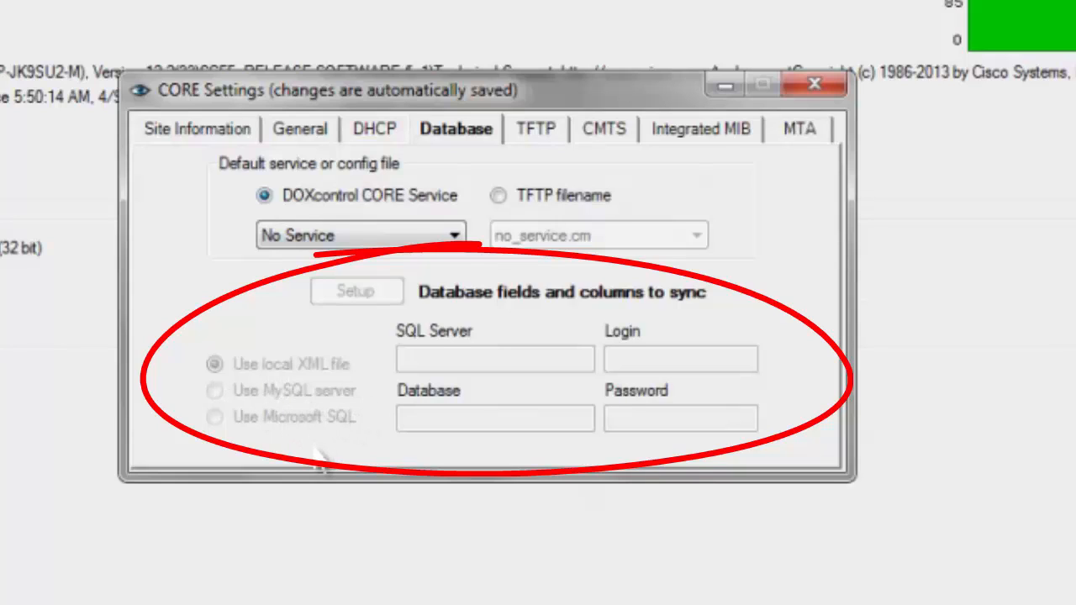
mouse_move(332, 449)
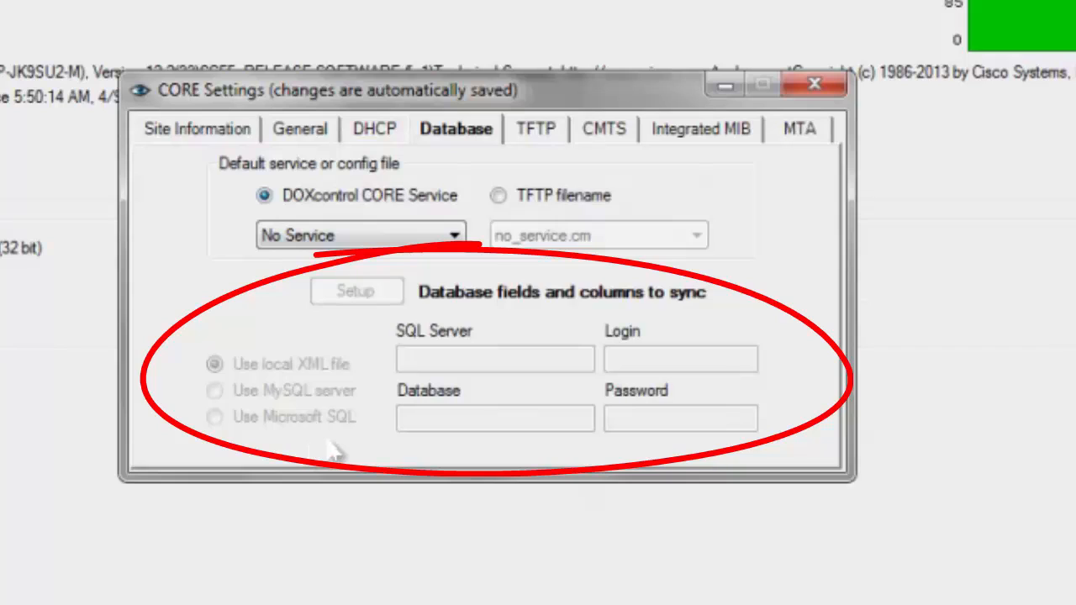
- Show the TFTP settings with the internal server's C:\DOXcontrol\TFTP\ home directory
left_click(535, 129)
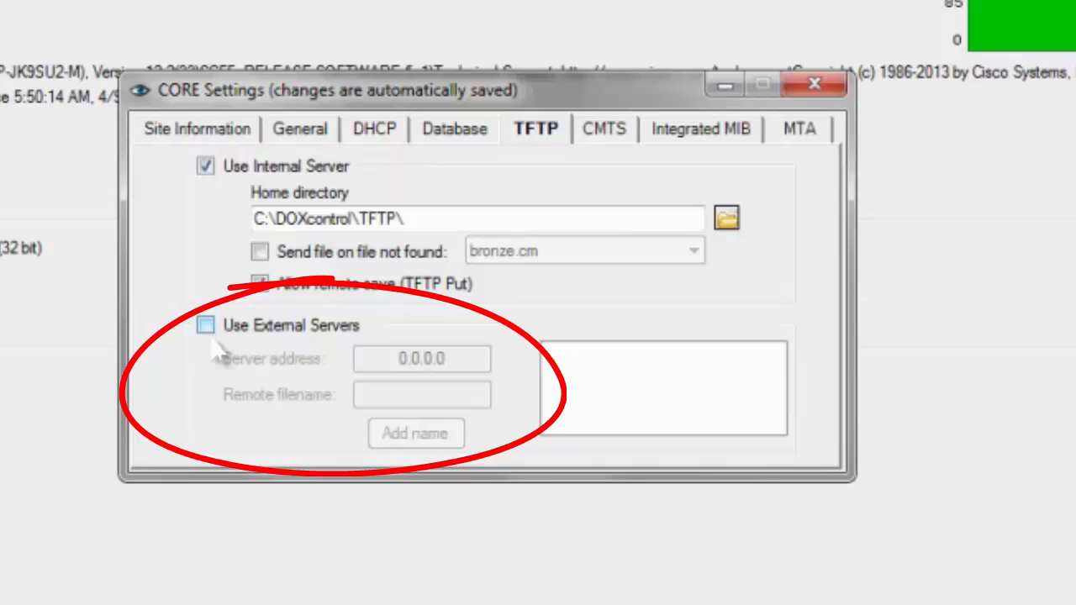
- View the CMTS connection and Integrated MIB settings pages, then close CORE Settings
left_click(603, 128)
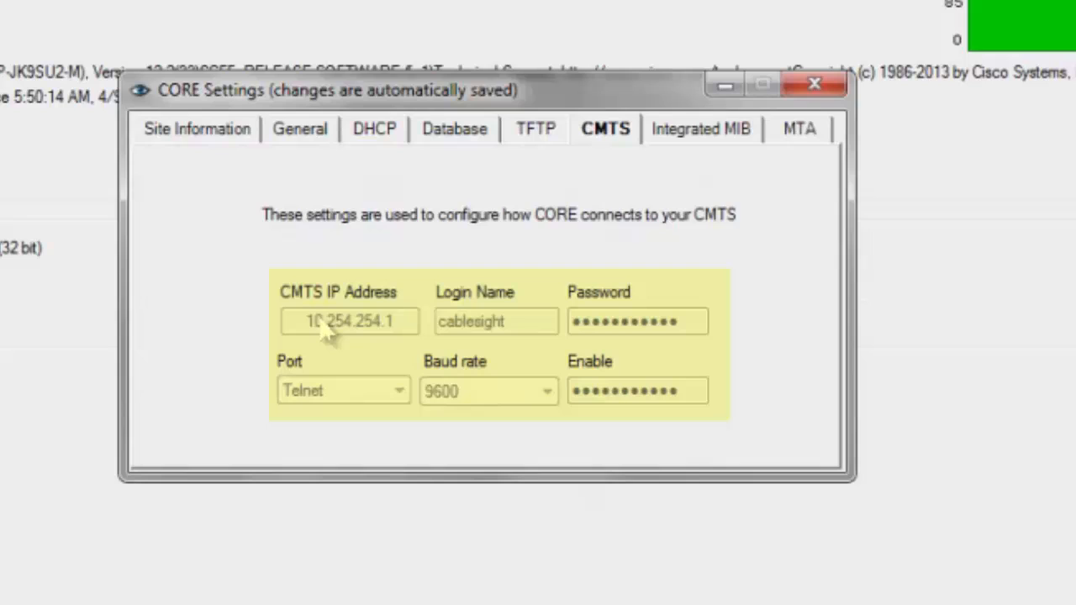
mouse_move(383, 328)
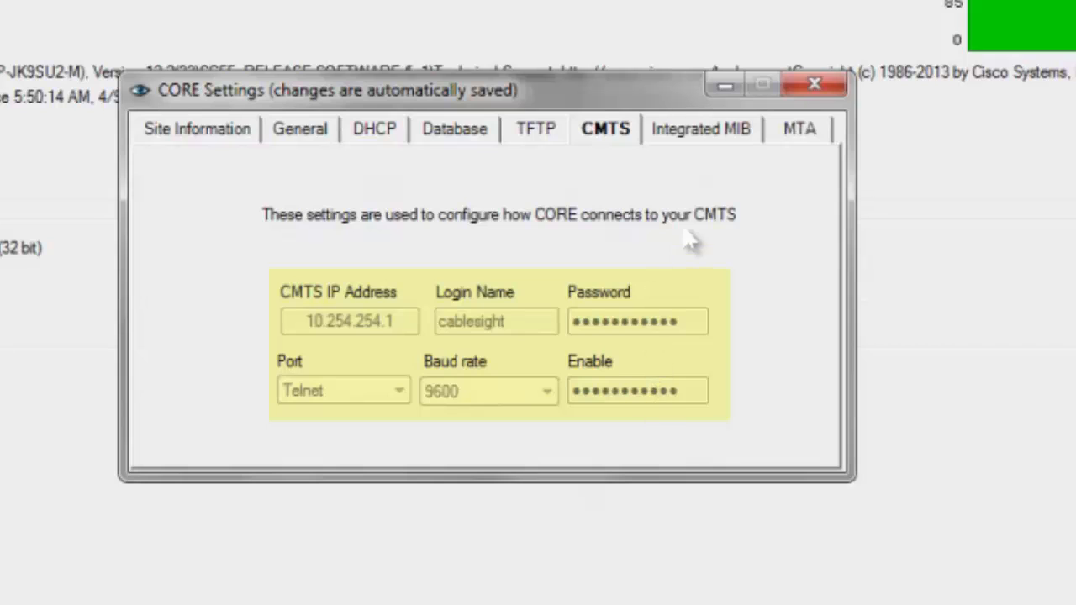
left_click(701, 128)
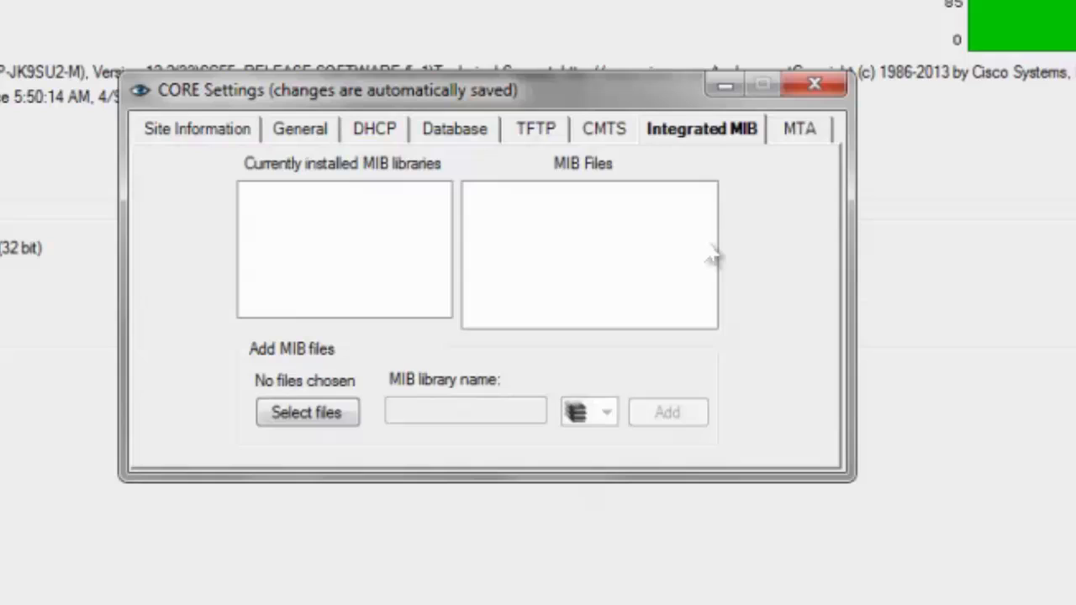
mouse_move(708, 256)
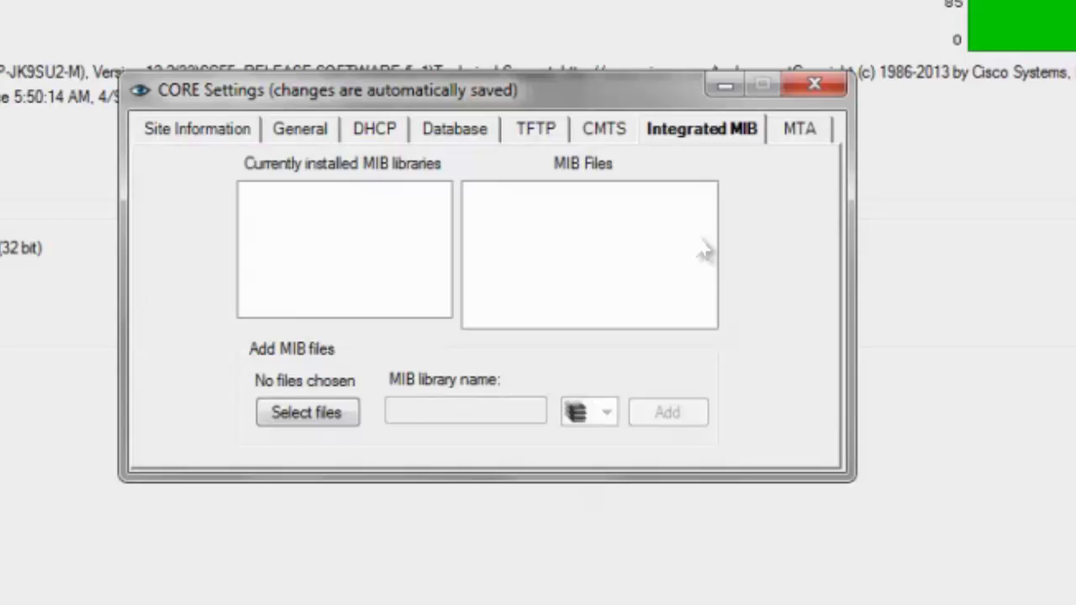
left_click(799, 128)
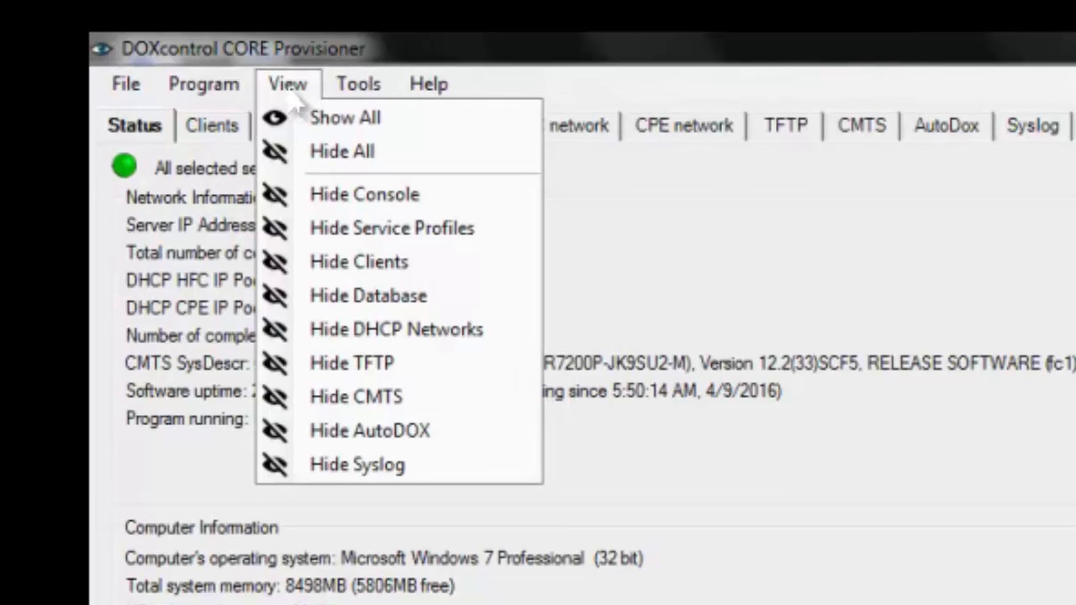
mouse_move(571, 223)
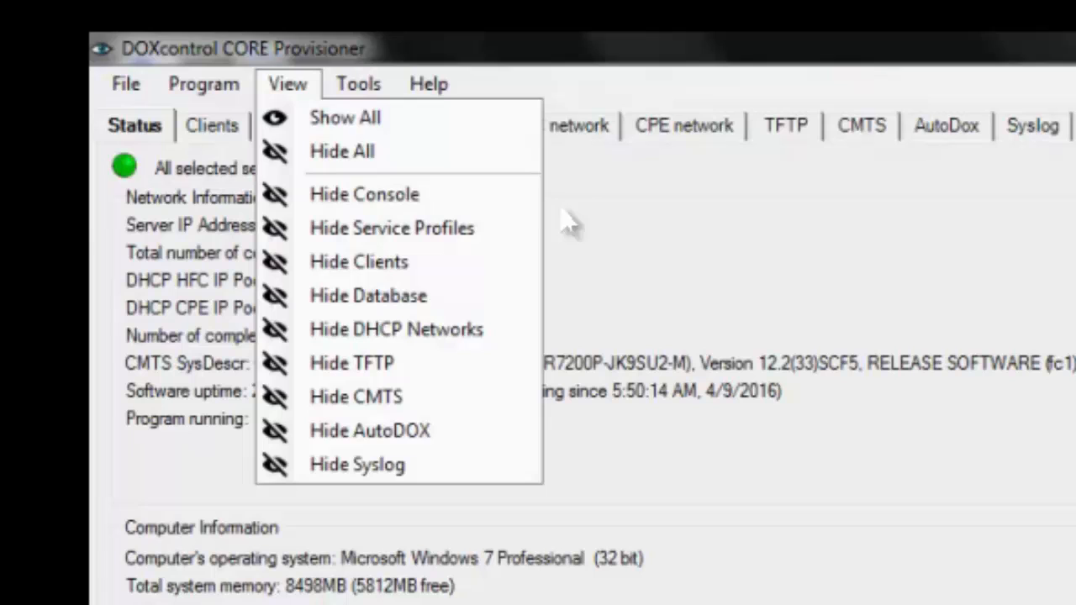
- Open the Active Clients History graph from the Tools menu
left_click(357, 83)
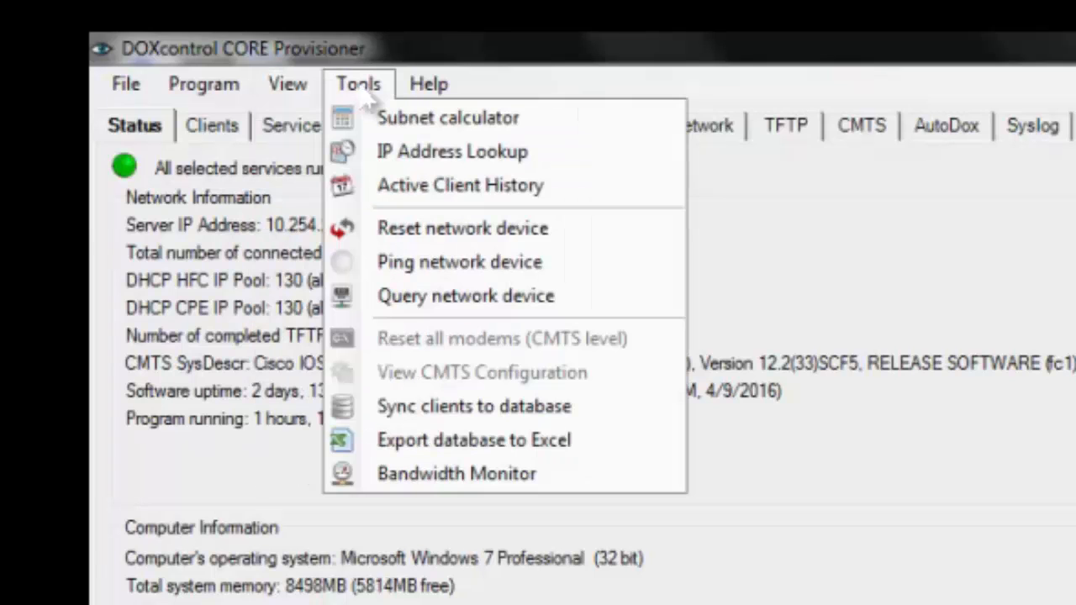
mouse_move(437, 117)
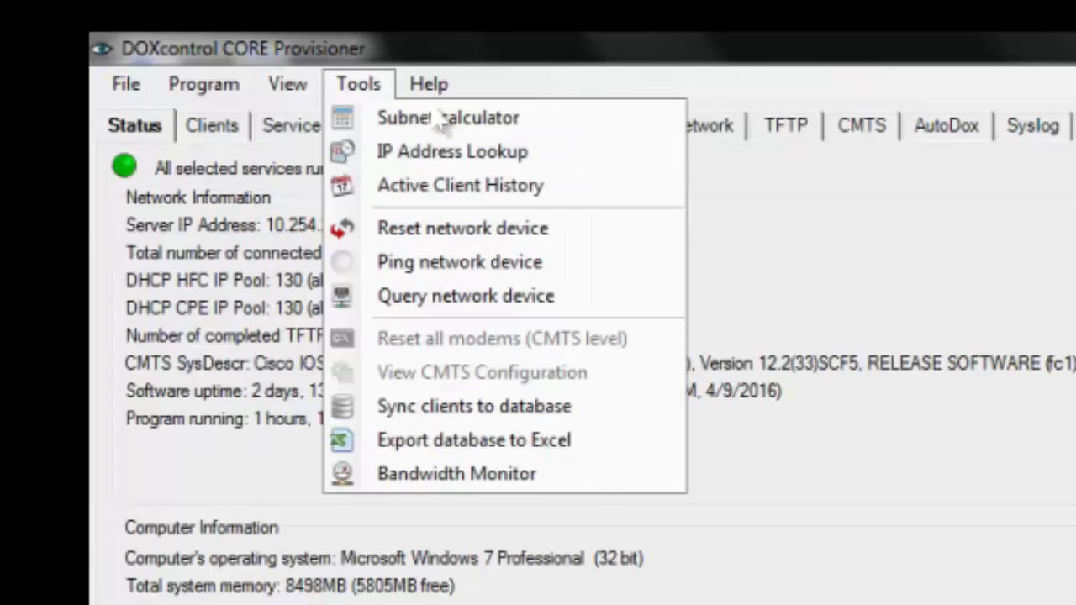
mouse_move(451, 152)
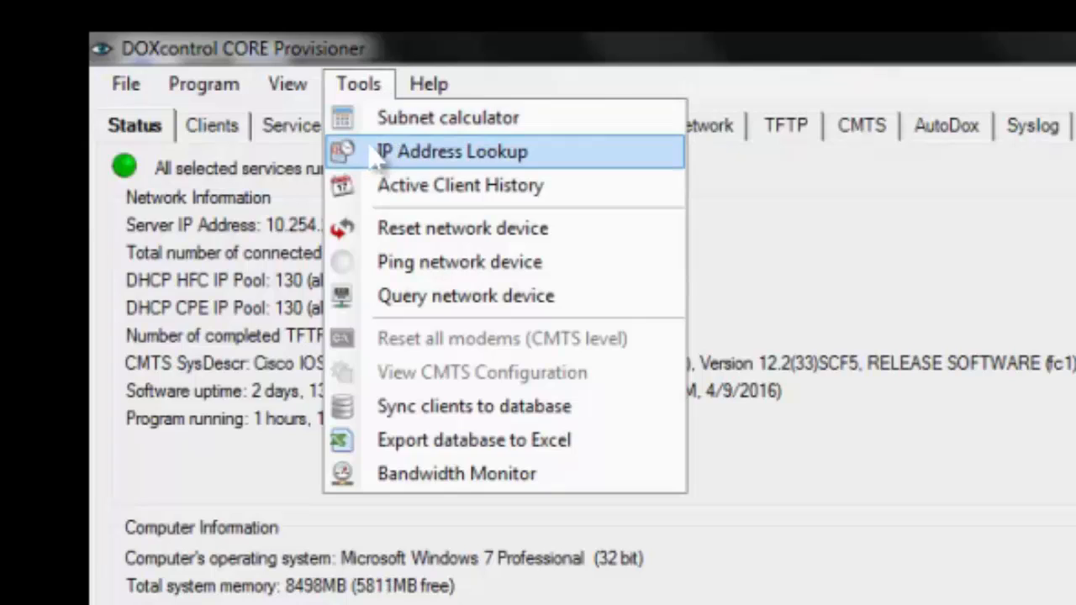
mouse_move(366, 168)
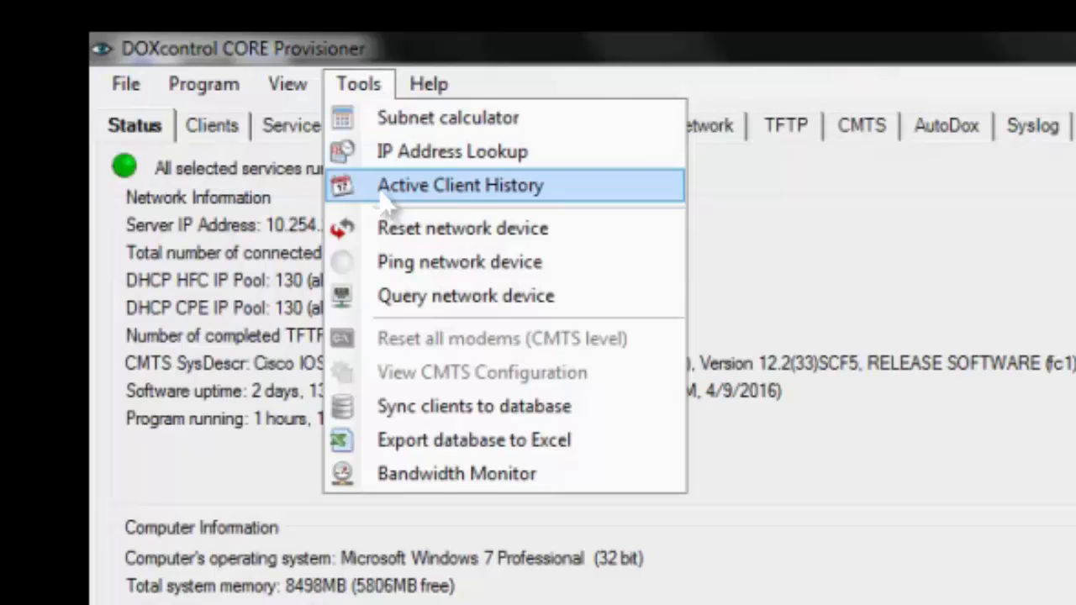
left_click(459, 185)
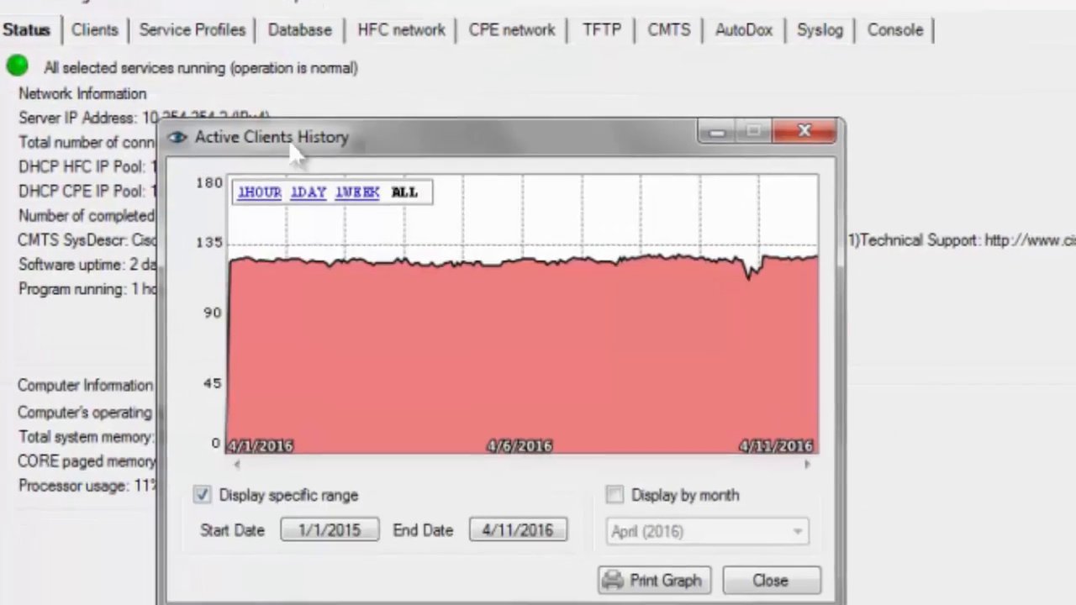
- Move the history window, switch the graph to a 1DAY span, then close it
left_click_drag(272, 137, 229, 103)
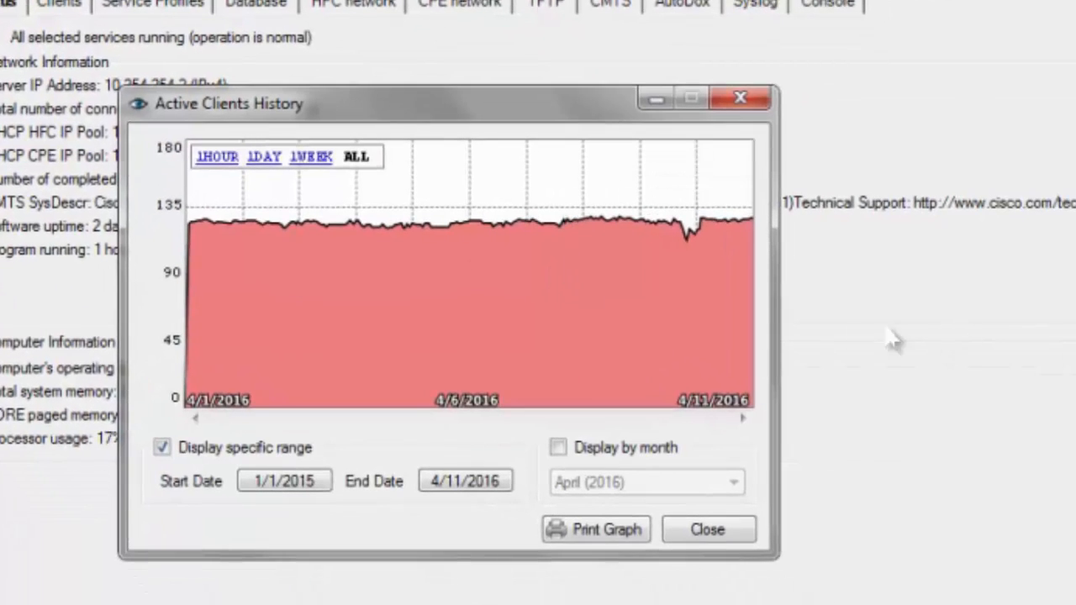
mouse_move(492, 113)
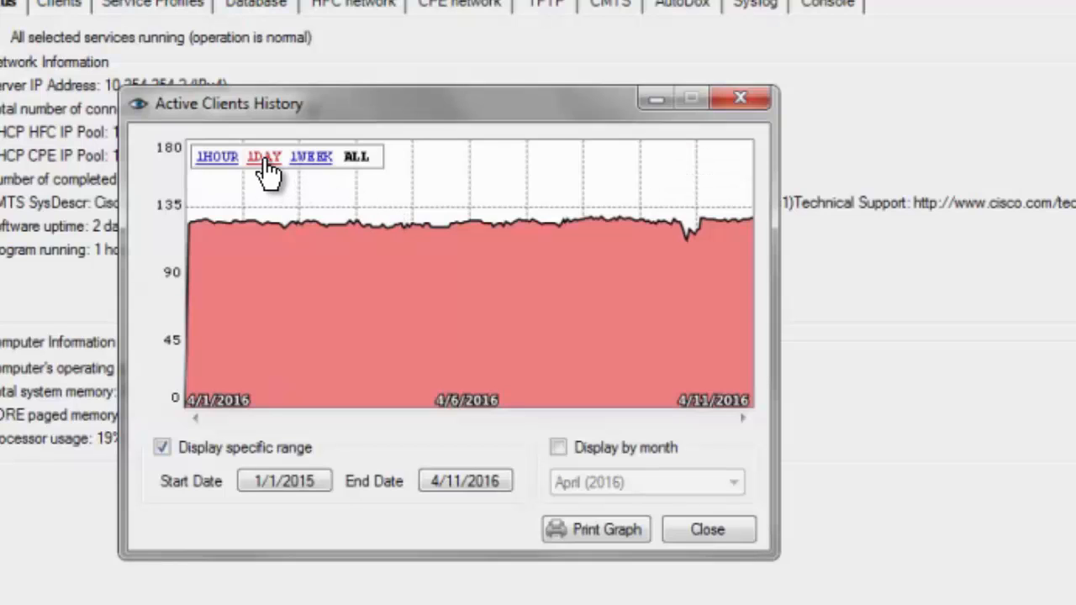
left_click(263, 156)
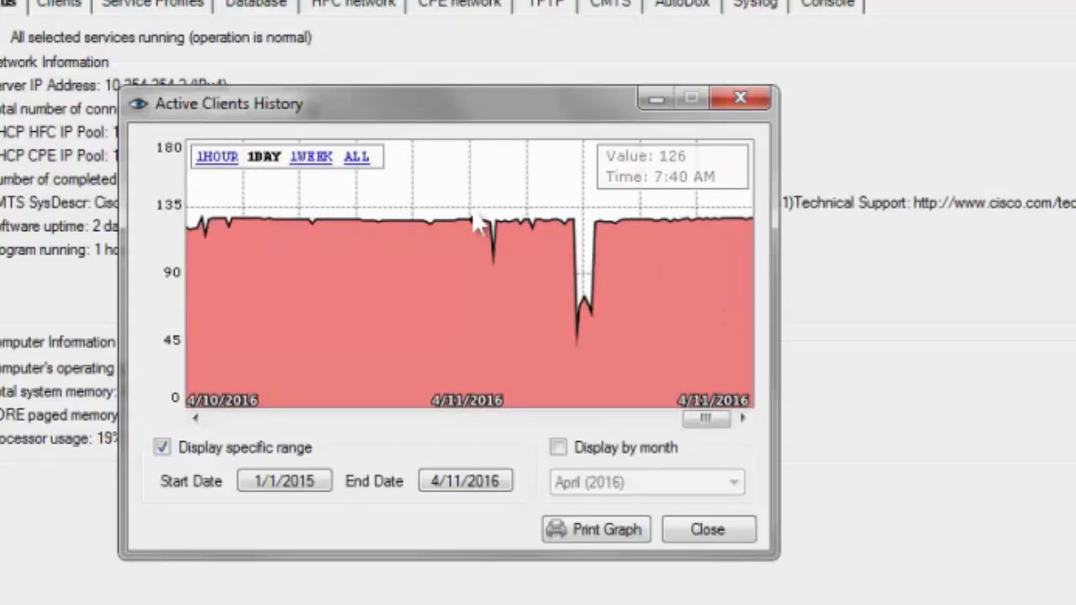
mouse_move(579, 327)
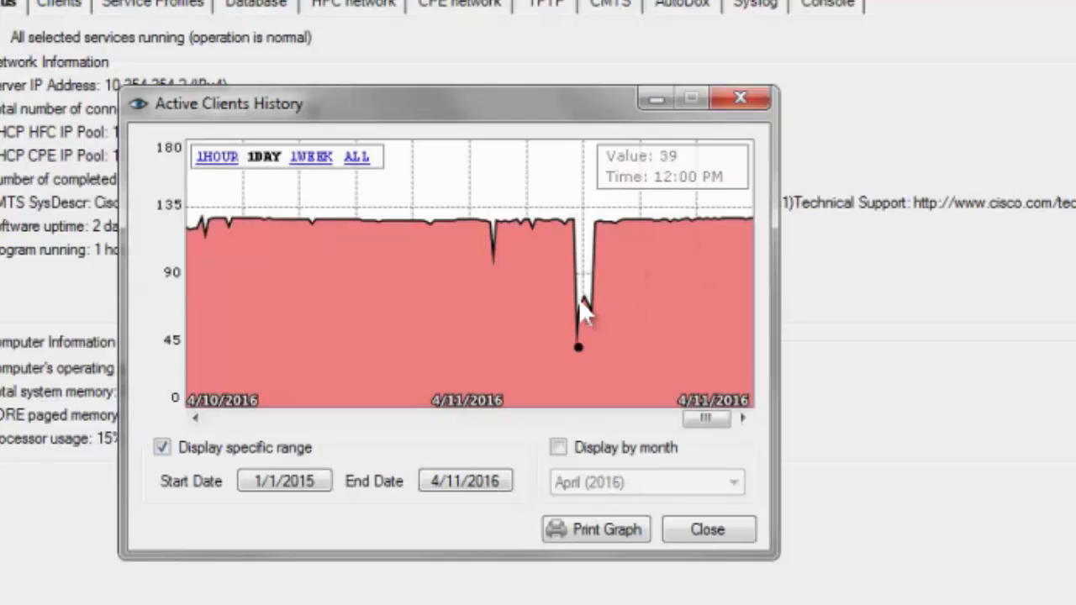
left_click(706, 528)
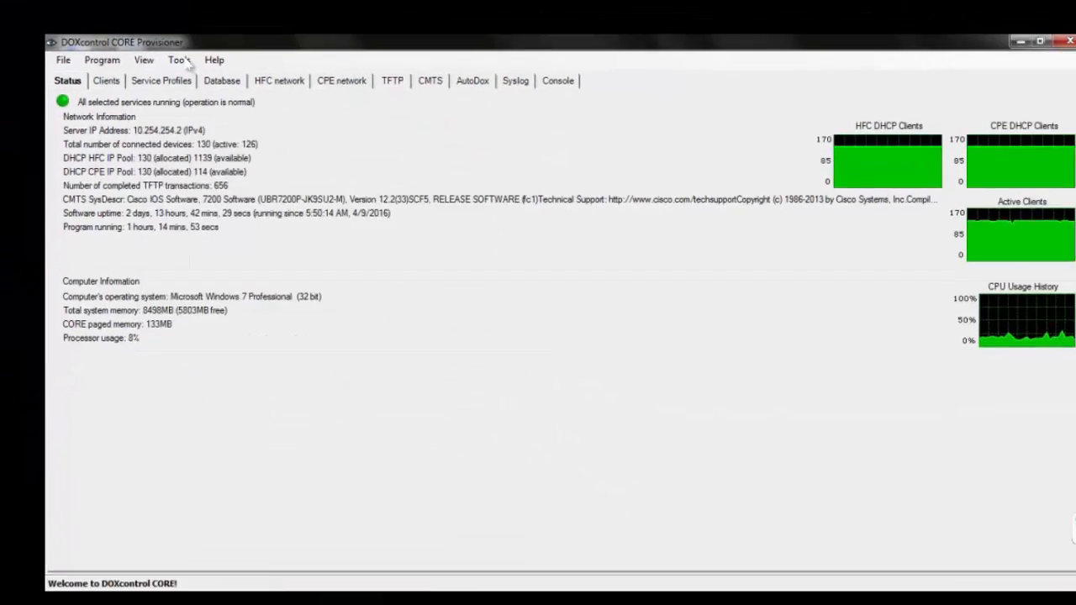
- Open the Bandwidth Monitor from the Tools menu
left_click(176, 60)
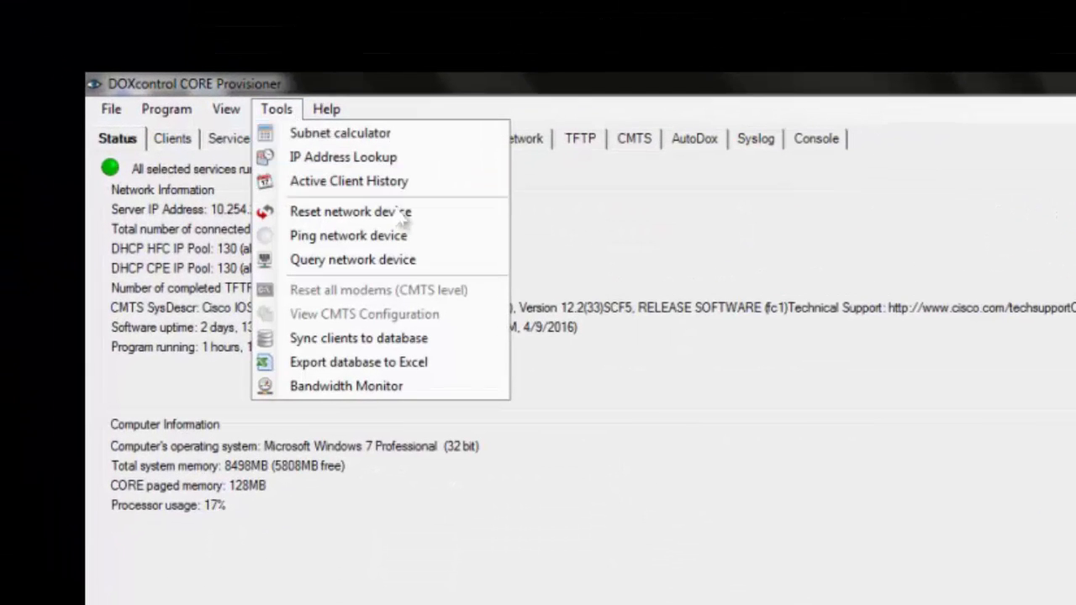
mouse_move(351, 211)
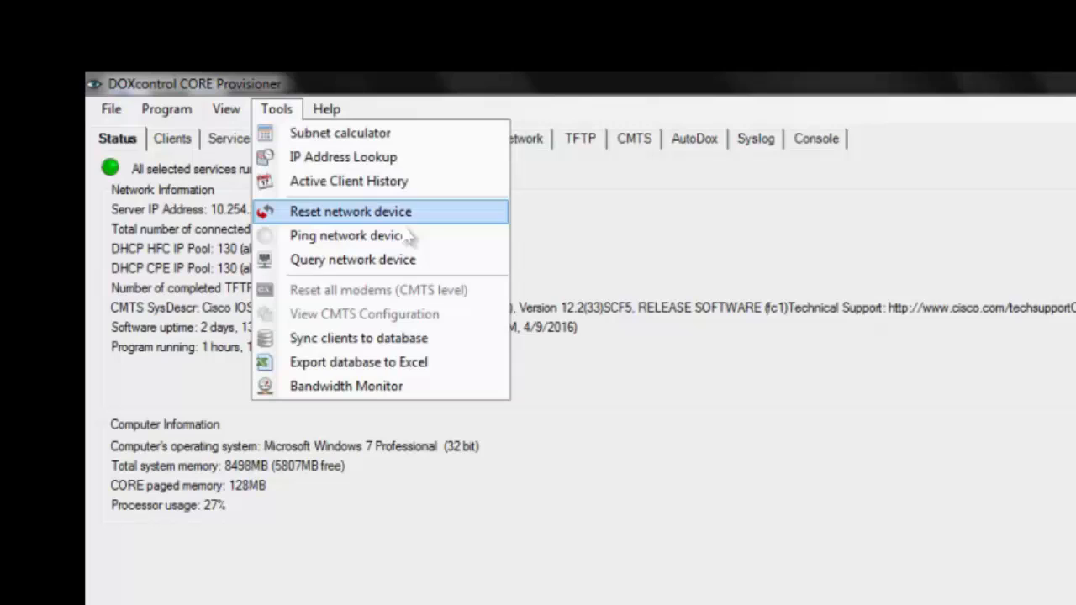
mouse_move(352, 259)
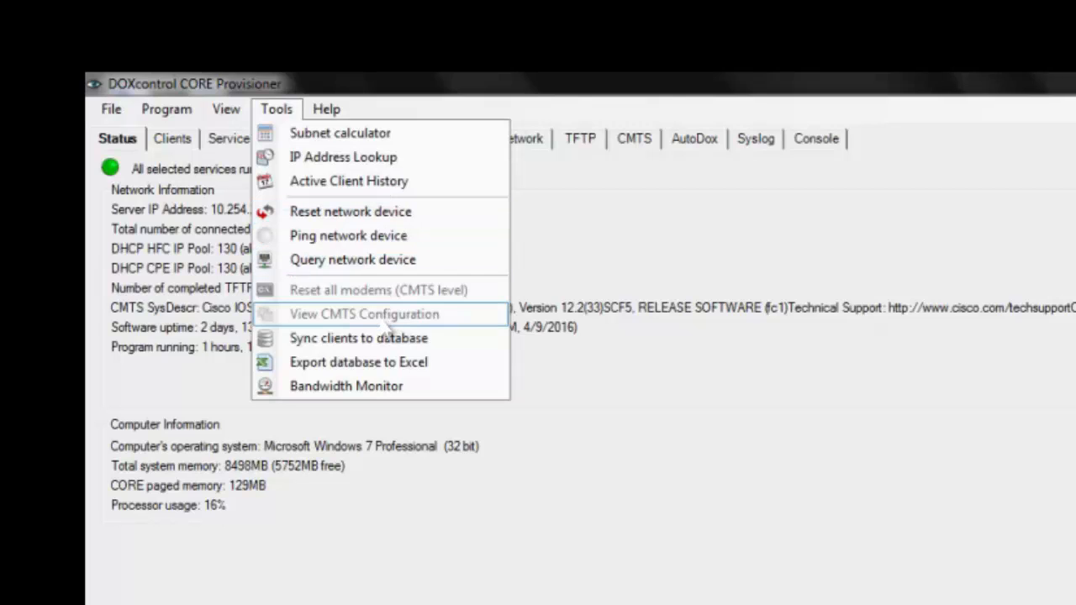
mouse_move(358, 362)
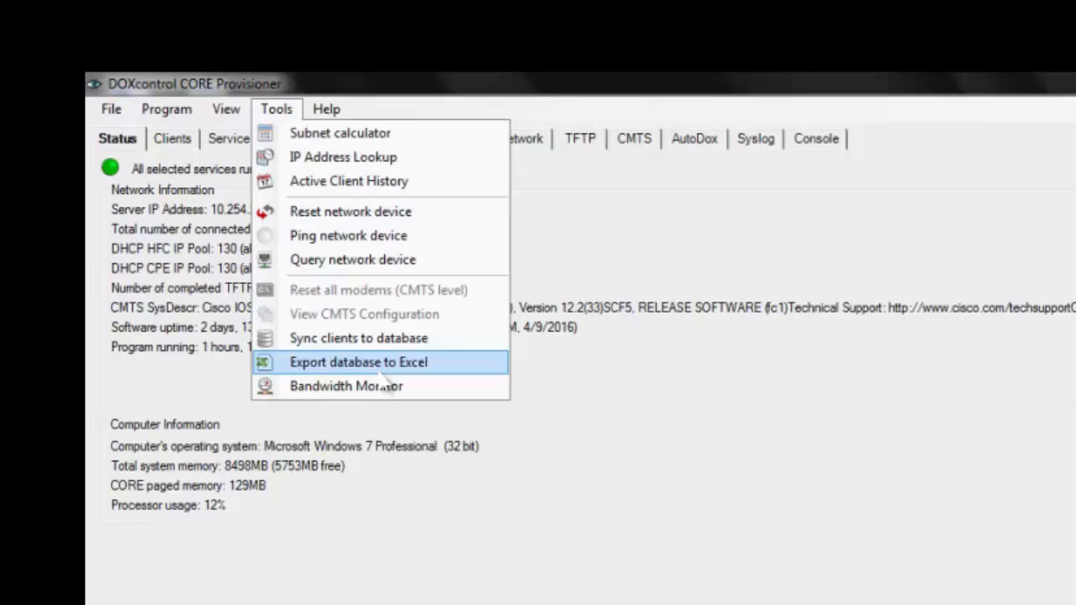
mouse_move(378, 386)
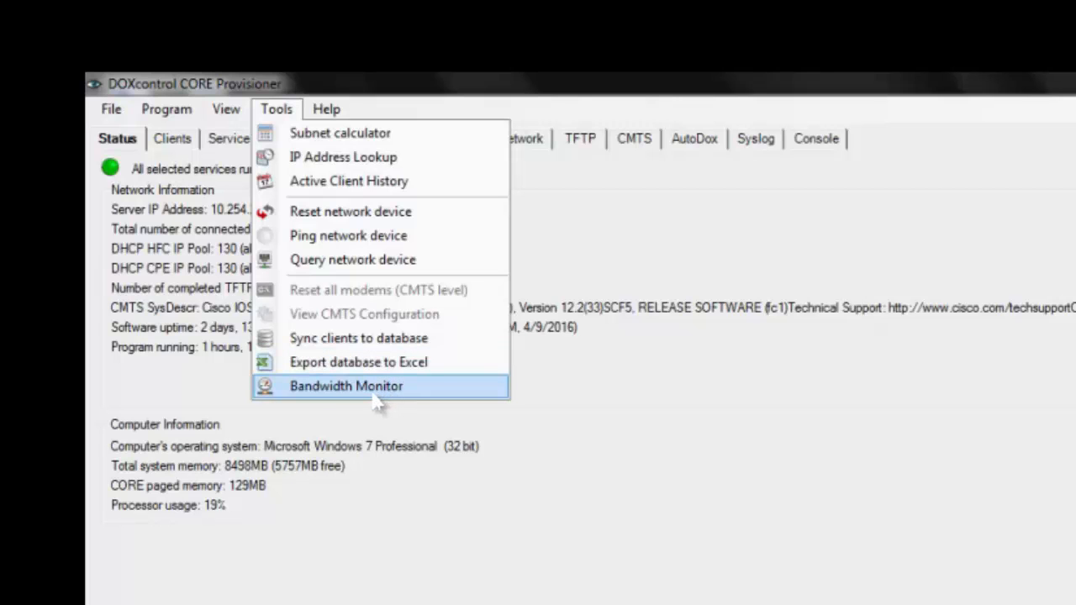
left_click(346, 386)
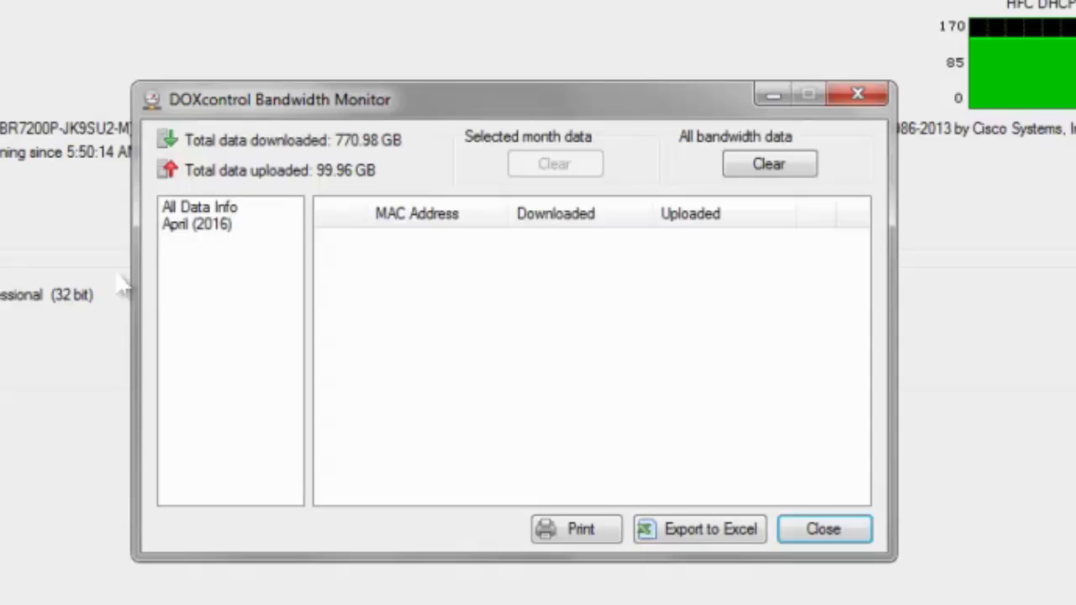
- Select April (2016) and sort the per-device usage by the Downloaded column
left_click(197, 224)
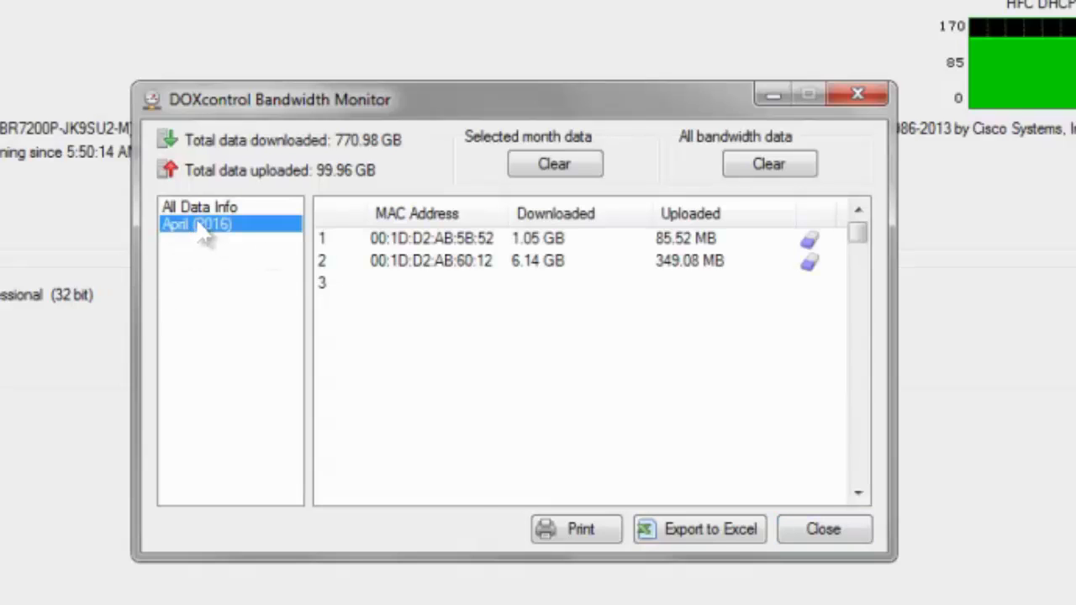
left_click(196, 223)
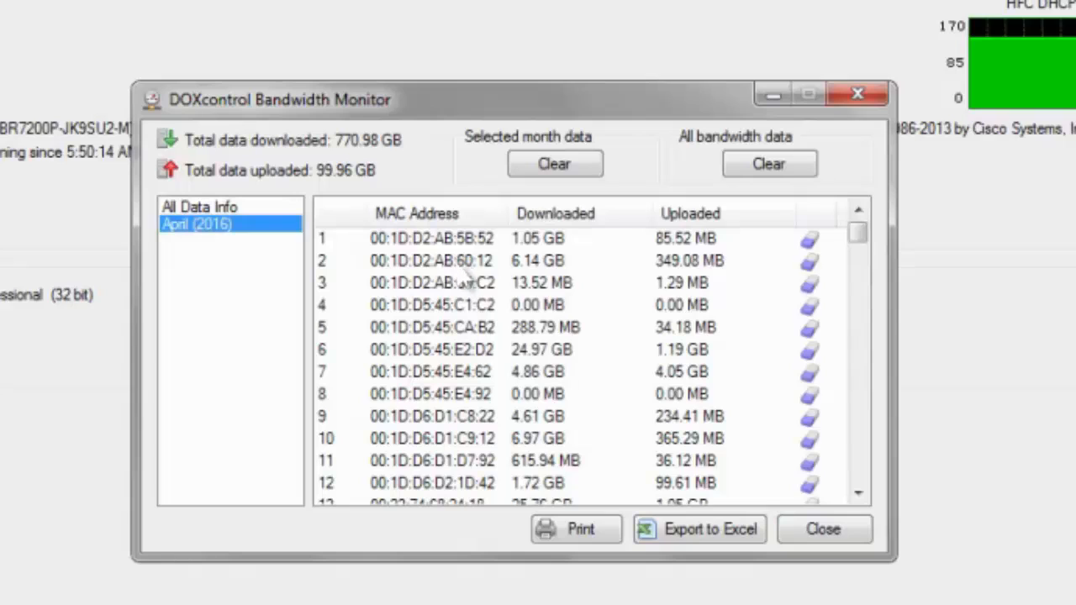
mouse_move(558, 243)
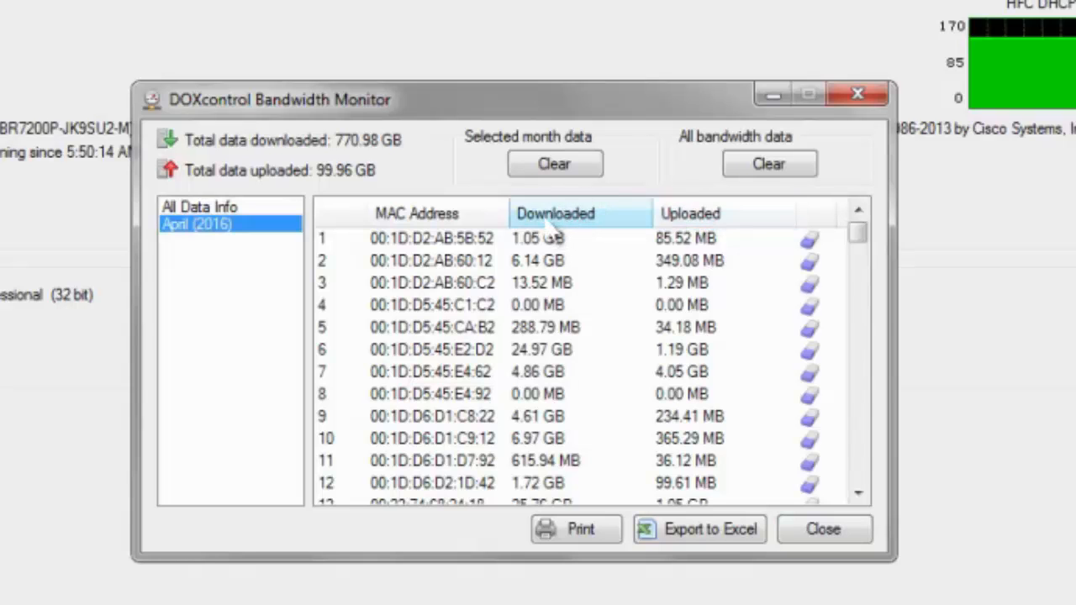
left_click(555, 214)
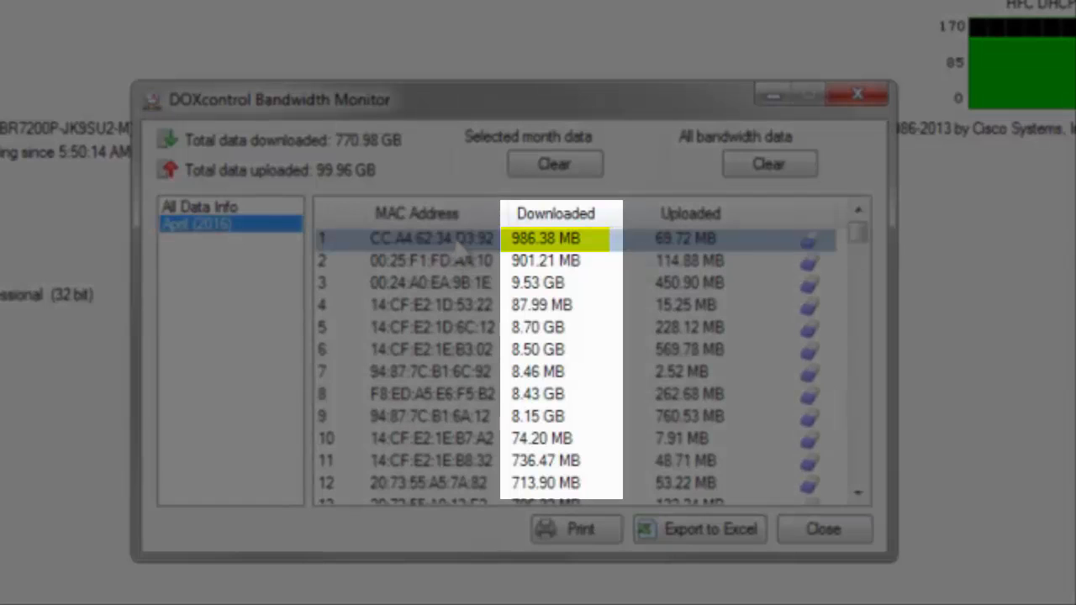
mouse_move(593, 264)
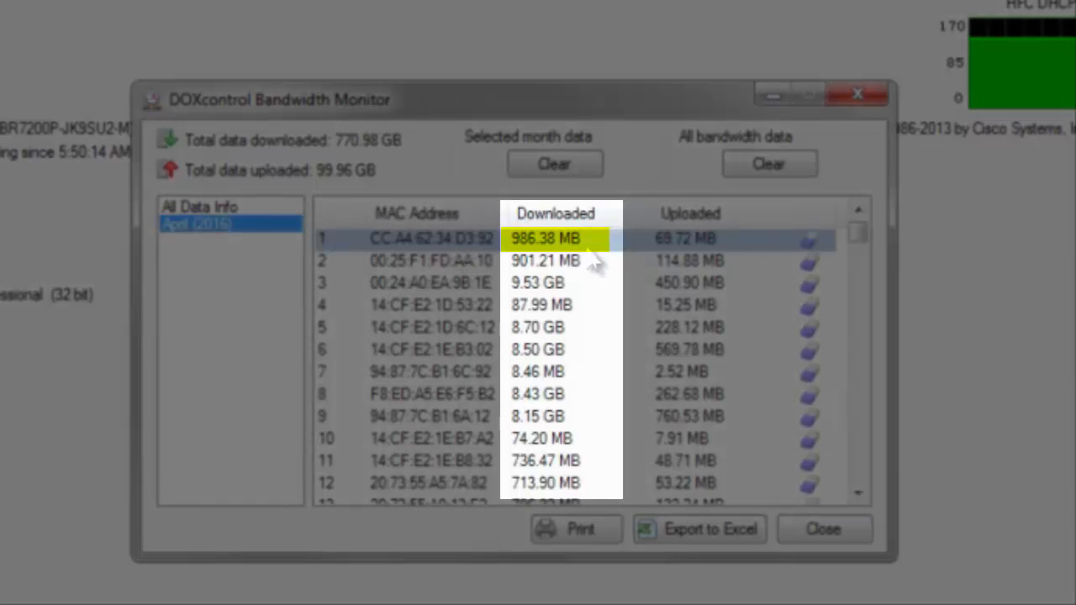